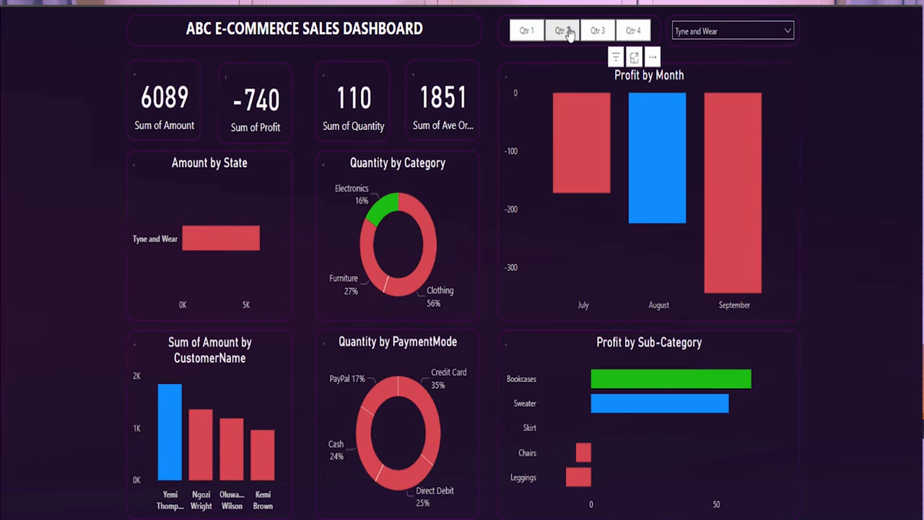
# Review the Amount, Profit, Category, Sub-Category and PaymentMode columns, noting the negative profit in C11.
pyautogui.click(598, 31)
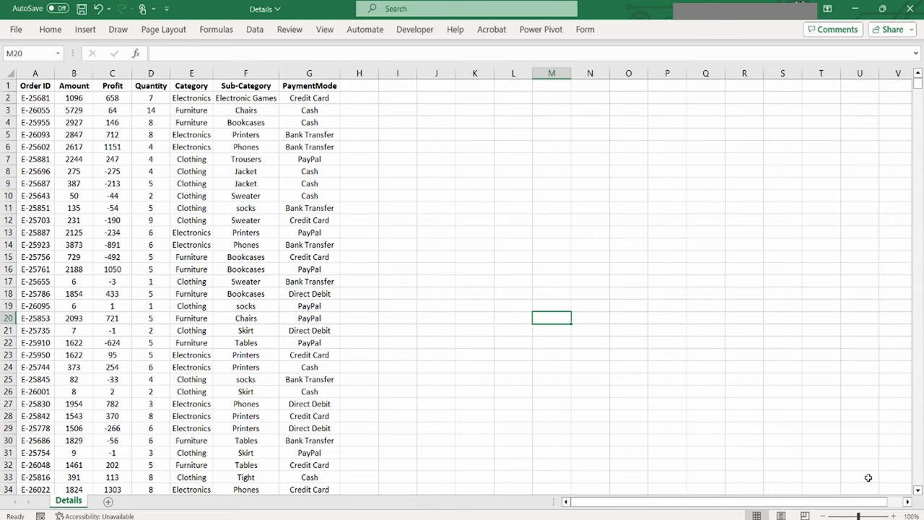
pyautogui.moveTo(869, 476)
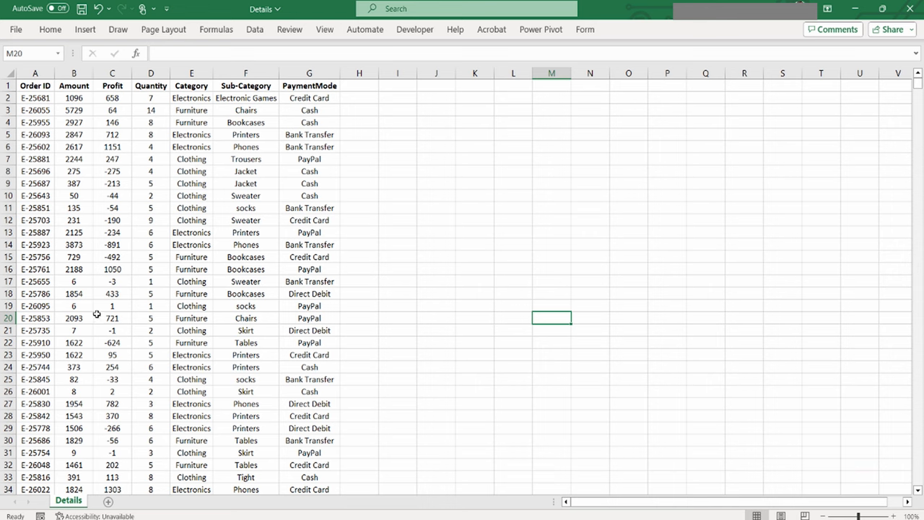
pyautogui.moveTo(159, 286)
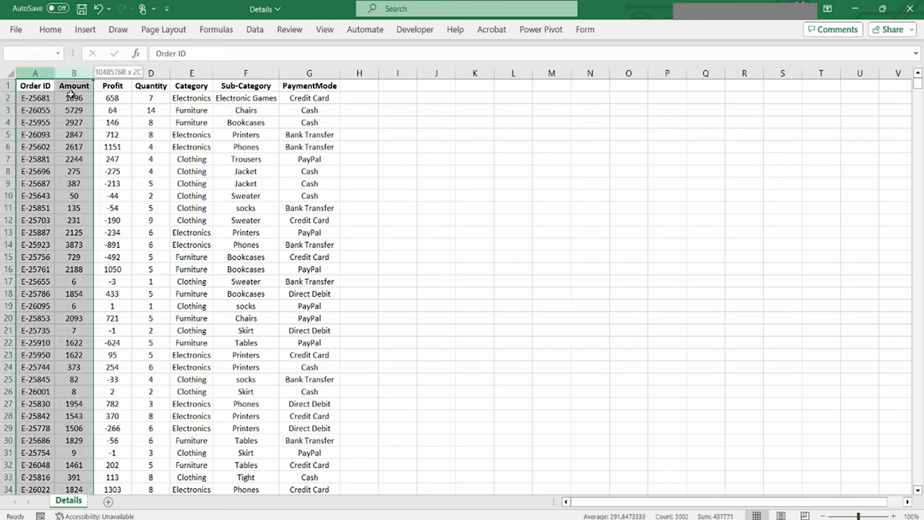
pyautogui.click(113, 72)
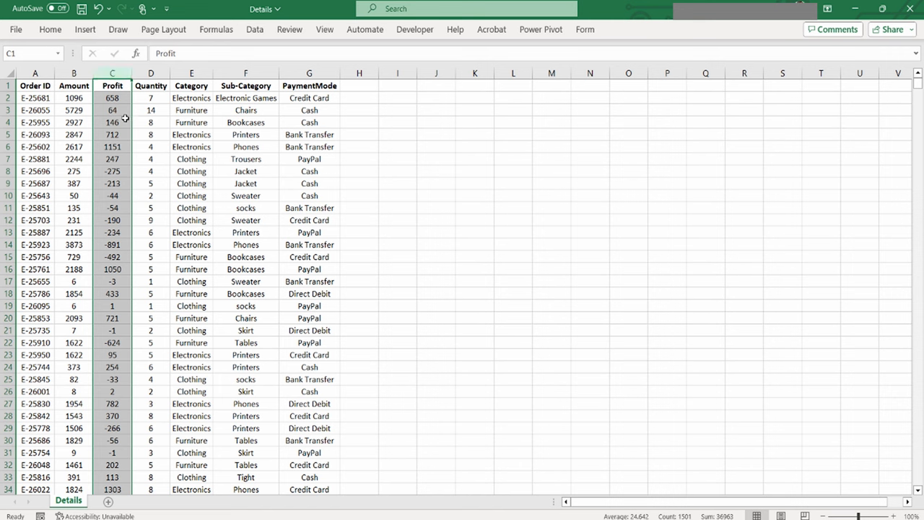
pyautogui.click(113, 208)
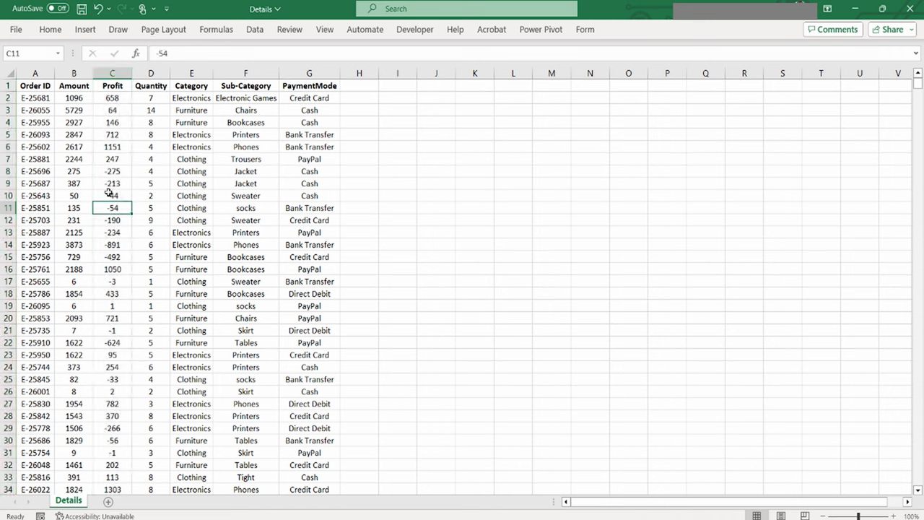
pyautogui.click(150, 72)
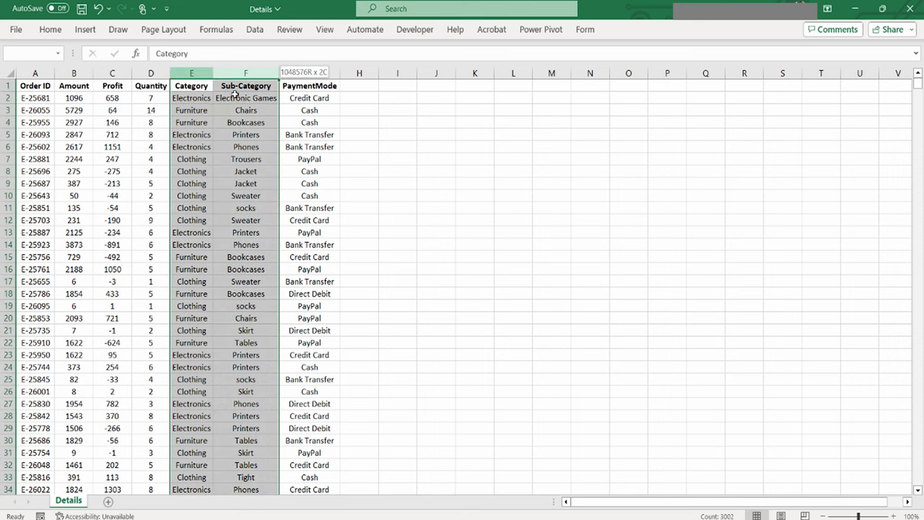
pyautogui.click(191, 85)
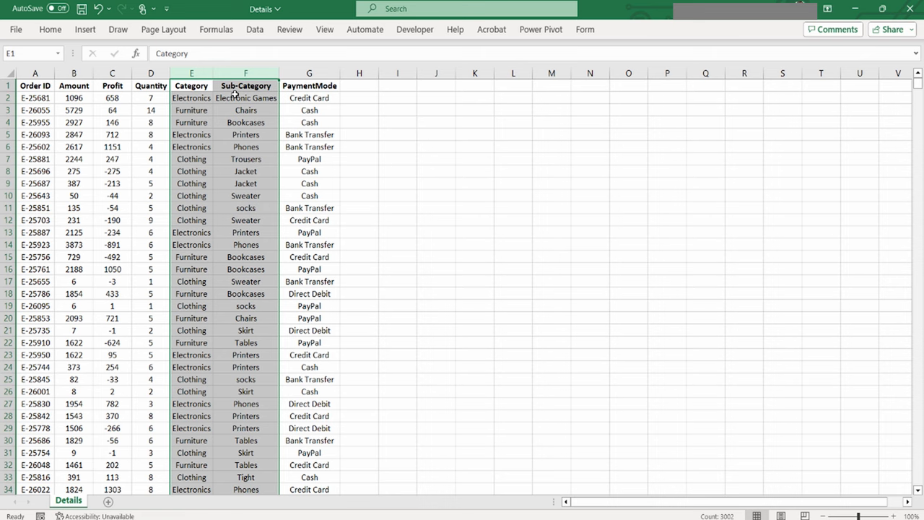
pyautogui.click(309, 86)
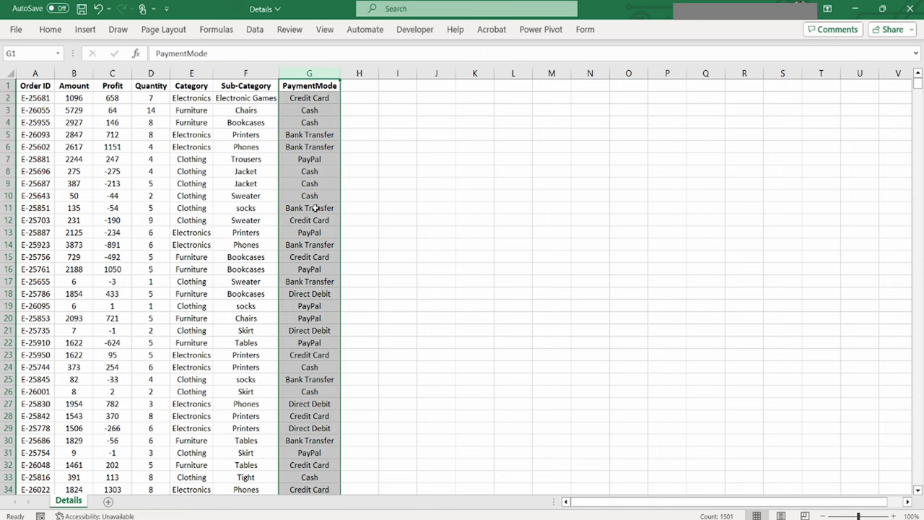
pyautogui.click(68, 500)
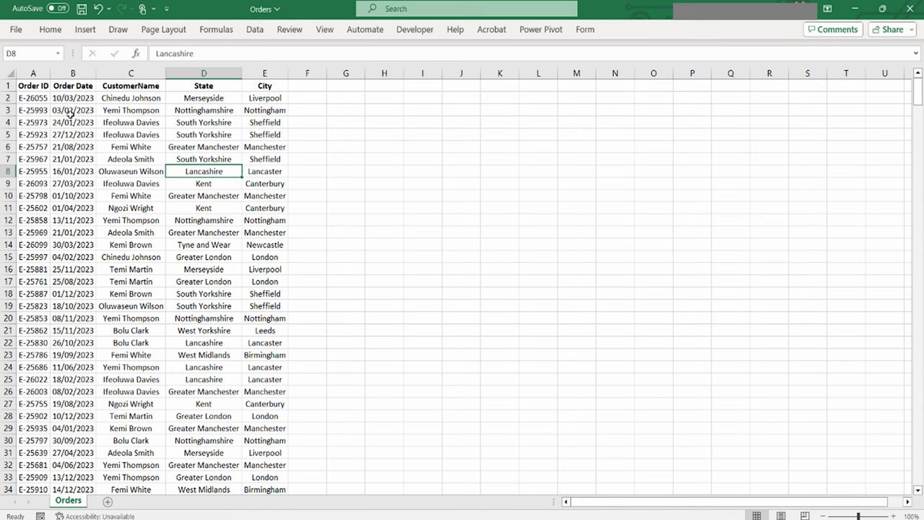
# Review the Order ID and Order Date columns of the Orders workbook.
pyautogui.click(31, 72)
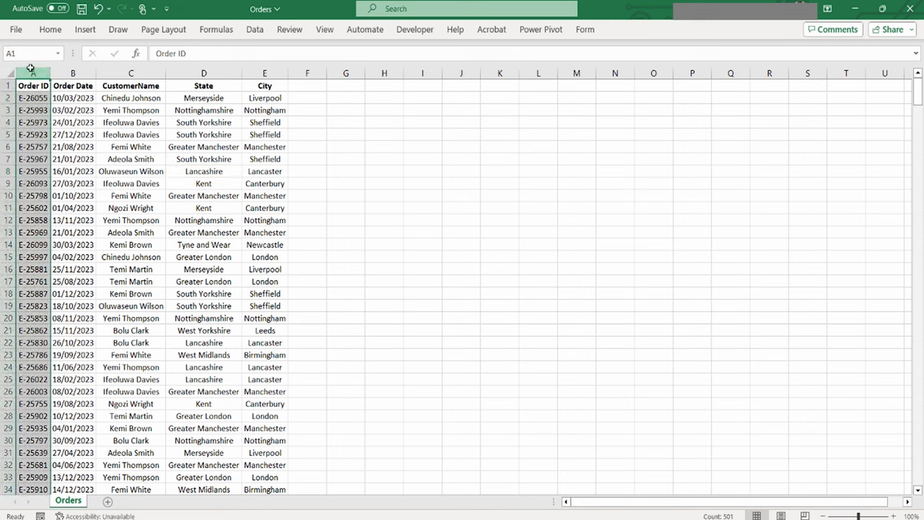
pyautogui.click(72, 85)
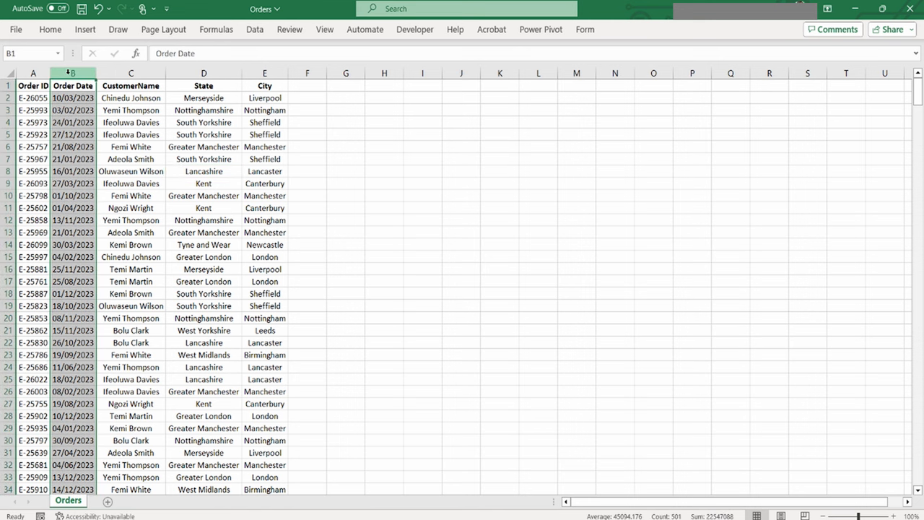
pyautogui.click(204, 72)
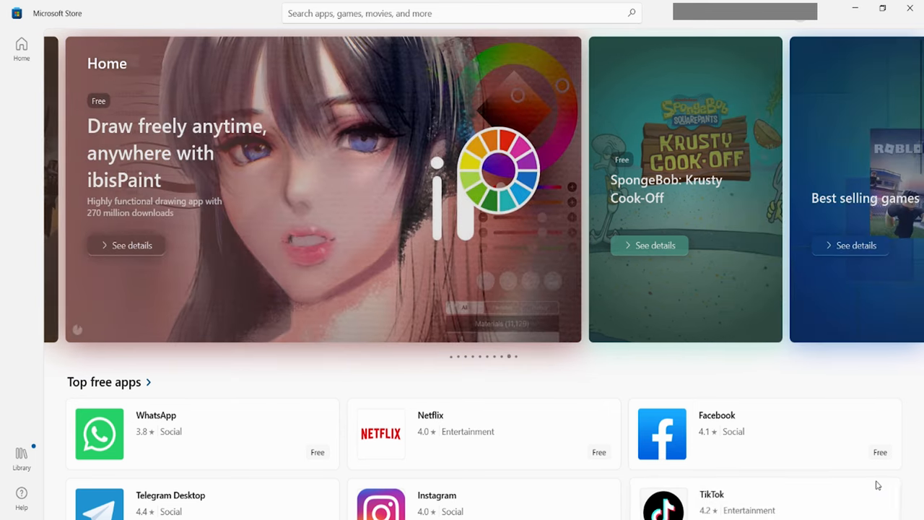
# Search the Store for 'POWER BI' and bring up the Power BI Desktop app page.
pyautogui.click(462, 13)
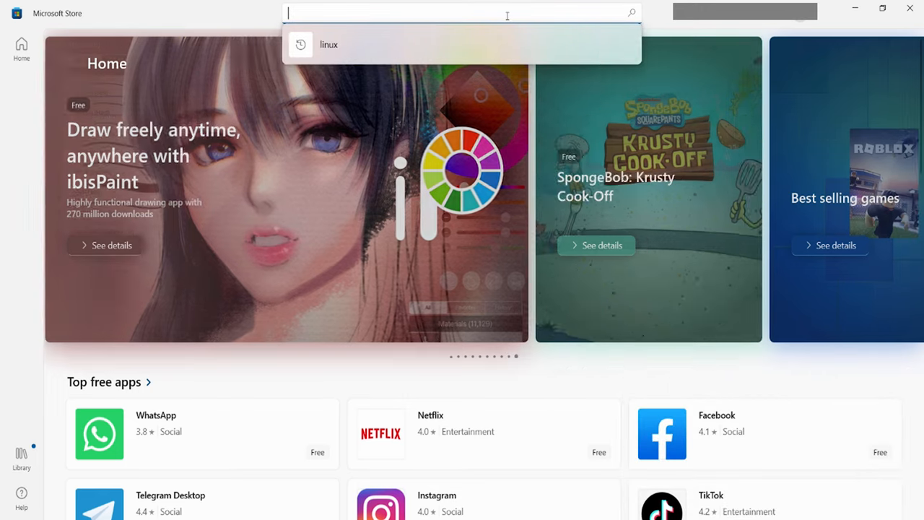
pyautogui.write('POWER')
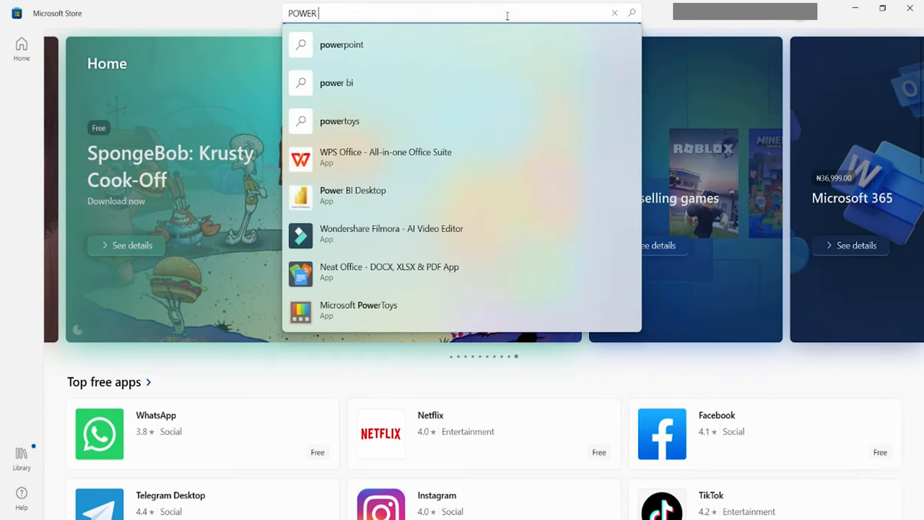
pyautogui.write('BI')
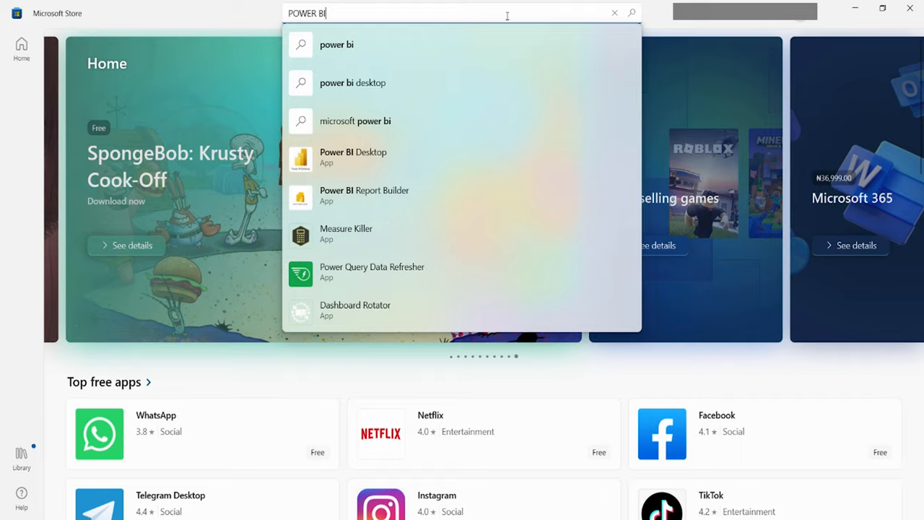
pyautogui.click(353, 156)
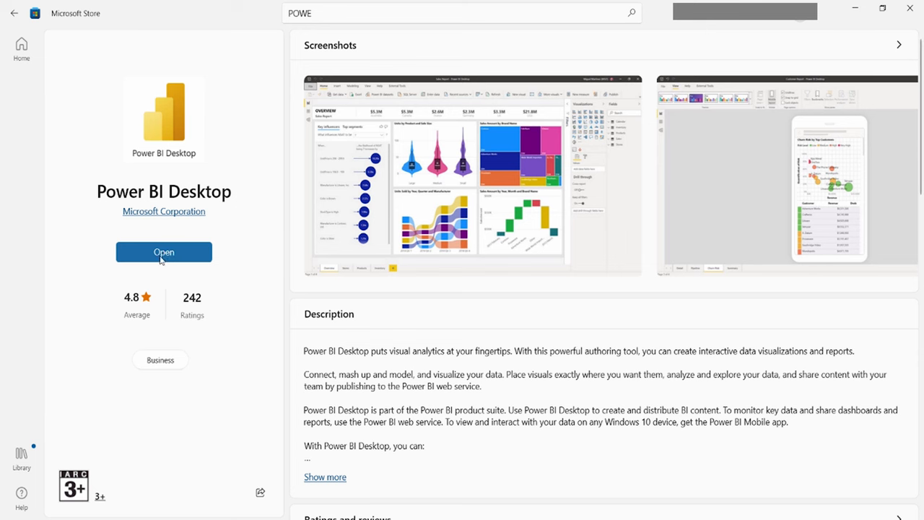
# Launch Power BI Desktop from the Store and start a new blank report.
pyautogui.click(165, 251)
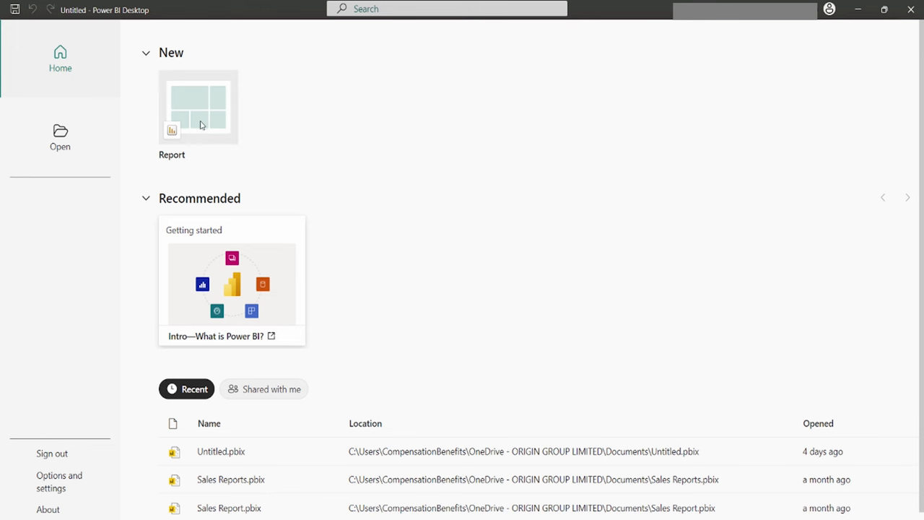
pyautogui.moveTo(216, 147)
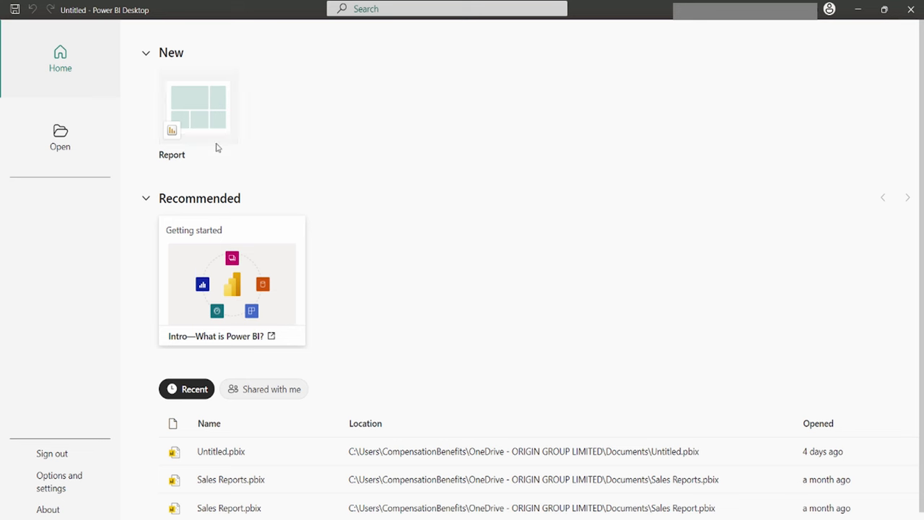
pyautogui.click(198, 108)
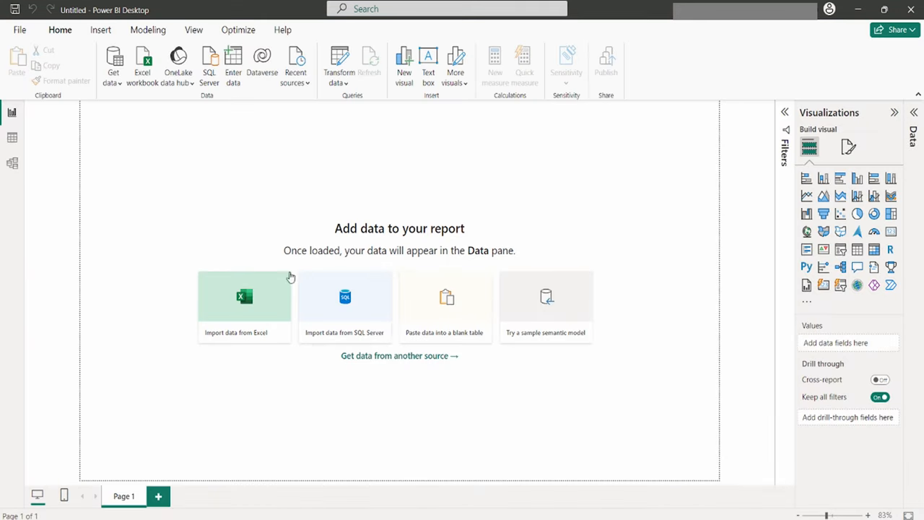
pyautogui.moveTo(193, 286)
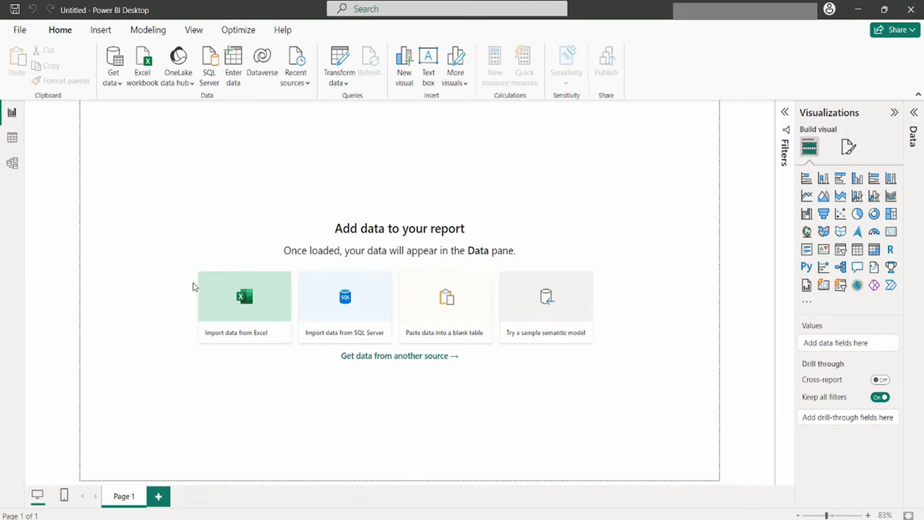
pyautogui.moveTo(393, 321)
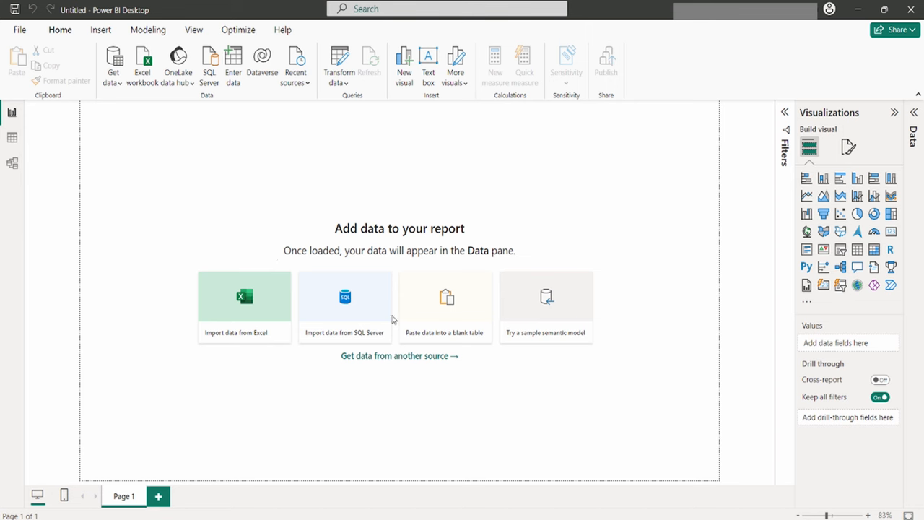
pyautogui.moveTo(354, 348)
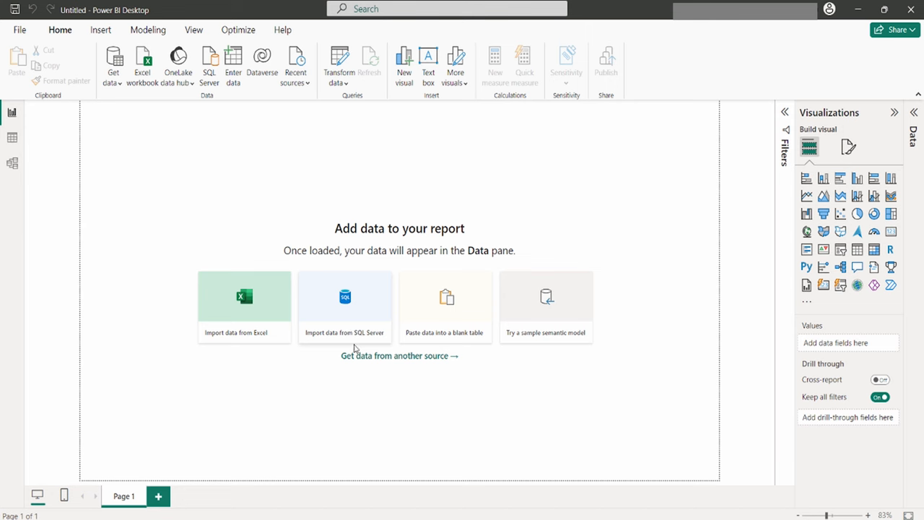
pyautogui.moveTo(12, 162)
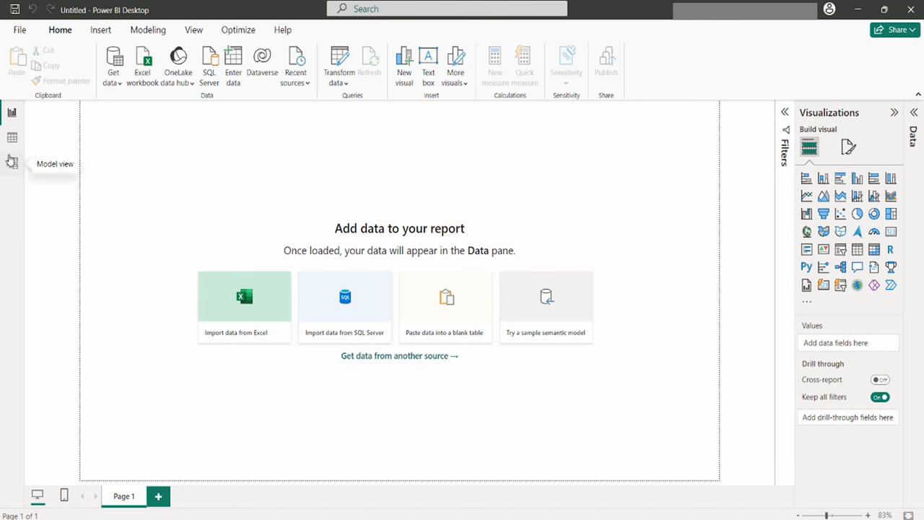
pyautogui.moveTo(302, 191)
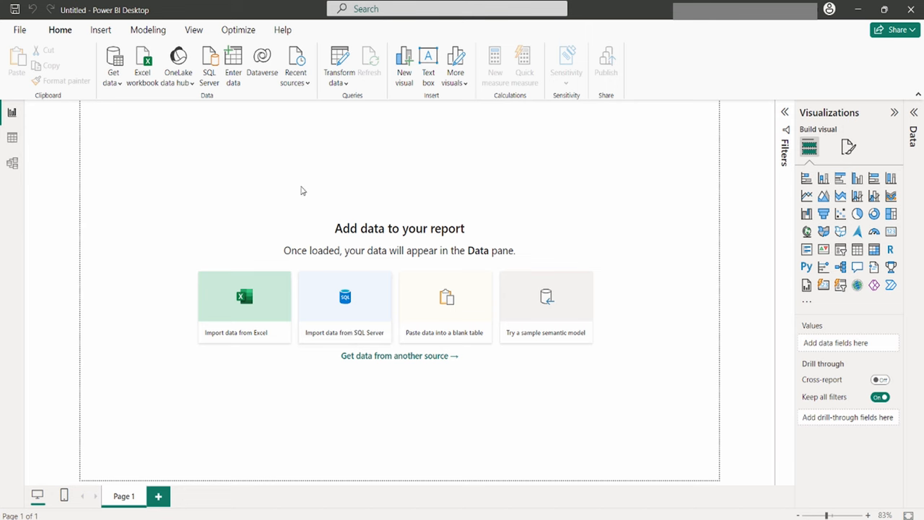
pyautogui.moveTo(11, 112)
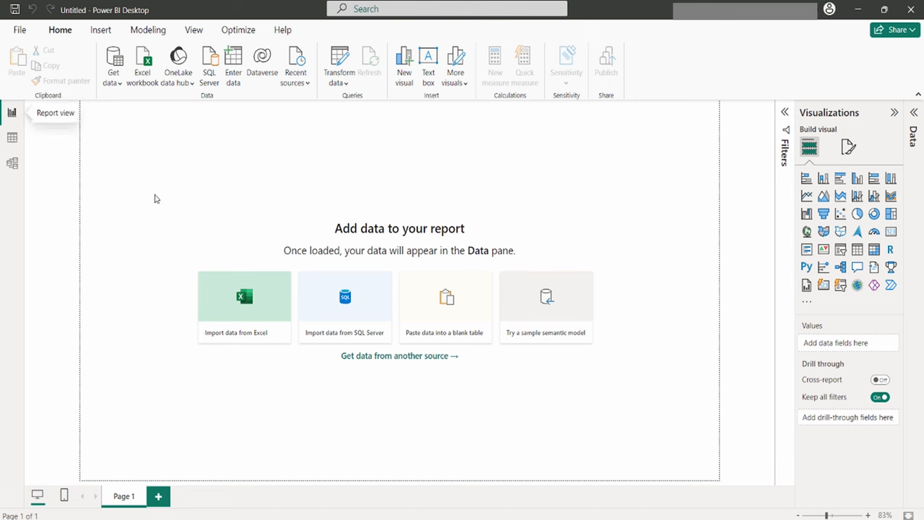
pyautogui.moveTo(364, 319)
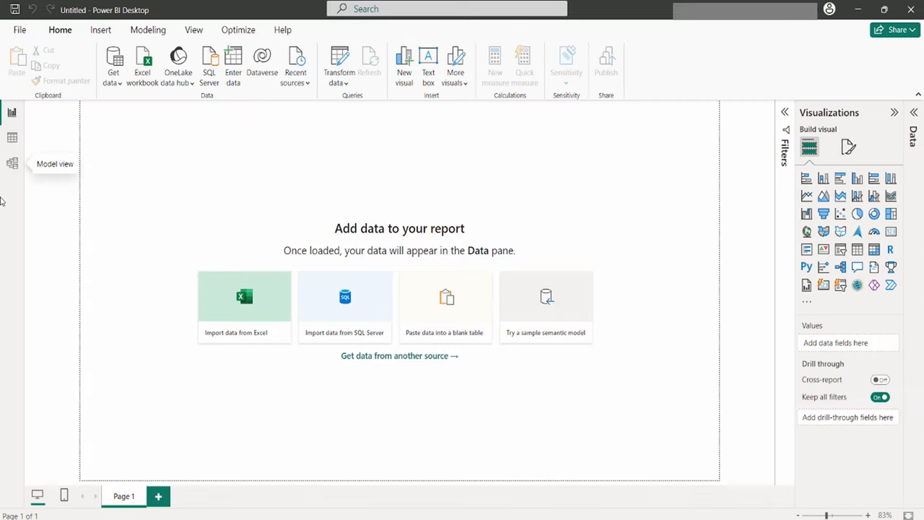
pyautogui.moveTo(11, 139)
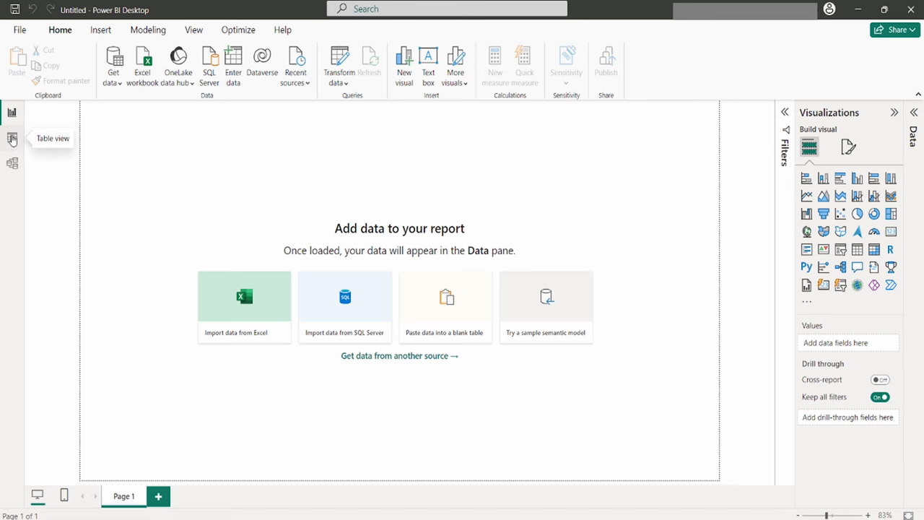
# Look at the still-empty Model view, then return to the Report canvas.
pyautogui.click(11, 138)
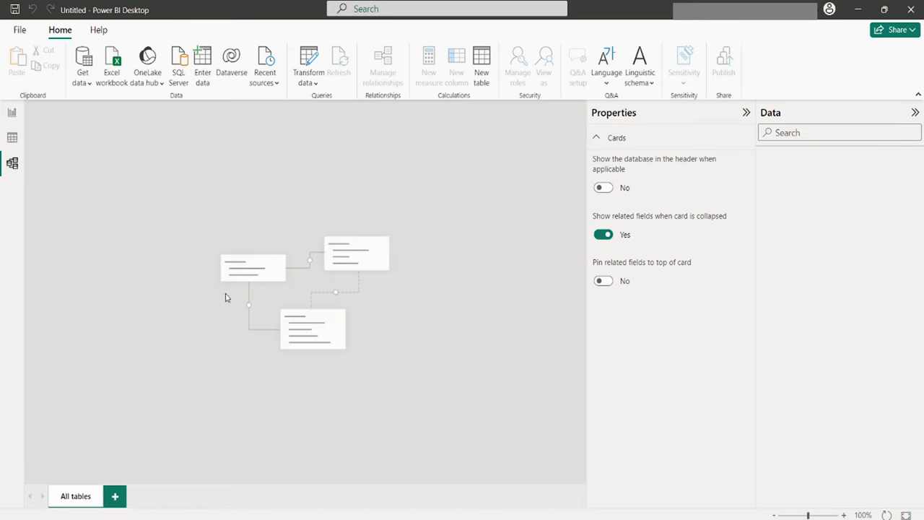
pyautogui.moveTo(344, 251)
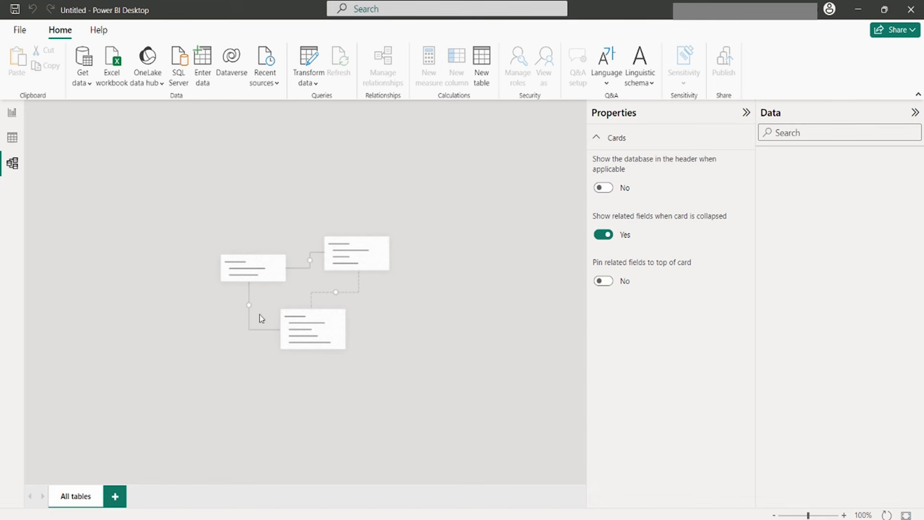
pyautogui.moveTo(254, 312)
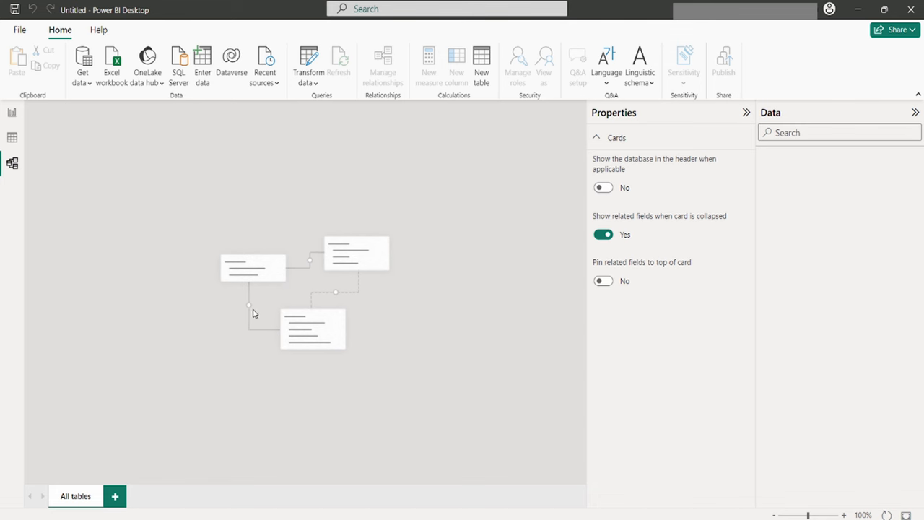
pyautogui.moveTo(200, 320)
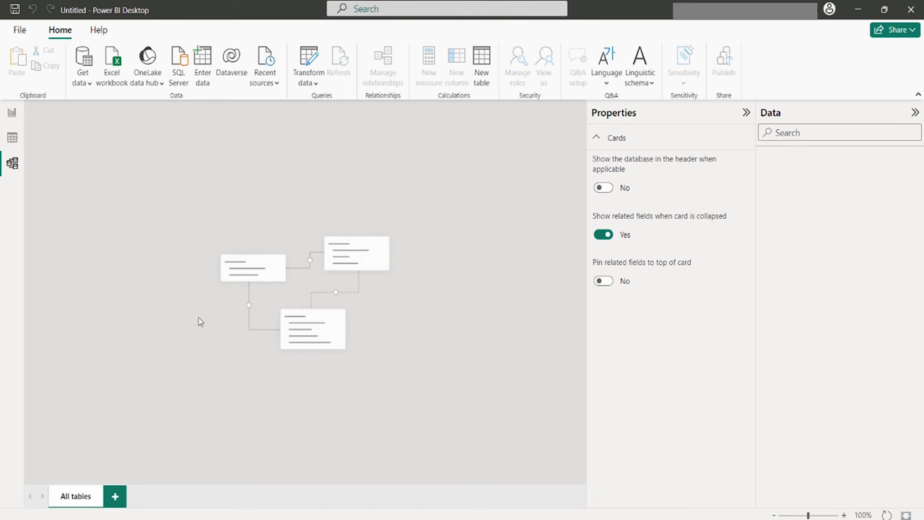
pyautogui.moveTo(361, 315)
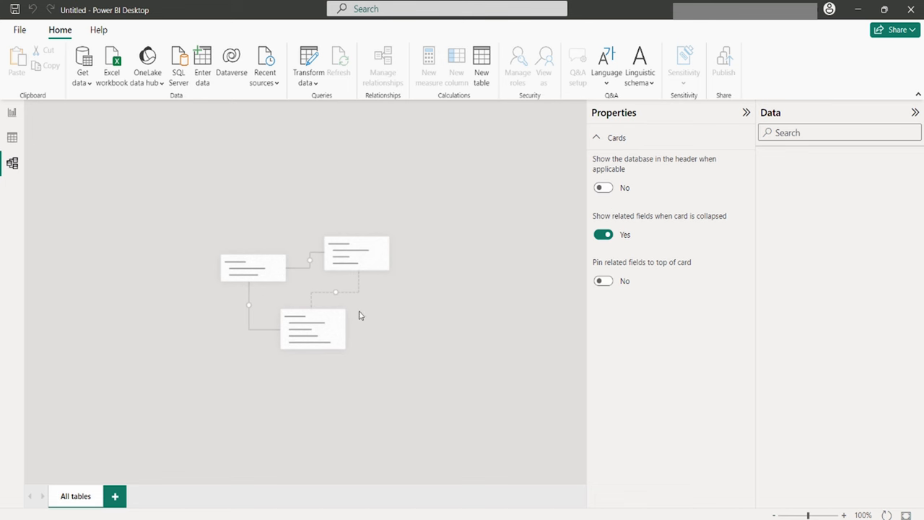
pyautogui.moveTo(286, 304)
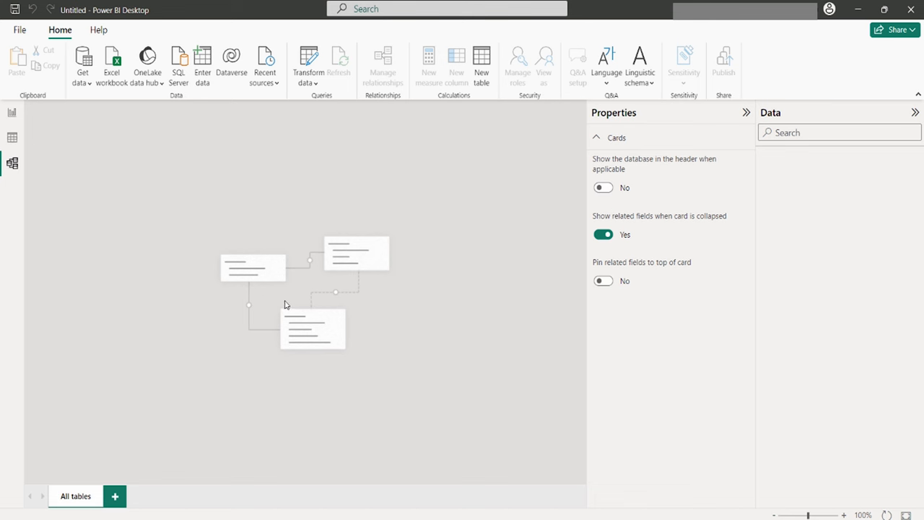
pyautogui.moveTo(322, 174)
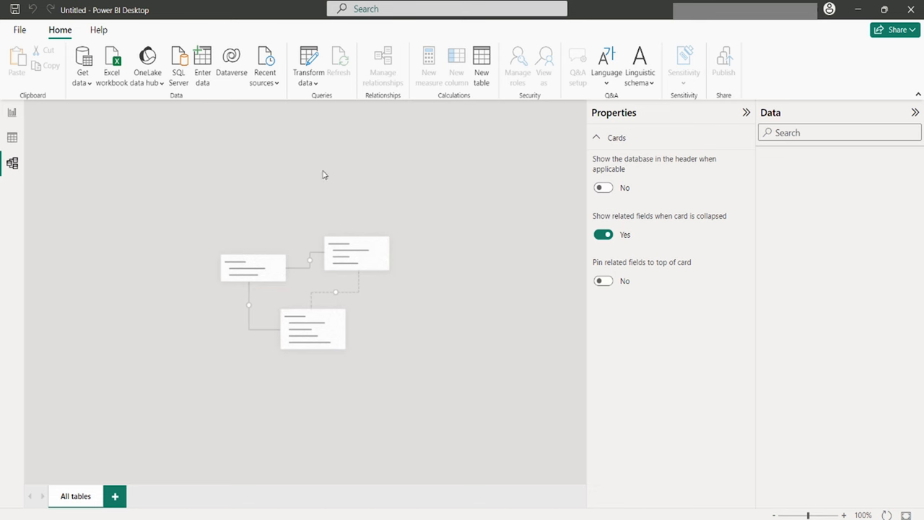
pyautogui.click(11, 112)
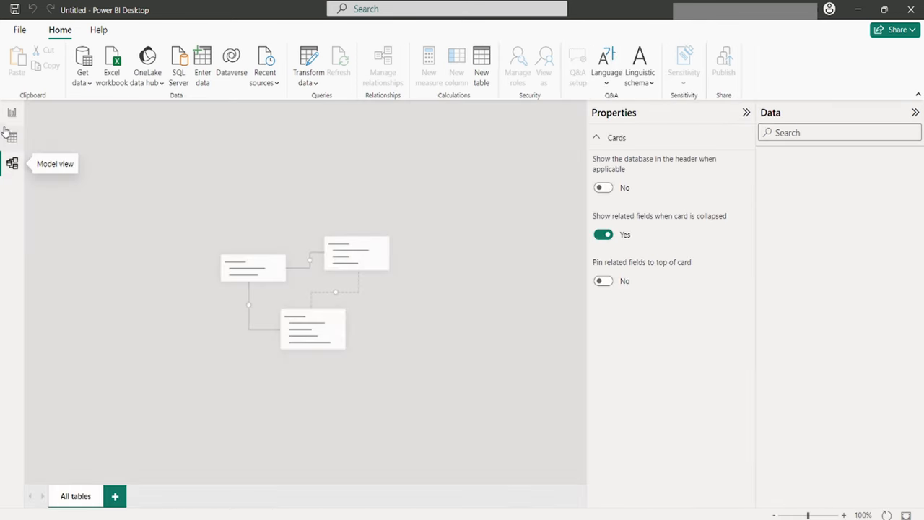
pyautogui.click(12, 112)
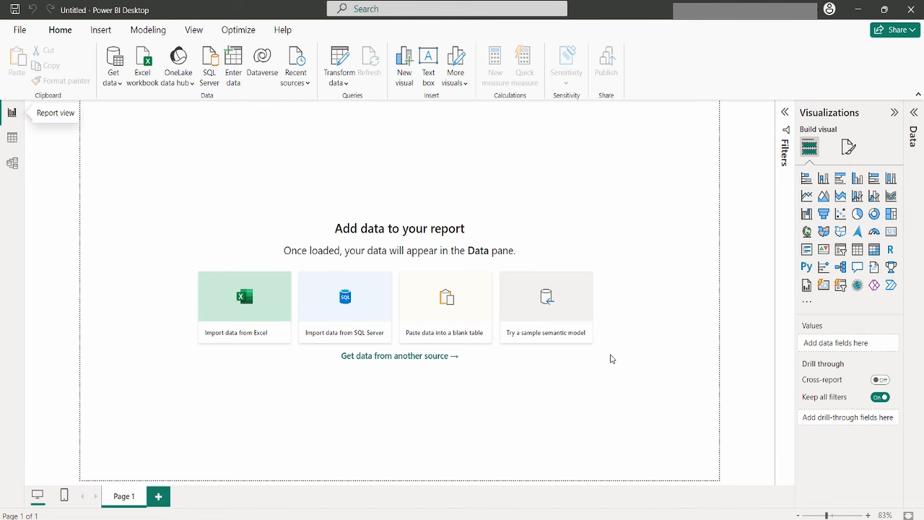
pyautogui.moveTo(81, 63)
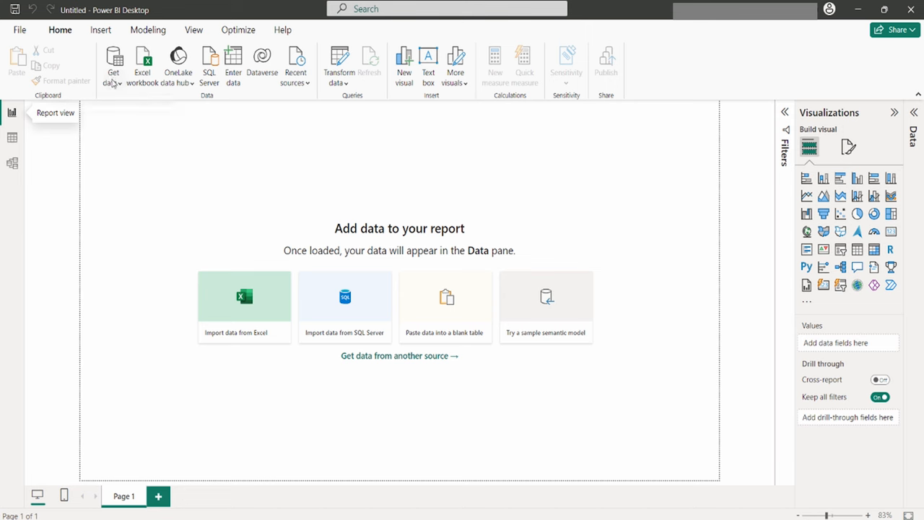
pyautogui.click(112, 65)
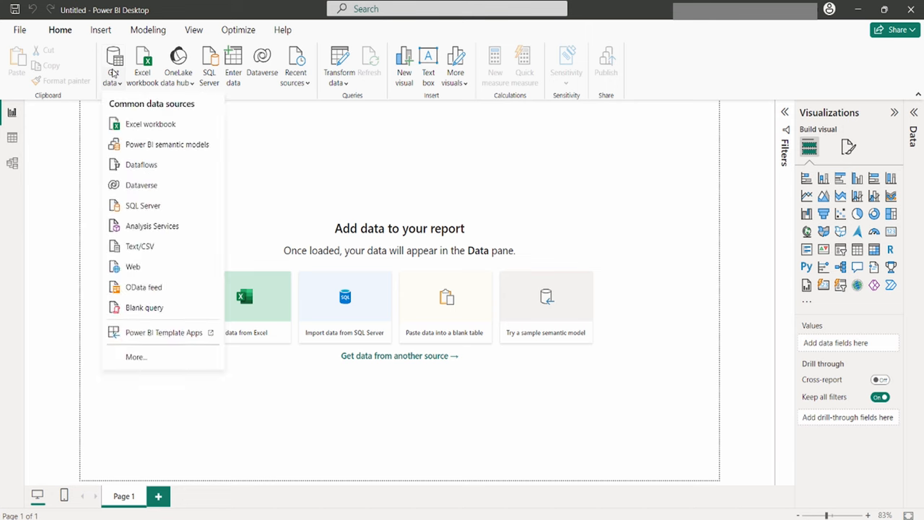
pyautogui.moveTo(142, 200)
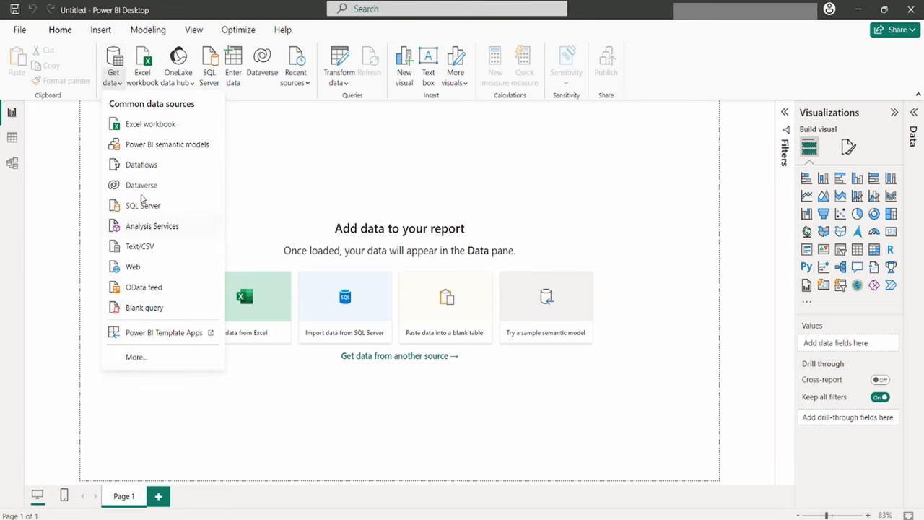
pyautogui.moveTo(147, 220)
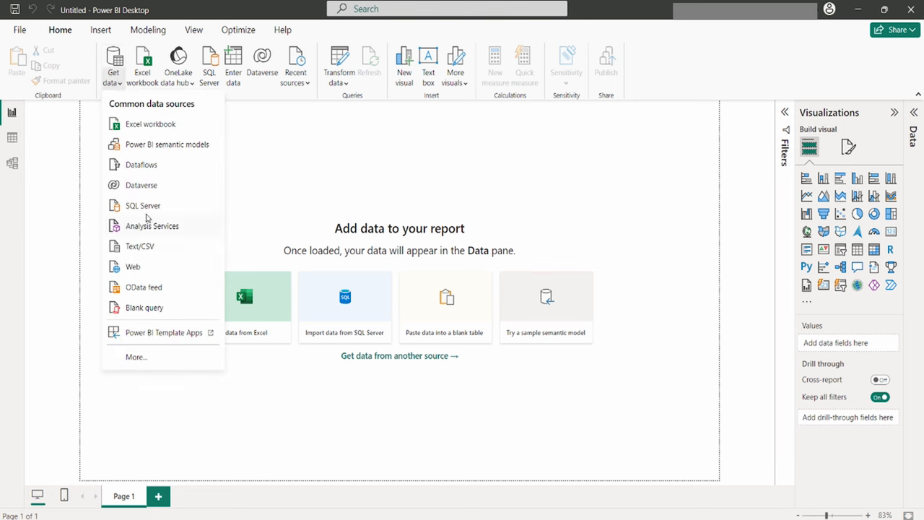
pyautogui.moveTo(150, 125)
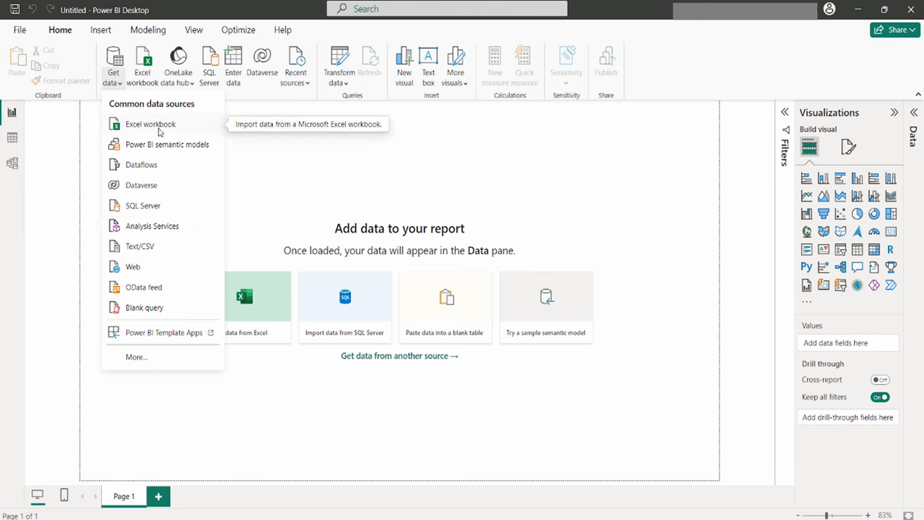
pyautogui.moveTo(143, 205)
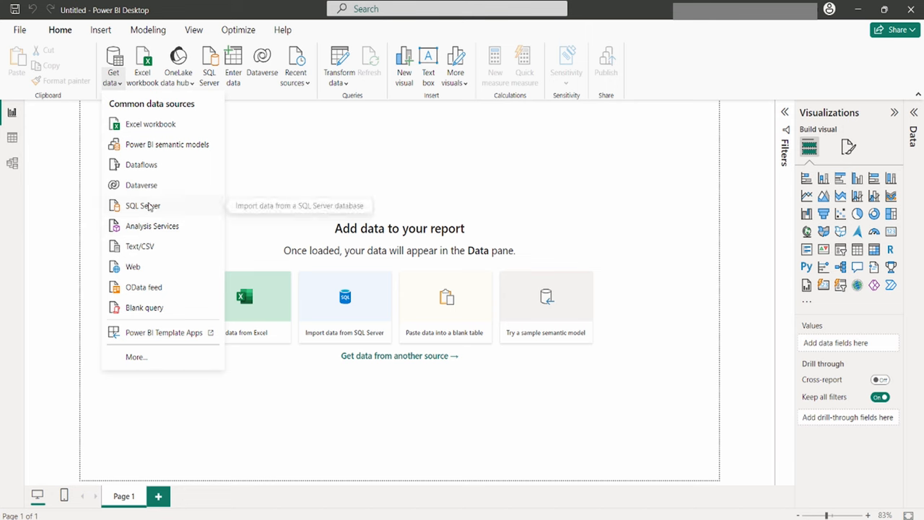
pyautogui.moveTo(147, 153)
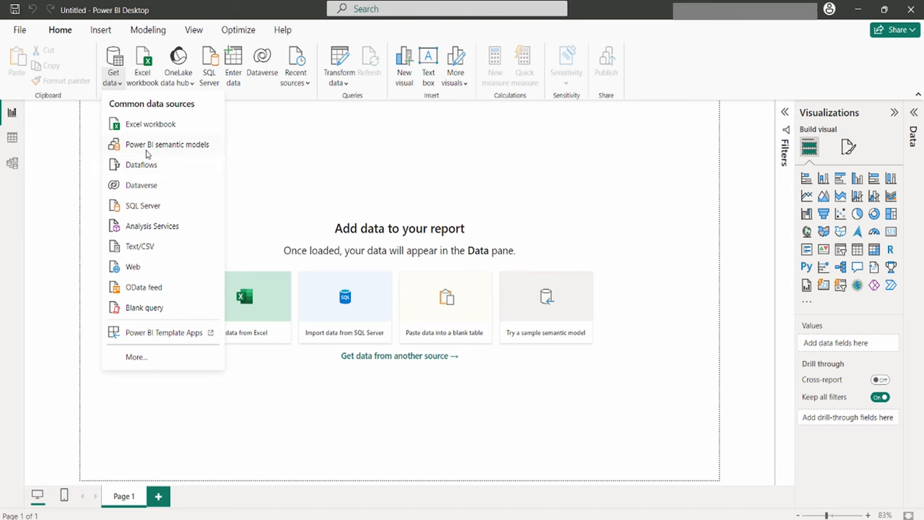
pyautogui.moveTo(151, 249)
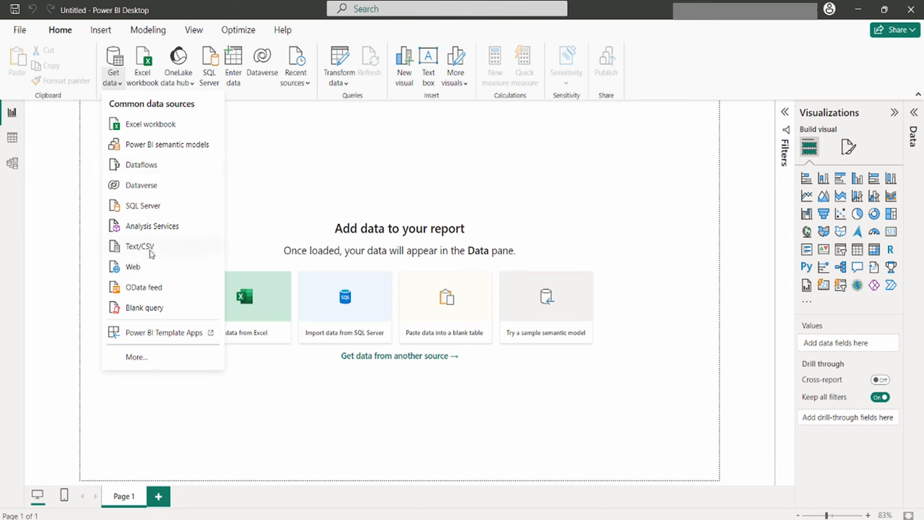
pyautogui.moveTo(138, 245)
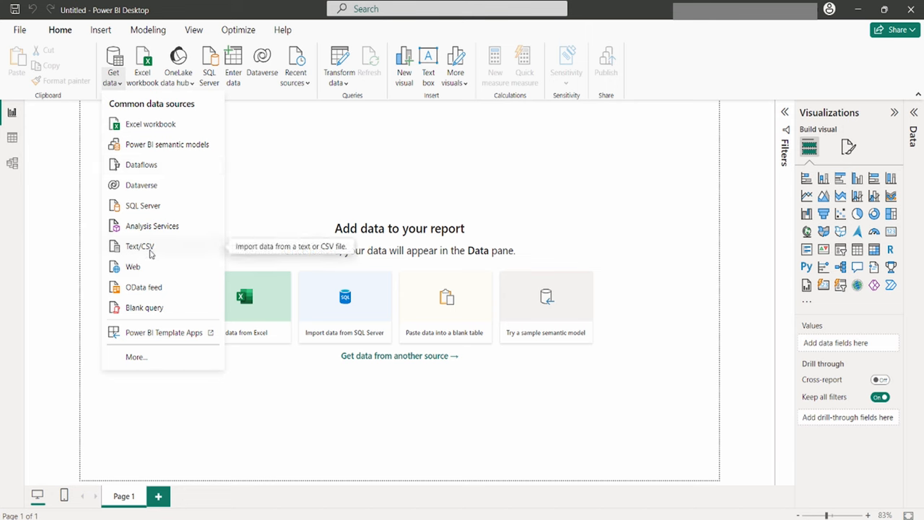
pyautogui.click(325, 117)
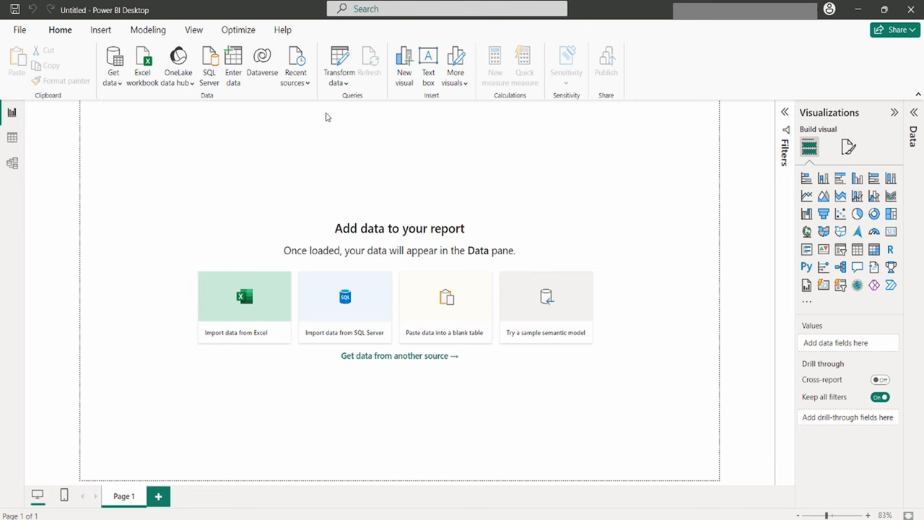
pyautogui.moveTo(344, 170)
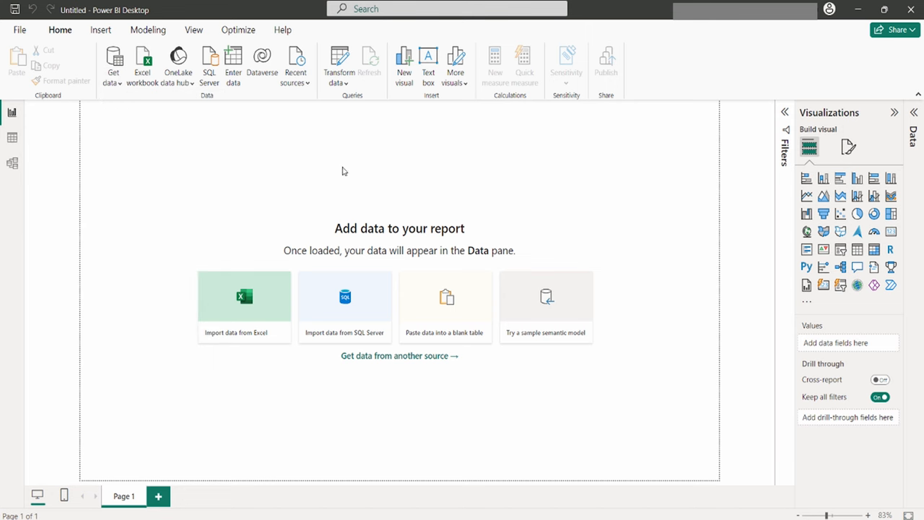
pyautogui.moveTo(378, 65)
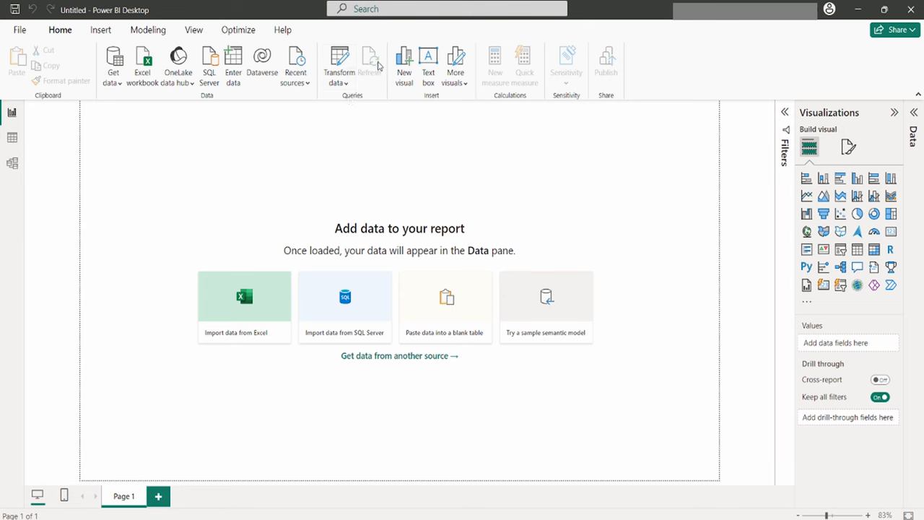
pyautogui.moveTo(353, 249)
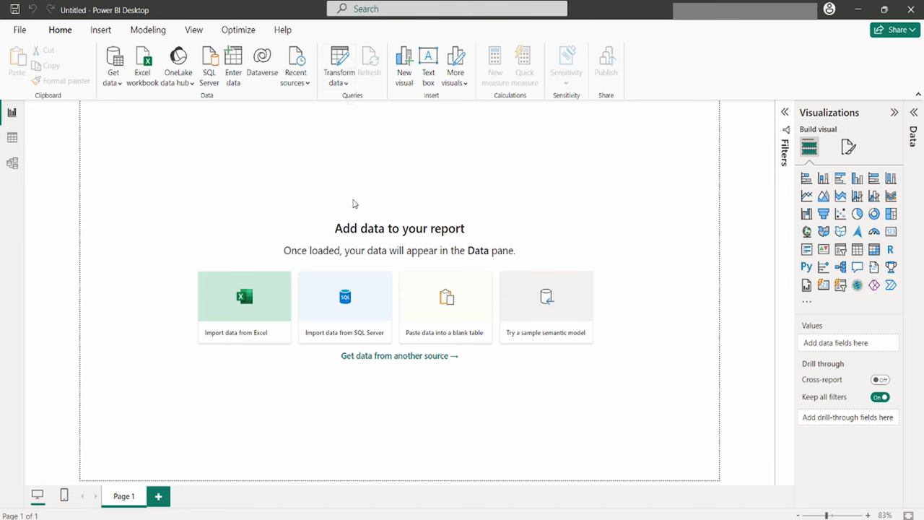
pyautogui.moveTo(356, 224)
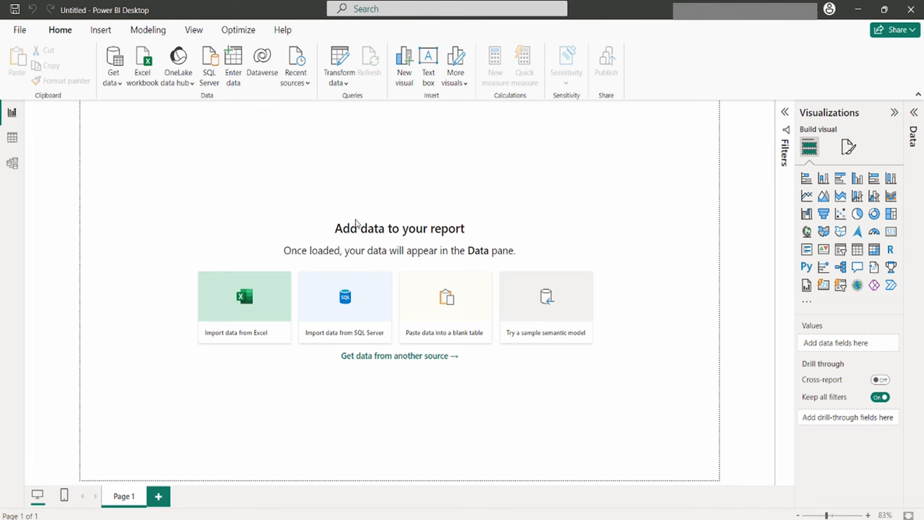
pyautogui.moveTo(338, 65)
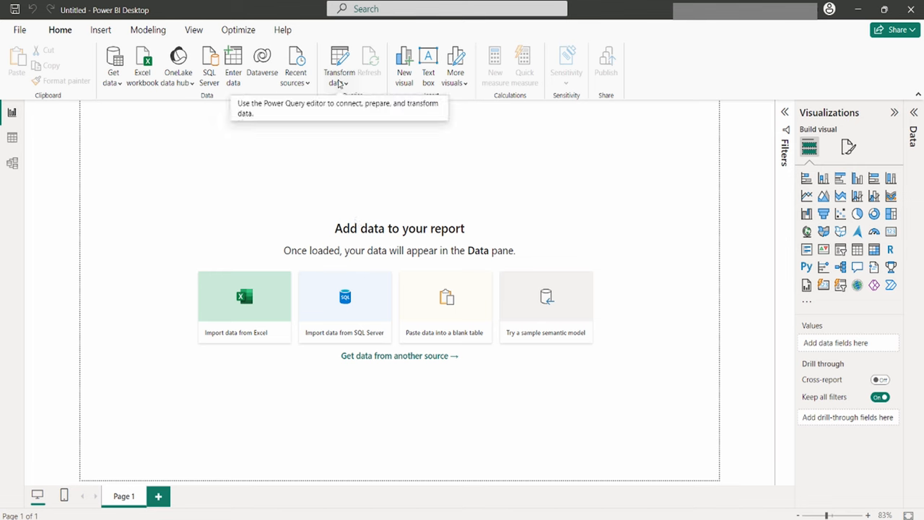
pyautogui.moveTo(344, 75)
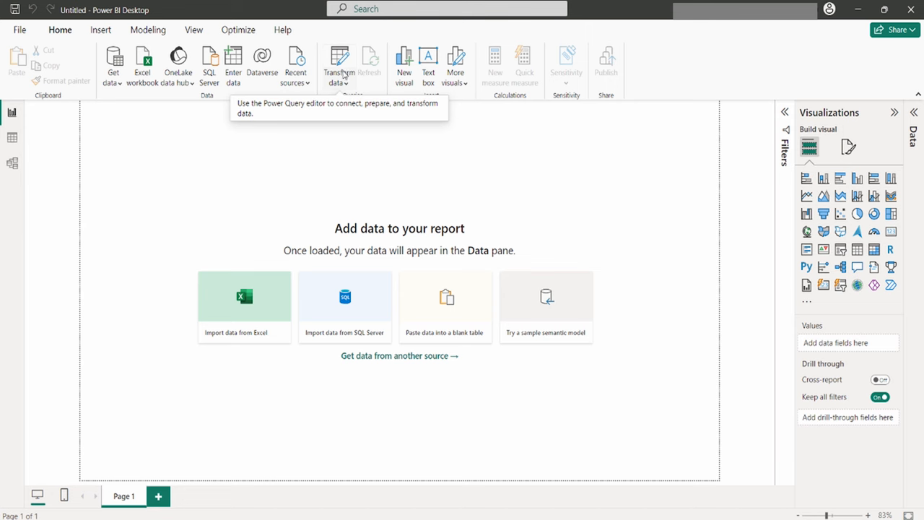
pyautogui.moveTo(361, 194)
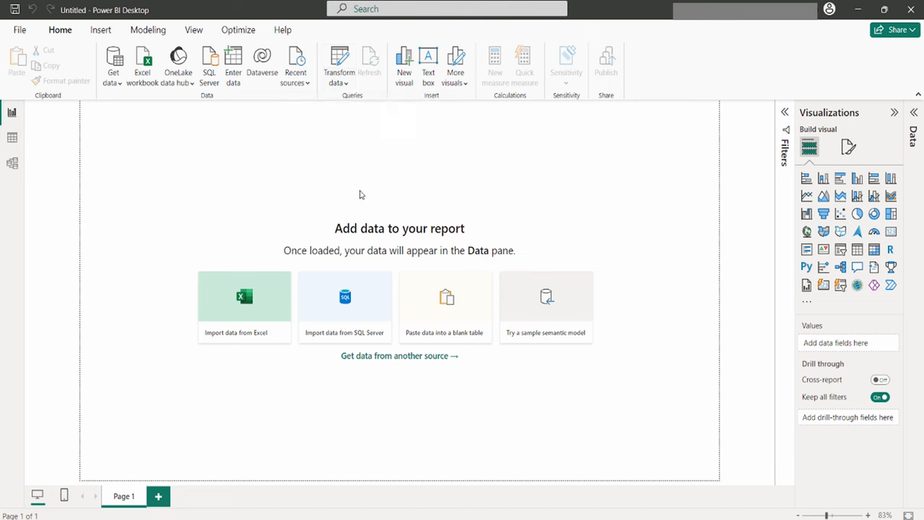
pyautogui.moveTo(334, 155)
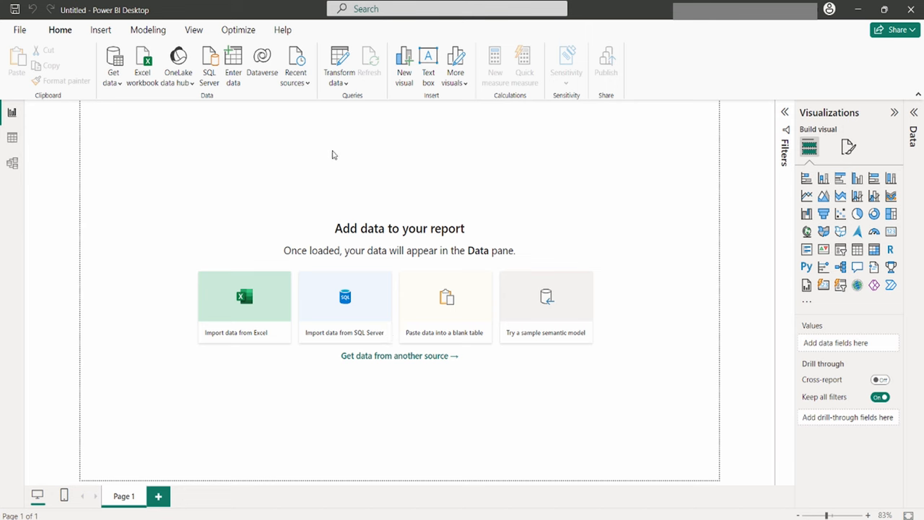
pyautogui.moveTo(403, 78)
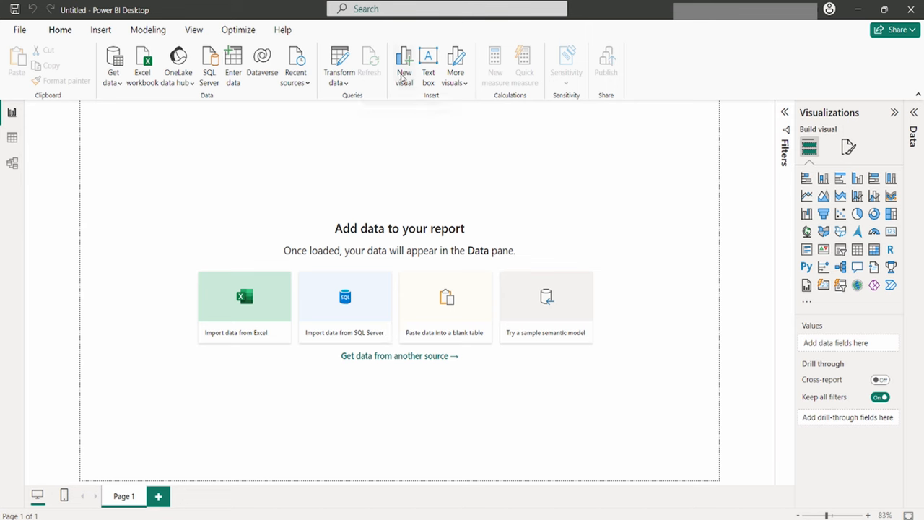
pyautogui.moveTo(428, 65)
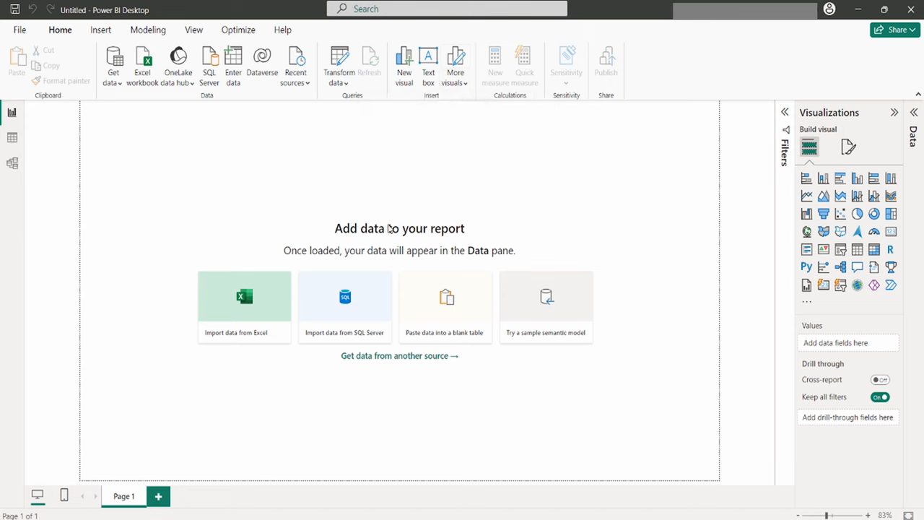
pyautogui.moveTo(604, 390)
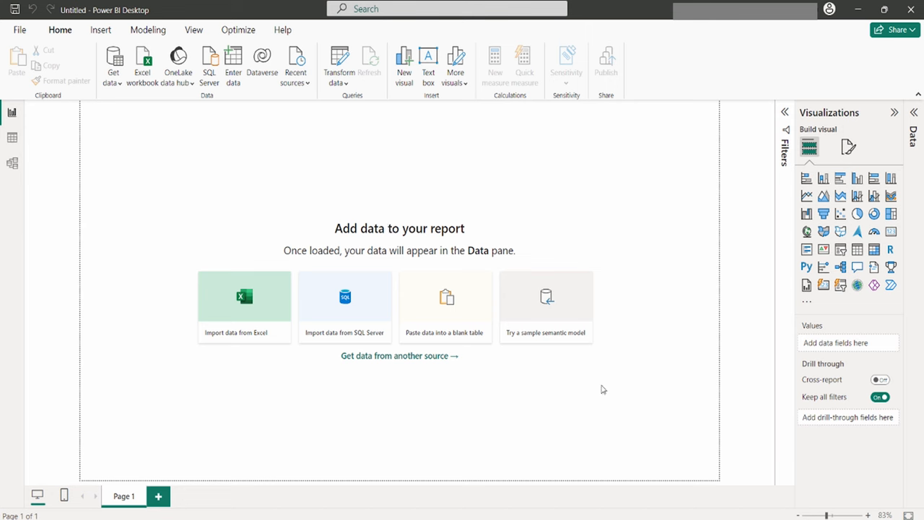
pyautogui.moveTo(555, 273)
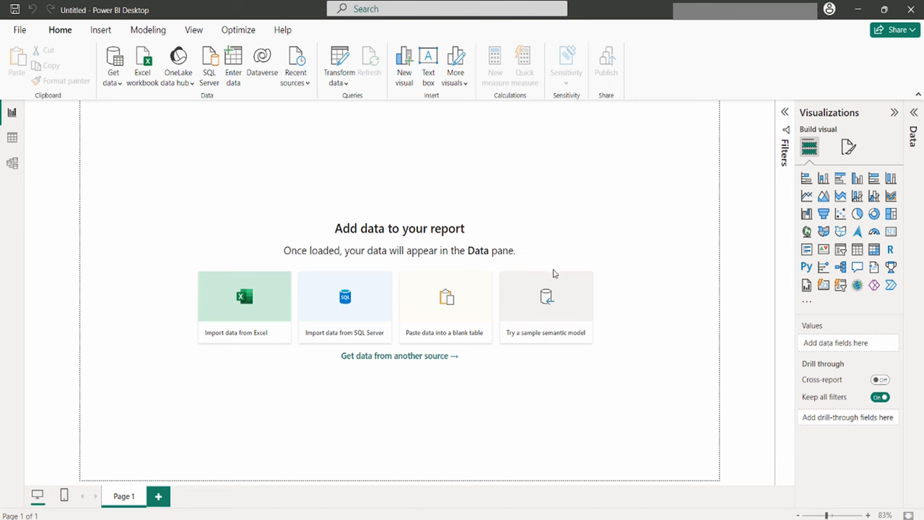
pyautogui.moveTo(121, 94)
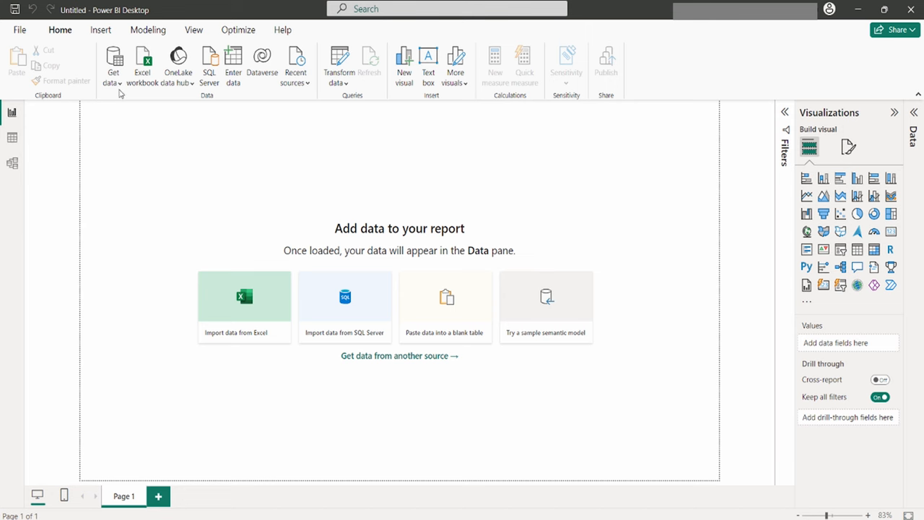
# Import Details.csv via the Text/CSV source and bring up its data preview.
pyautogui.click(113, 65)
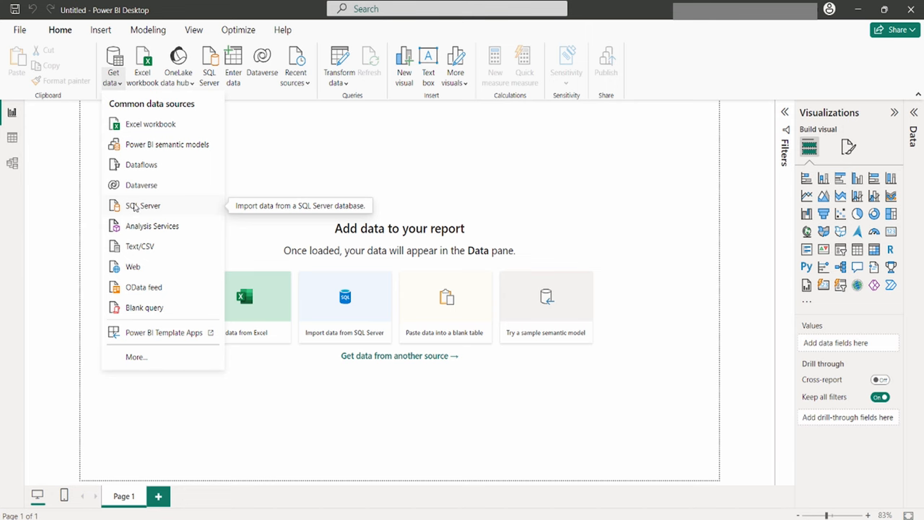
pyautogui.click(138, 245)
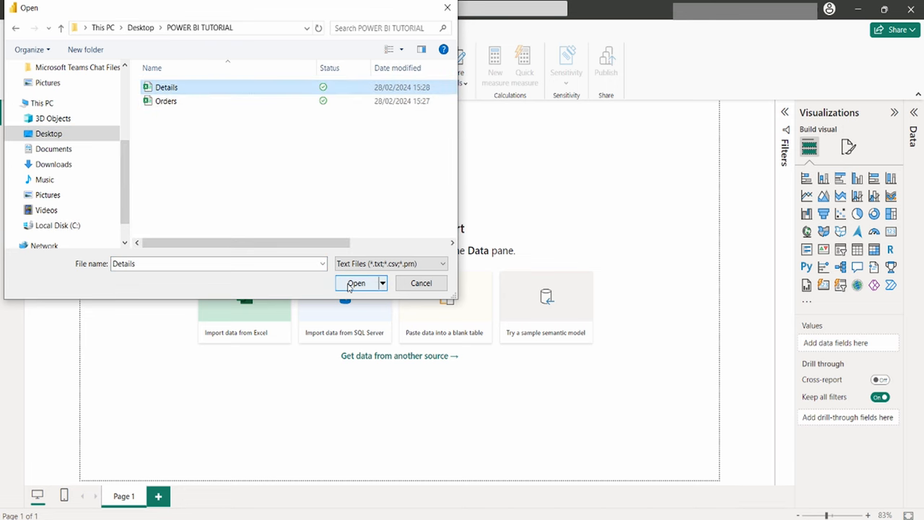
pyautogui.click(356, 281)
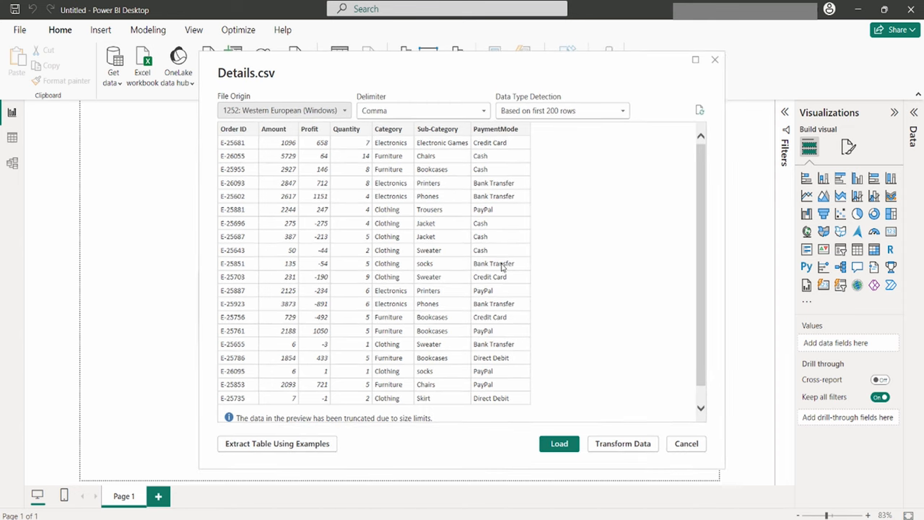
pyautogui.moveTo(477, 282)
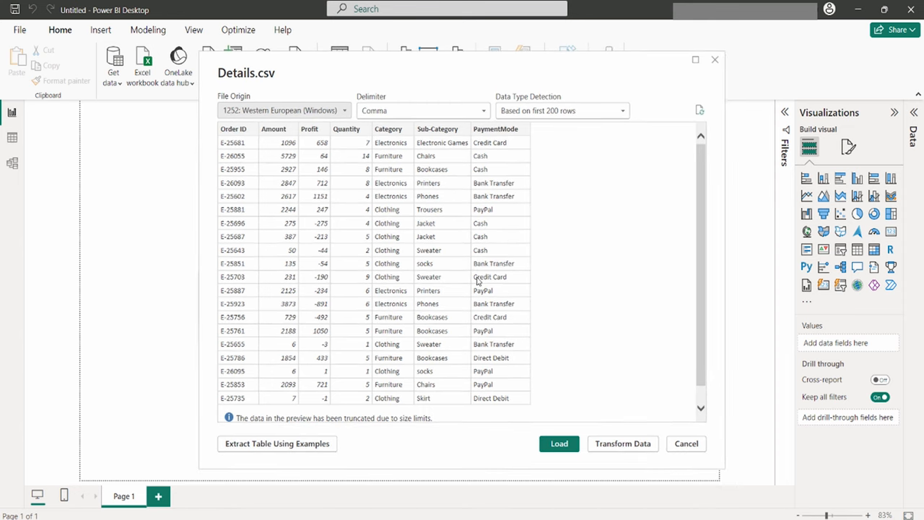
pyautogui.moveTo(298, 251)
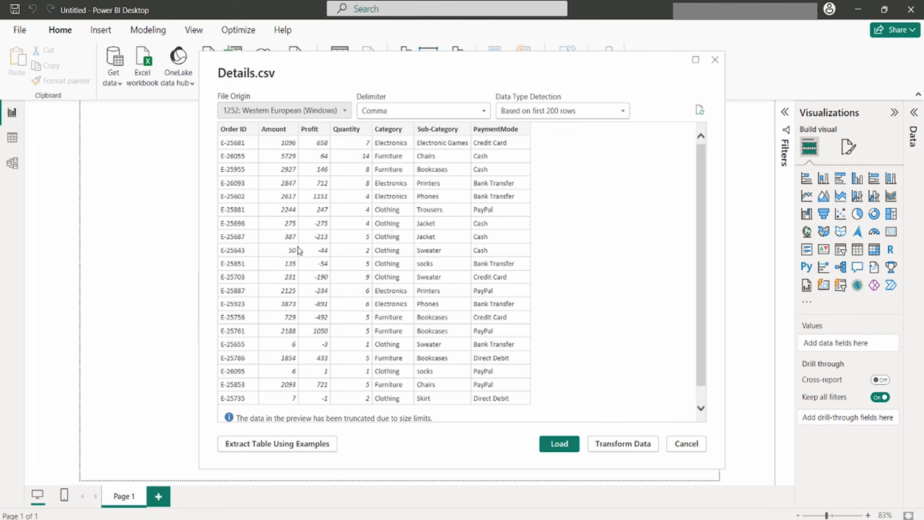
pyautogui.moveTo(303, 275)
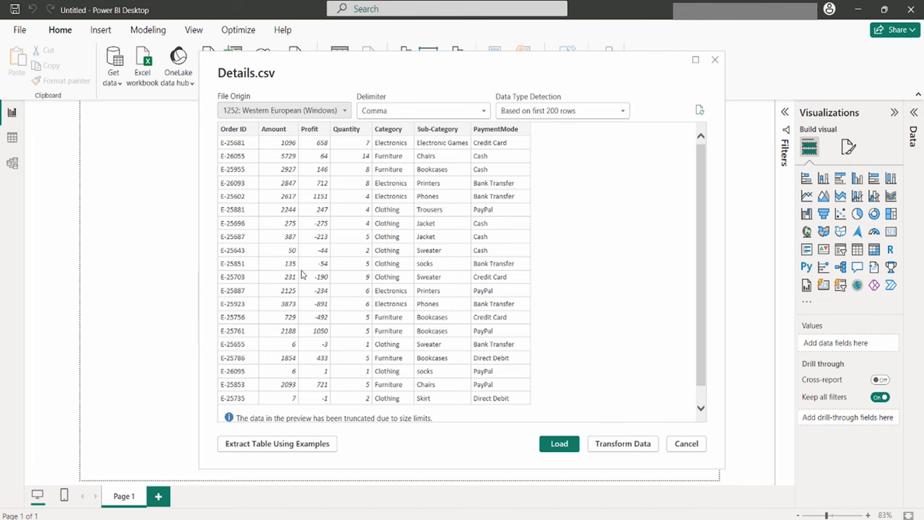
pyautogui.moveTo(361, 268)
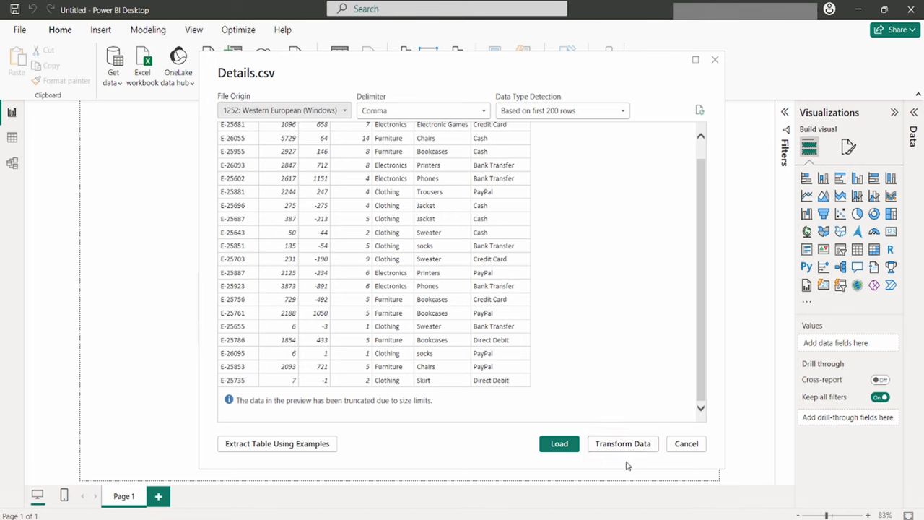
pyautogui.moveTo(346, 275)
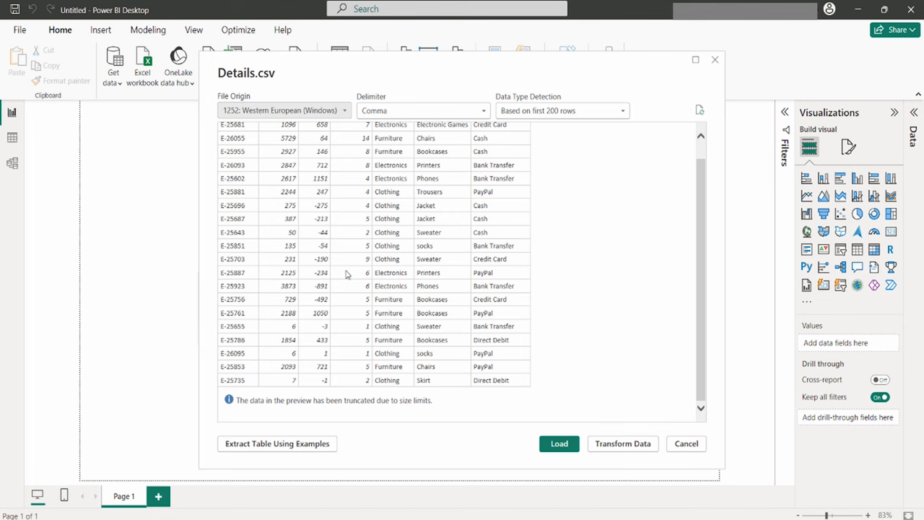
pyautogui.moveTo(396, 272)
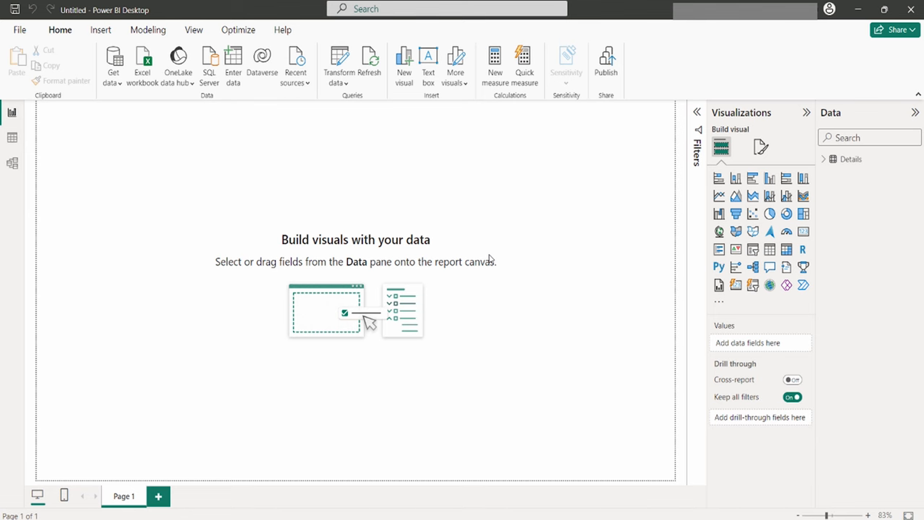
pyautogui.moveTo(450, 254)
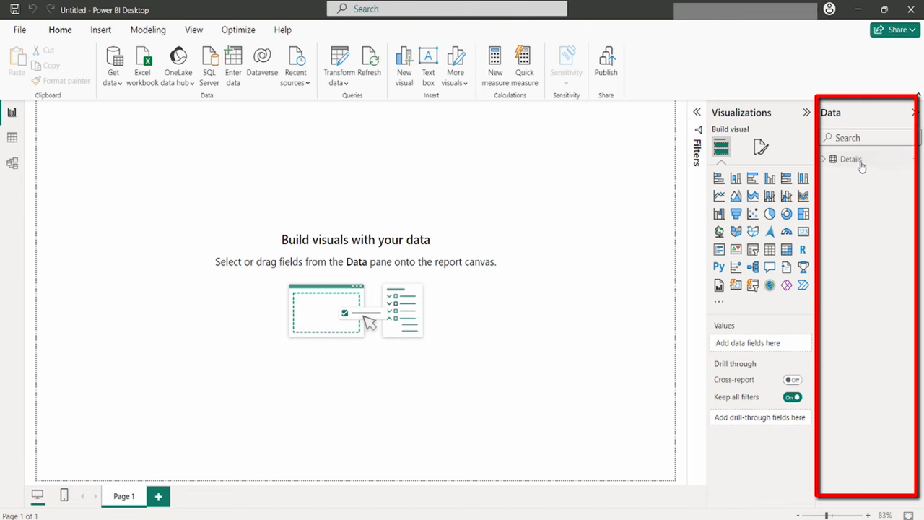
pyautogui.moveTo(864, 164)
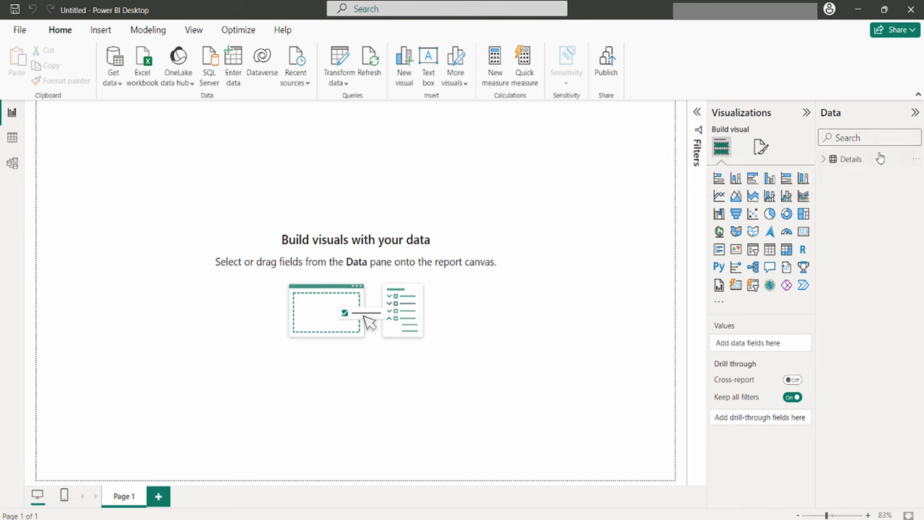
pyautogui.moveTo(870, 179)
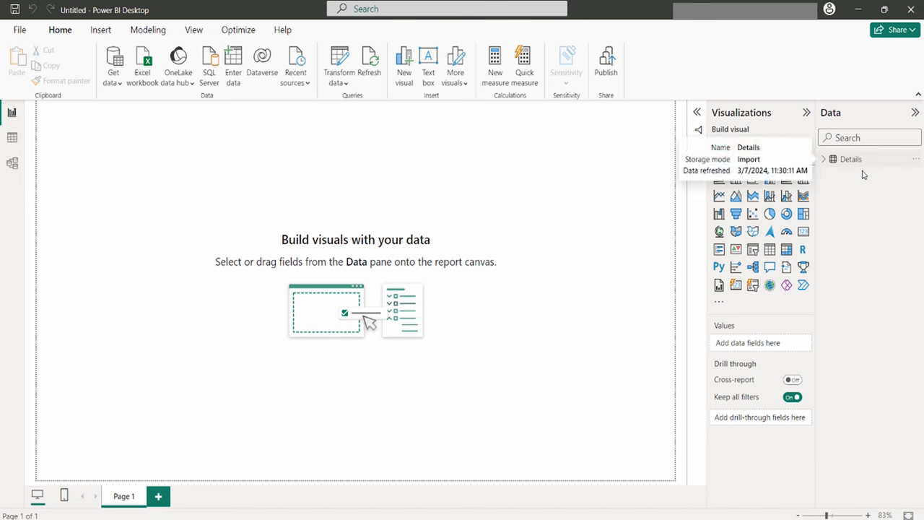
# Expand the Details fields, then apply pending query changes so the Orders table loads.
pyautogui.click(823, 159)
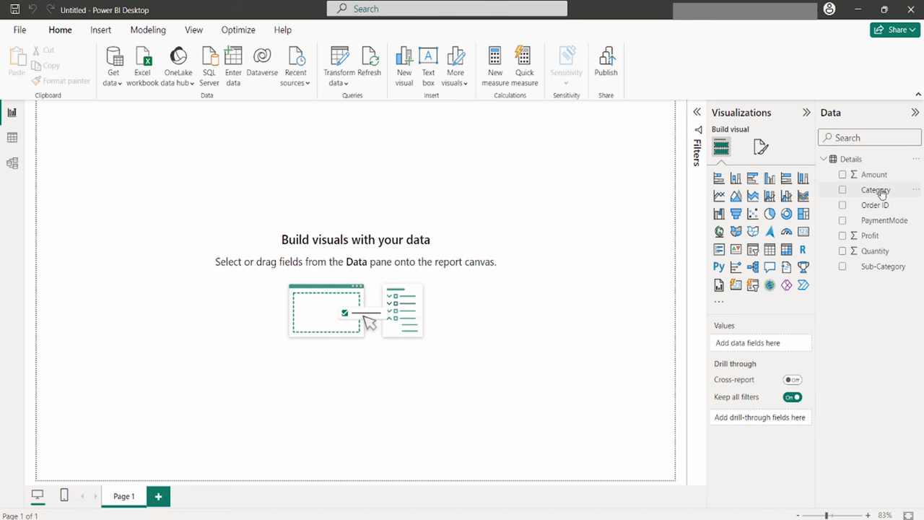
pyautogui.moveTo(881, 211)
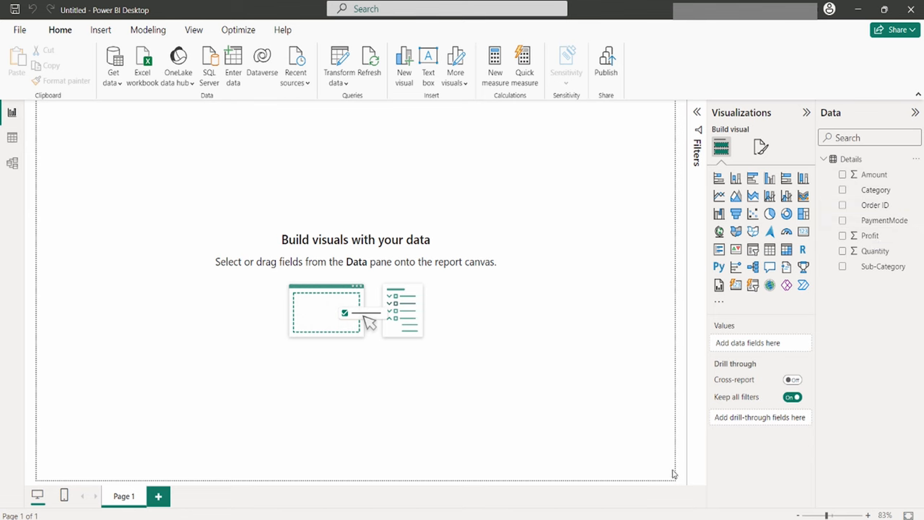
pyautogui.moveTo(676, 443)
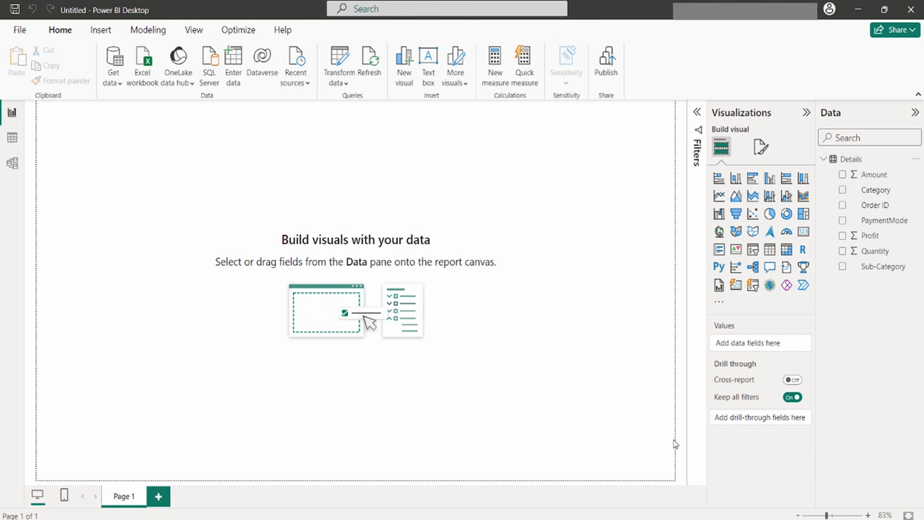
pyautogui.click(112, 65)
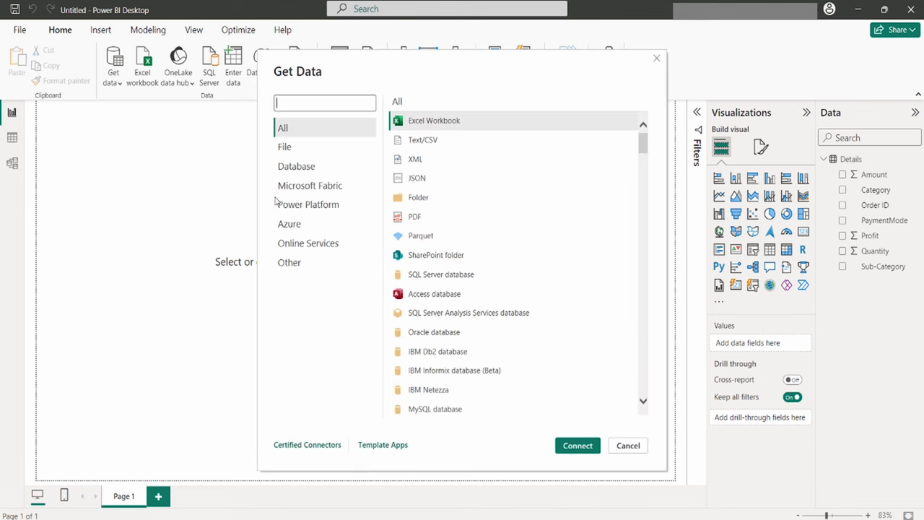
pyautogui.click(627, 445)
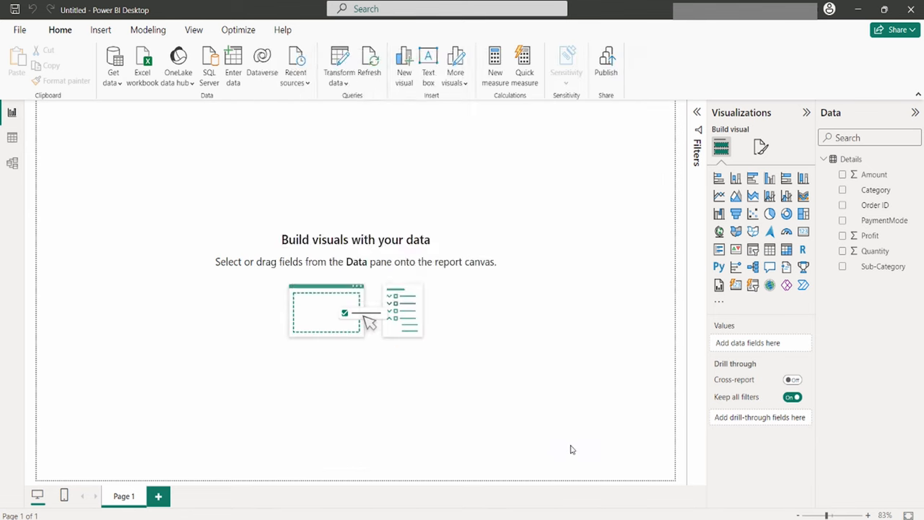
pyautogui.moveTo(532, 317)
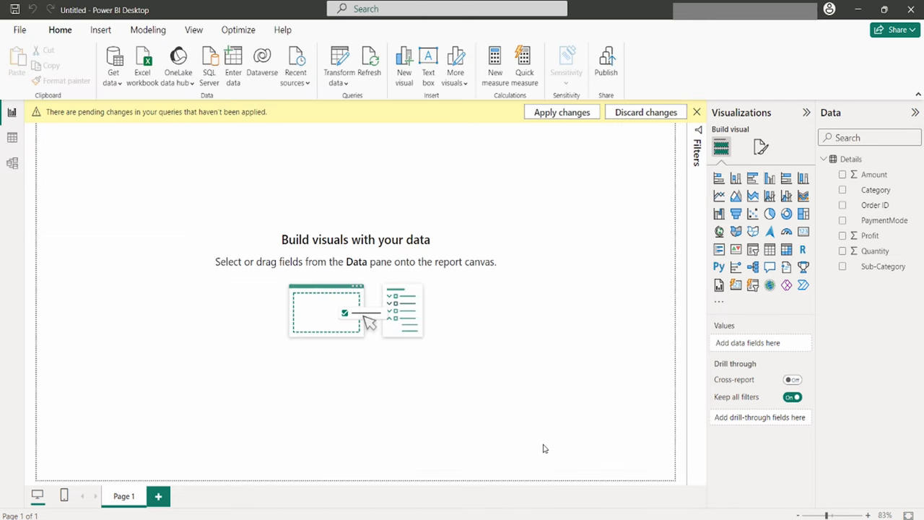
pyautogui.click(562, 112)
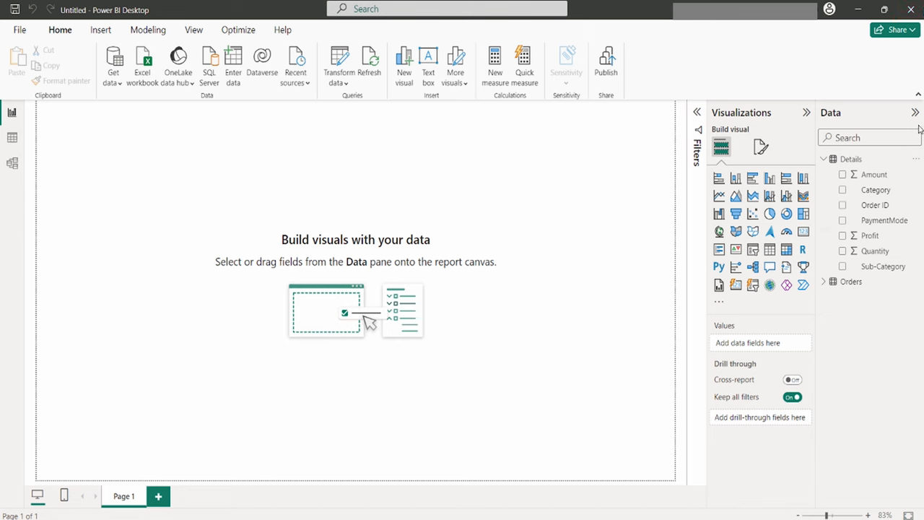
pyautogui.moveTo(332, 101)
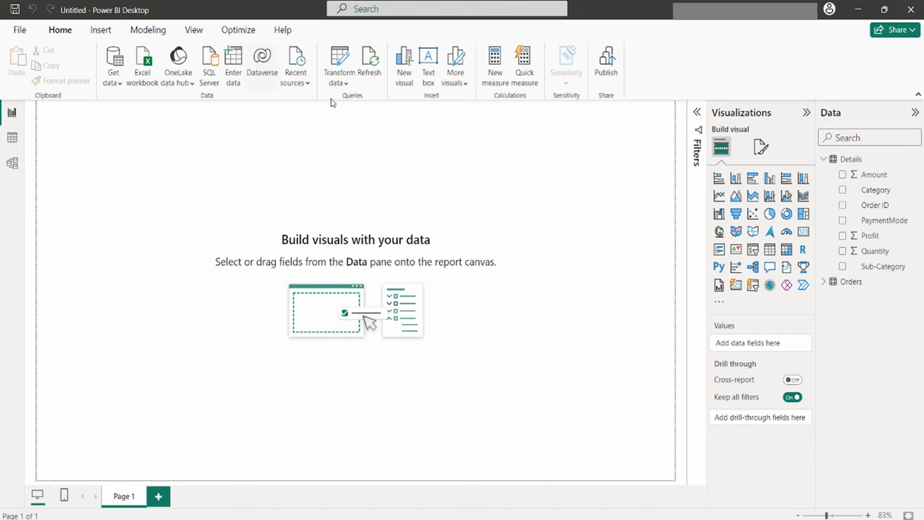
pyautogui.moveTo(350, 167)
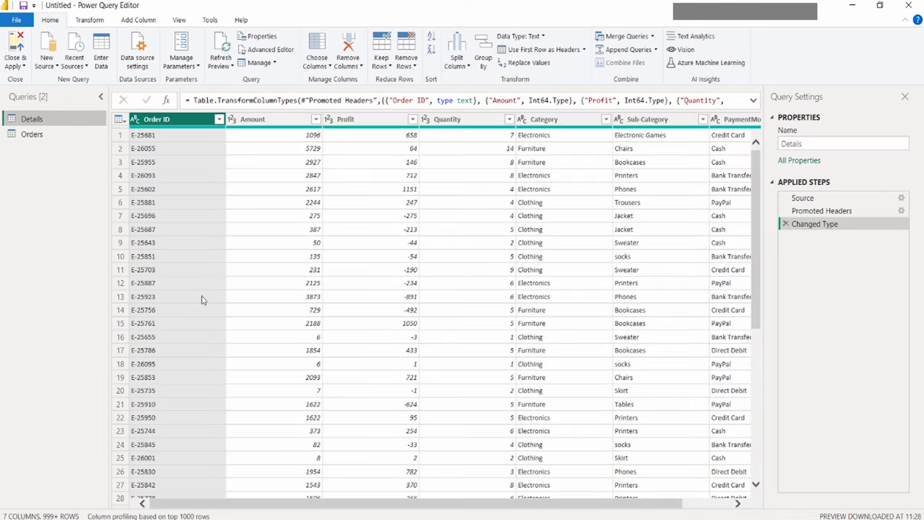
pyautogui.moveTo(295, 350)
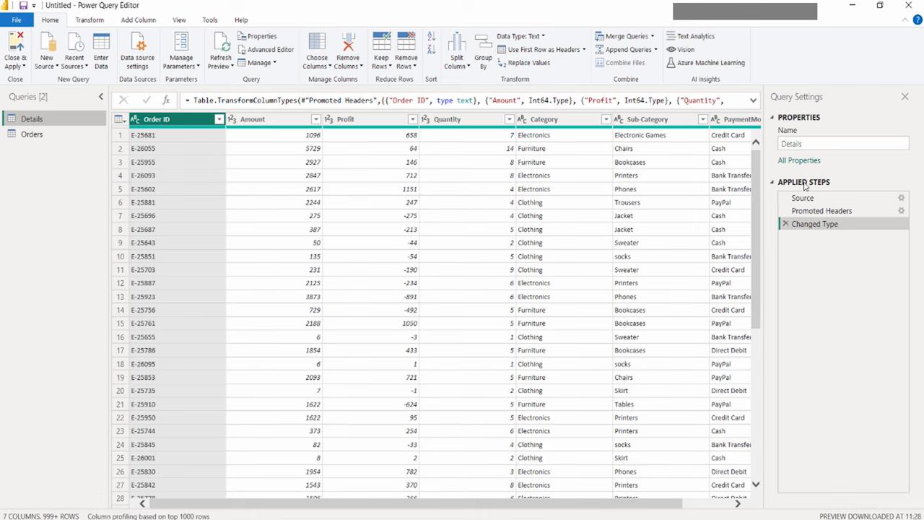
pyautogui.moveTo(306, 352)
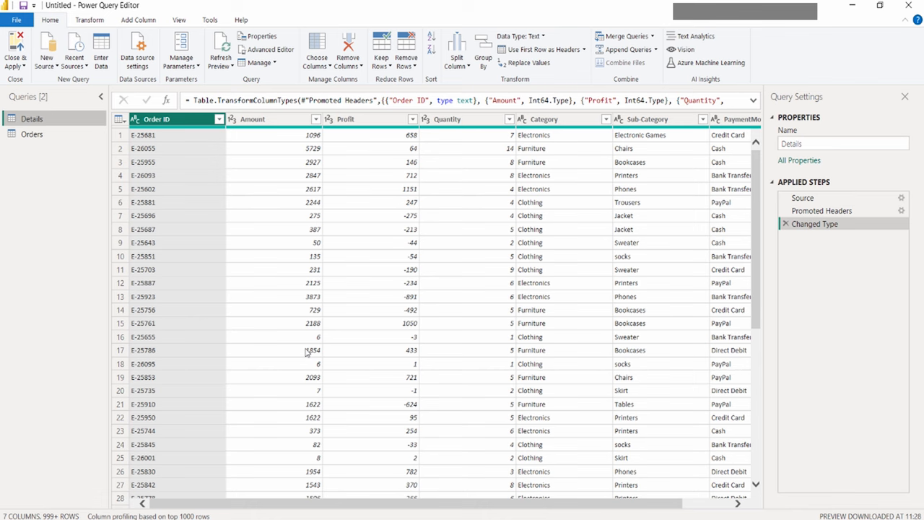
pyautogui.moveTo(180, 50)
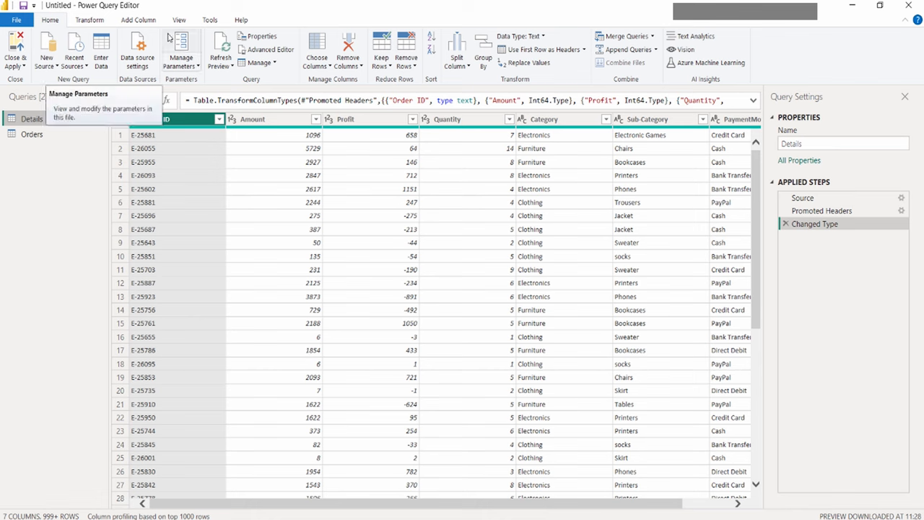
pyautogui.moveTo(210, 20)
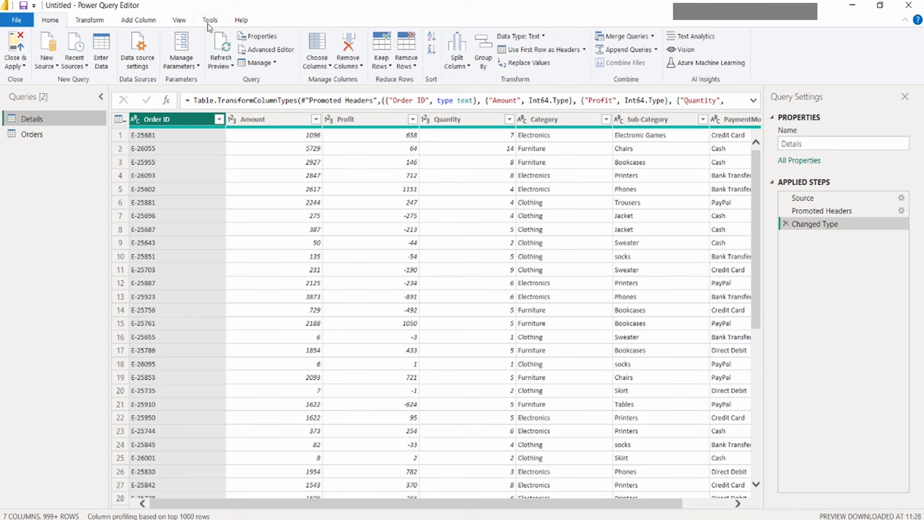
pyautogui.moveTo(85, 27)
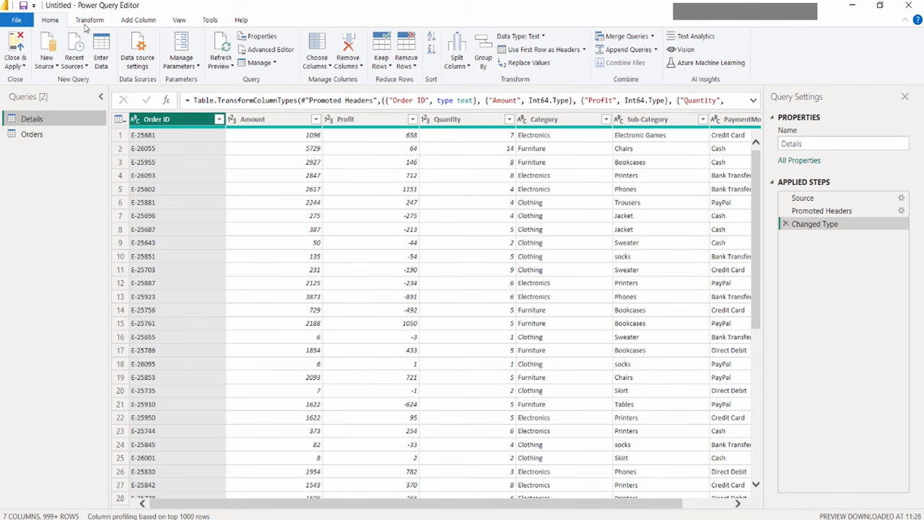
pyautogui.click(139, 20)
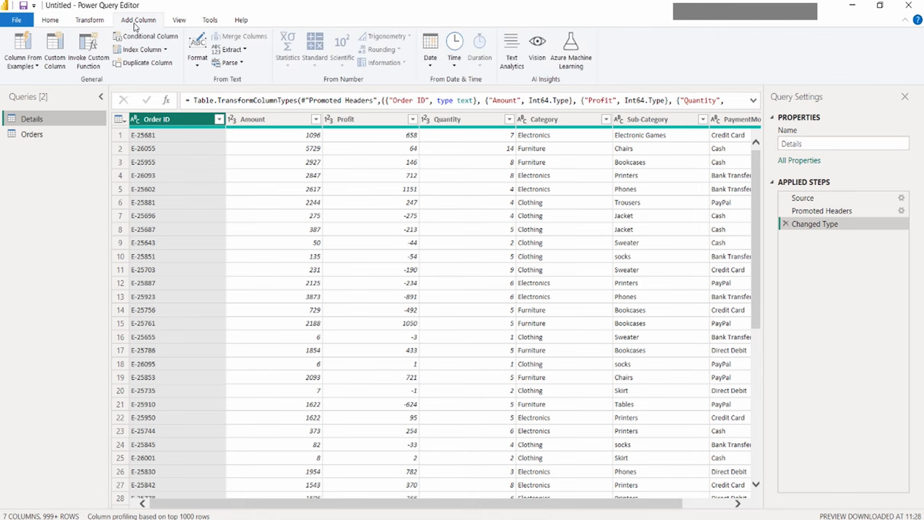
pyautogui.click(179, 20)
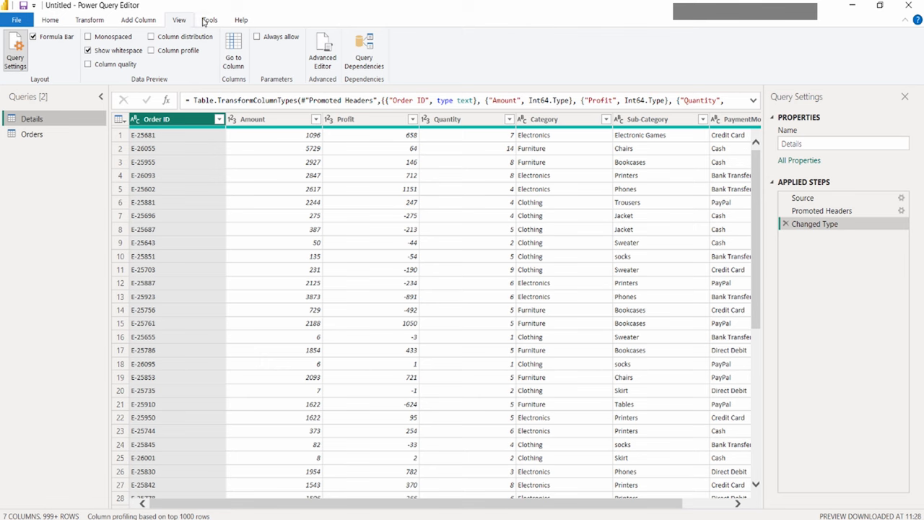
pyautogui.click(210, 20)
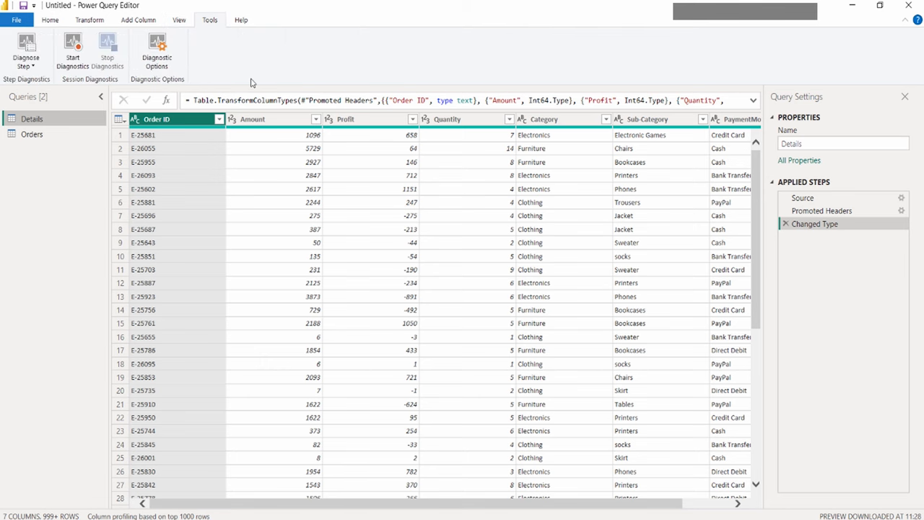
pyautogui.click(49, 20)
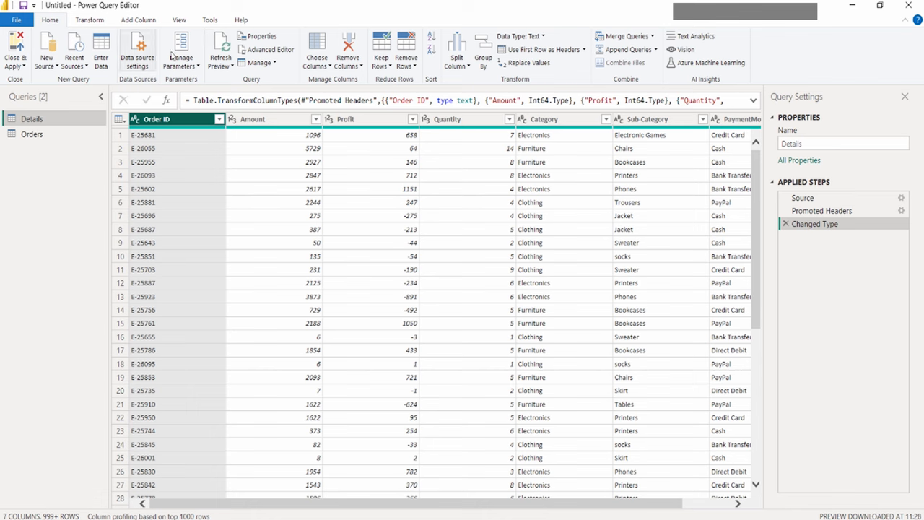
pyautogui.moveTo(572, 72)
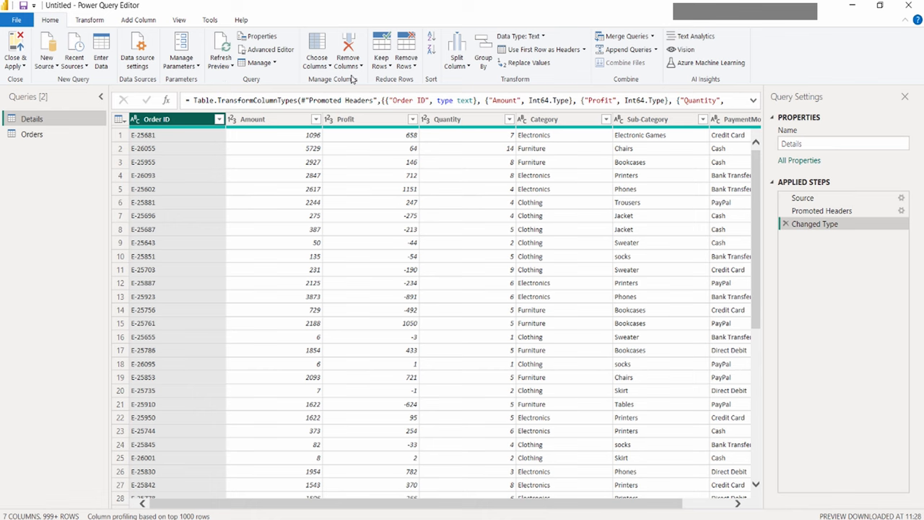
pyautogui.moveTo(406, 96)
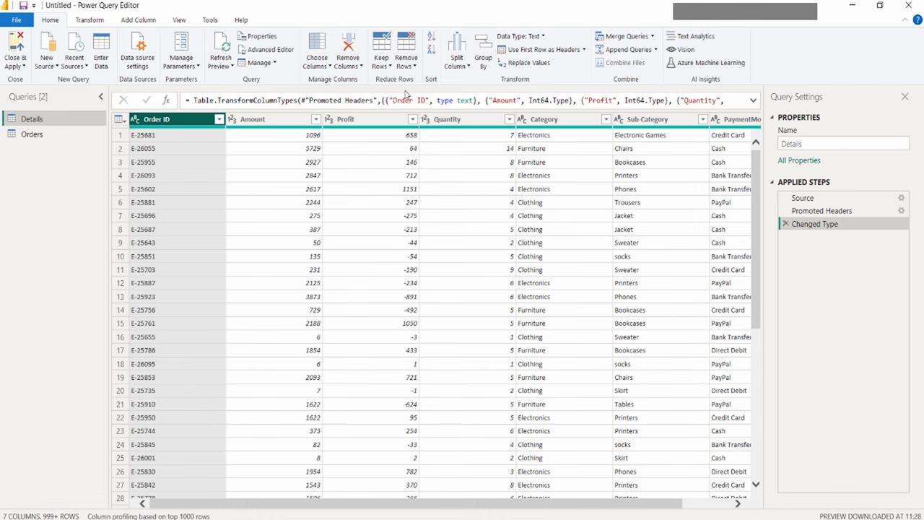
pyautogui.moveTo(456, 50)
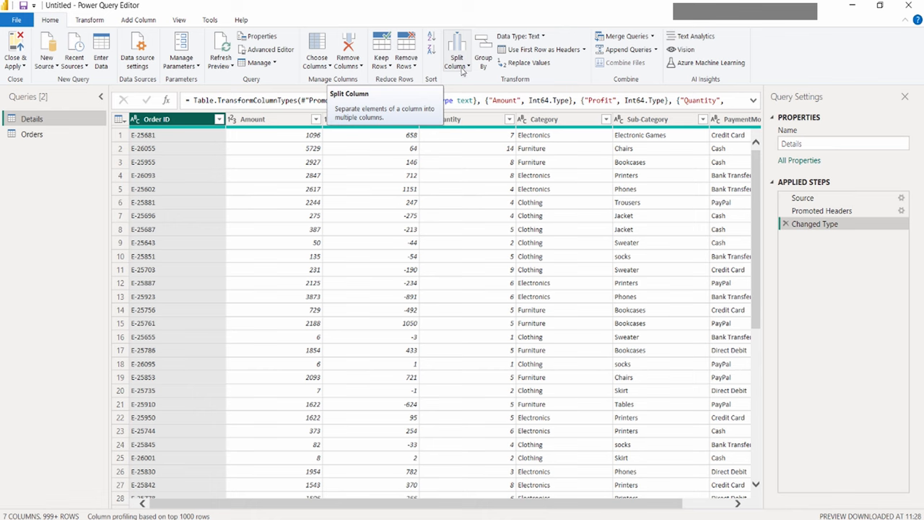
pyautogui.moveTo(292, 149)
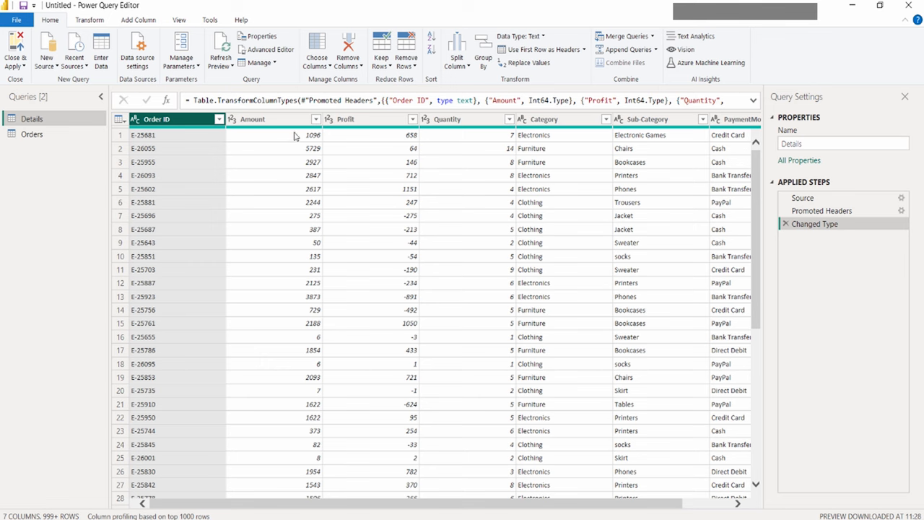
pyautogui.moveTo(268, 132)
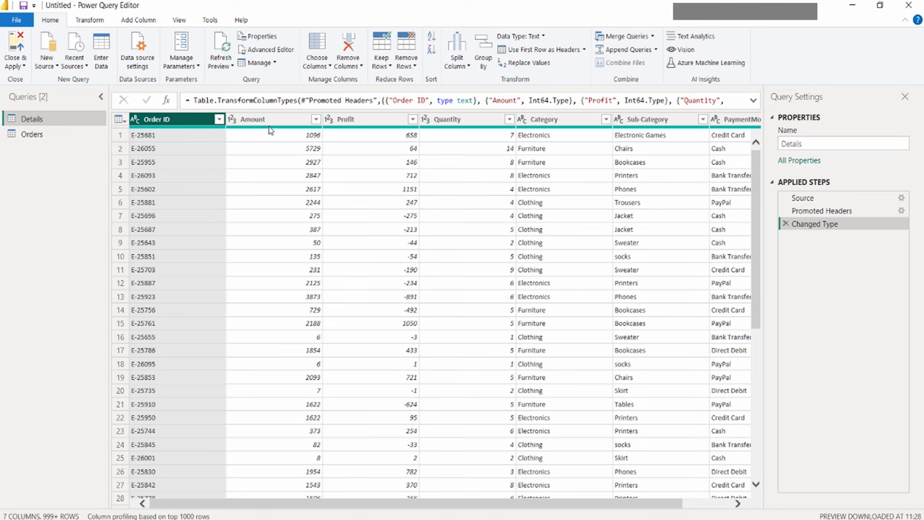
pyautogui.click(253, 118)
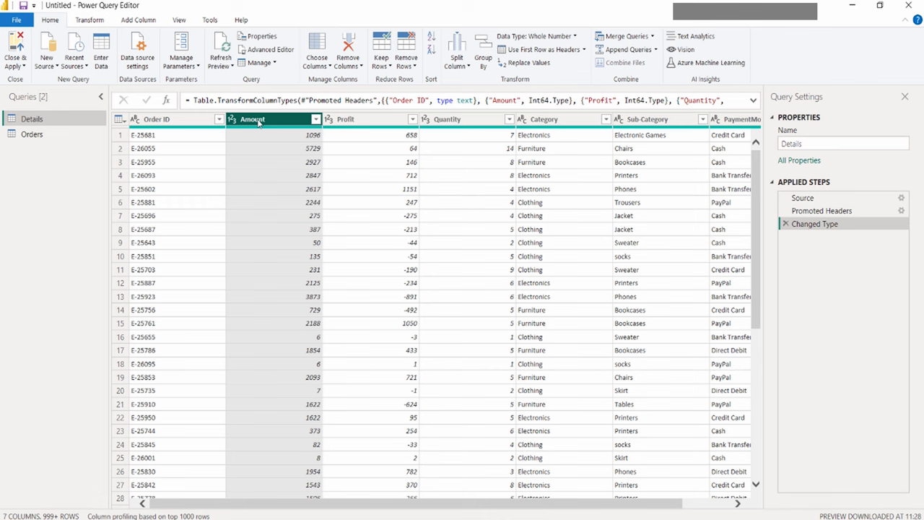
pyautogui.rightClick(253, 119)
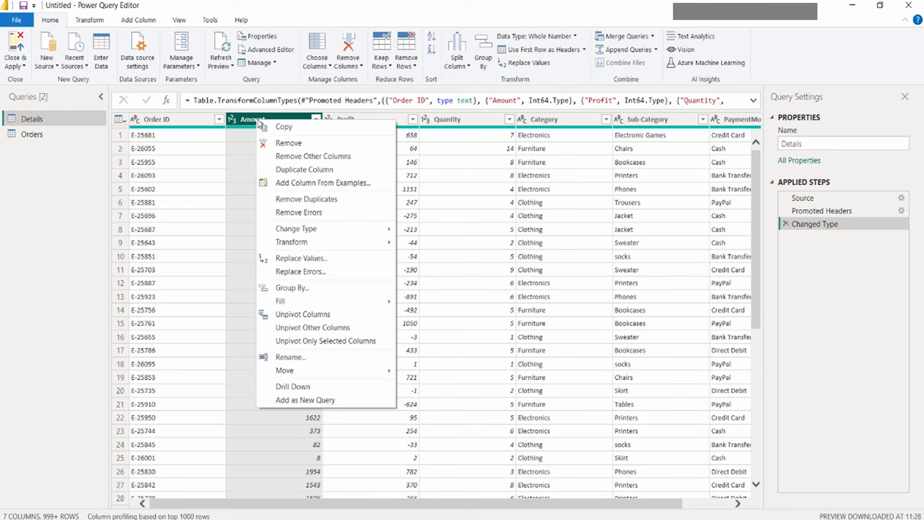
pyautogui.click(295, 228)
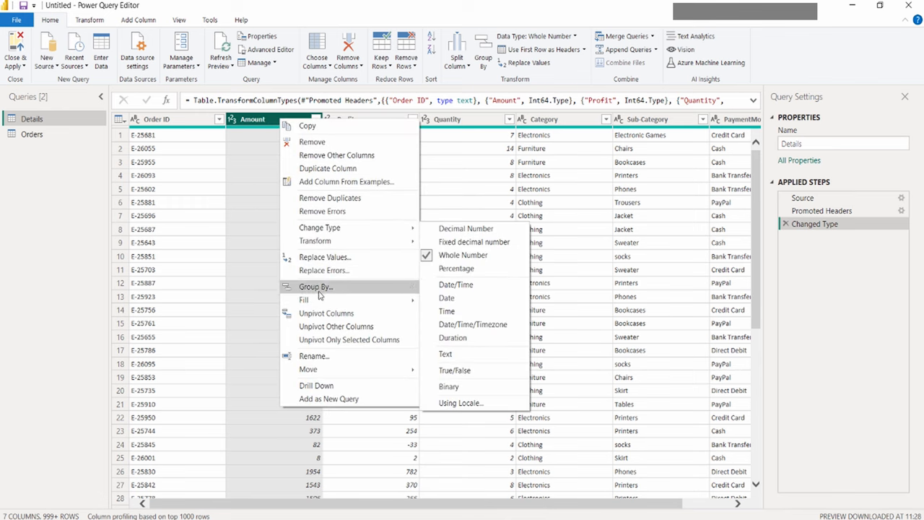
pyautogui.moveTo(320, 228)
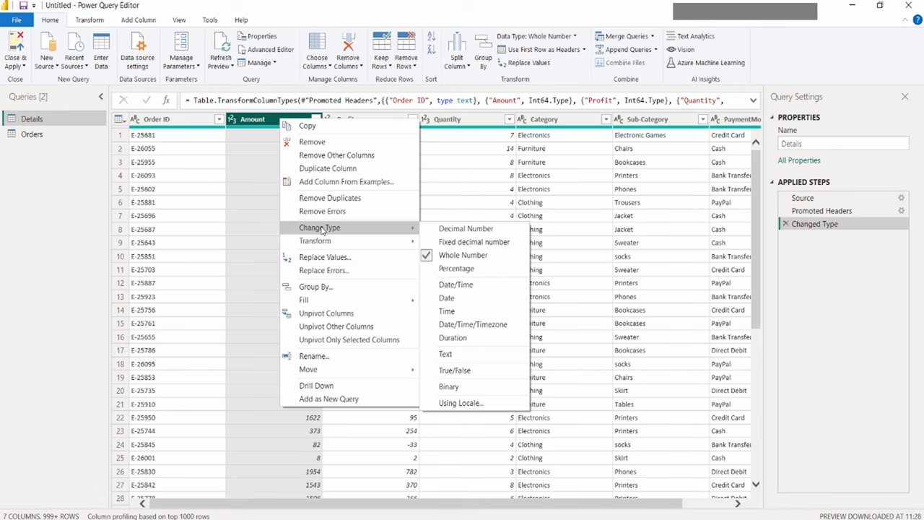
pyautogui.moveTo(388, 228)
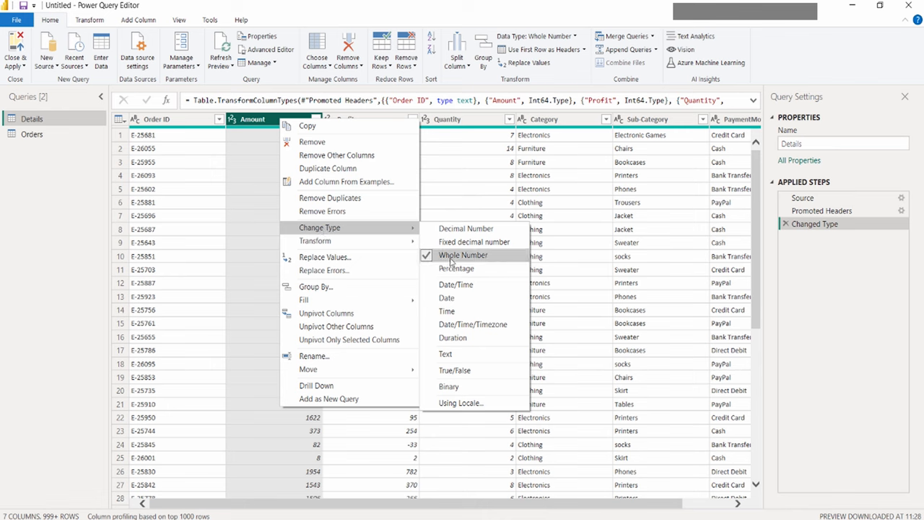
pyautogui.click(463, 254)
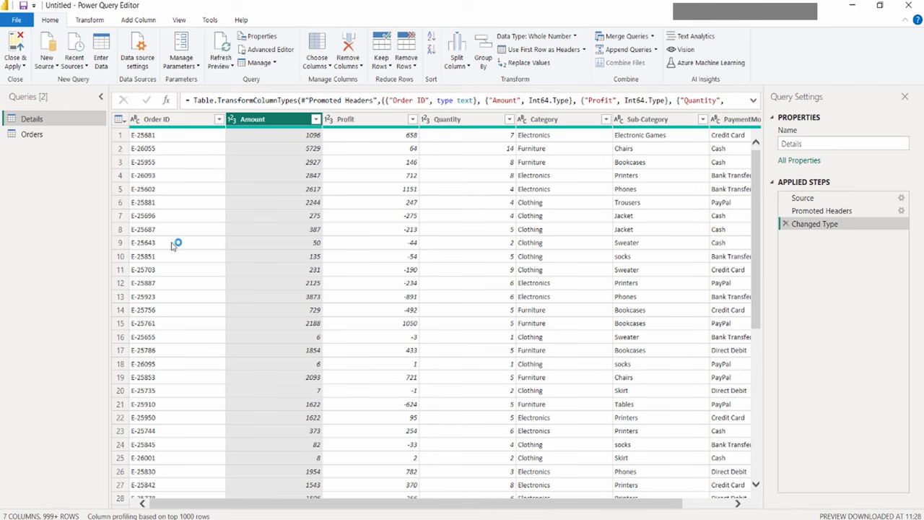
pyautogui.moveTo(173, 240)
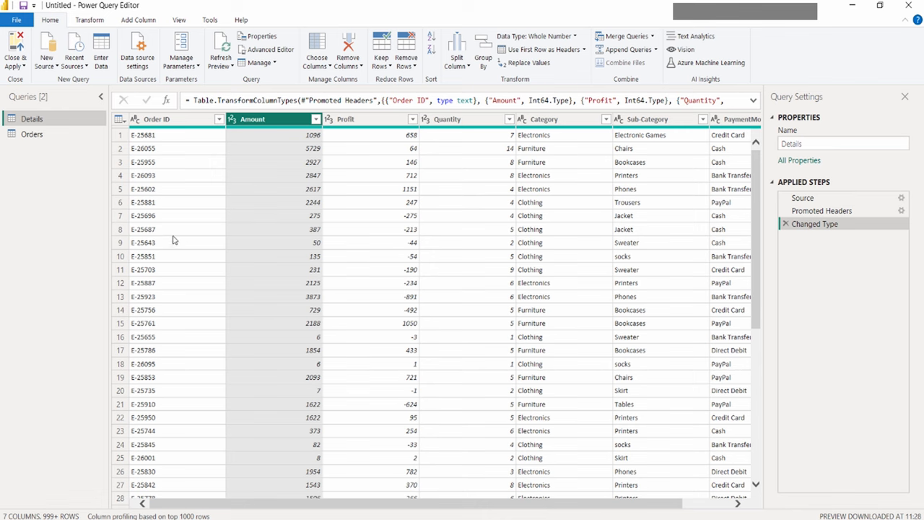
pyautogui.moveTo(350, 295)
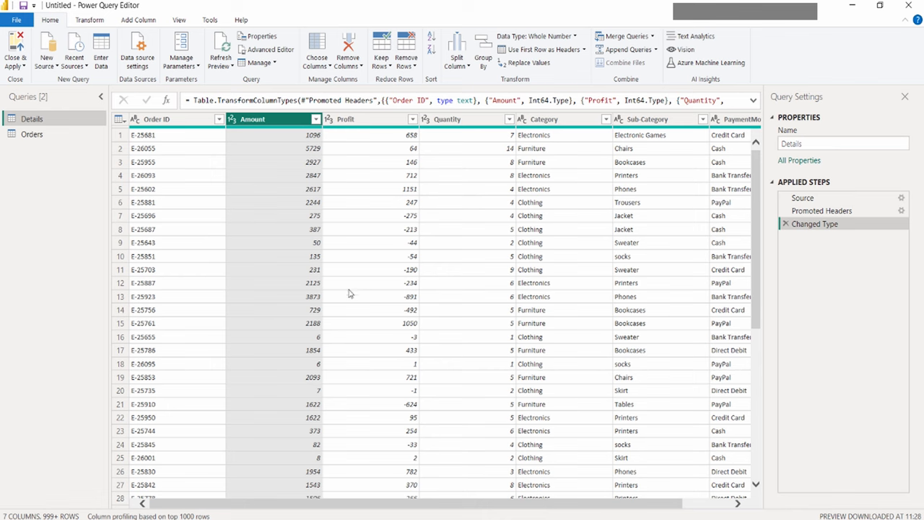
pyautogui.moveTo(387, 305)
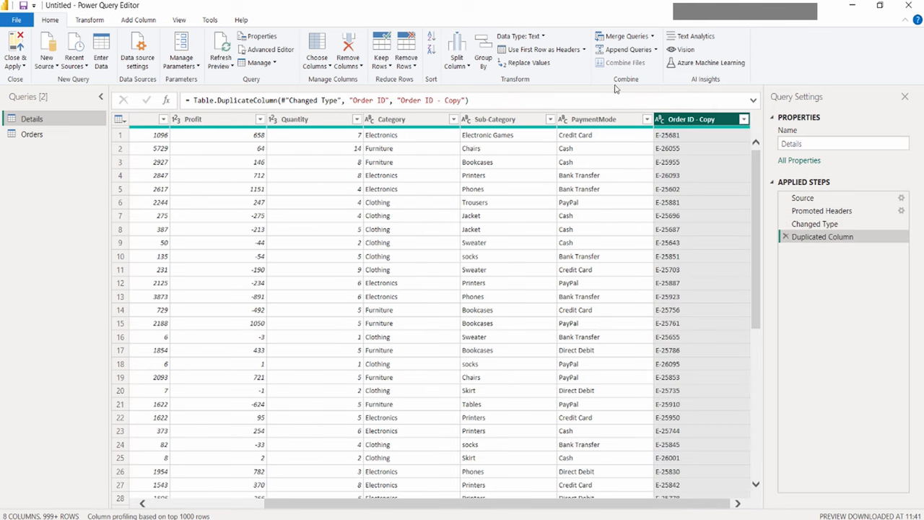
pyautogui.moveTo(611, 237)
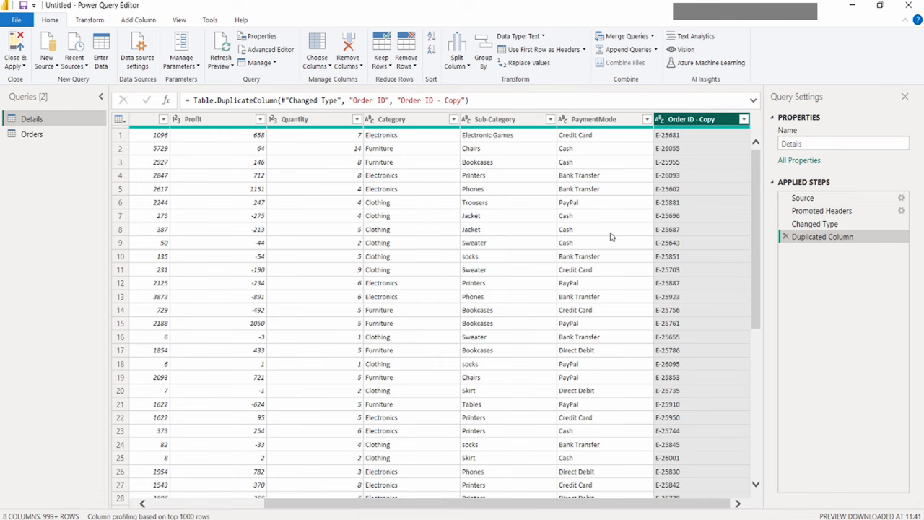
pyautogui.moveTo(725, 117)
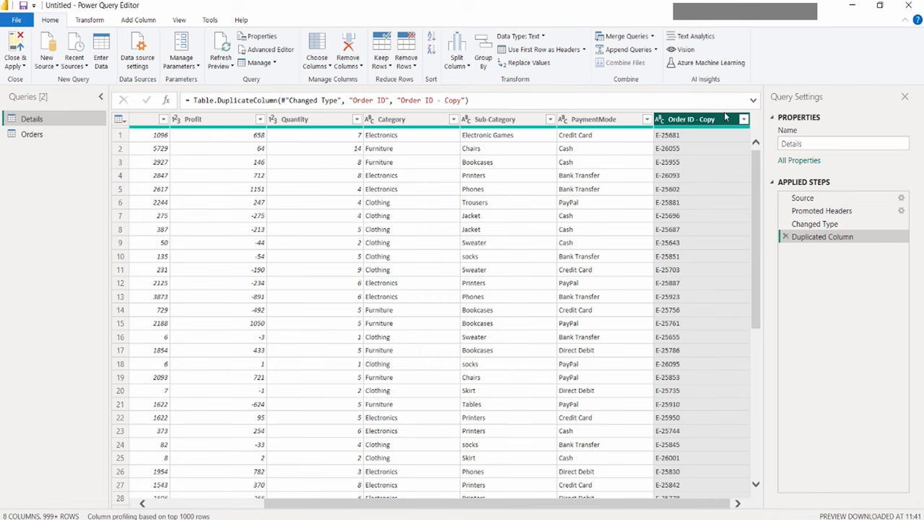
pyautogui.moveTo(676, 257)
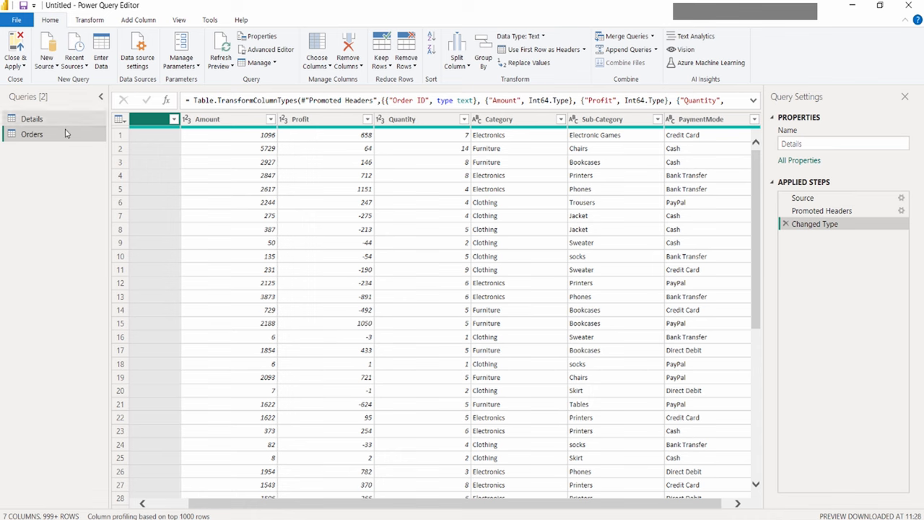
pyautogui.moveTo(52, 134)
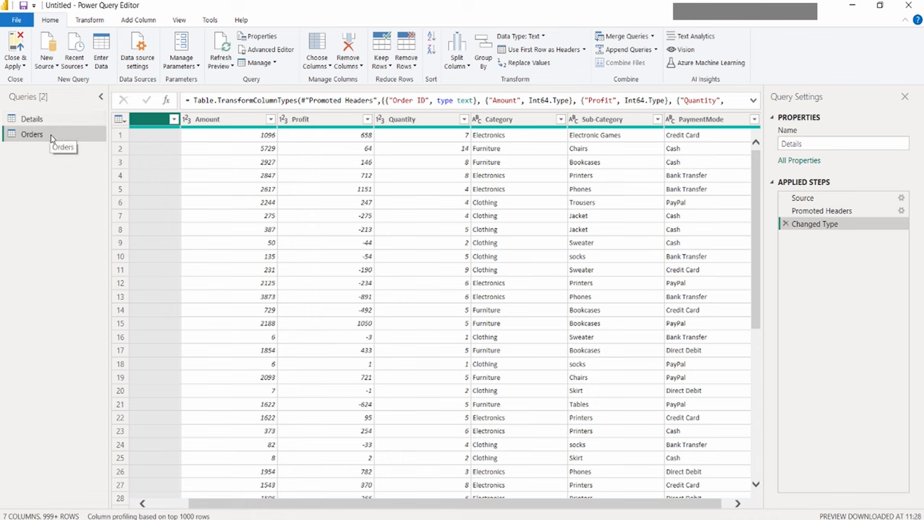
# Select the Details query in the Queries pane to show its original columns.
pyautogui.click(32, 118)
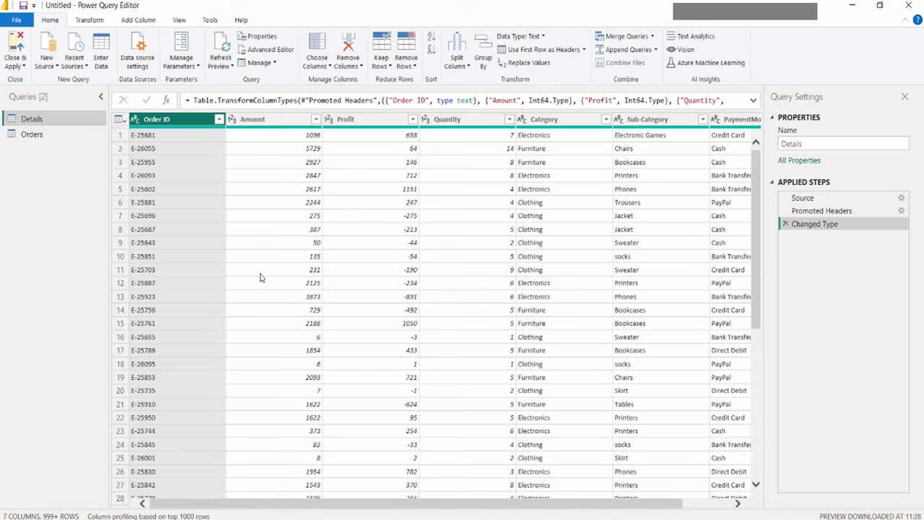
pyautogui.moveTo(457, 281)
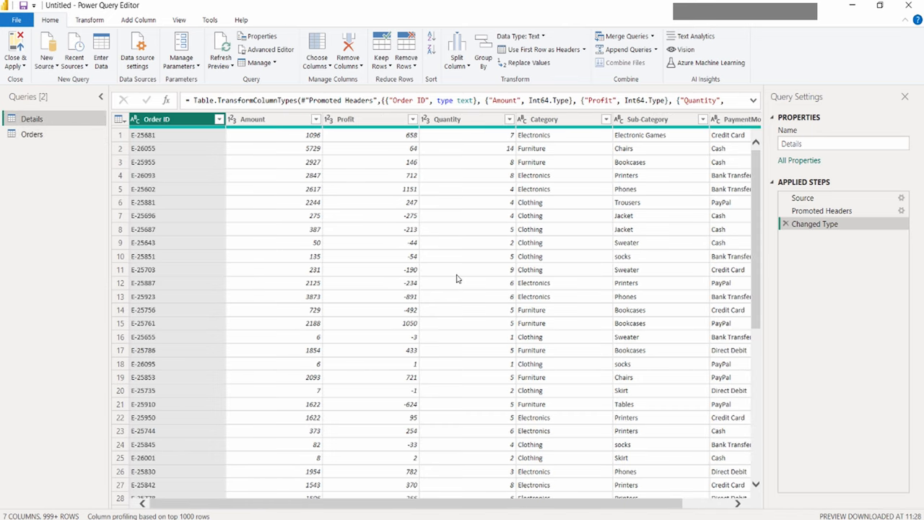
pyautogui.moveTo(453, 285)
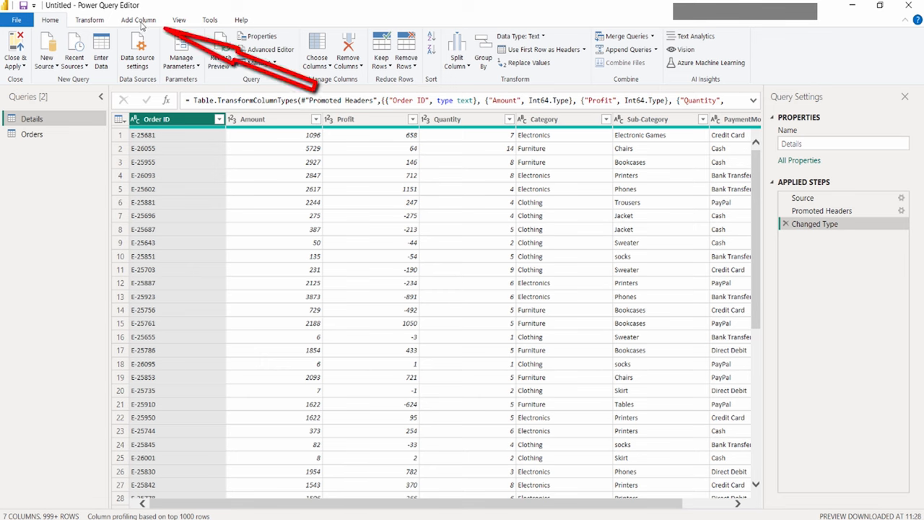
# Add a custom column named Test with formula [Amount]*[Quantity] to Details.
pyautogui.click(137, 21)
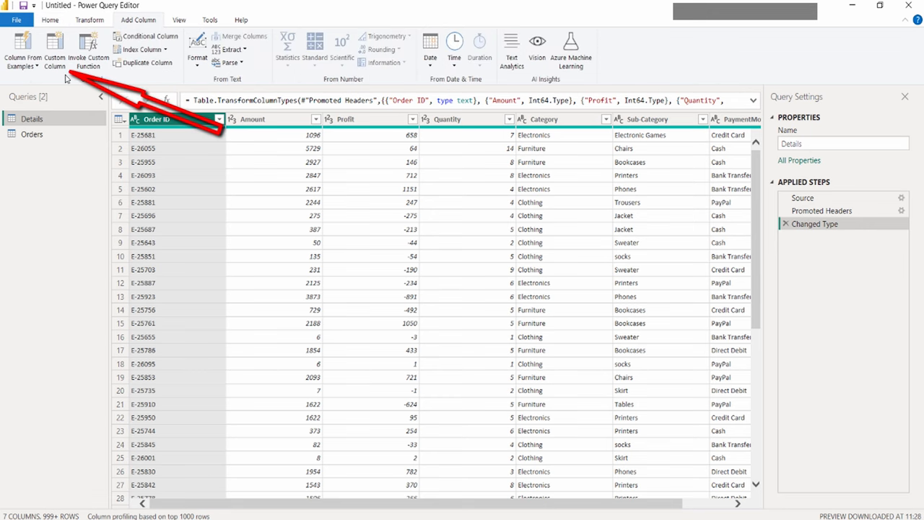
pyautogui.click(55, 50)
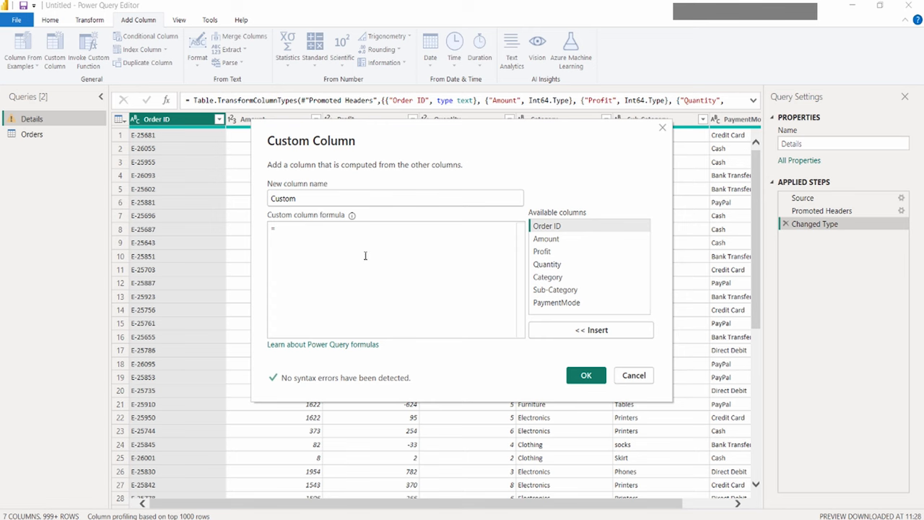
pyautogui.doubleClick(282, 197)
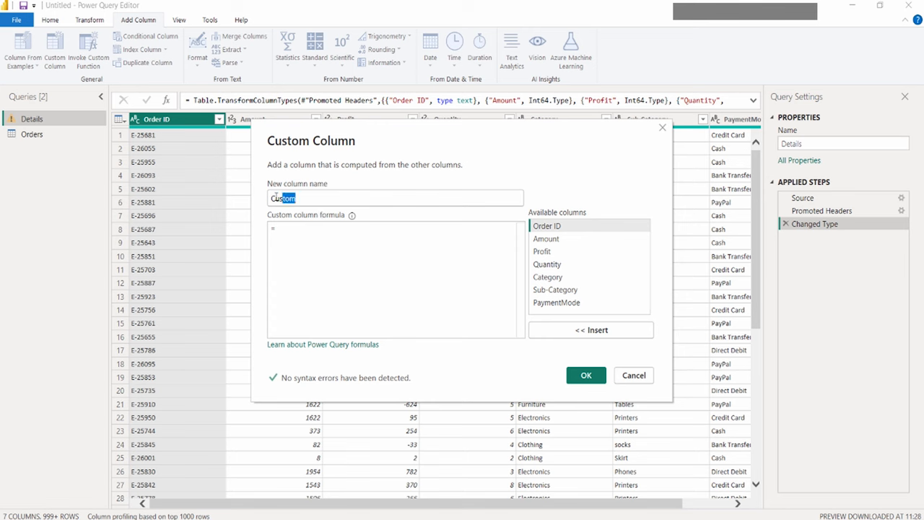
pyautogui.write('Test')
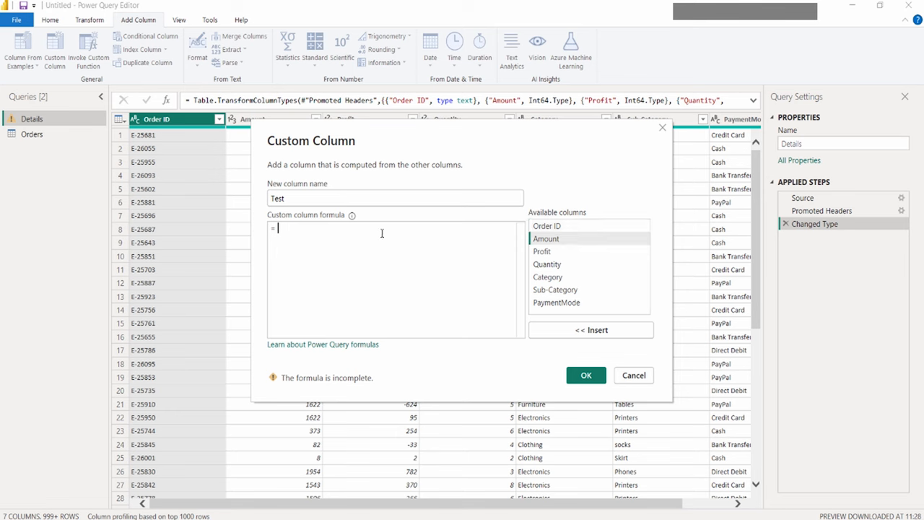
pyautogui.write('amo')
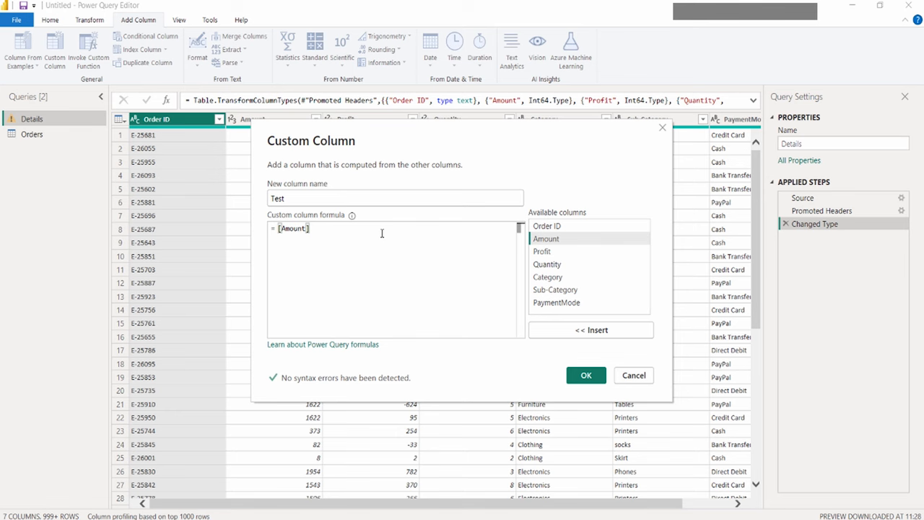
pyautogui.write('*[Quantity]')
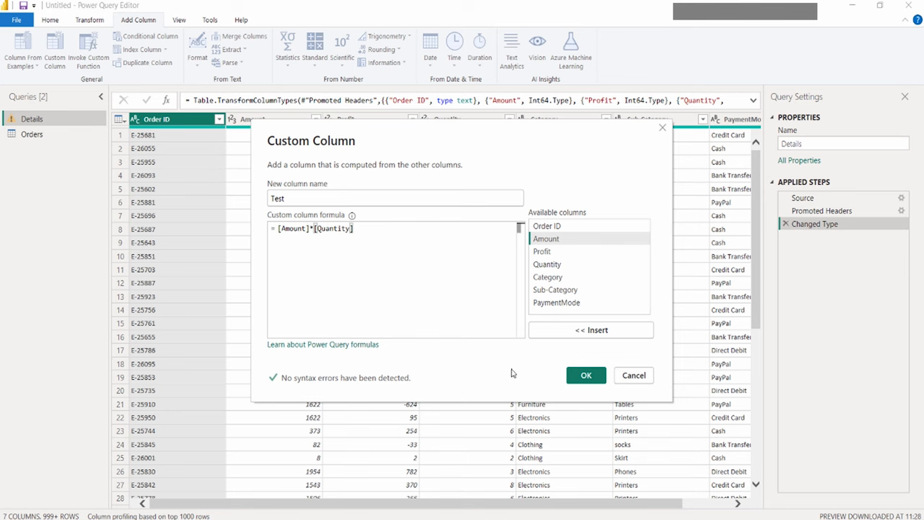
pyautogui.click(587, 376)
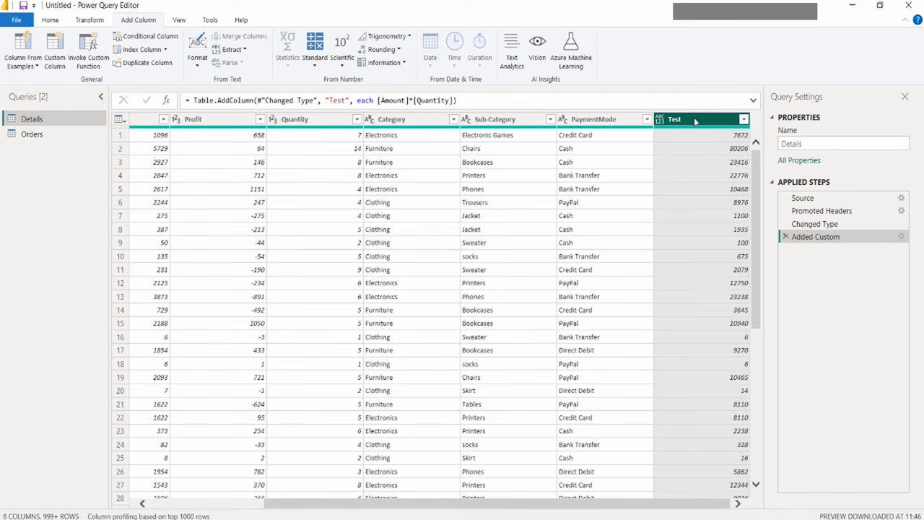
pyautogui.moveTo(692, 124)
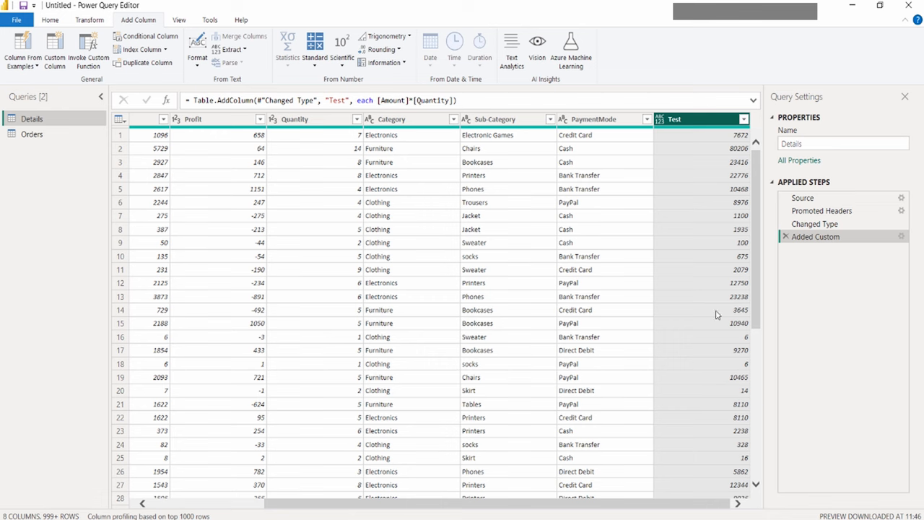
pyautogui.moveTo(731, 248)
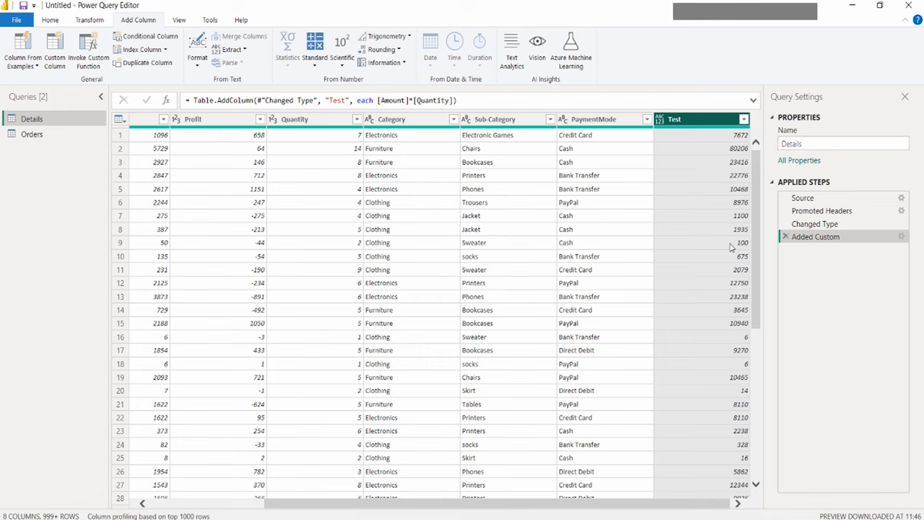
pyautogui.moveTo(731, 248)
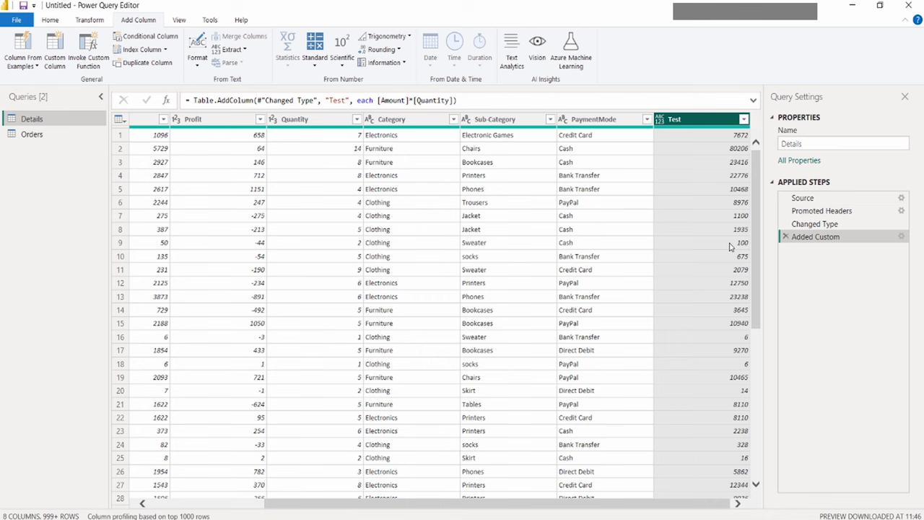
# Delete the Added Custom step so the Test column is removed from Details.
pyautogui.rightClick(675, 118)
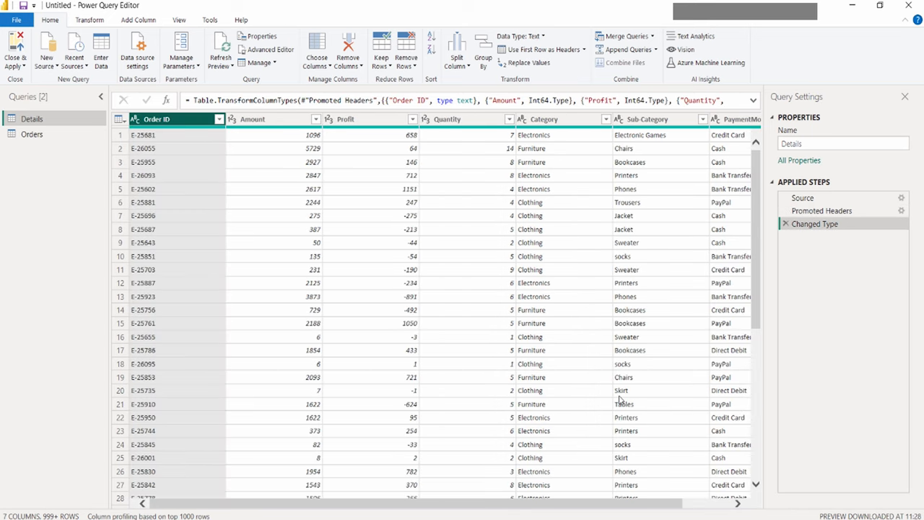
pyautogui.moveTo(448, 267)
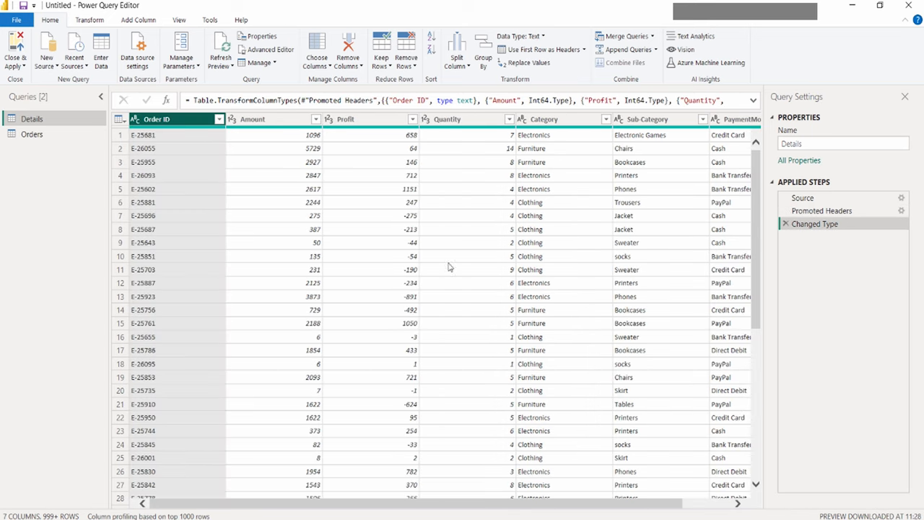
pyautogui.moveTo(244, 199)
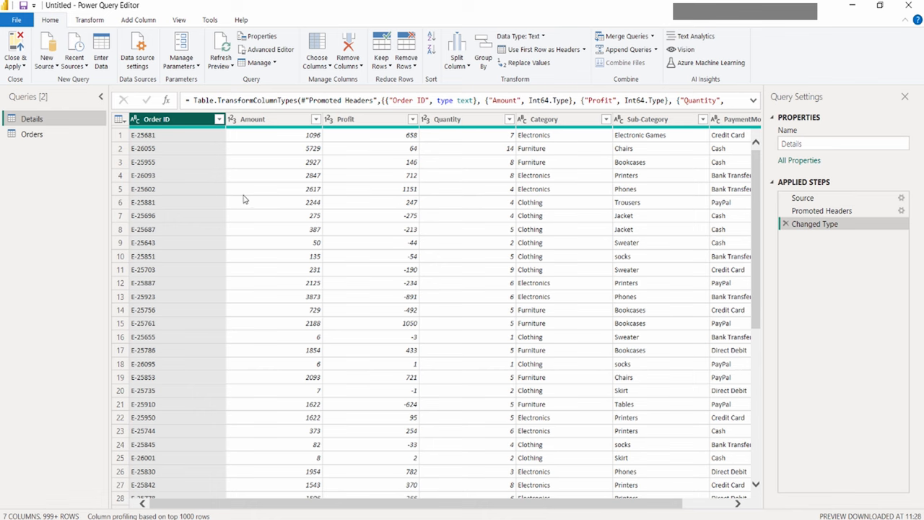
# Set up Group By on Category with a new Test column aggregating by Sum.
pyautogui.click(14, 49)
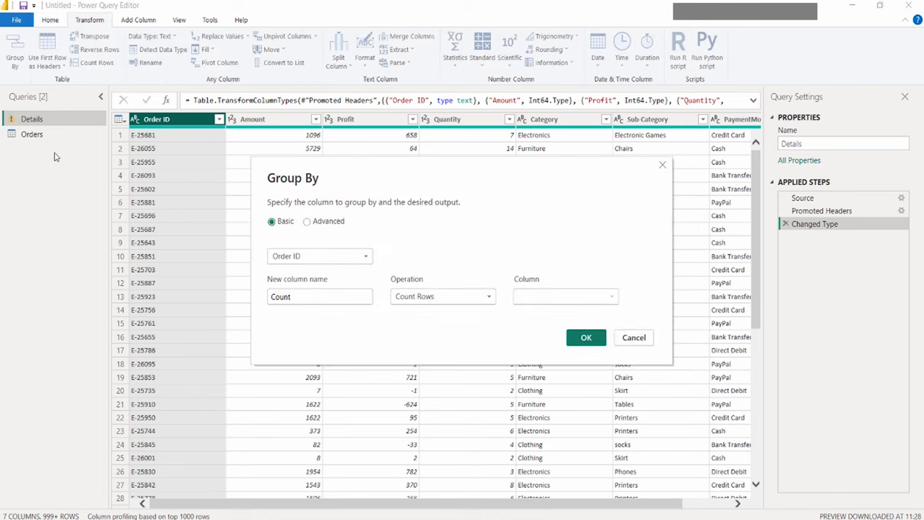
pyautogui.moveTo(257, 242)
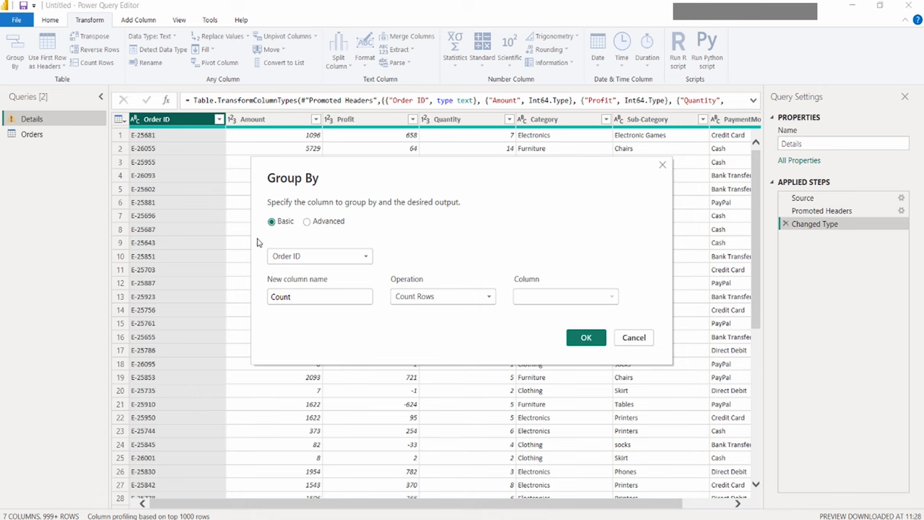
pyautogui.moveTo(312, 234)
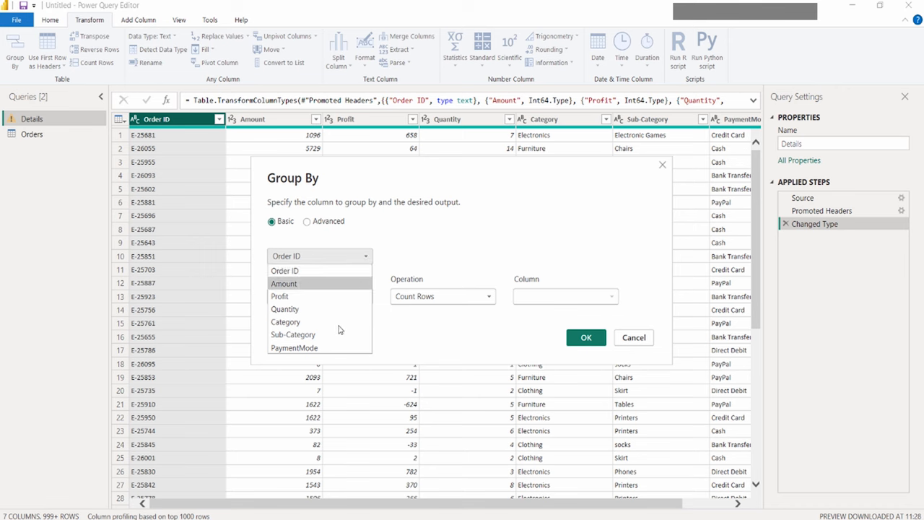
pyautogui.click(286, 320)
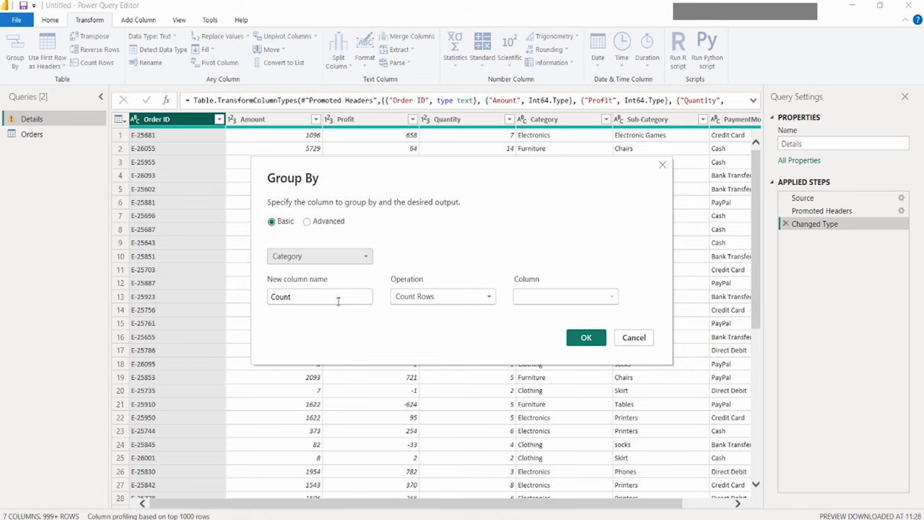
pyautogui.write('Test')
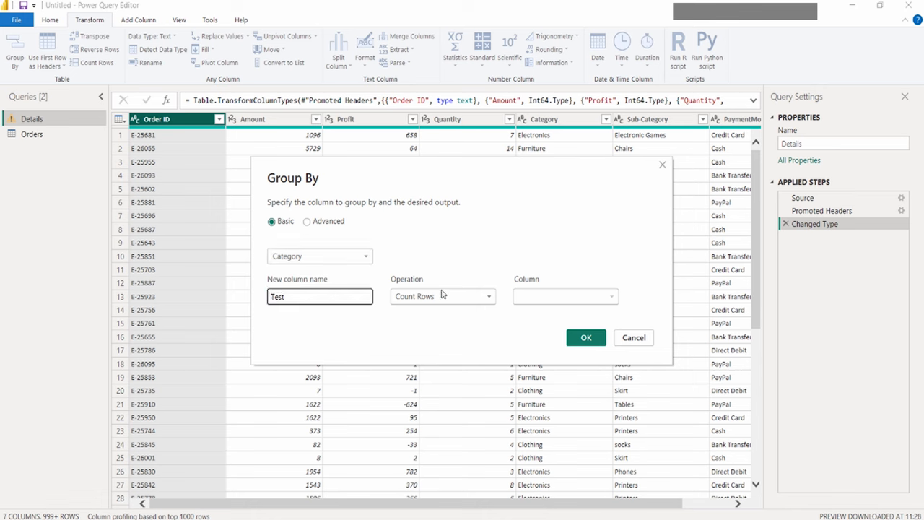
pyautogui.click(442, 296)
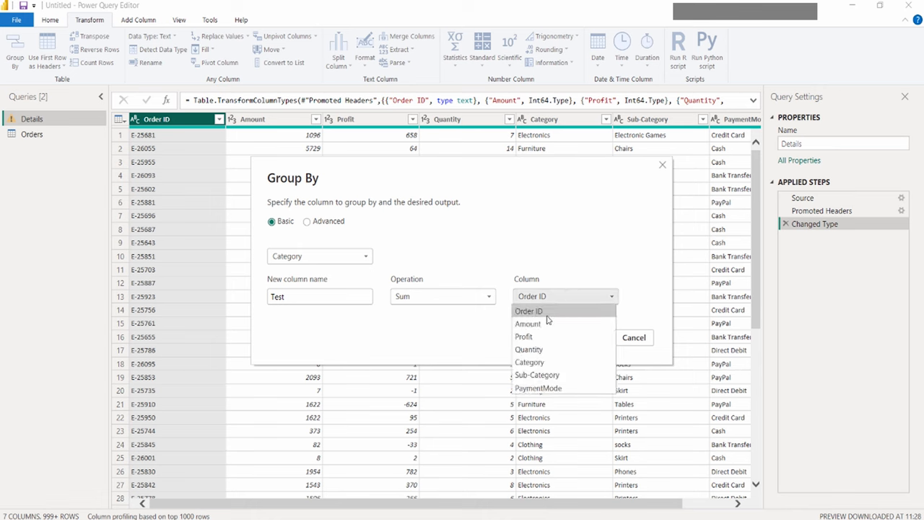
pyautogui.moveTo(537, 323)
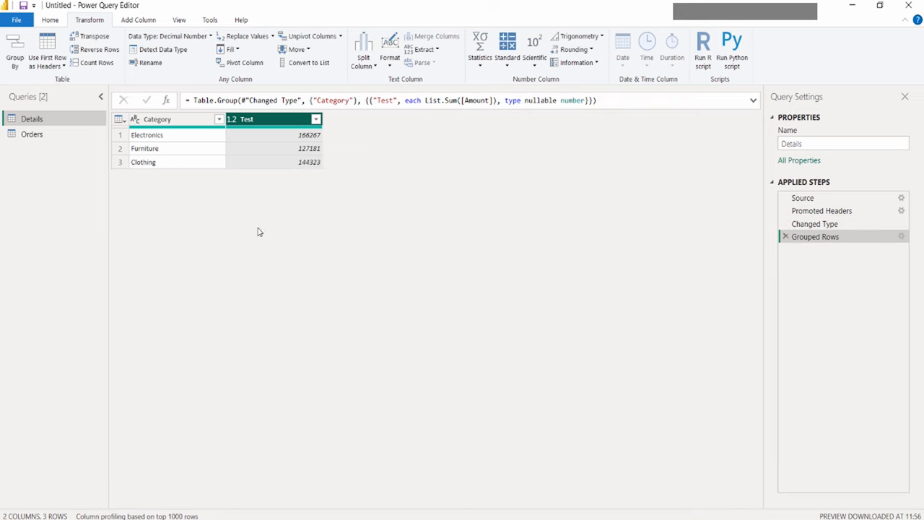
pyautogui.moveTo(199, 218)
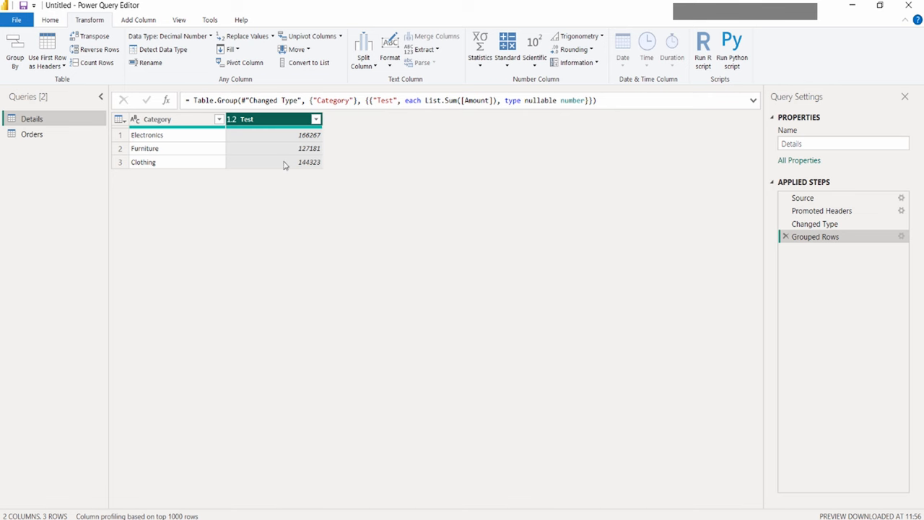
pyautogui.moveTo(197, 128)
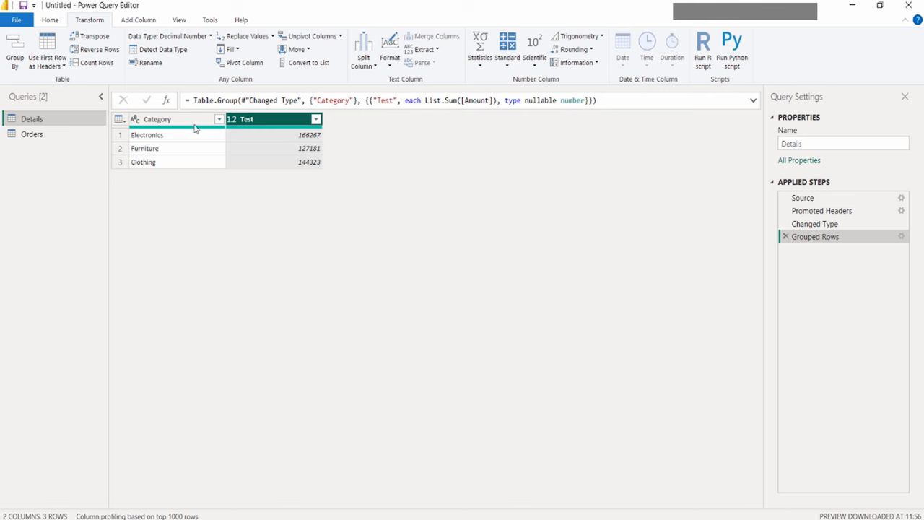
pyautogui.moveTo(165, 144)
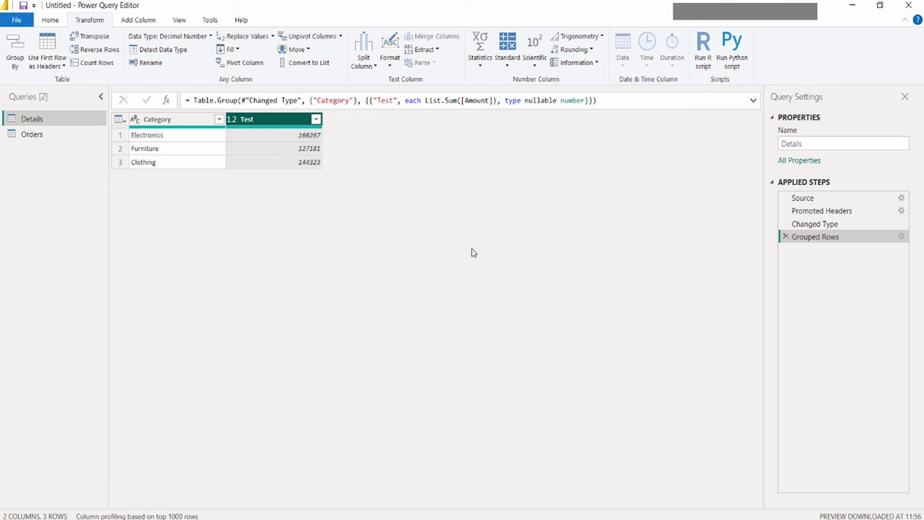
pyautogui.moveTo(671, 243)
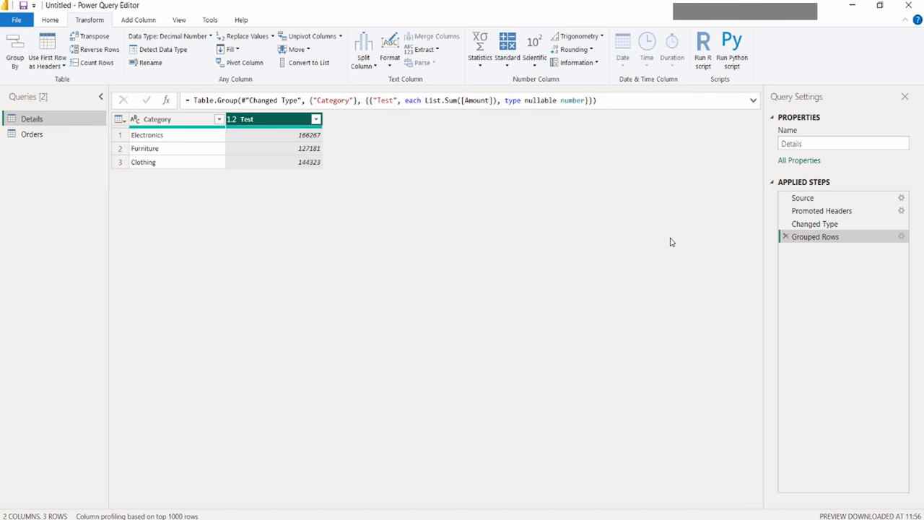
pyautogui.moveTo(780, 257)
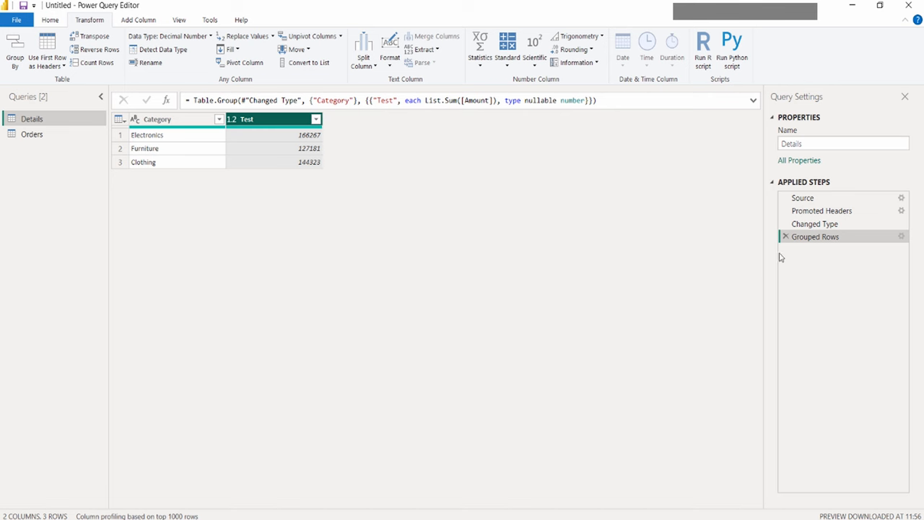
pyautogui.moveTo(785, 238)
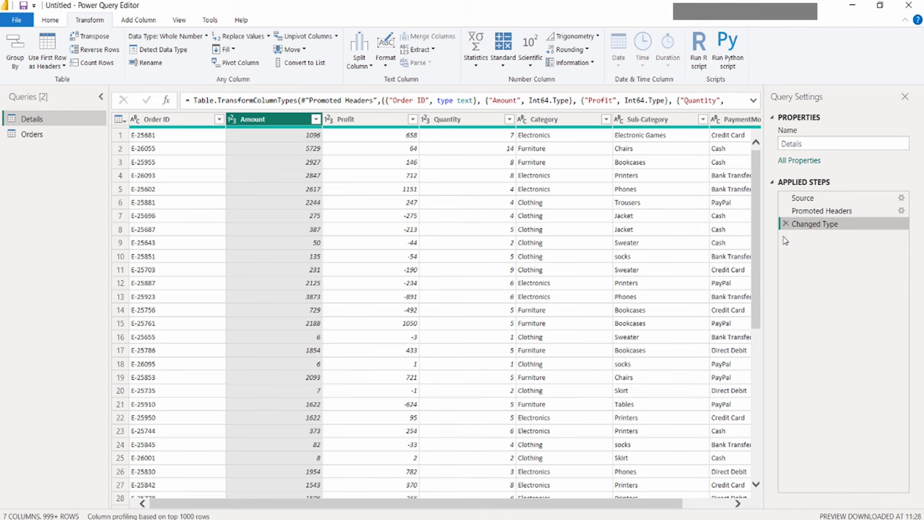
pyautogui.moveTo(779, 241)
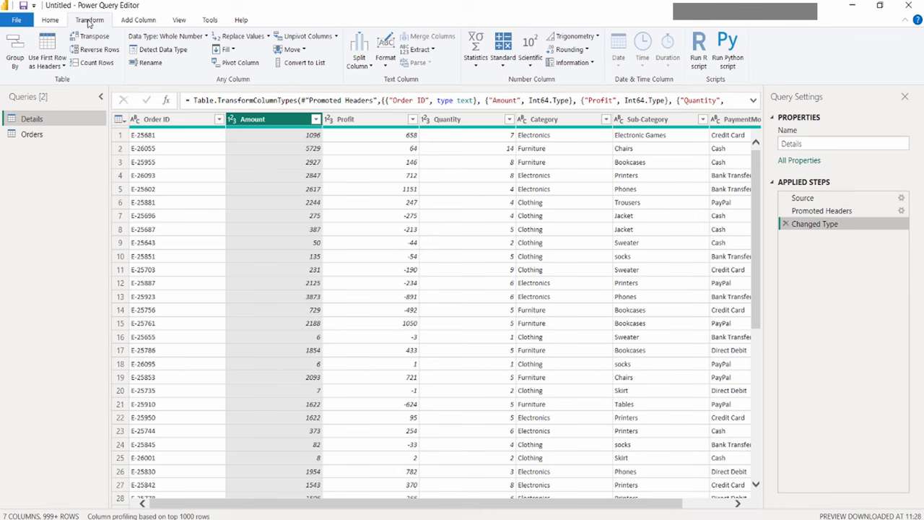
# Start an advanced Group By on Details grouping by Category and Sub-Category.
pyautogui.click(15, 49)
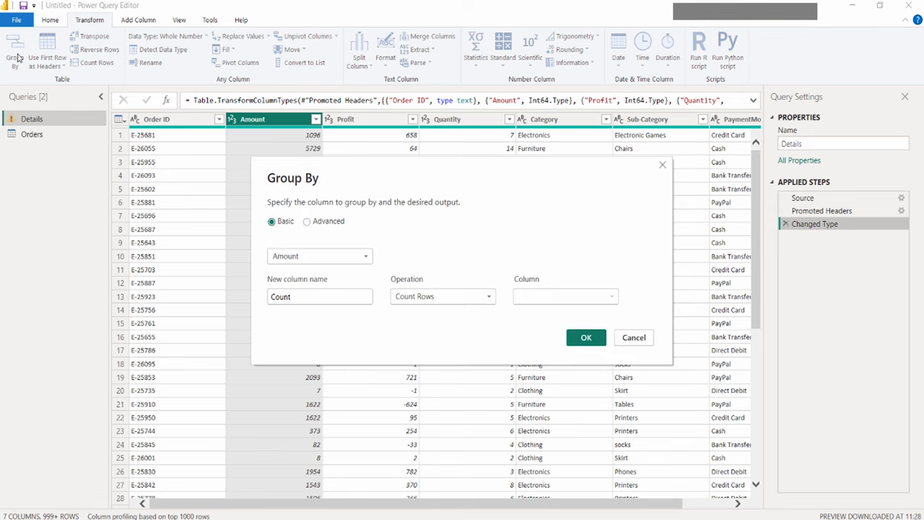
pyautogui.click(306, 221)
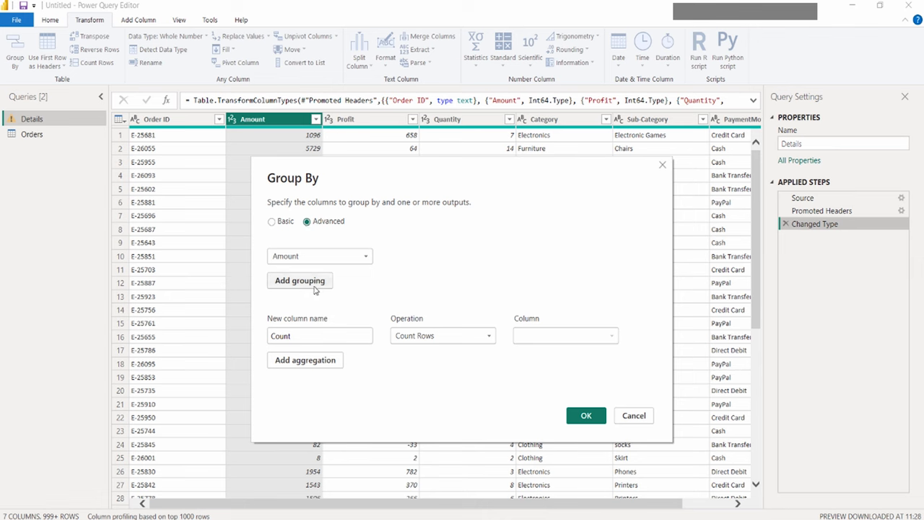
pyautogui.click(319, 256)
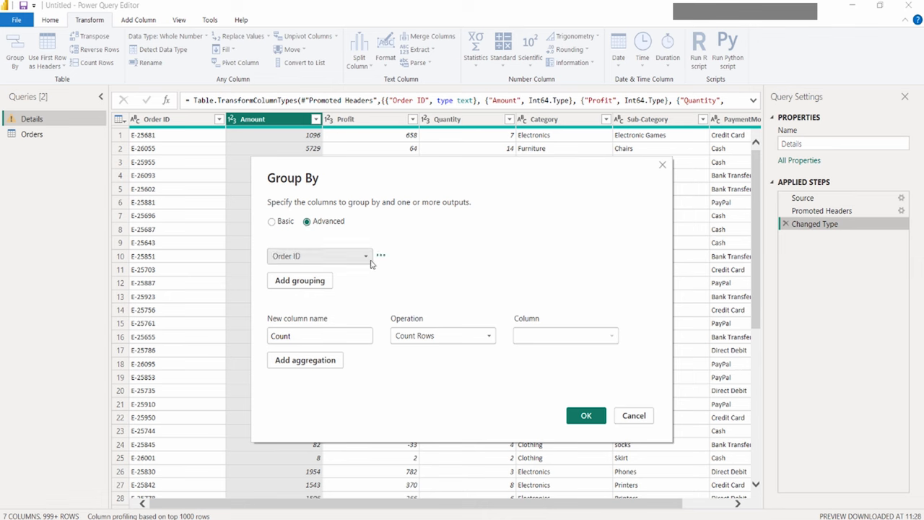
pyautogui.moveTo(367, 264)
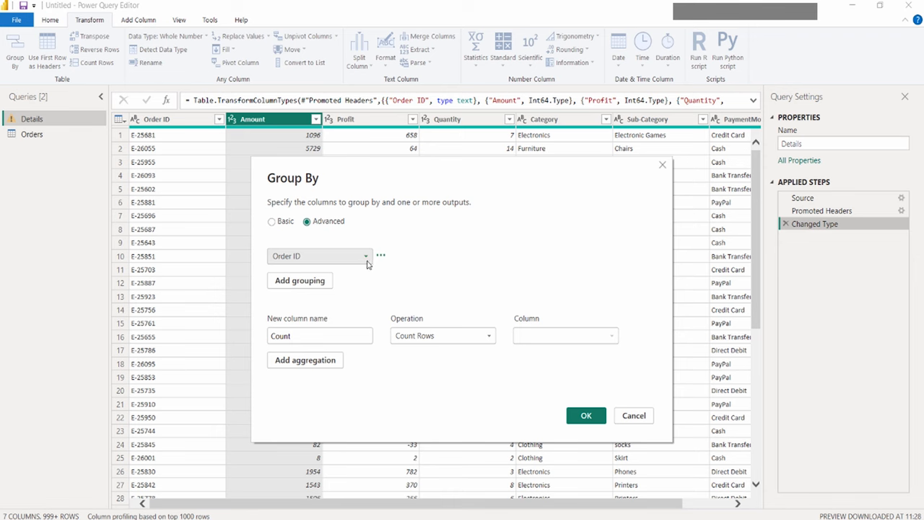
pyautogui.moveTo(368, 254)
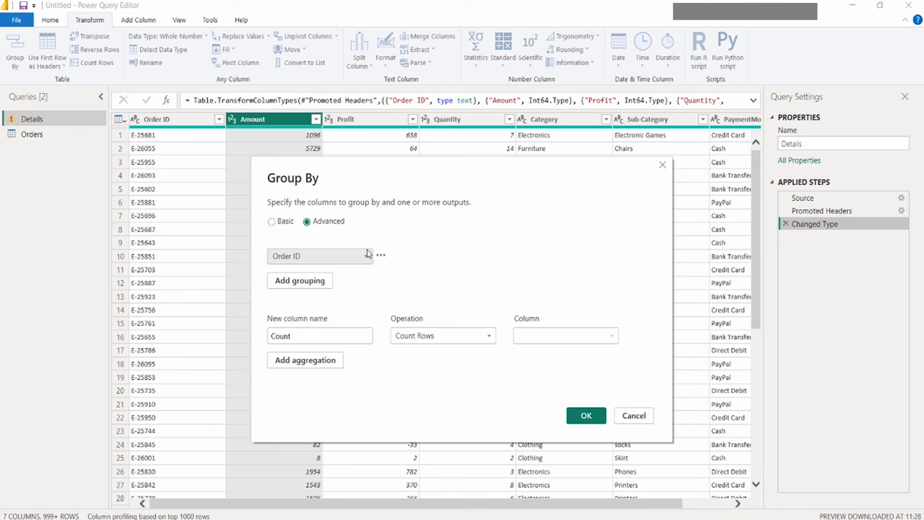
pyautogui.click(301, 280)
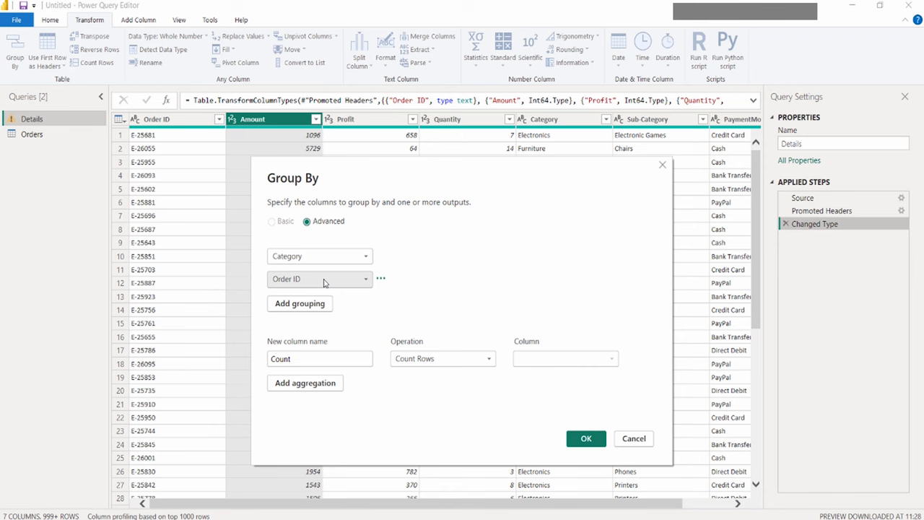
pyautogui.click(319, 279)
pyautogui.write('New')
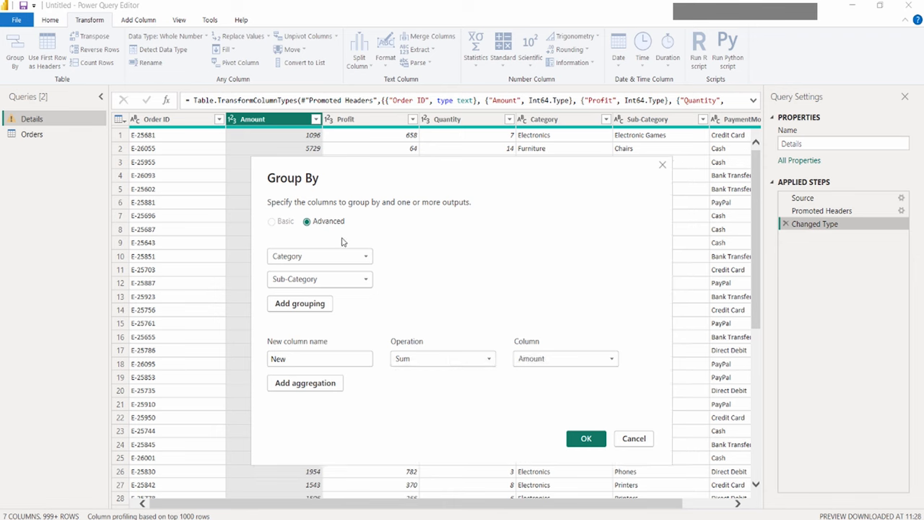
pyautogui.moveTo(403, 395)
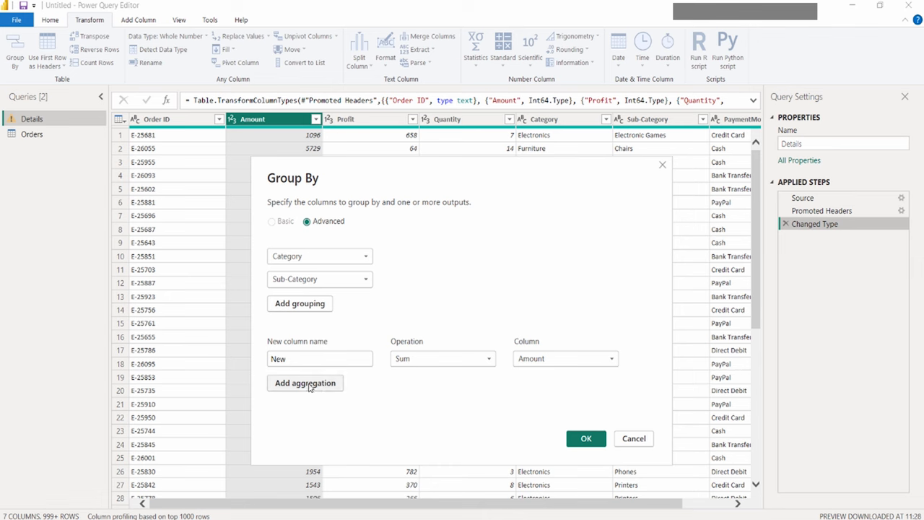
pyautogui.moveTo(306, 383)
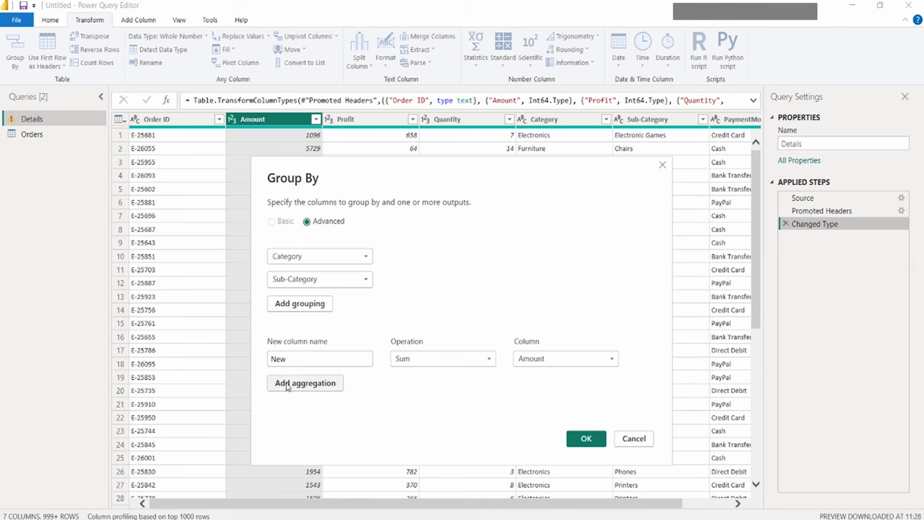
# Add aggregations New (Sum of Amount) and New 2 (Average) and apply the grouping.
pyautogui.click(305, 383)
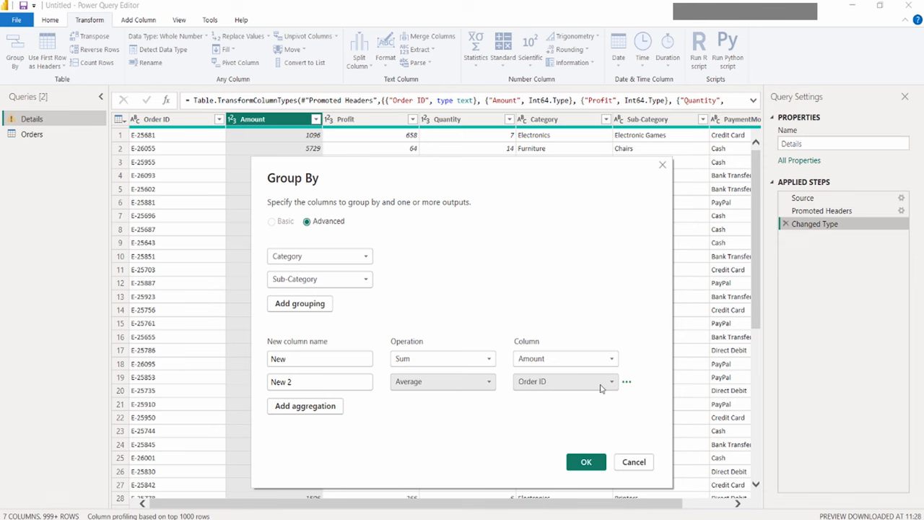
pyautogui.click(586, 462)
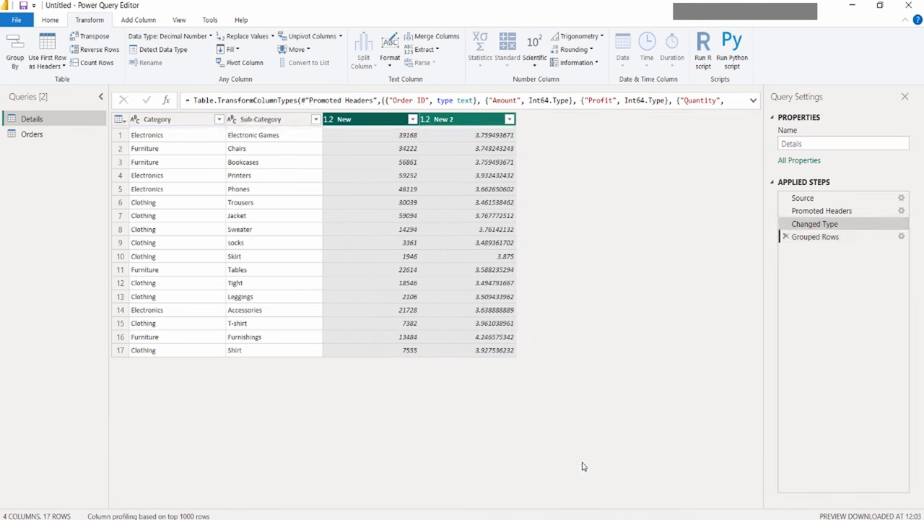
pyautogui.click(815, 237)
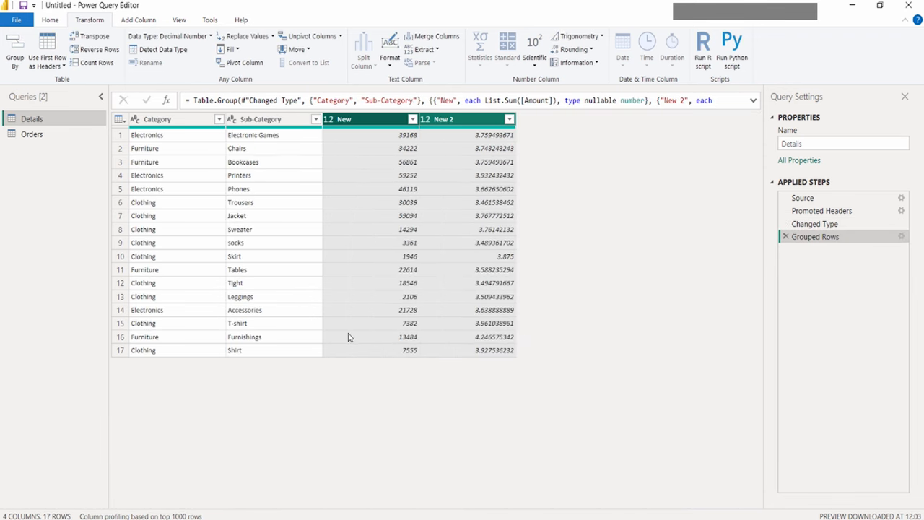
pyautogui.moveTo(332, 326)
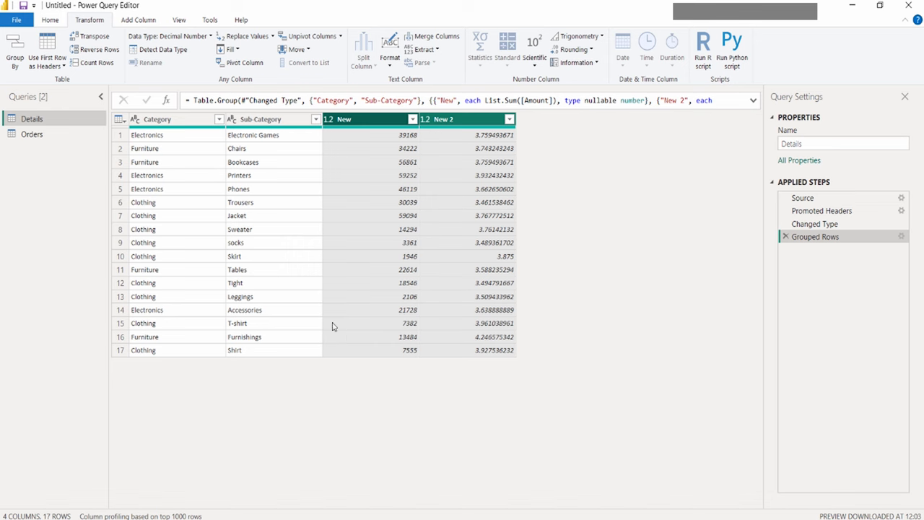
pyautogui.moveTo(370, 278)
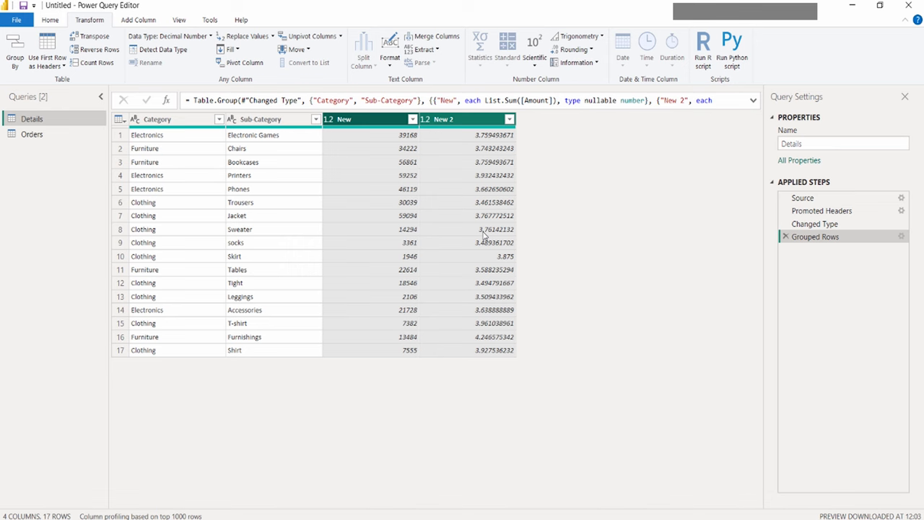
pyautogui.moveTo(145, 176)
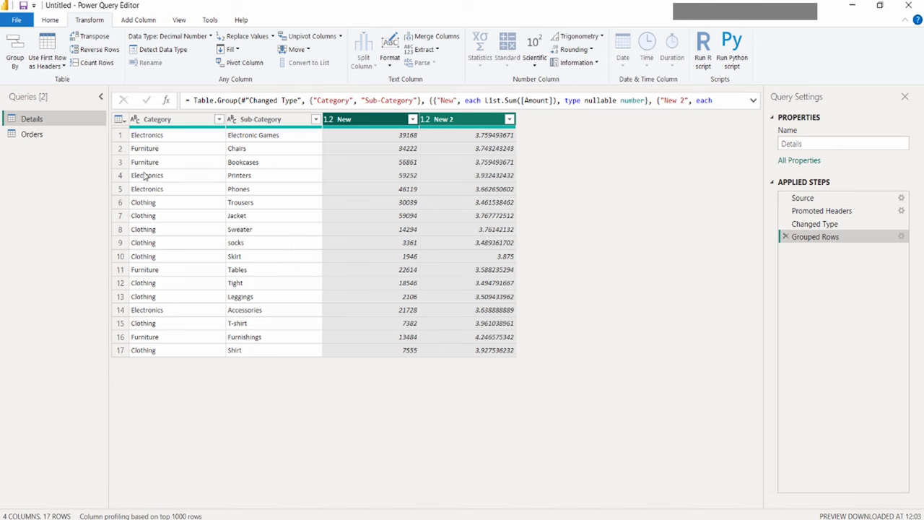
pyautogui.moveTo(257, 194)
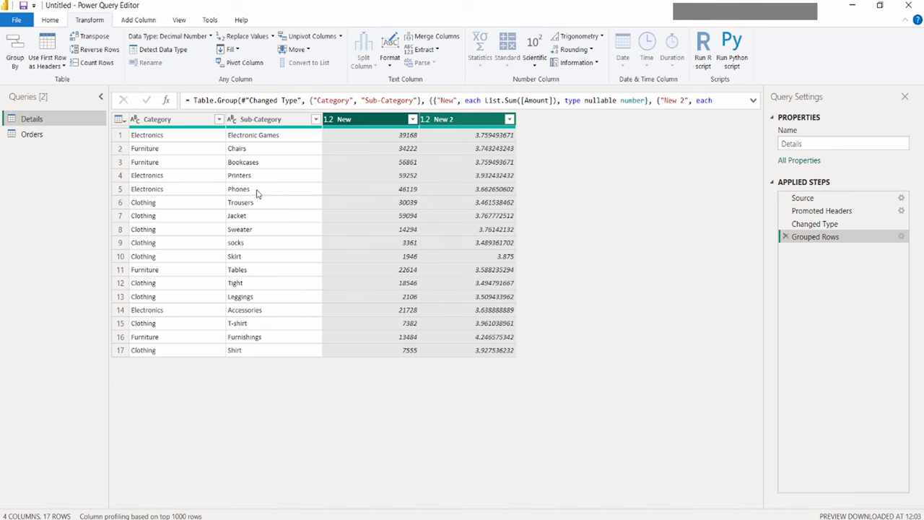
pyautogui.moveTo(561, 397)
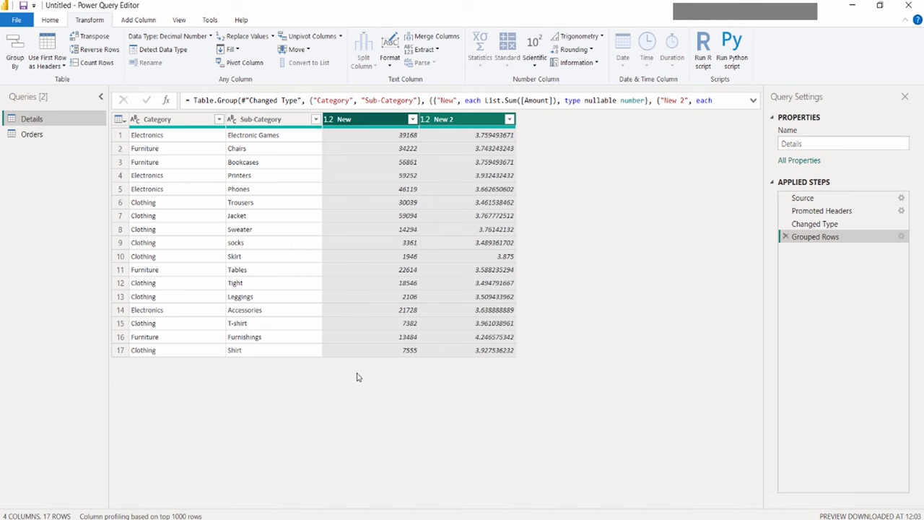
pyautogui.moveTo(834, 272)
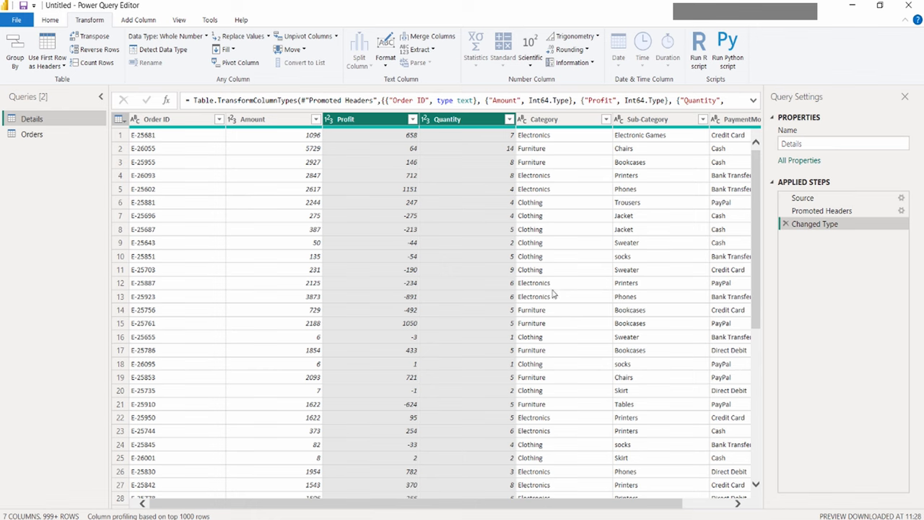
pyautogui.moveTo(468, 342)
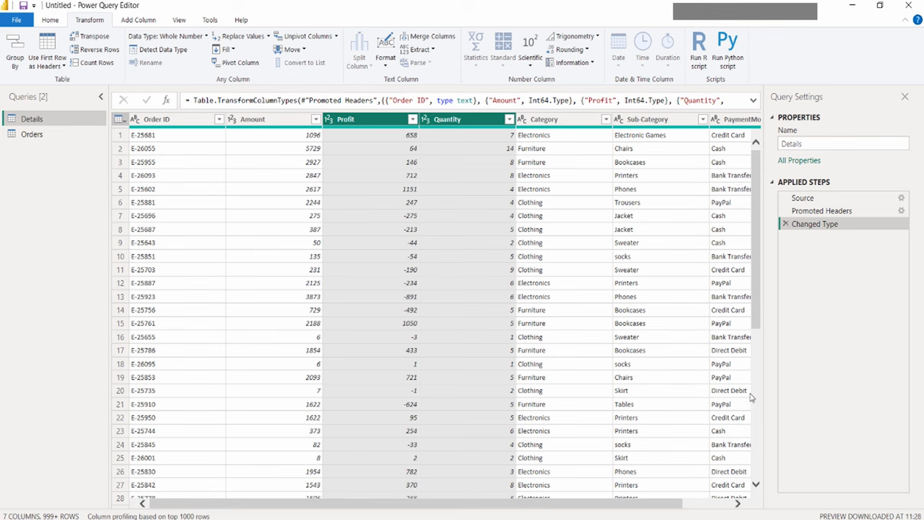
pyautogui.moveTo(530, 387)
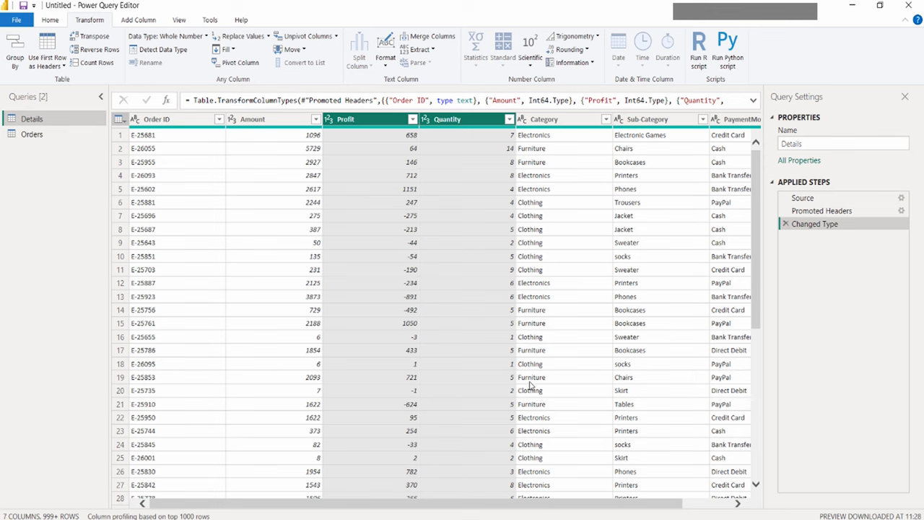
pyautogui.moveTo(791, 167)
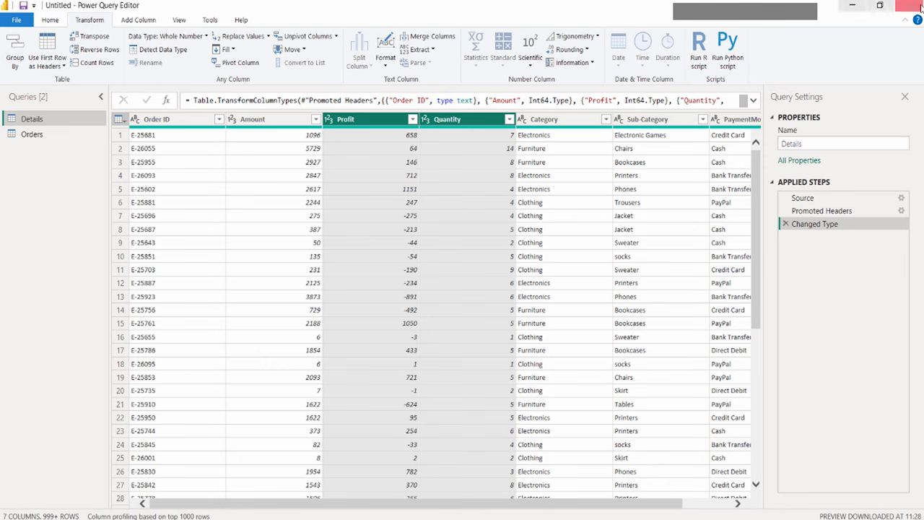
# Close & Apply the queries so Details and Orders load into the report.
pyautogui.click(49, 20)
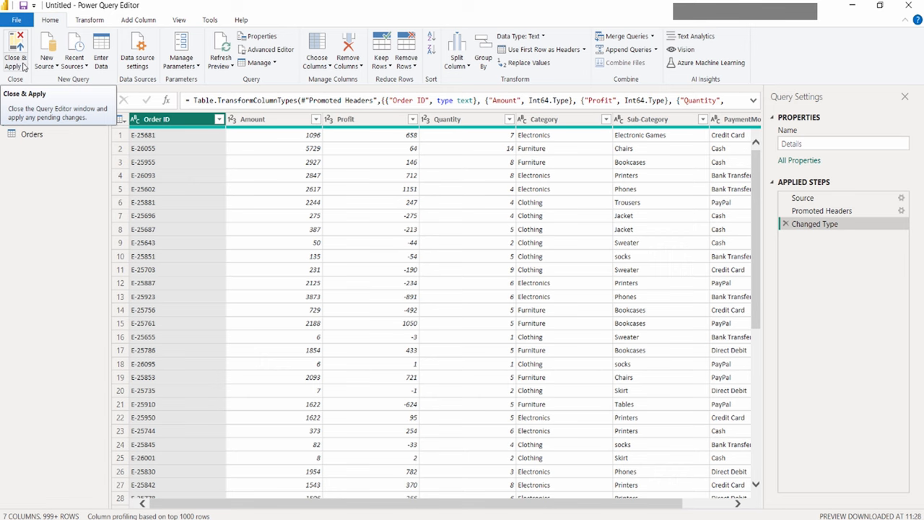
pyautogui.click(139, 20)
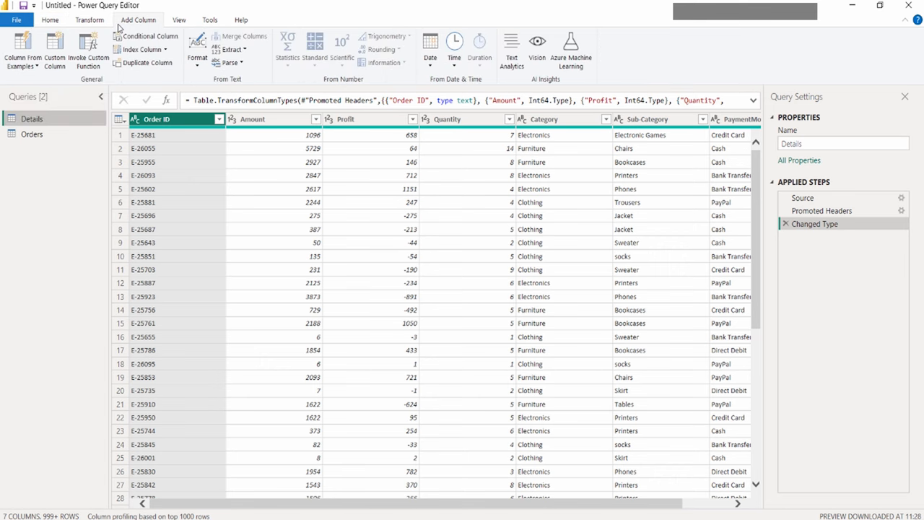
pyautogui.click(49, 20)
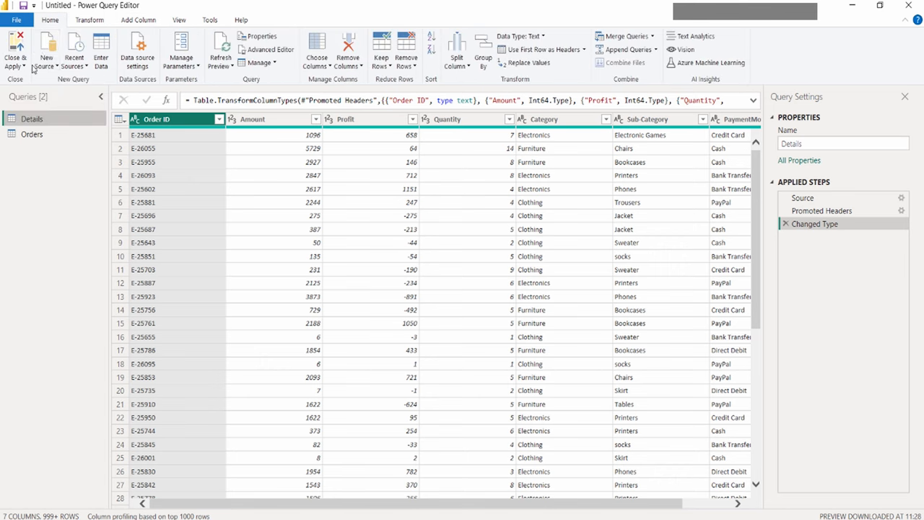
pyautogui.click(14, 49)
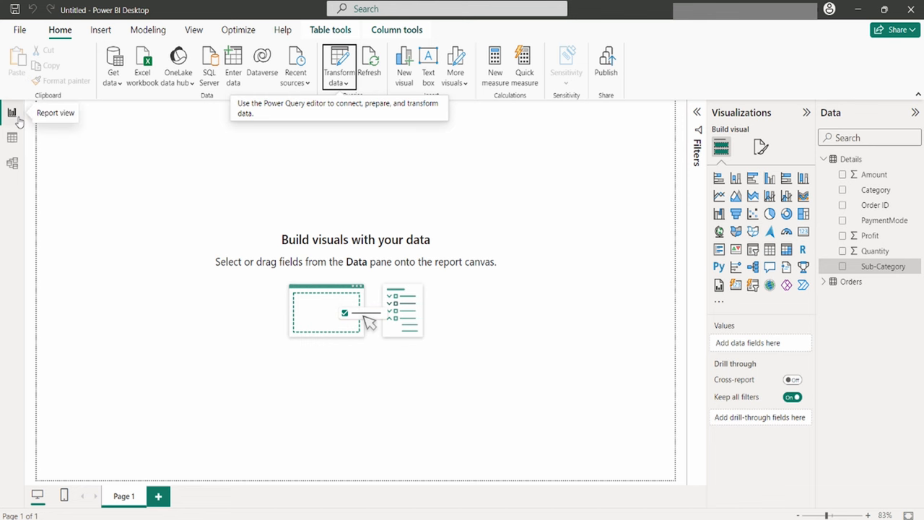
pyautogui.moveTo(202, 202)
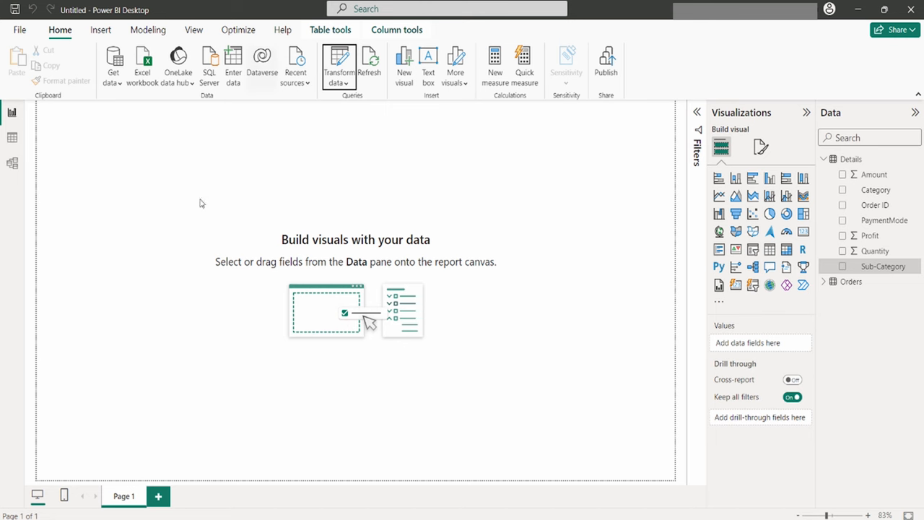
pyautogui.moveTo(286, 196)
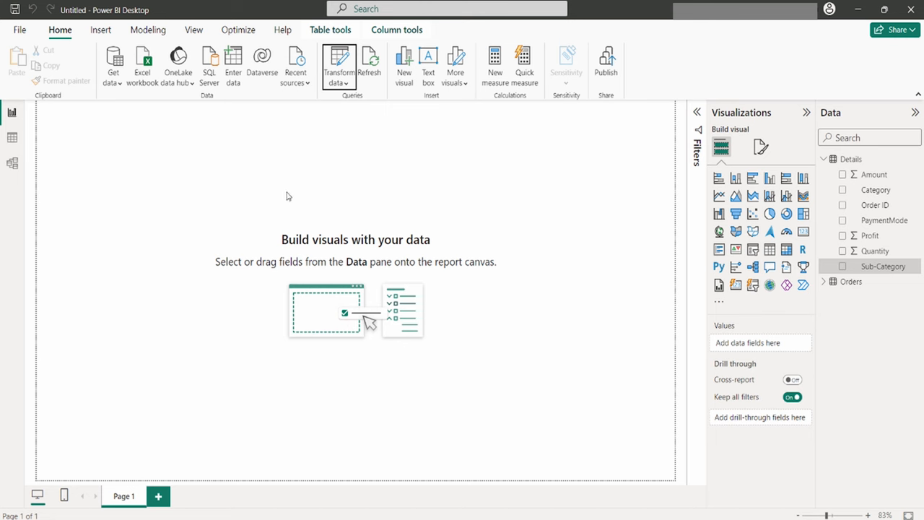
pyautogui.moveTo(14, 249)
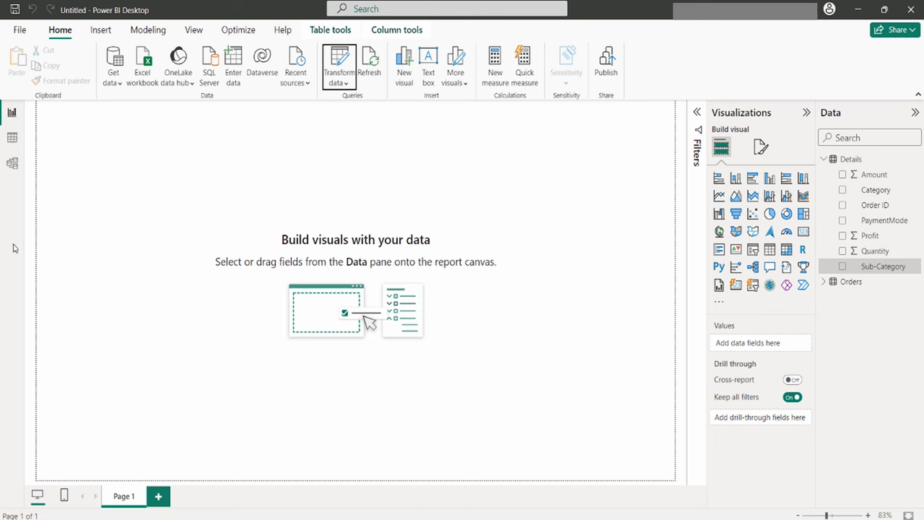
pyautogui.moveTo(14, 240)
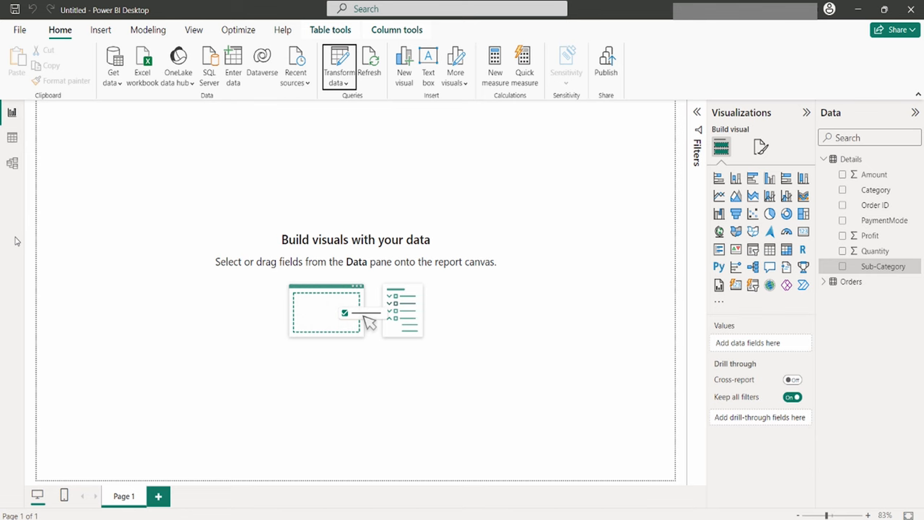
pyautogui.moveTo(2, 426)
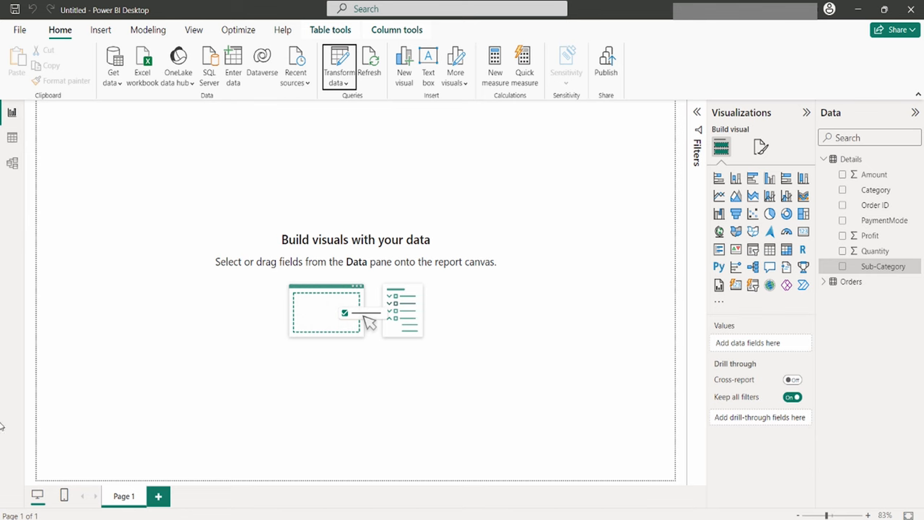
pyautogui.moveTo(26, 170)
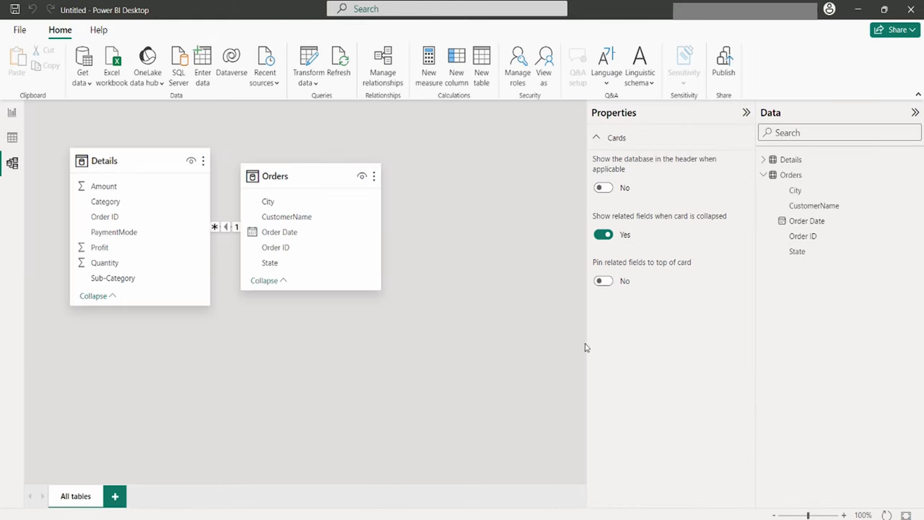
pyautogui.moveTo(461, 294)
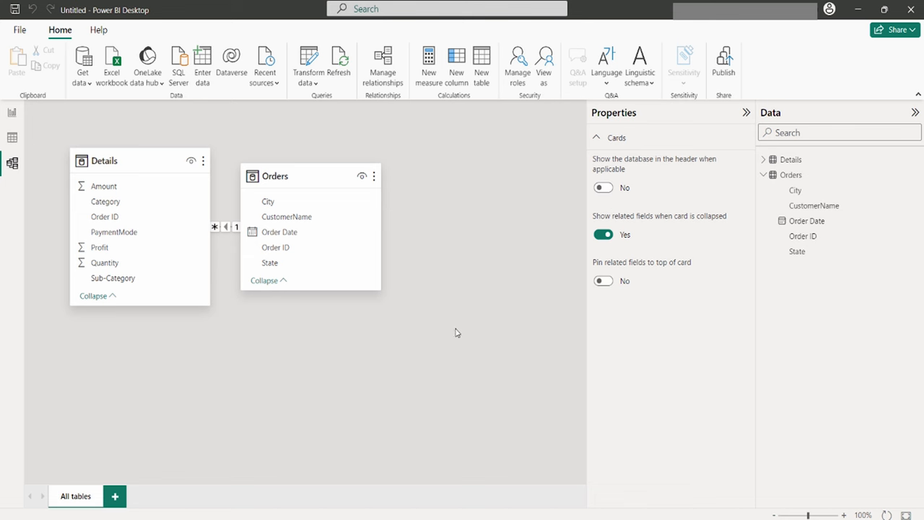
pyautogui.moveTo(412, 319)
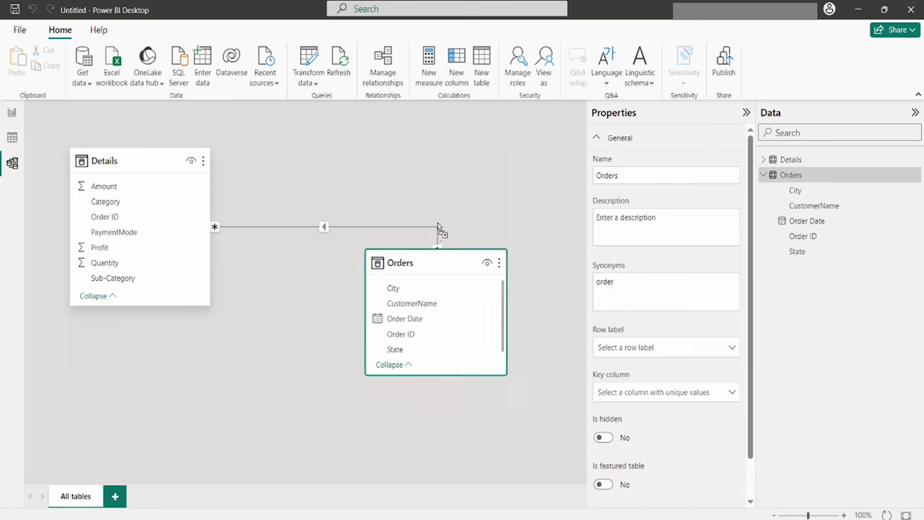
# Move the Orders table aside and inspect the Details–Orders relationship on Order ID.
pyautogui.moveTo(436, 262); pyautogui.dragTo(454, 183)
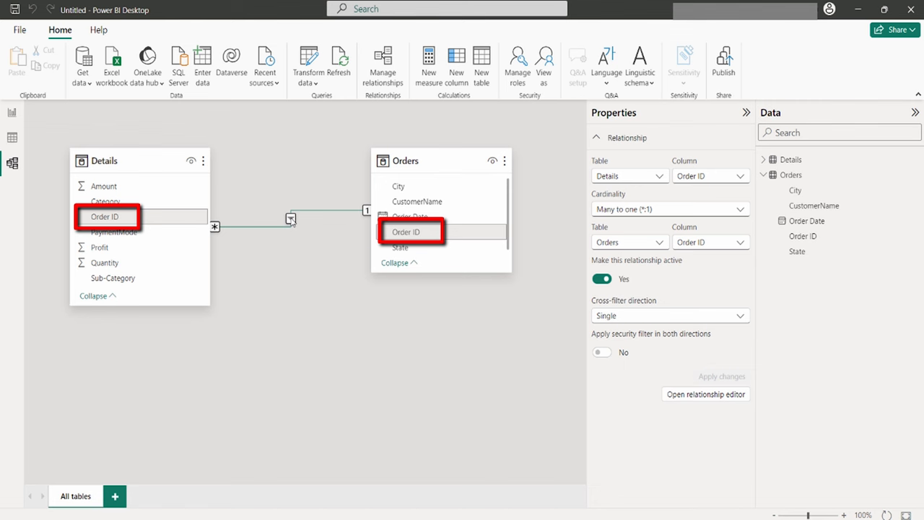
pyautogui.click(106, 217)
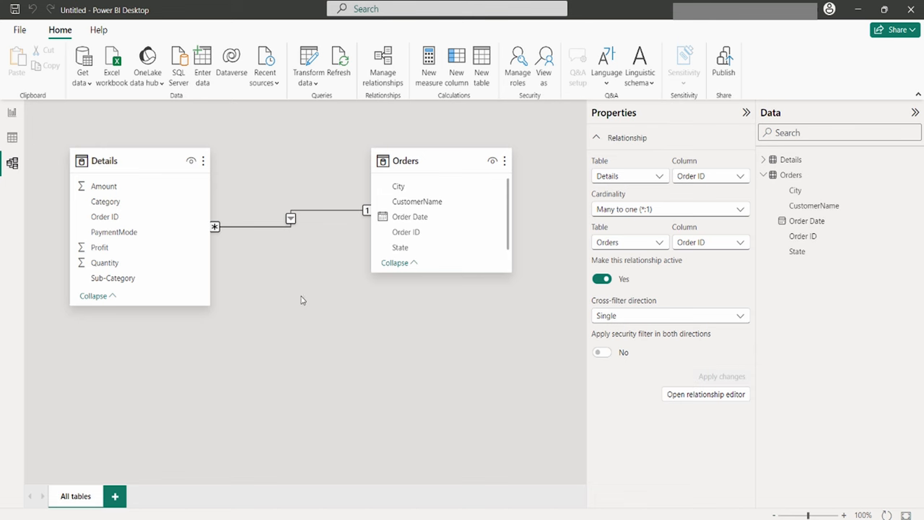
pyautogui.moveTo(292, 282)
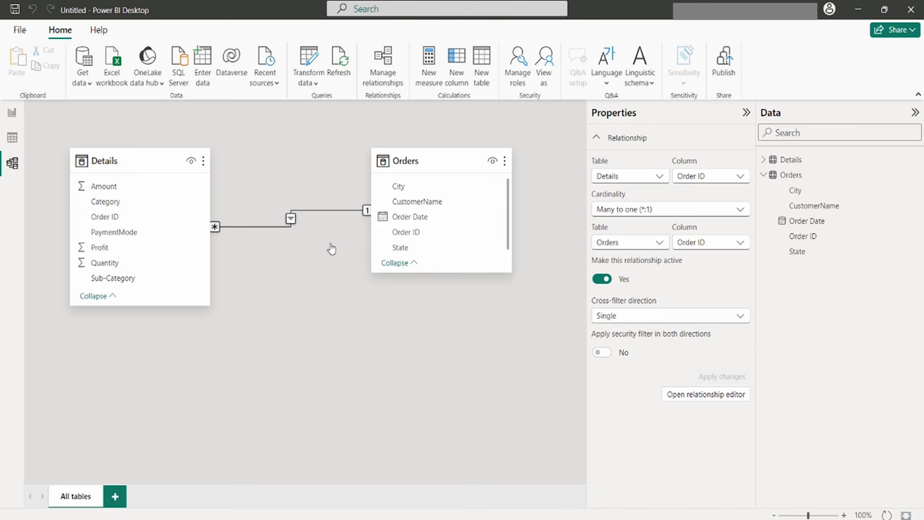
pyautogui.click(705, 393)
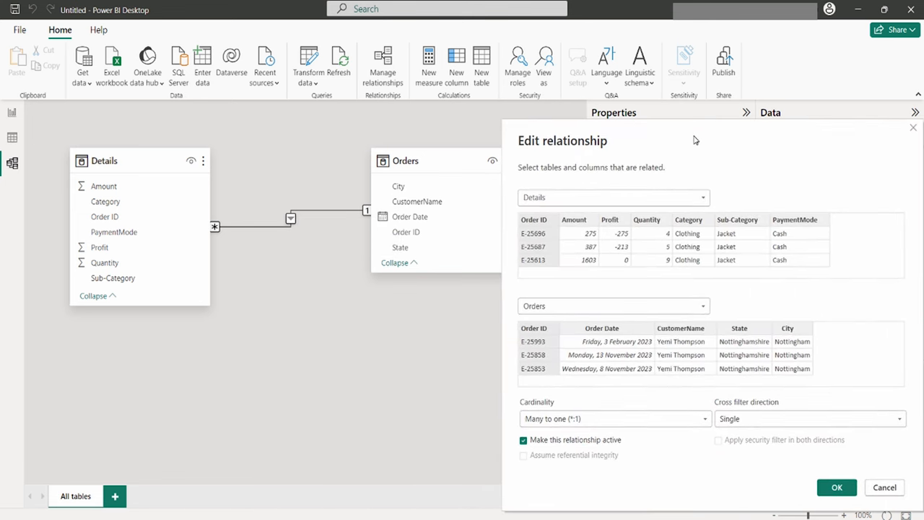
pyautogui.moveTo(347, 266)
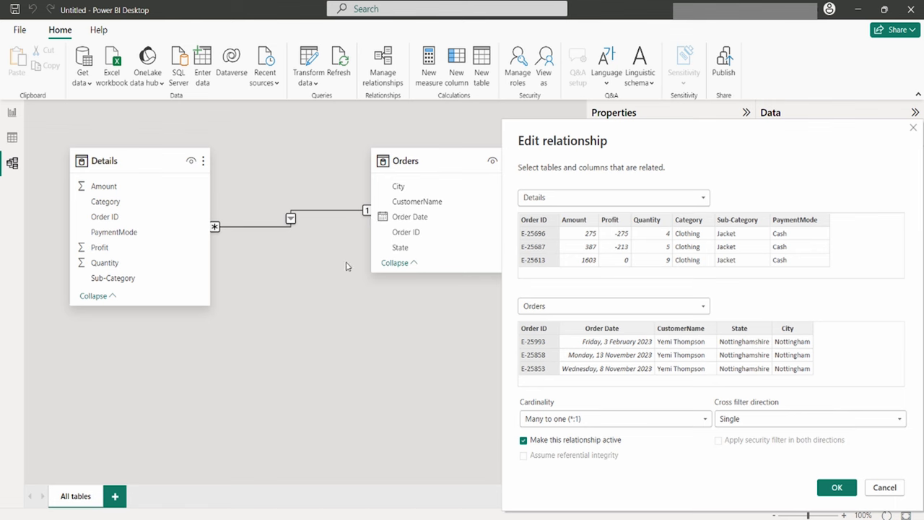
pyautogui.moveTo(260, 237)
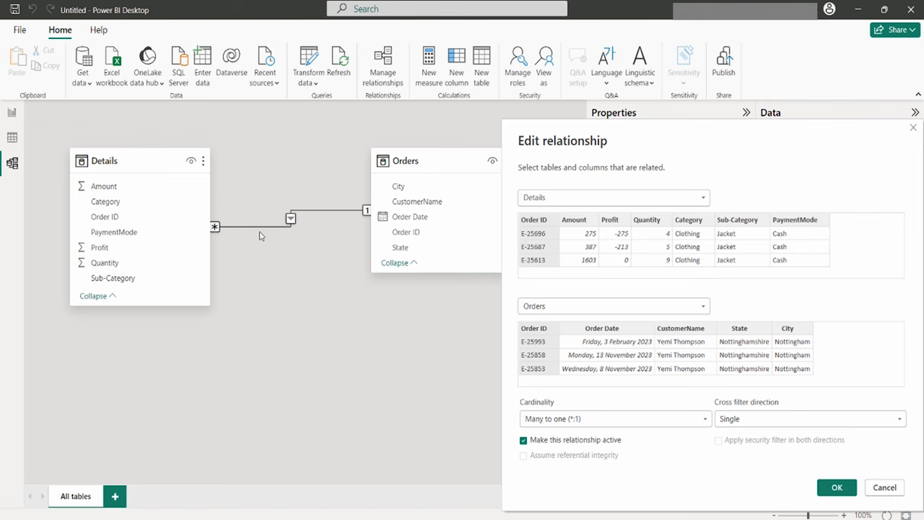
pyautogui.moveTo(260, 237)
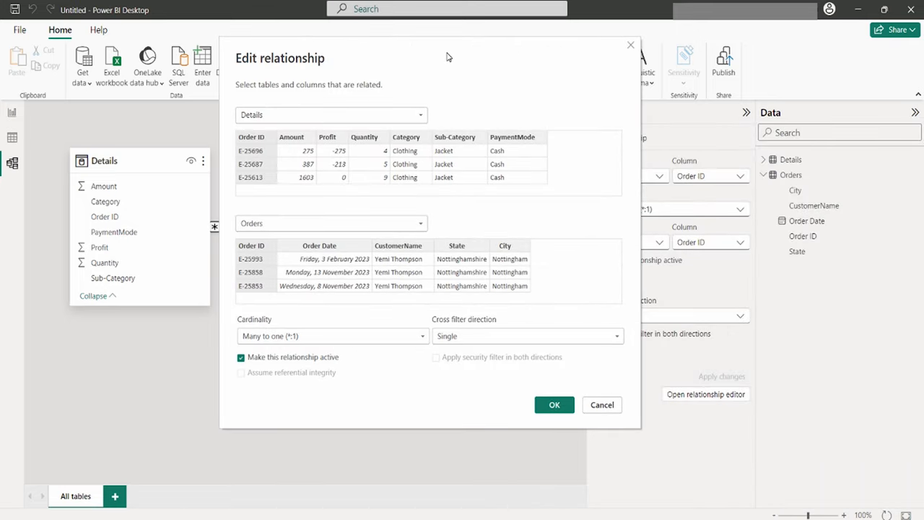
pyautogui.moveTo(493, 280)
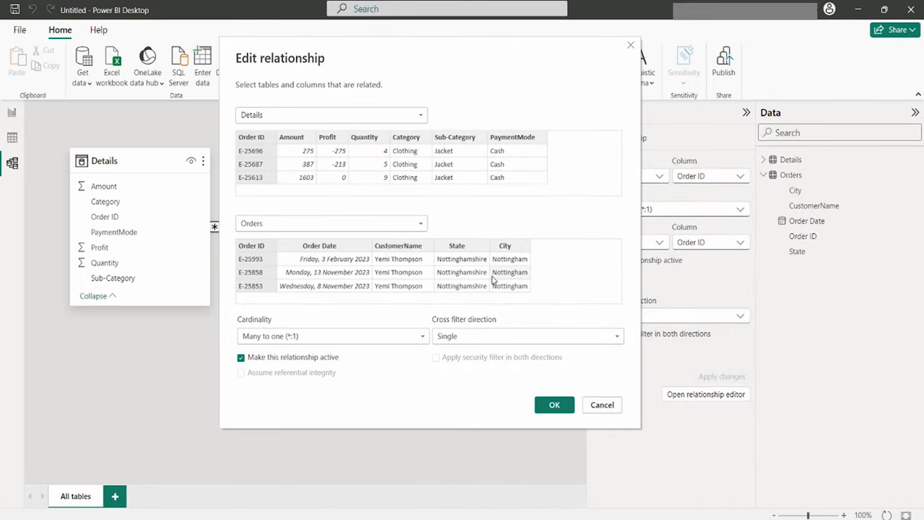
pyautogui.click(292, 136)
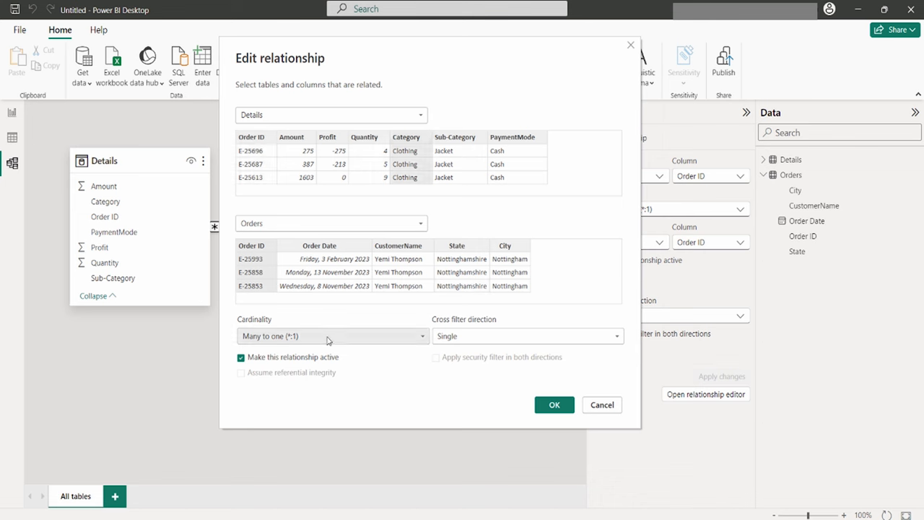
pyautogui.click(330, 335)
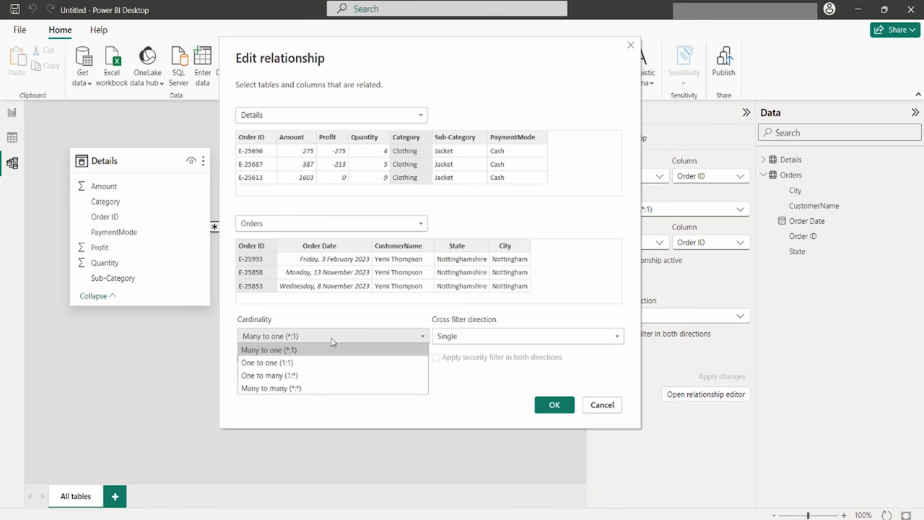
pyautogui.moveTo(295, 375)
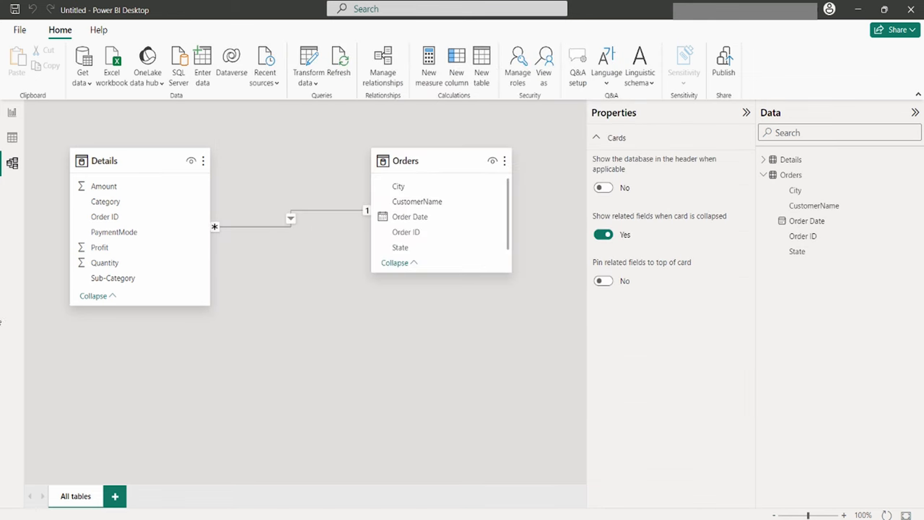
pyautogui.moveTo(32, 167)
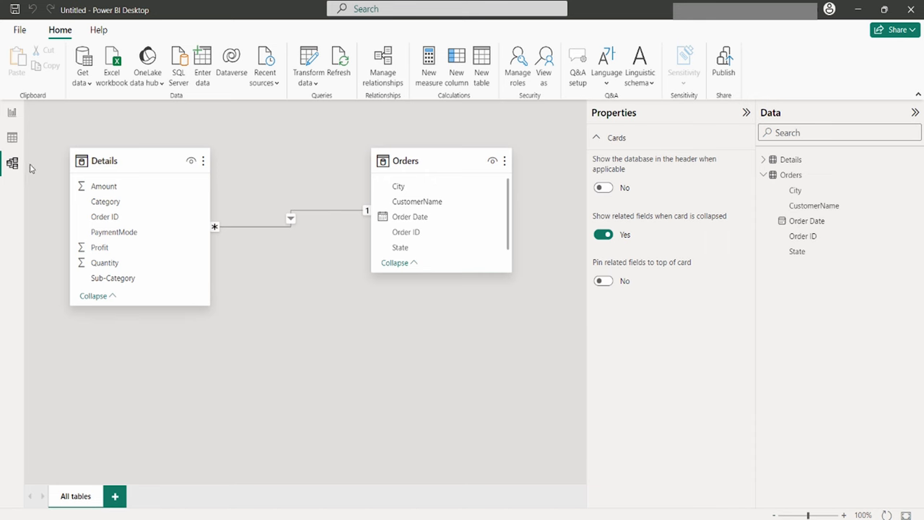
# Add a text box titled ABC E-COMMERCE SALES DASHBOARD and enlarge its font.
pyautogui.click(12, 114)
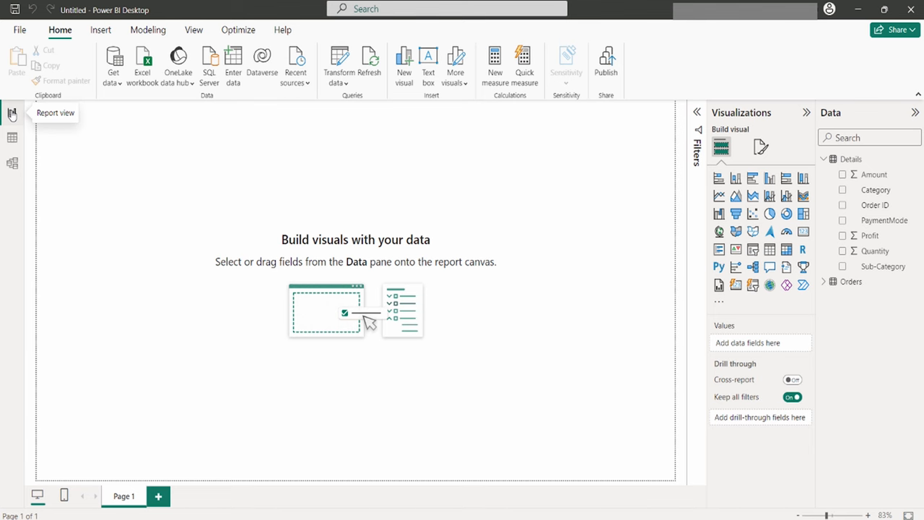
pyautogui.moveTo(234, 158)
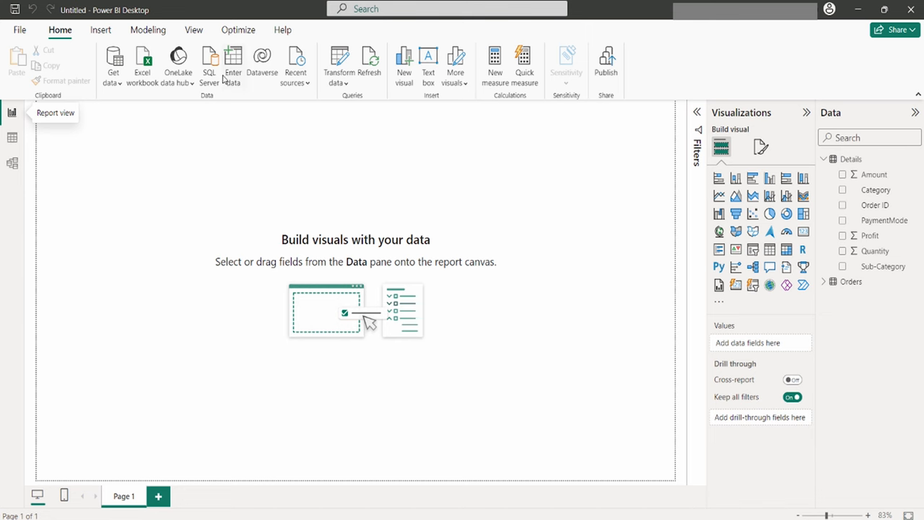
pyautogui.click(428, 65)
pyautogui.write('ABC E-COMMERCE')
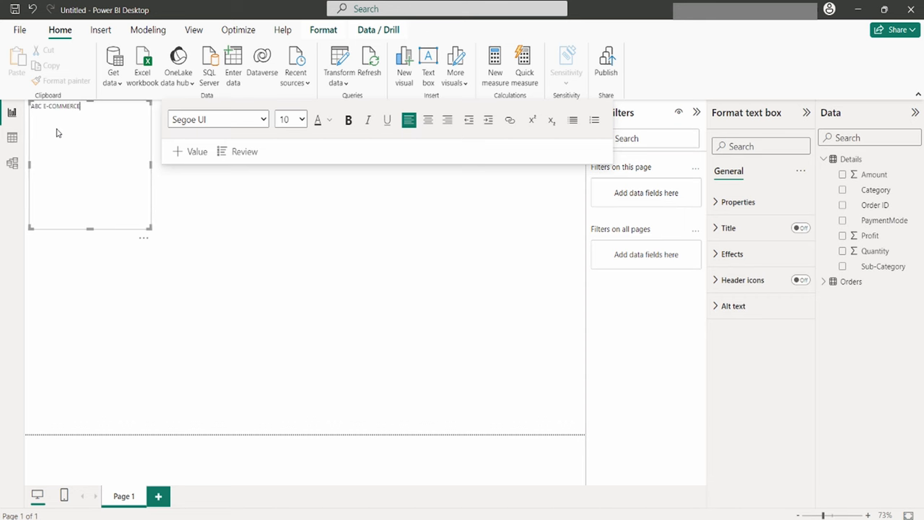
pyautogui.write('SALES DASHBOARD')
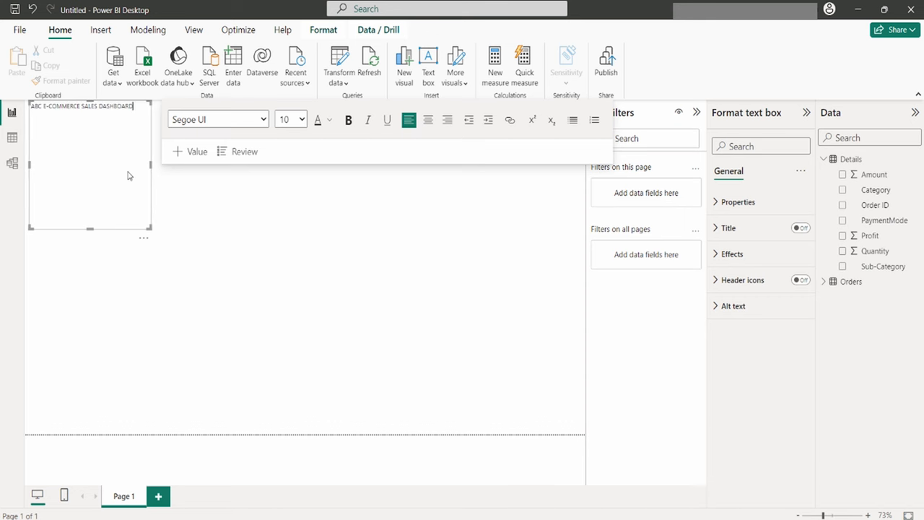
pyautogui.click(300, 119)
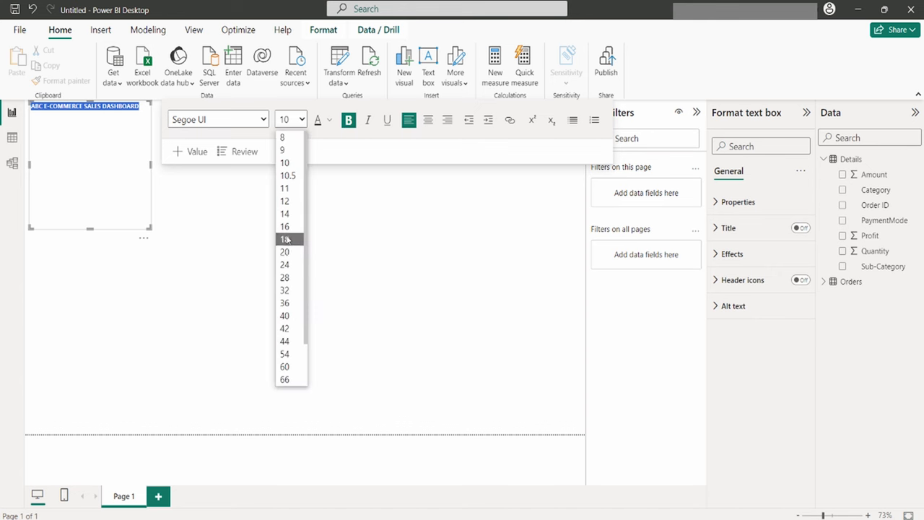
pyautogui.click(283, 239)
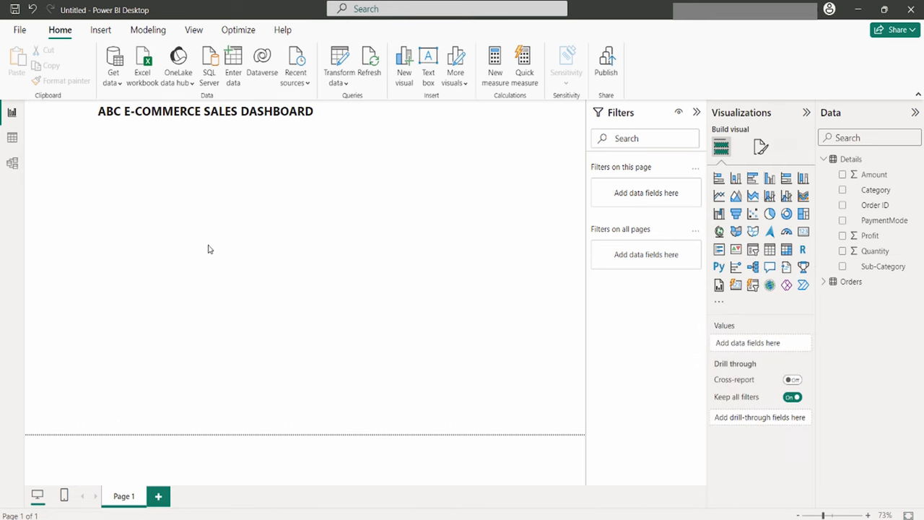
pyautogui.moveTo(430, 303)
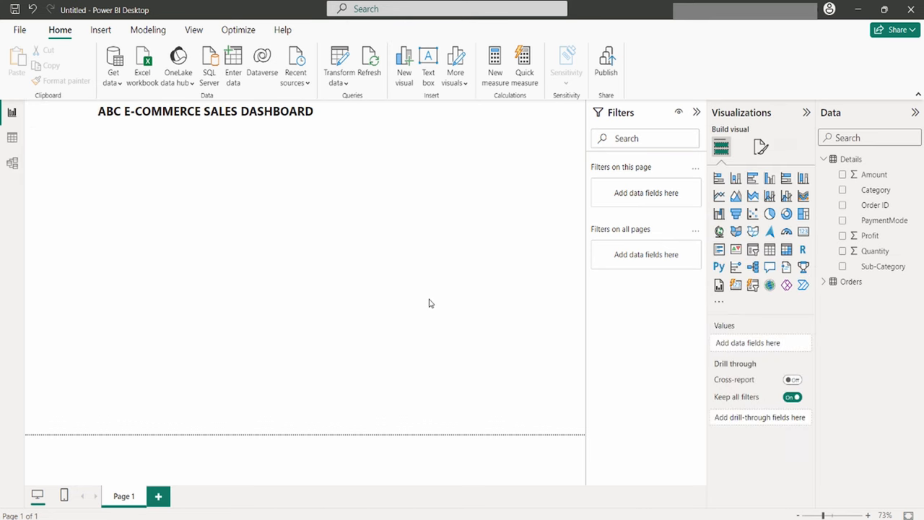
pyautogui.moveTo(466, 274)
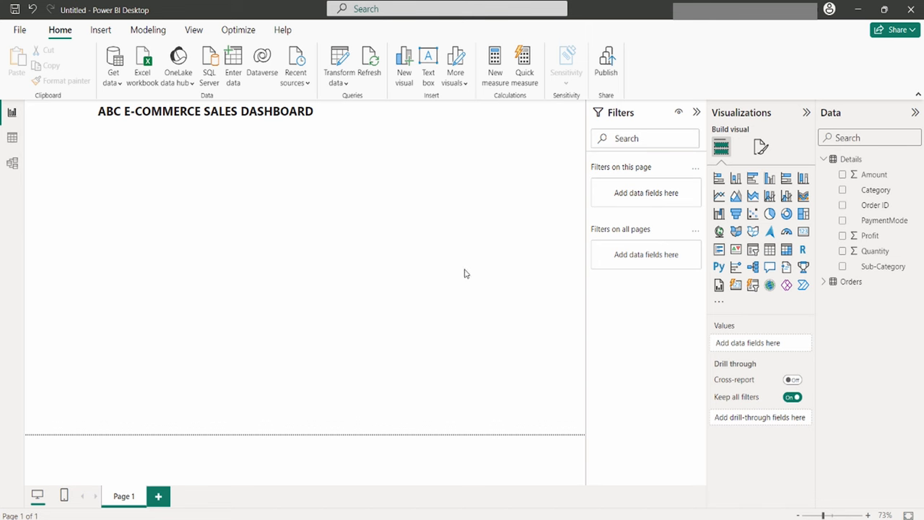
pyautogui.moveTo(783, 211)
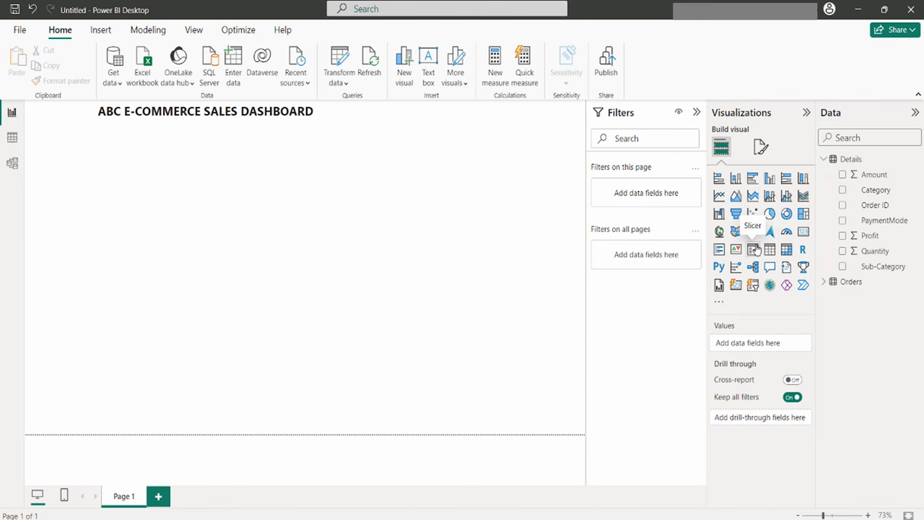
pyautogui.moveTo(737, 179)
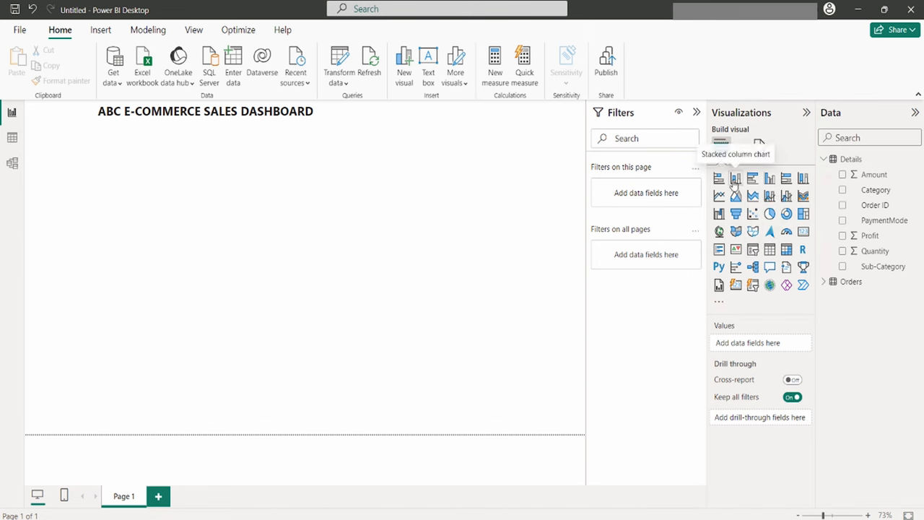
# Insert a stacked column chart with Order Date on the axis and Profit as value.
pyautogui.click(737, 179)
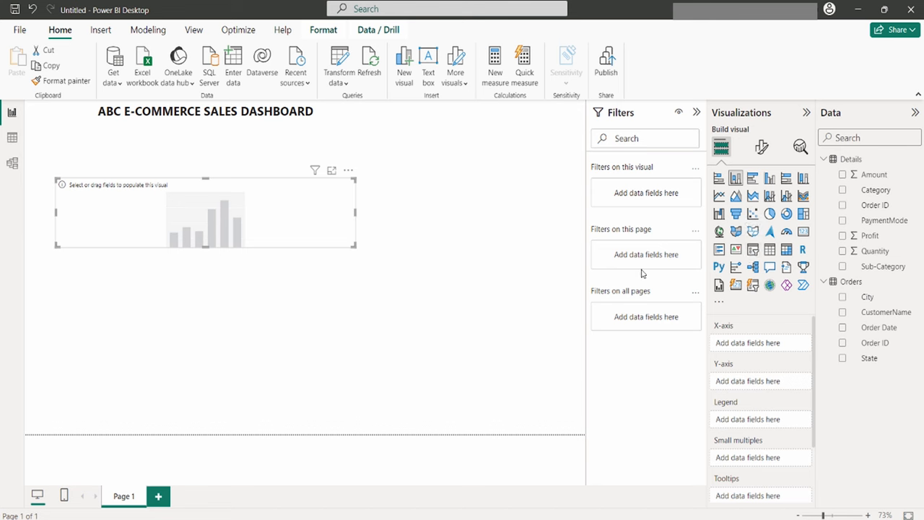
pyautogui.moveTo(878, 333)
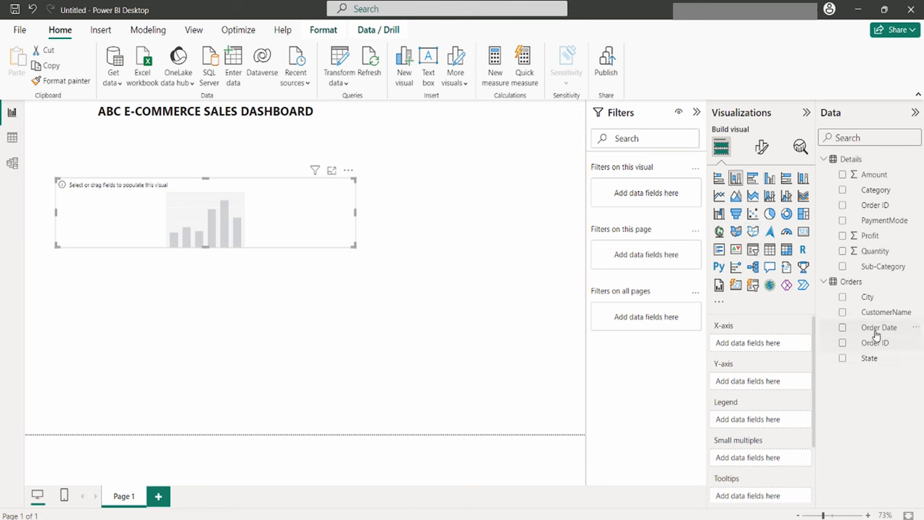
pyautogui.click(842, 327)
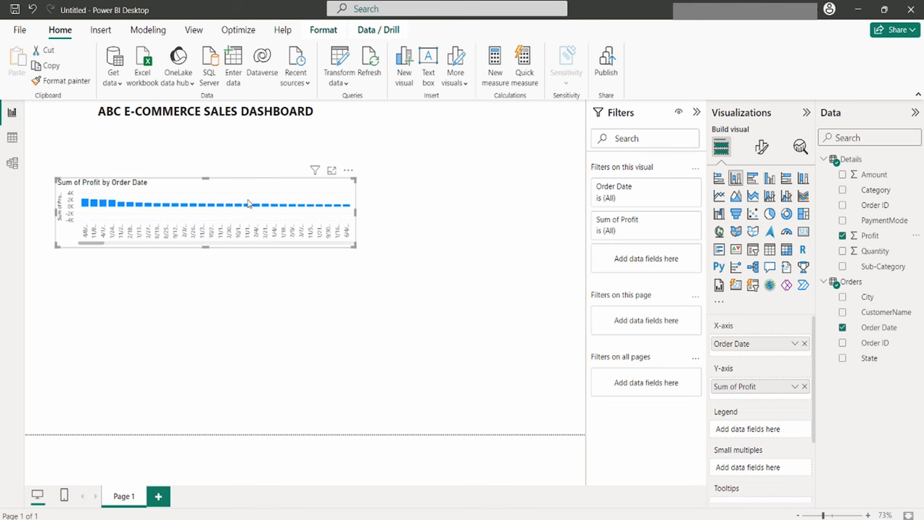
pyautogui.moveTo(165, 236)
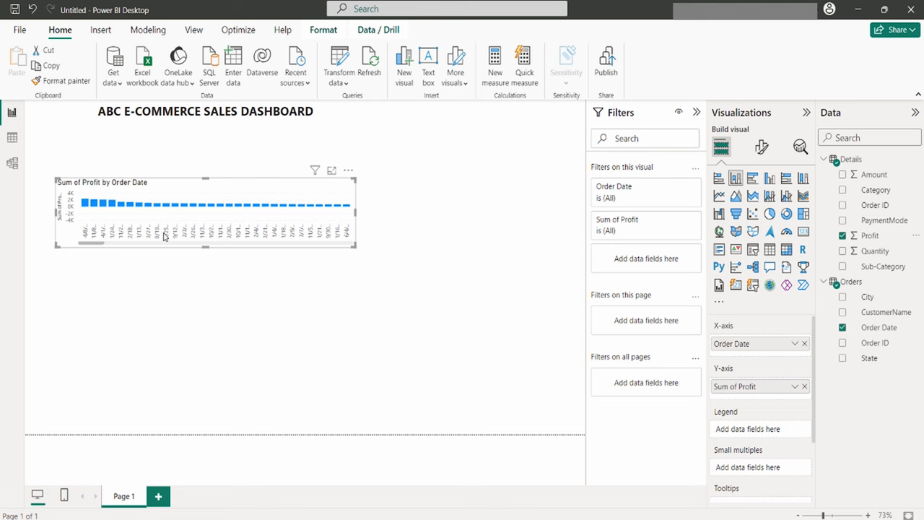
pyautogui.moveTo(87, 246)
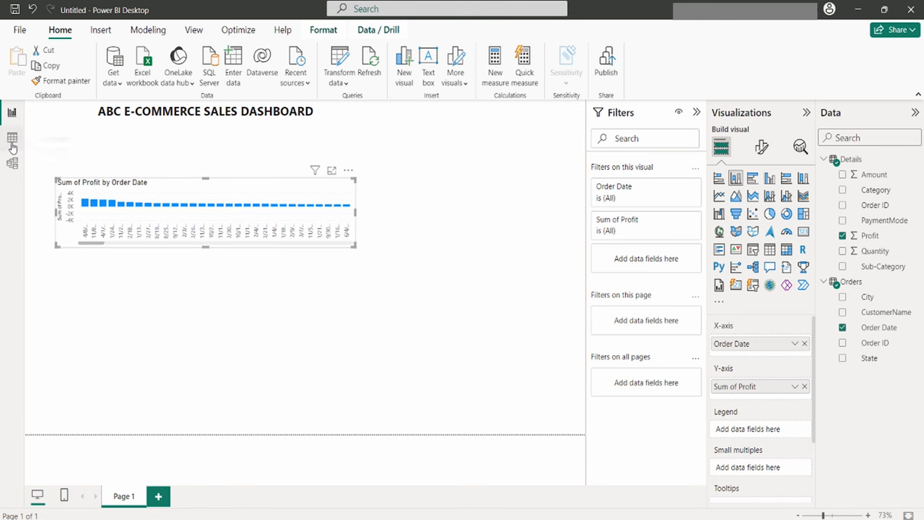
# In Table view, convert the Order Date column to Date type and confirm.
pyautogui.click(12, 162)
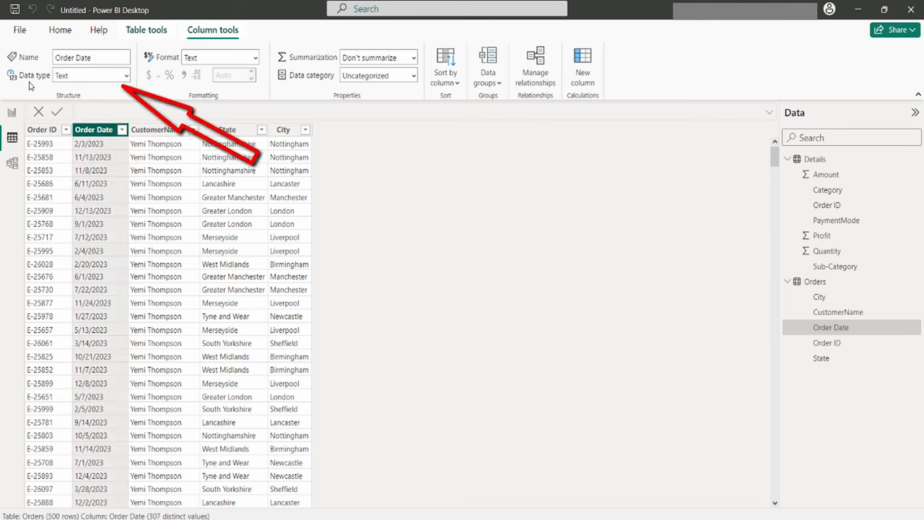
pyautogui.moveTo(109, 75)
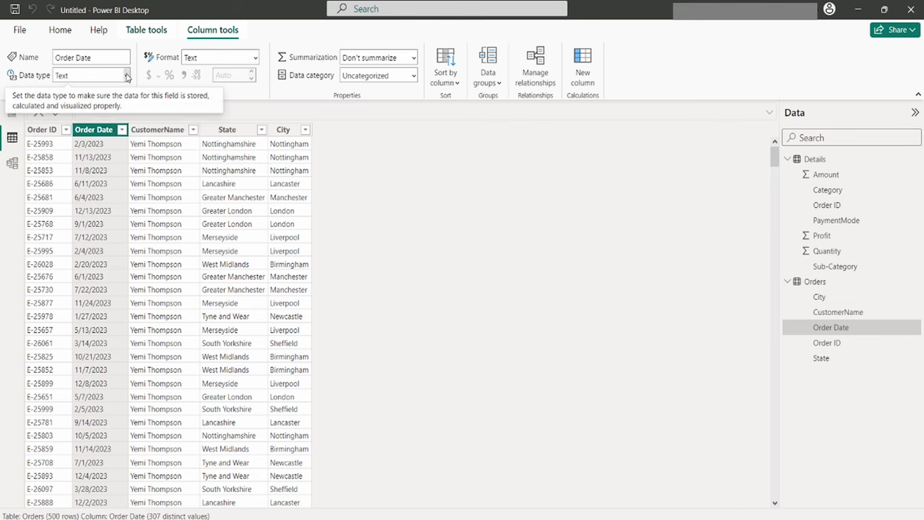
pyautogui.click(90, 75)
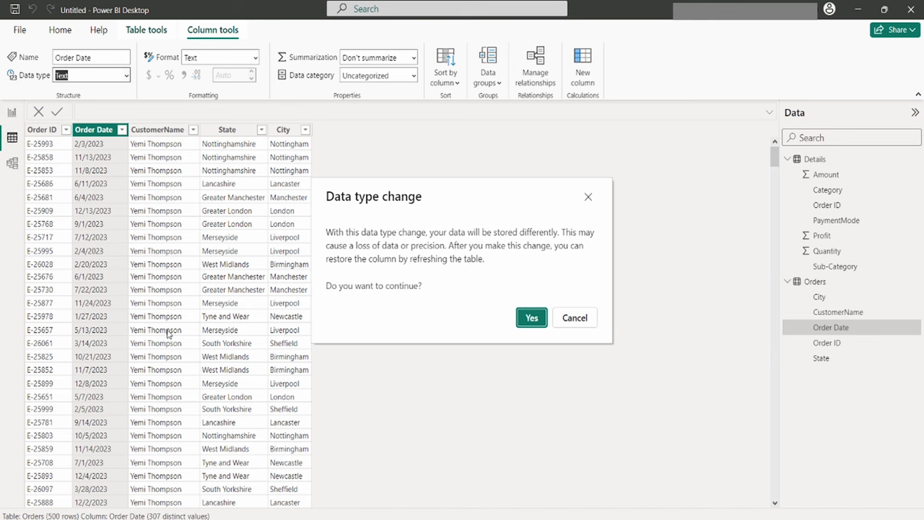
pyautogui.click(575, 318)
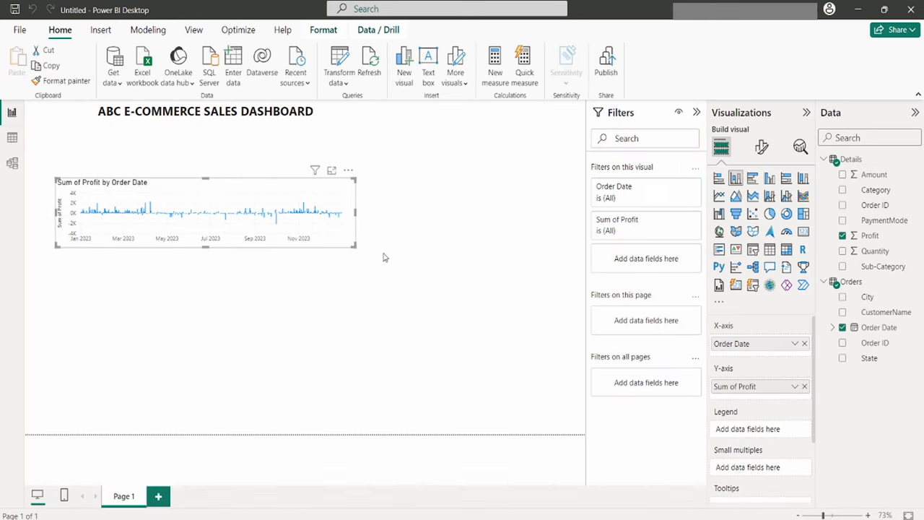
pyautogui.moveTo(628, 367)
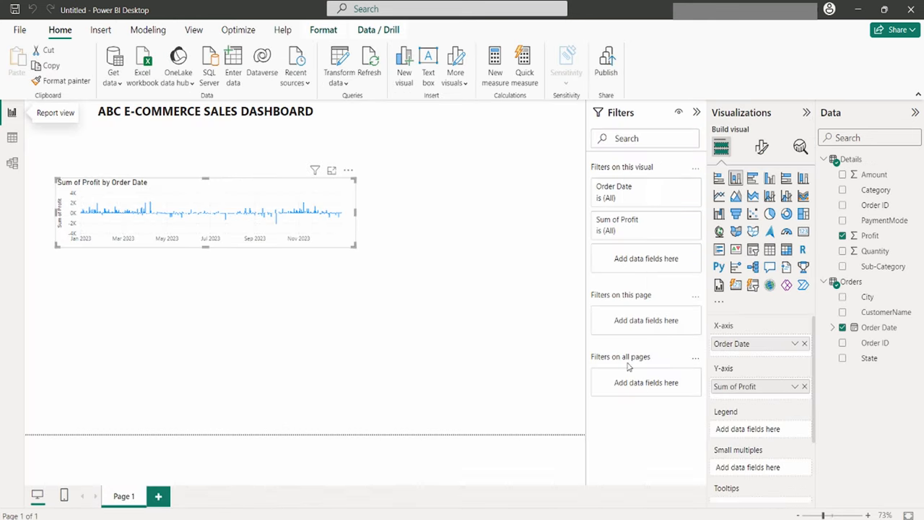
# Keep only Month from the Order Date hierarchy on the X-axis and recentre the chart.
pyautogui.click(832, 326)
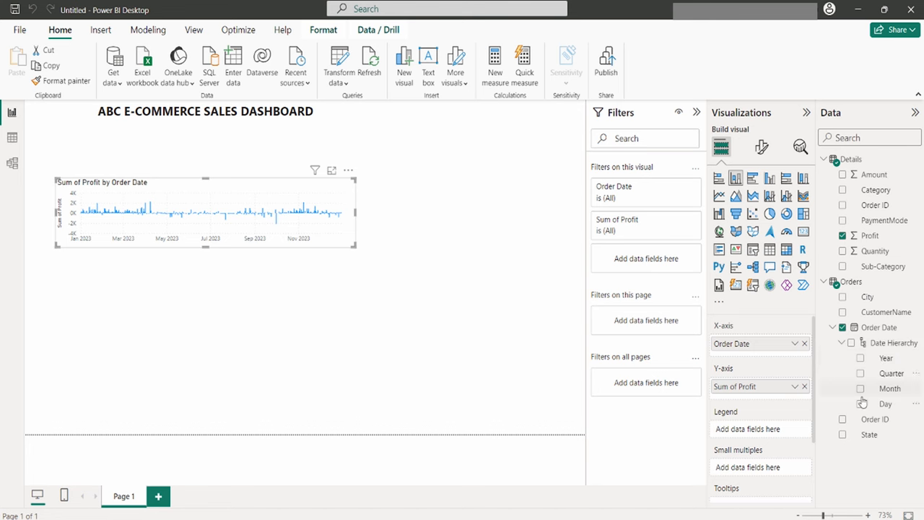
pyautogui.moveTo(821, 316)
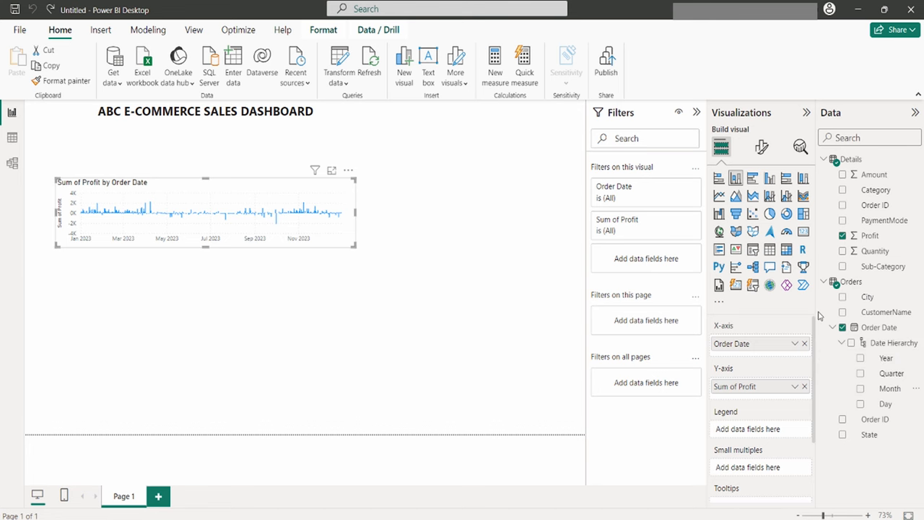
pyautogui.moveTo(812, 359)
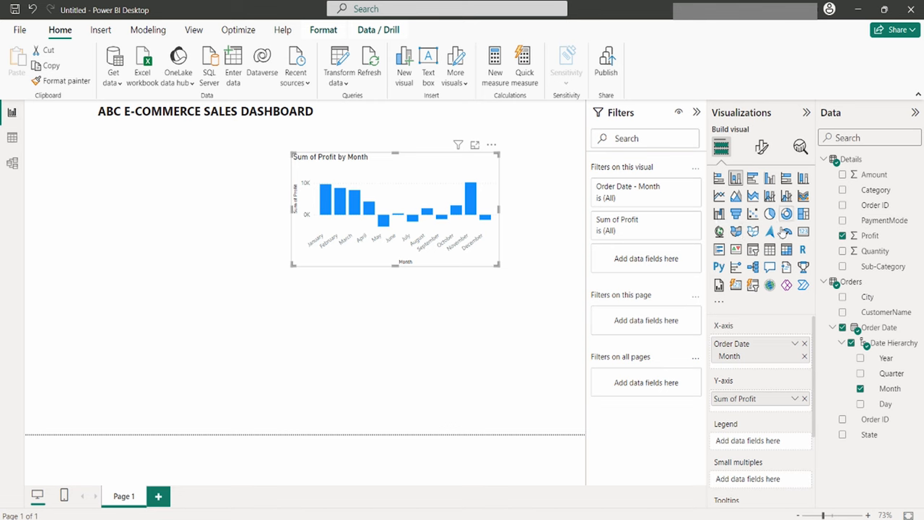
pyautogui.moveTo(735, 179)
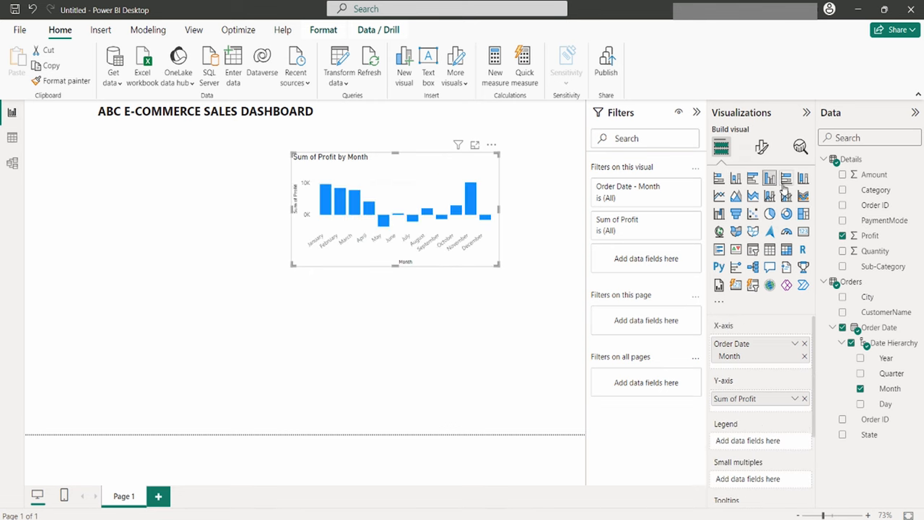
pyautogui.click(752, 231)
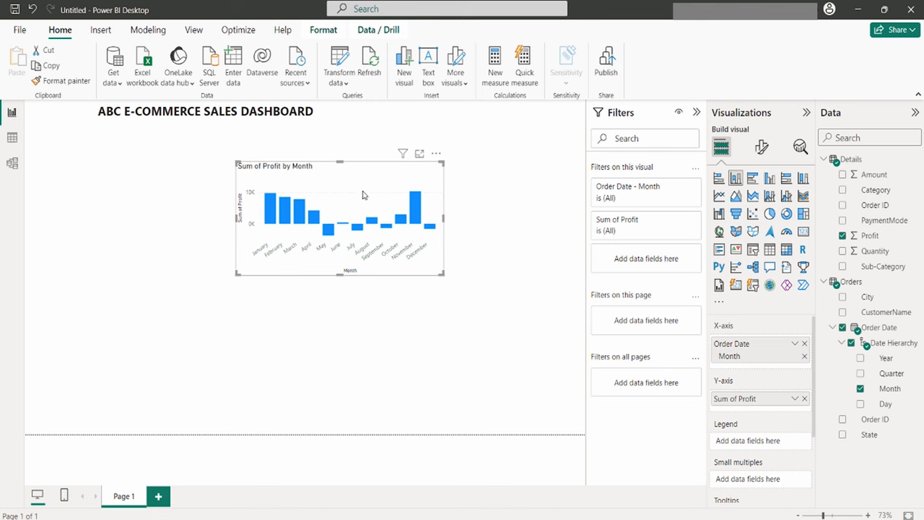
pyautogui.moveTo(344, 228)
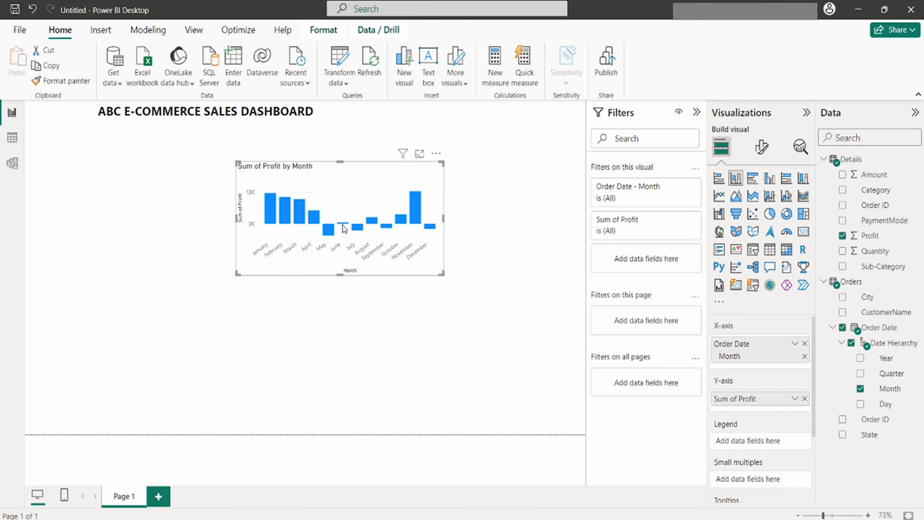
pyautogui.moveTo(424, 335)
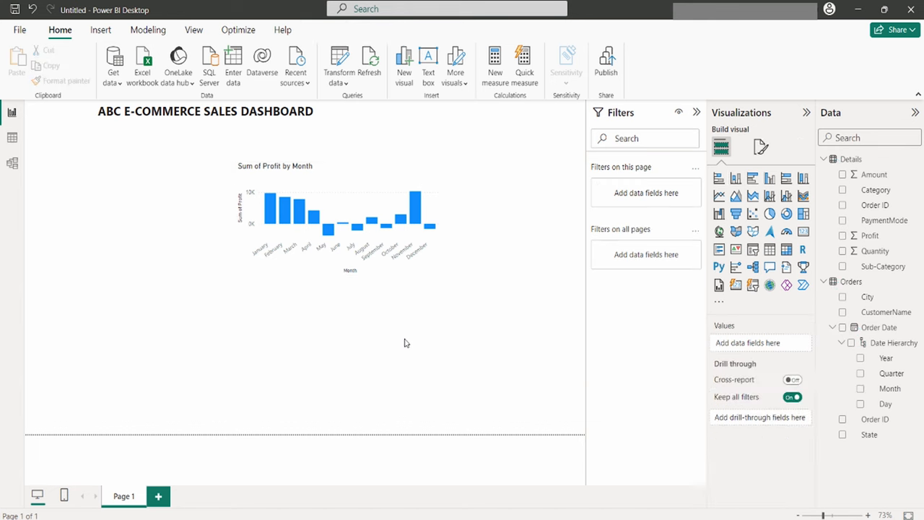
pyautogui.moveTo(762, 147)
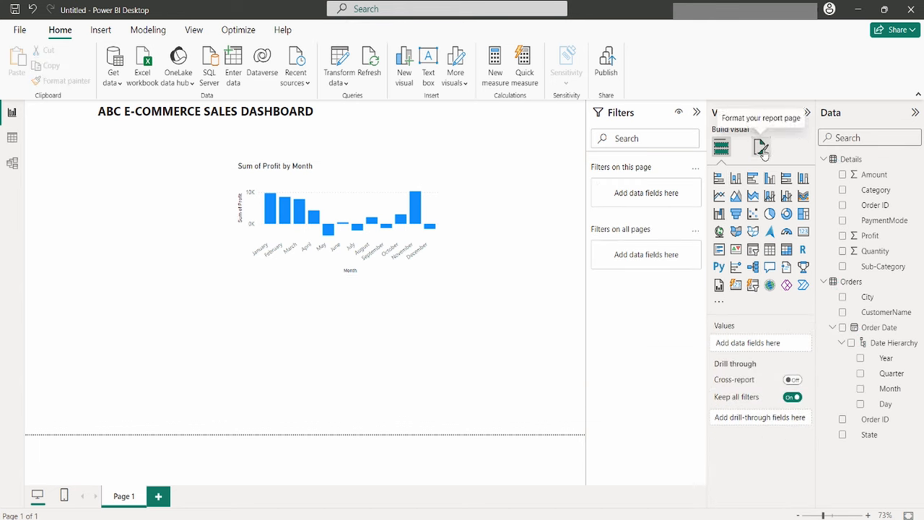
# Set the page wallpaper colour to blue and drag its transparency to 0%.
pyautogui.click(759, 148)
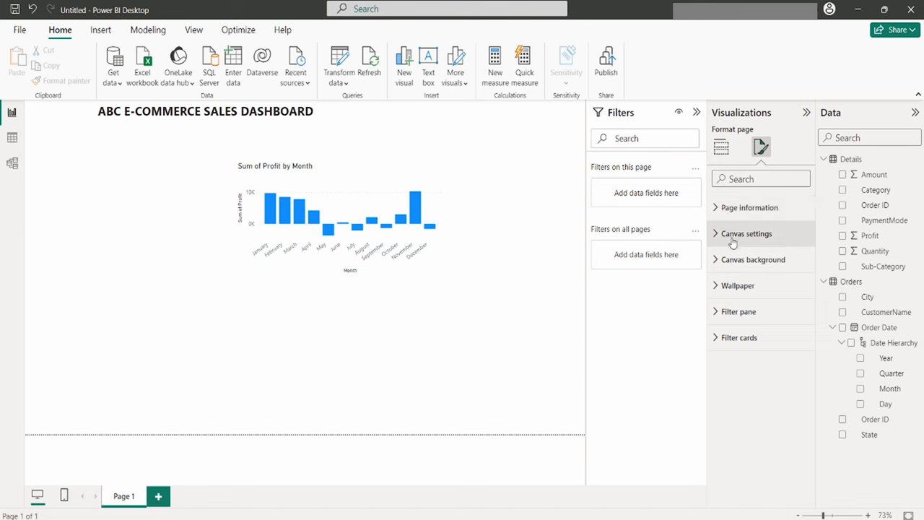
pyautogui.moveTo(488, 298)
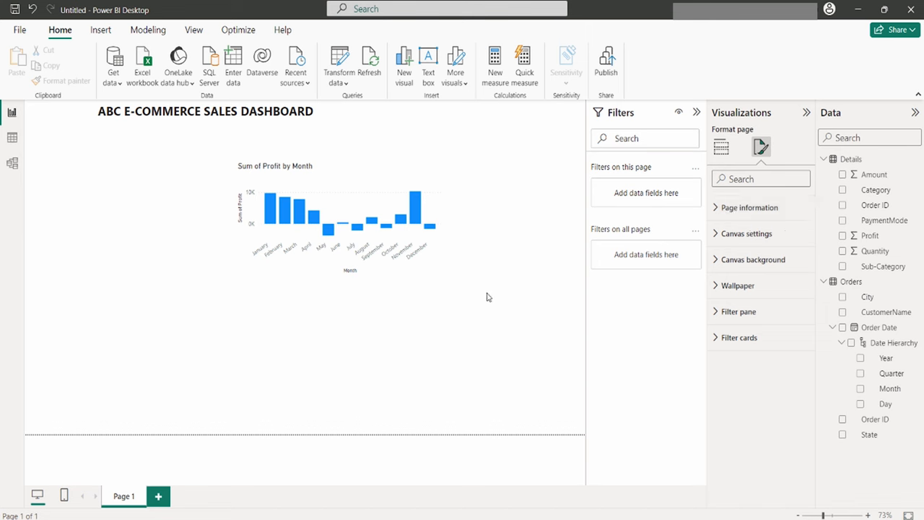
pyautogui.moveTo(415, 312)
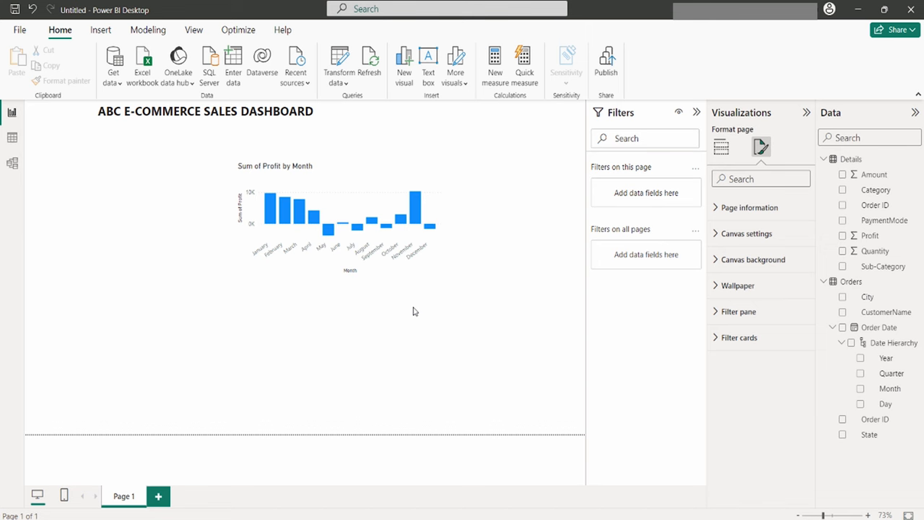
pyautogui.click(738, 286)
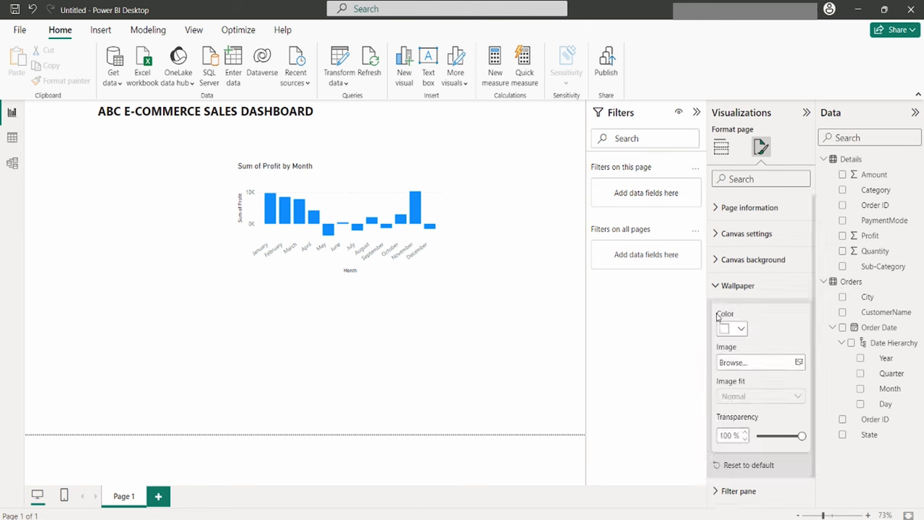
pyautogui.click(731, 330)
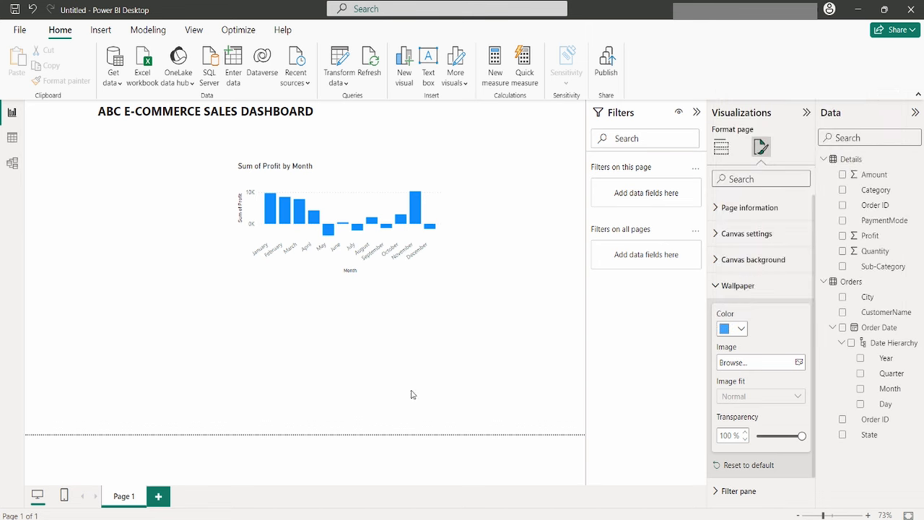
pyautogui.moveTo(465, 302)
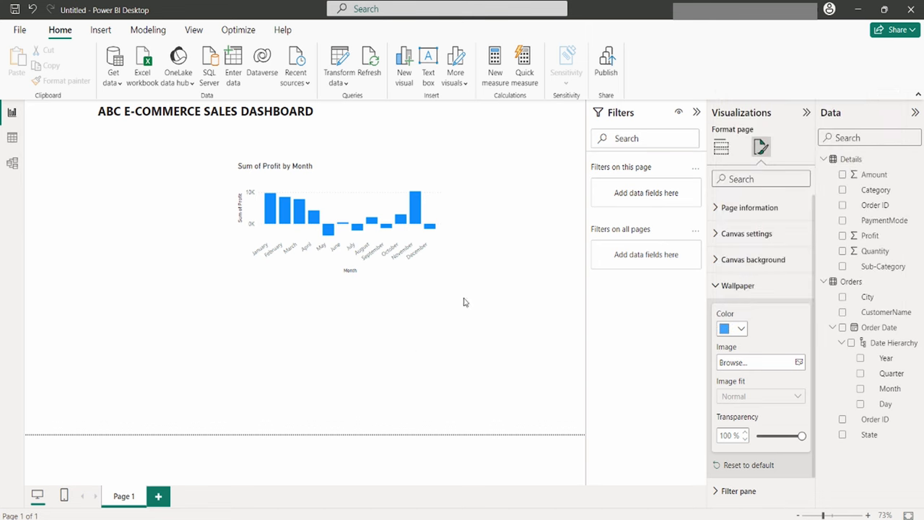
pyautogui.moveTo(731, 446)
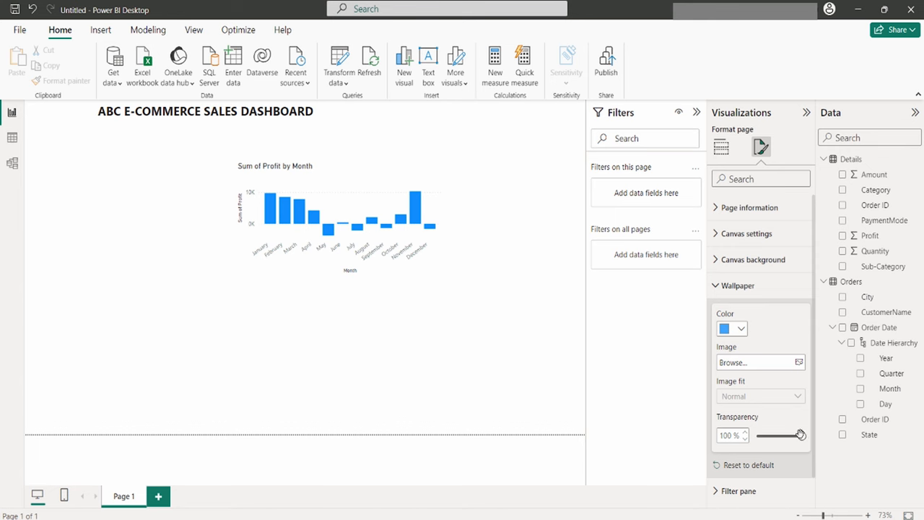
pyautogui.moveTo(801, 435); pyautogui.dragTo(759, 435)
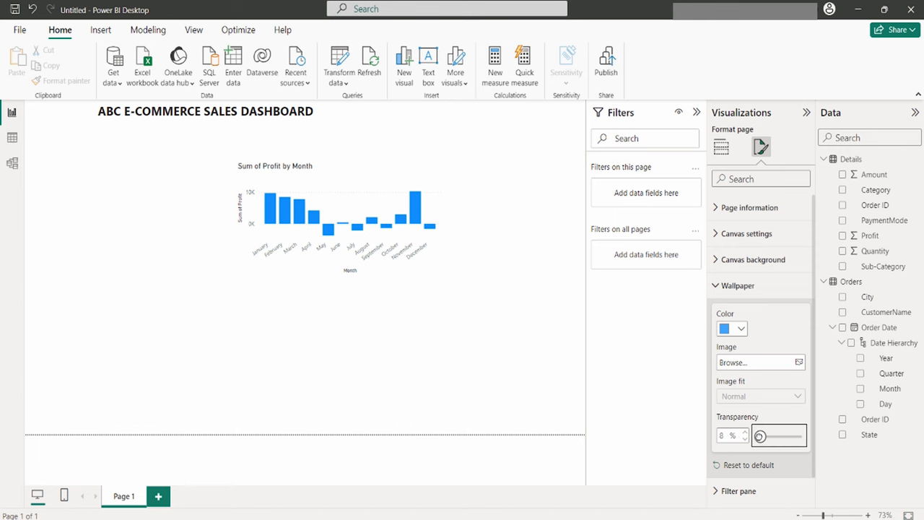
pyautogui.moveTo(760, 436); pyautogui.dragTo(757, 436)
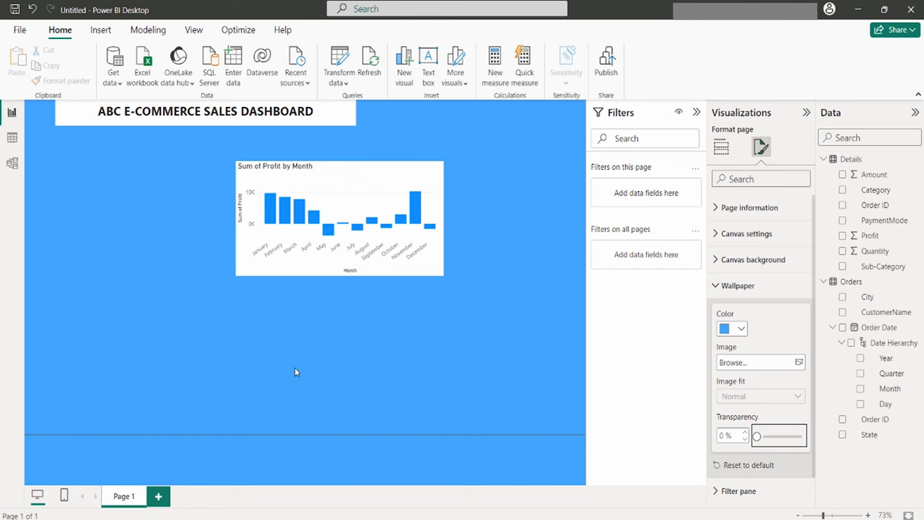
pyautogui.moveTo(296, 373)
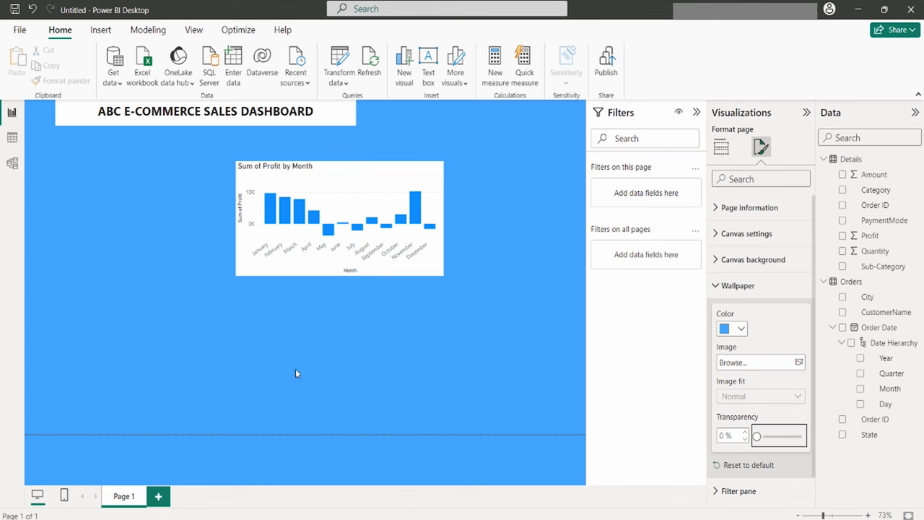
pyautogui.moveTo(639, 341)
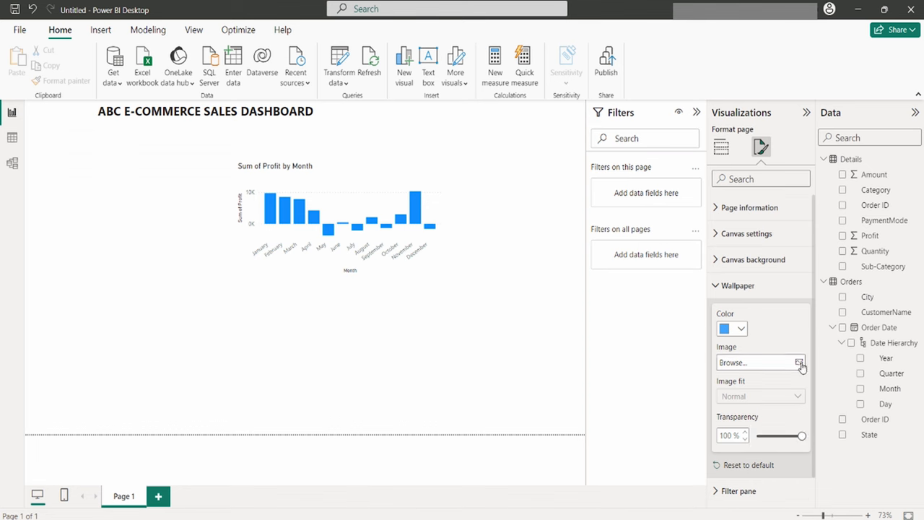
# Use the downloaded picture as page wallpaper and lower transparency so it shows.
pyautogui.click(800, 361)
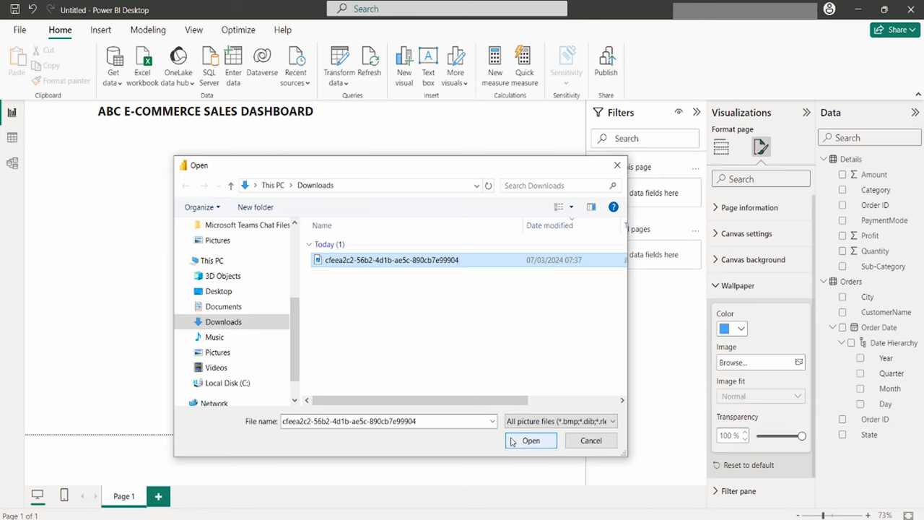
pyautogui.click(532, 440)
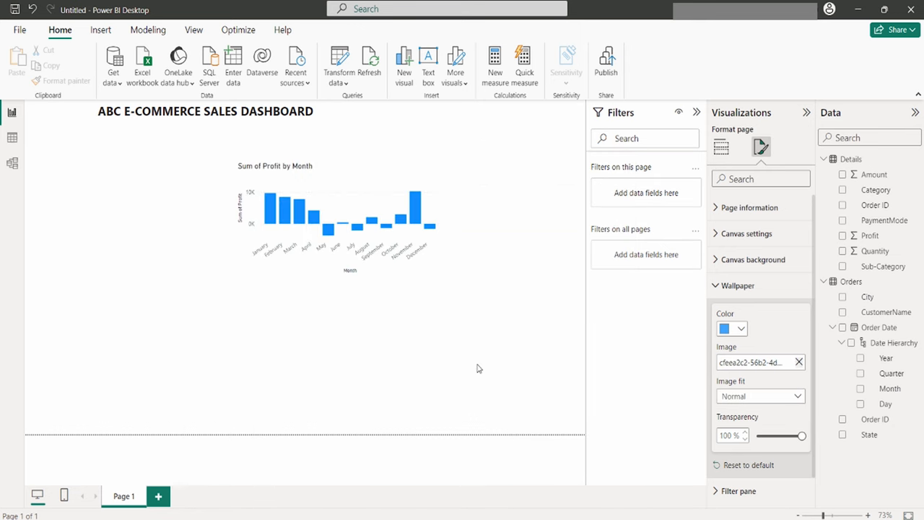
pyautogui.moveTo(469, 347)
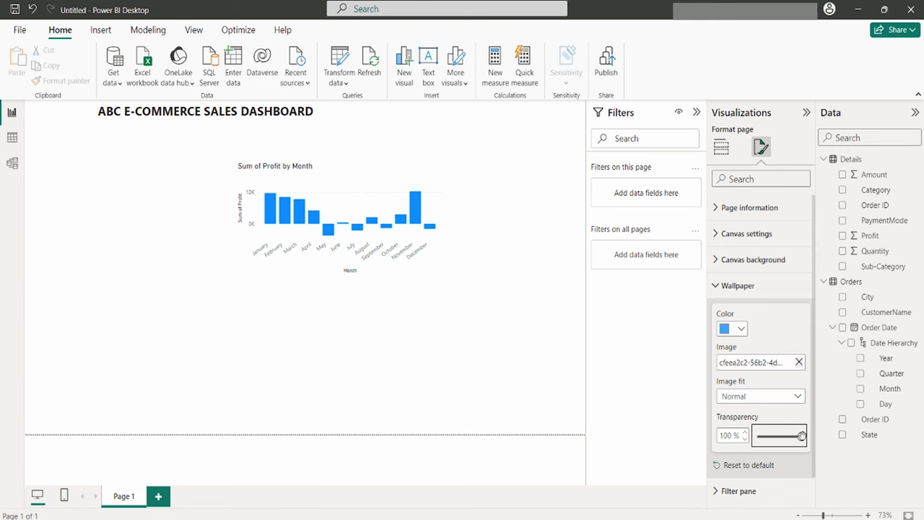
pyautogui.moveTo(802, 434); pyautogui.dragTo(754, 435)
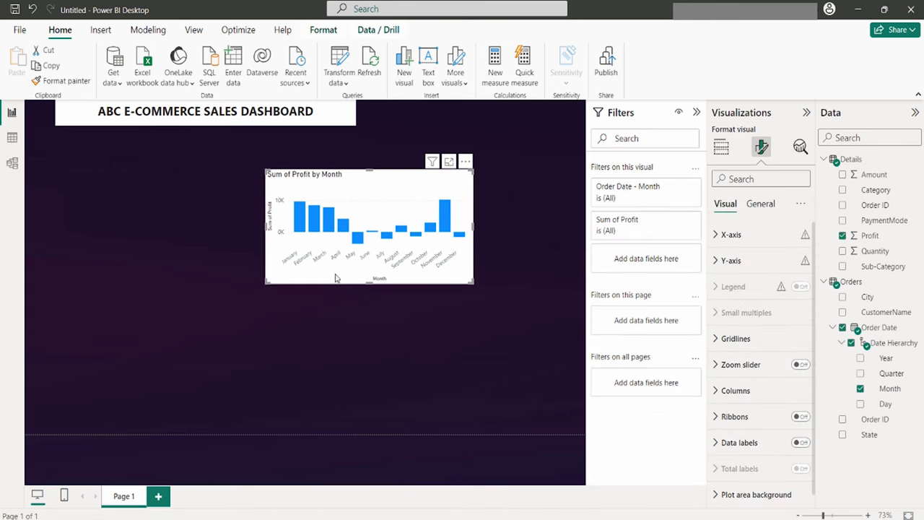
pyautogui.moveTo(375, 201)
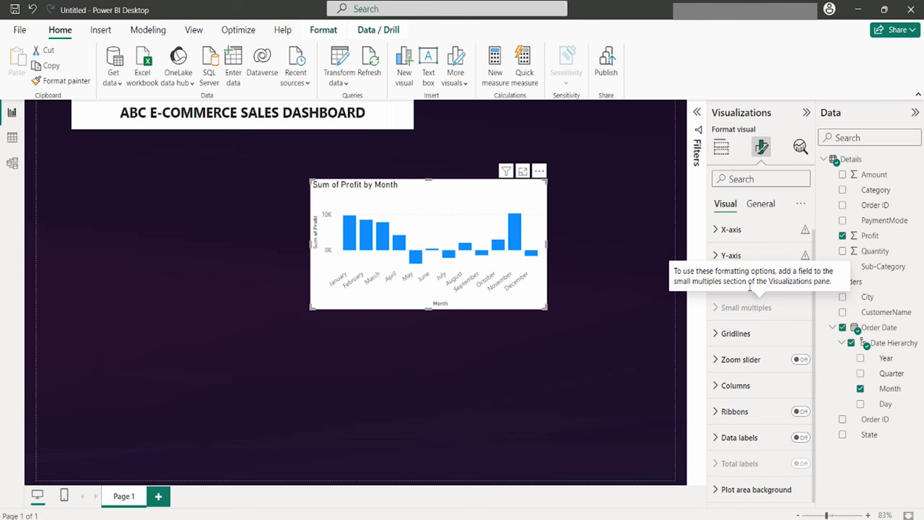
# Turn off the X-axis title Month, make month labels white, then move to Y-axis settings.
pyautogui.click(731, 229)
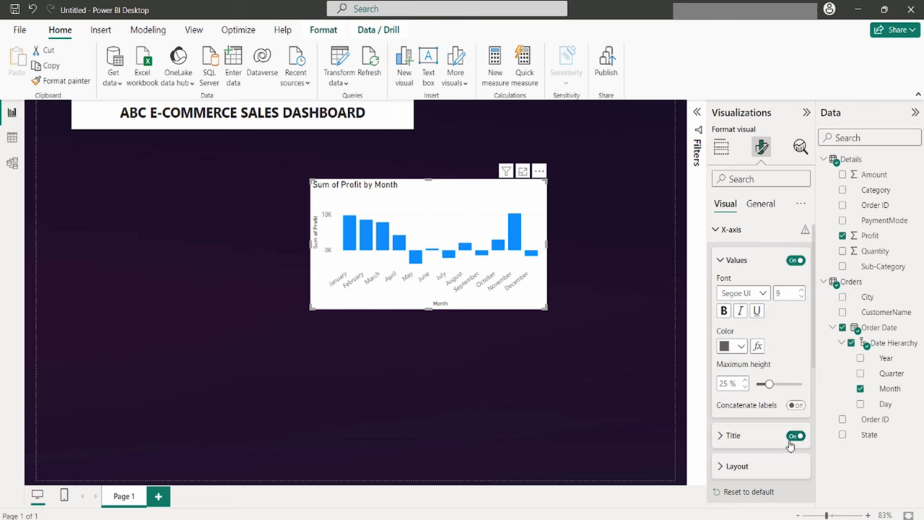
pyautogui.click(796, 436)
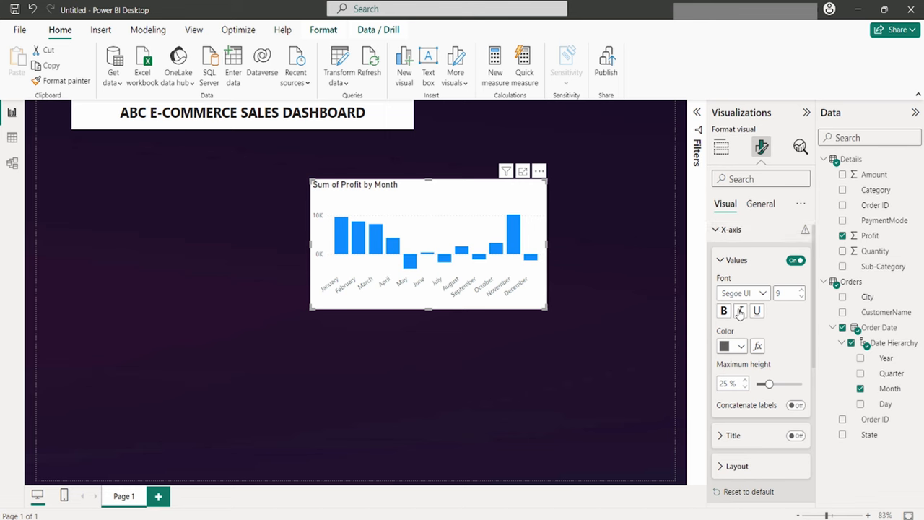
pyautogui.click(730, 346)
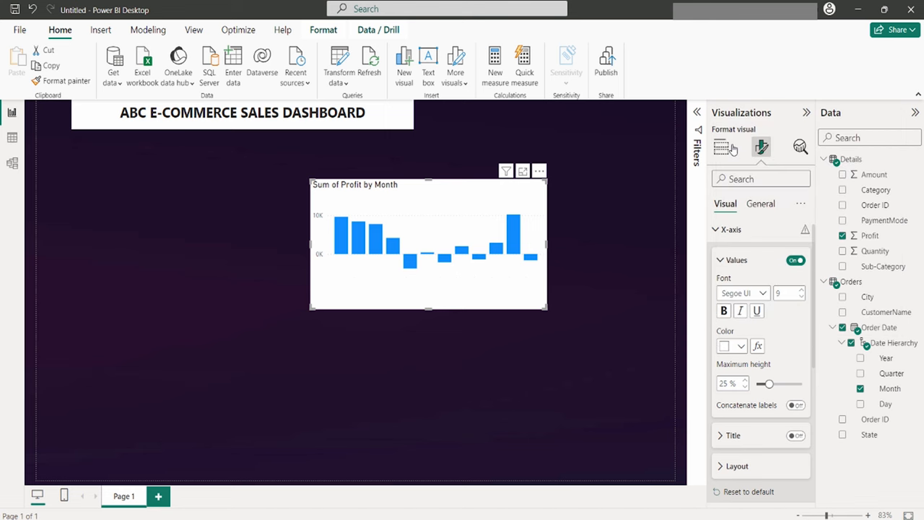
pyautogui.click(737, 260)
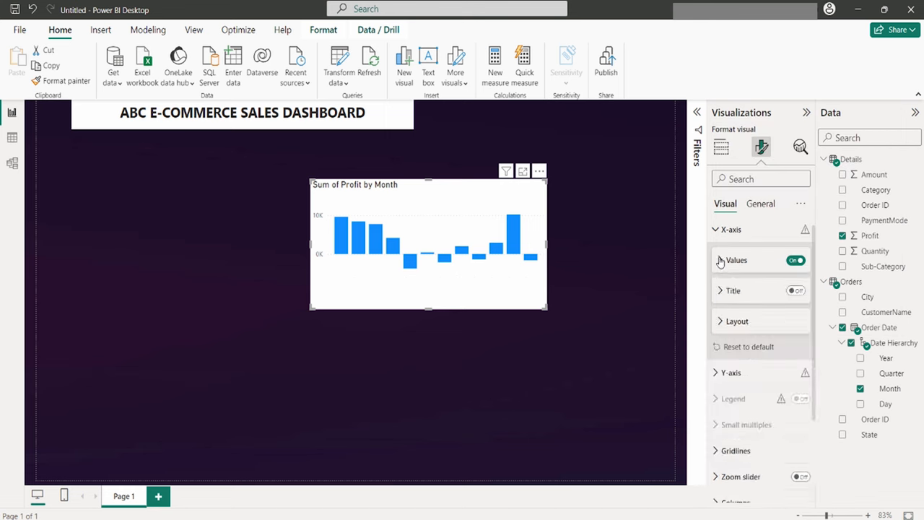
pyautogui.click(731, 230)
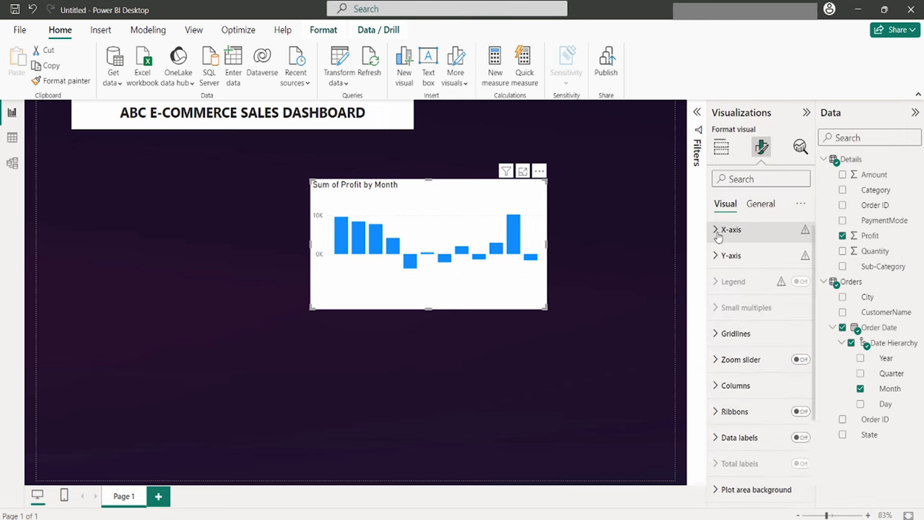
pyautogui.click(731, 255)
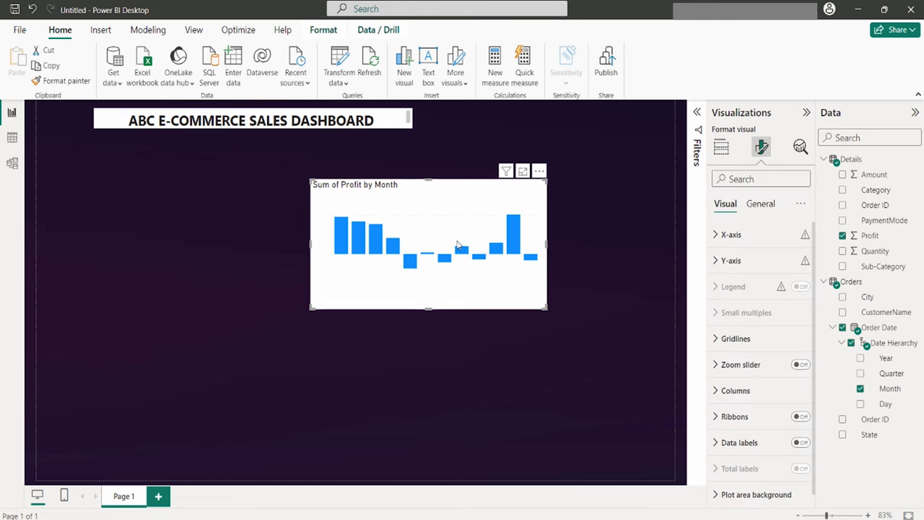
pyautogui.moveTo(499, 240)
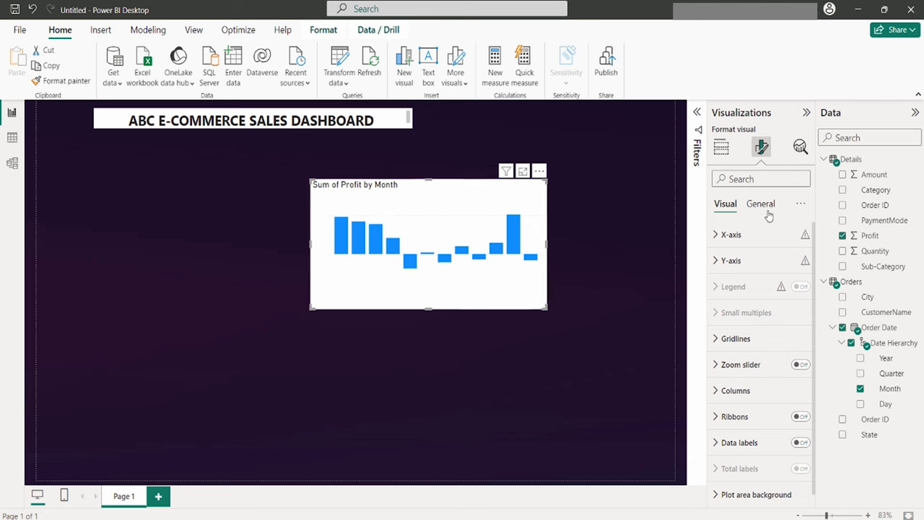
# Increase the profit-by-month chart's height in General > Properties.
pyautogui.click(759, 204)
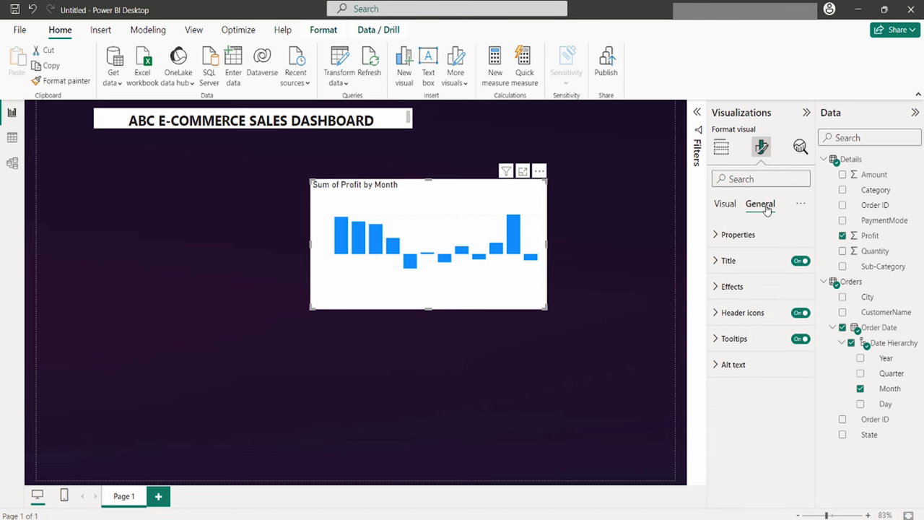
pyautogui.click(737, 234)
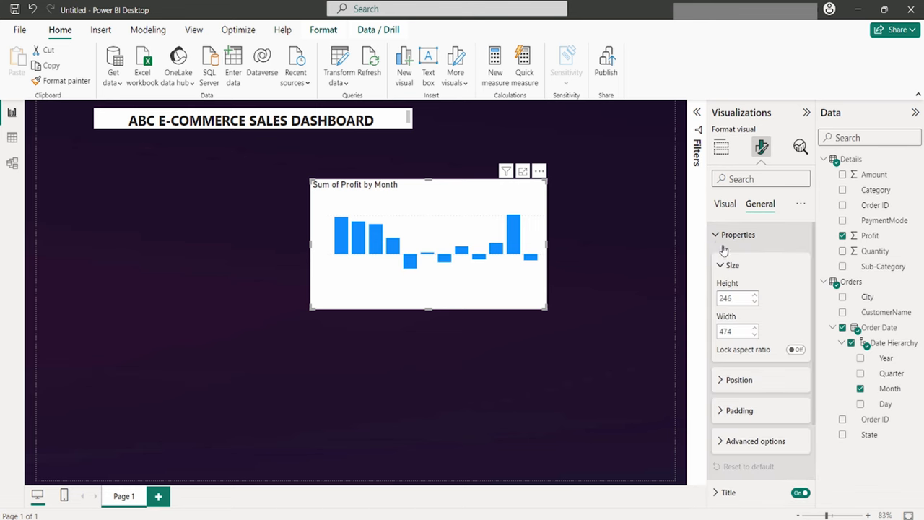
pyautogui.click(754, 302)
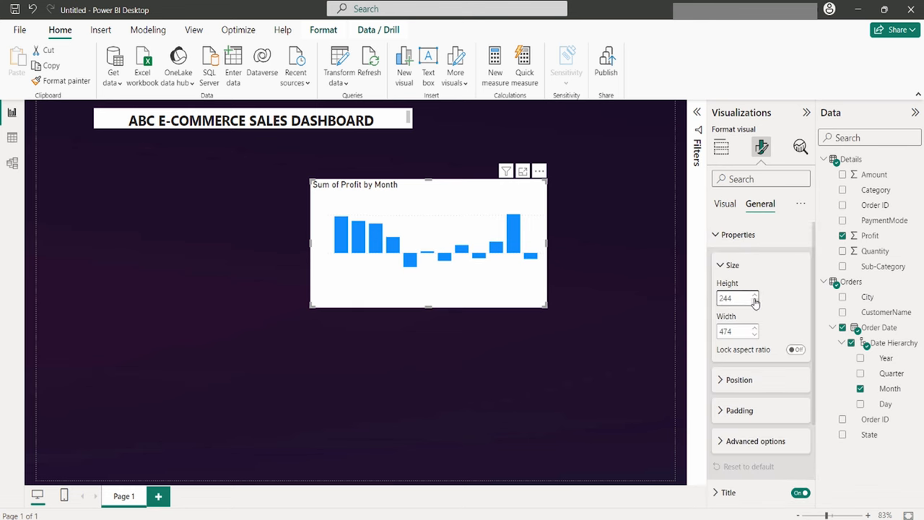
pyautogui.click(725, 202)
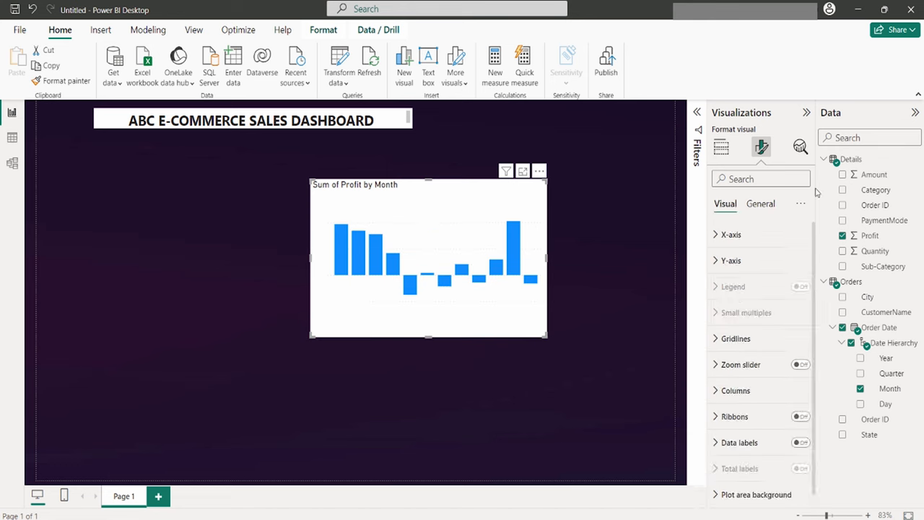
pyautogui.click(760, 202)
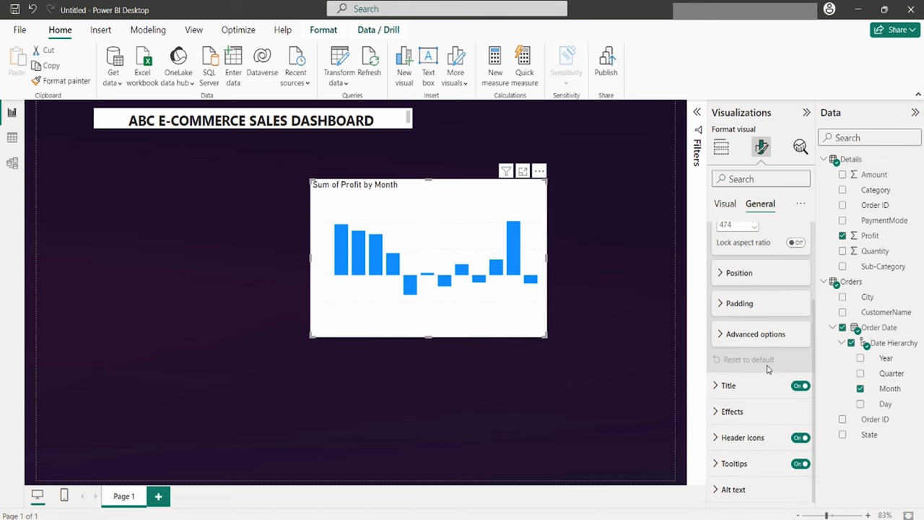
# Set the chart background to 100% transparency so the dark page shows through.
pyautogui.click(732, 410)
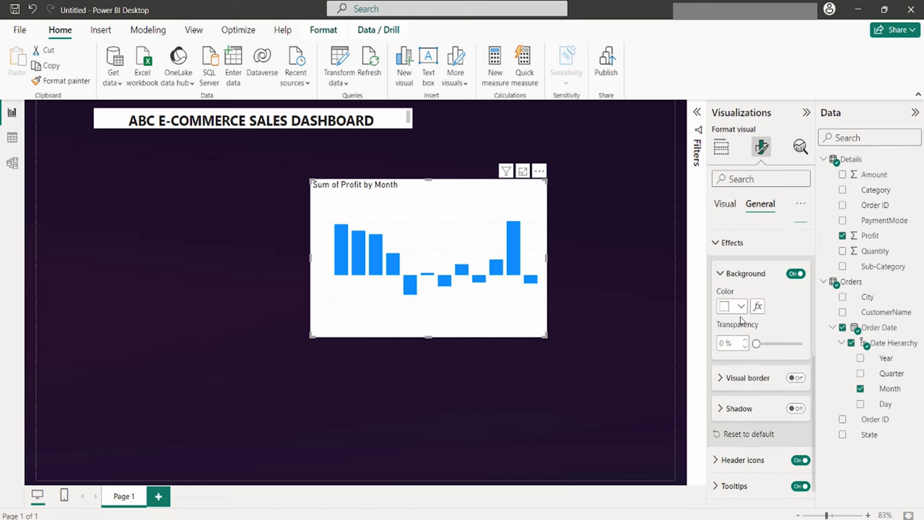
pyautogui.click(728, 306)
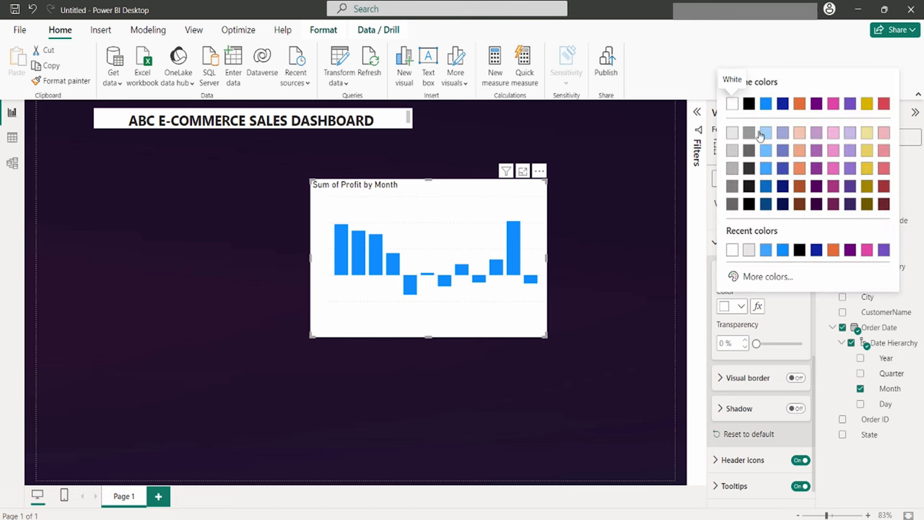
pyautogui.moveTo(807, 171)
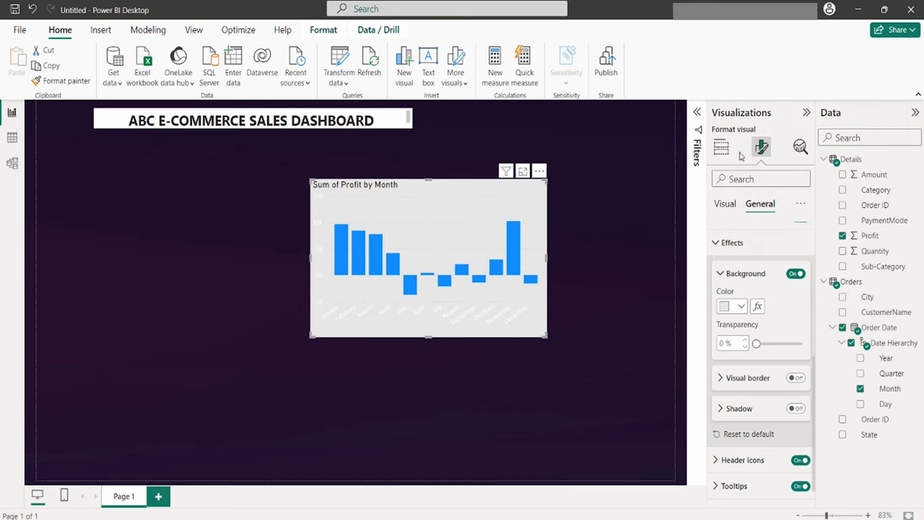
pyautogui.moveTo(757, 353)
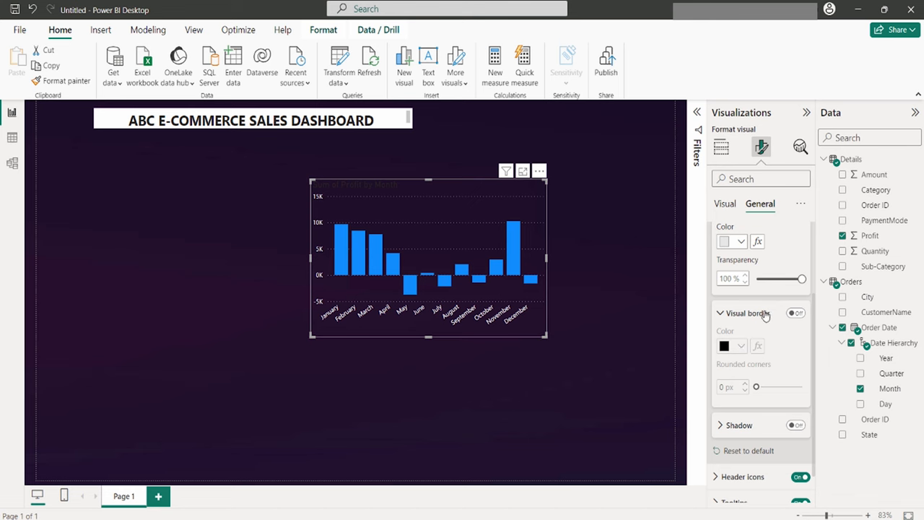
pyautogui.click(731, 347)
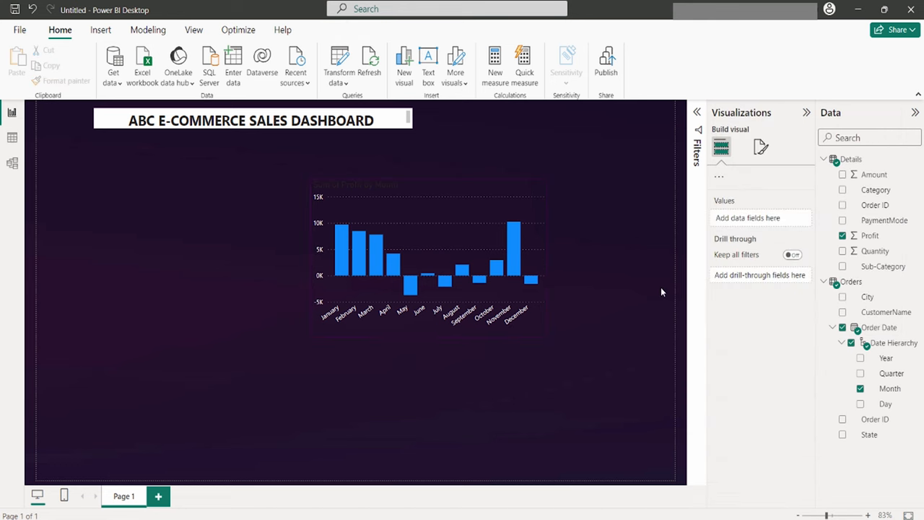
pyautogui.click(431, 260)
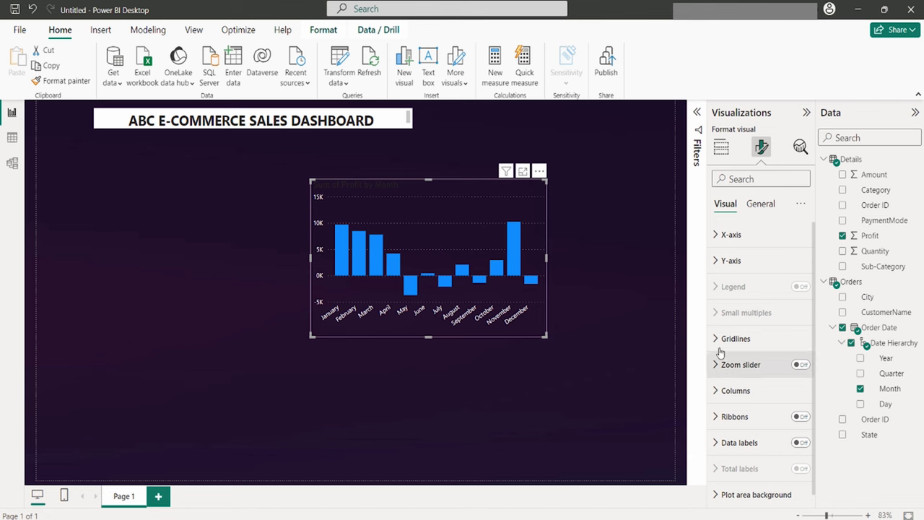
pyautogui.click(715, 338)
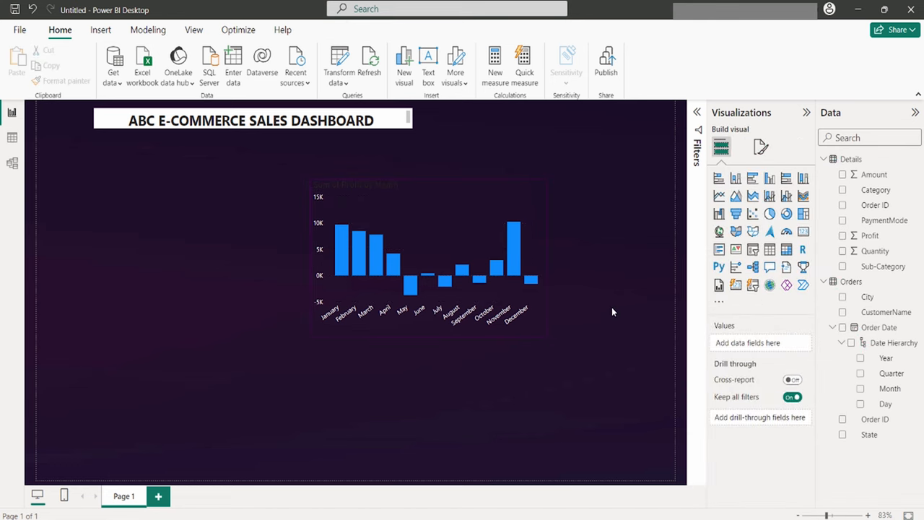
pyautogui.click(484, 286)
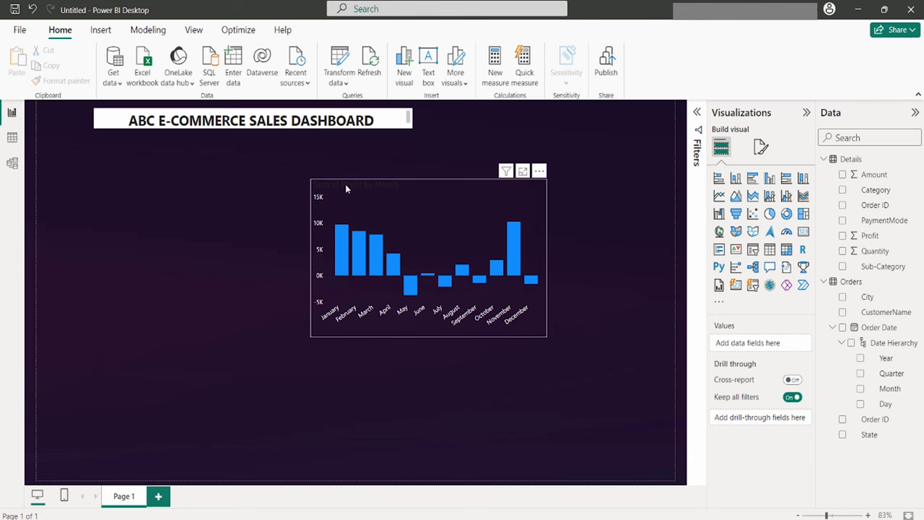
# Title the chart Profit by Month in white at font size 17.
pyautogui.click(428, 257)
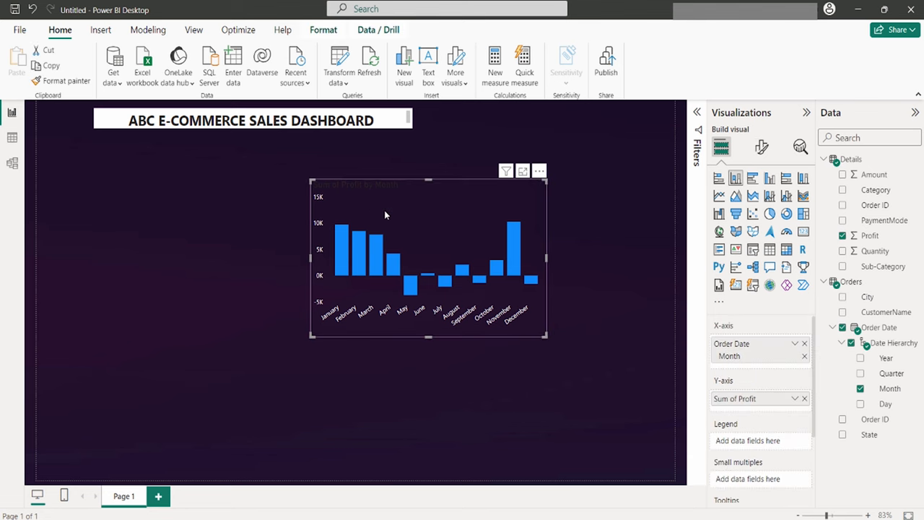
pyautogui.click(763, 147)
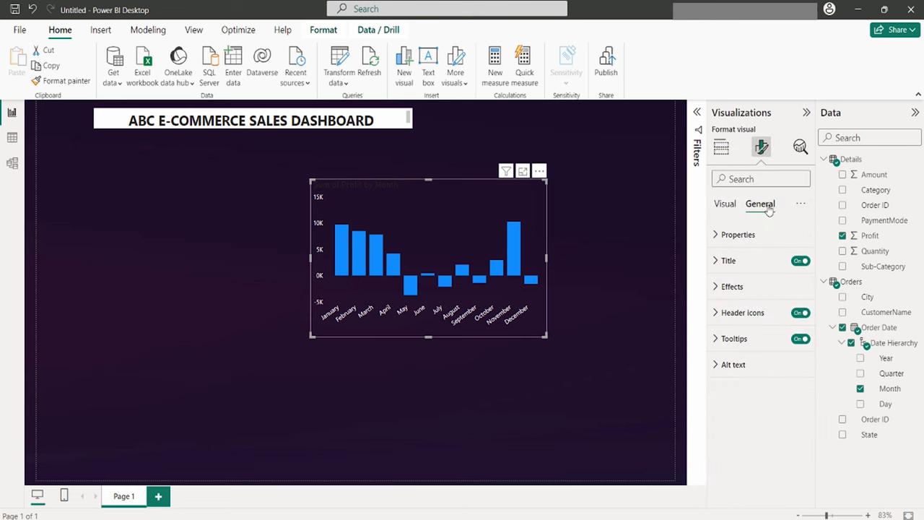
pyautogui.click(728, 260)
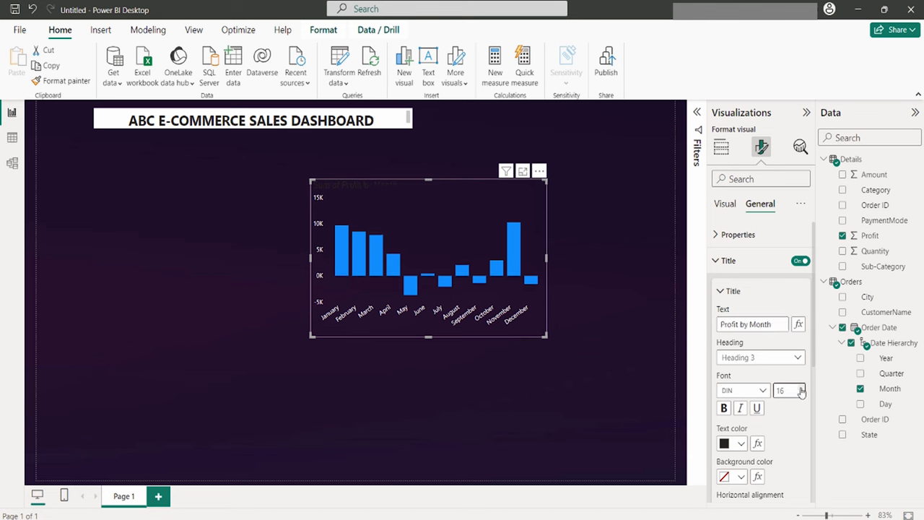
pyautogui.click(800, 388)
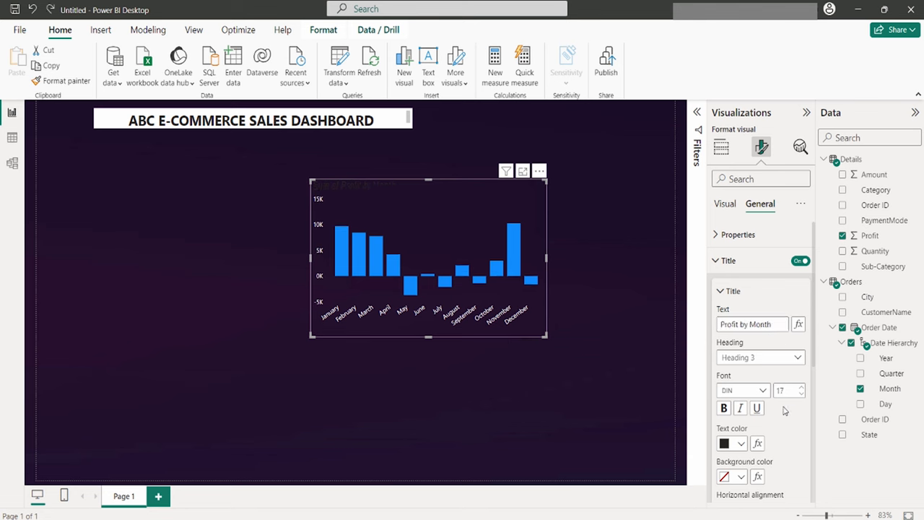
pyautogui.click(739, 442)
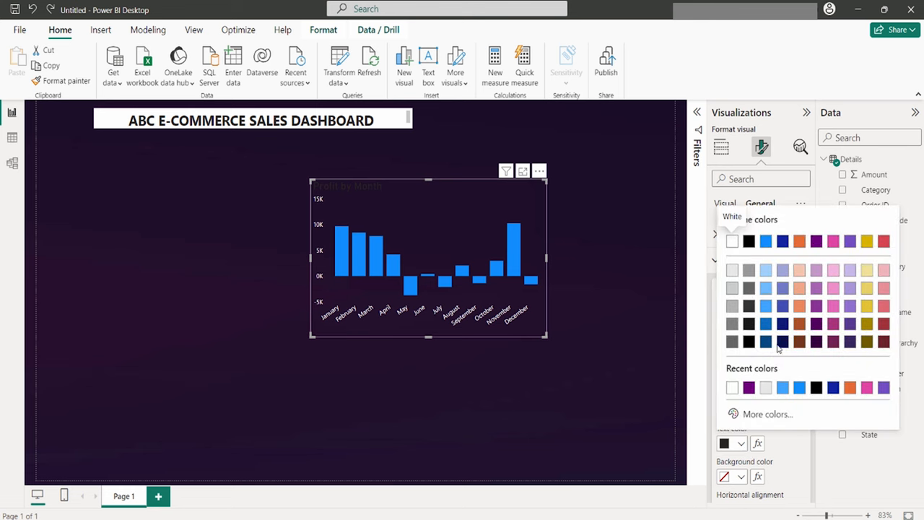
pyautogui.click(732, 241)
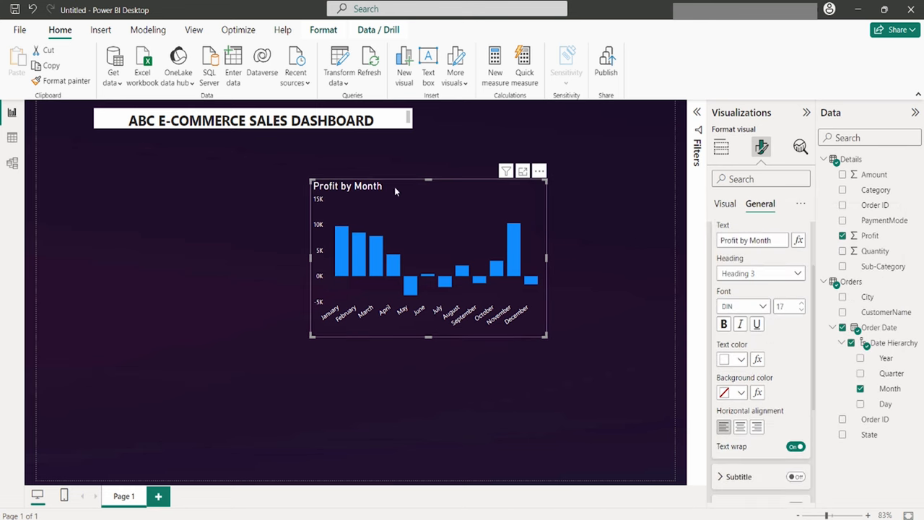
pyautogui.moveTo(764, 414)
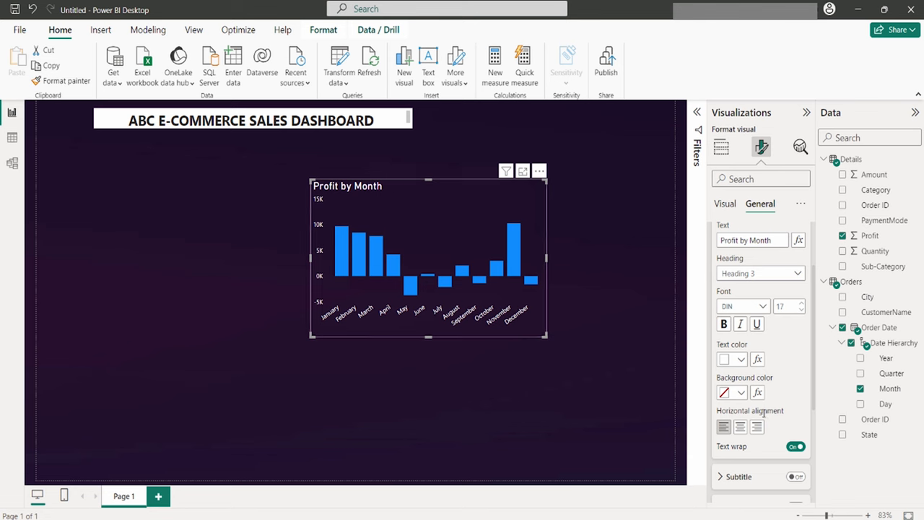
pyautogui.click(725, 202)
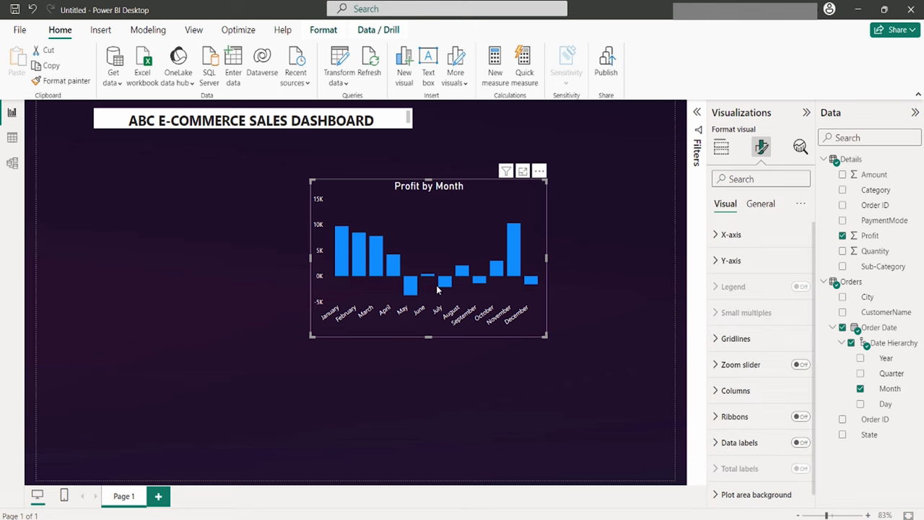
pyautogui.moveTo(341, 295)
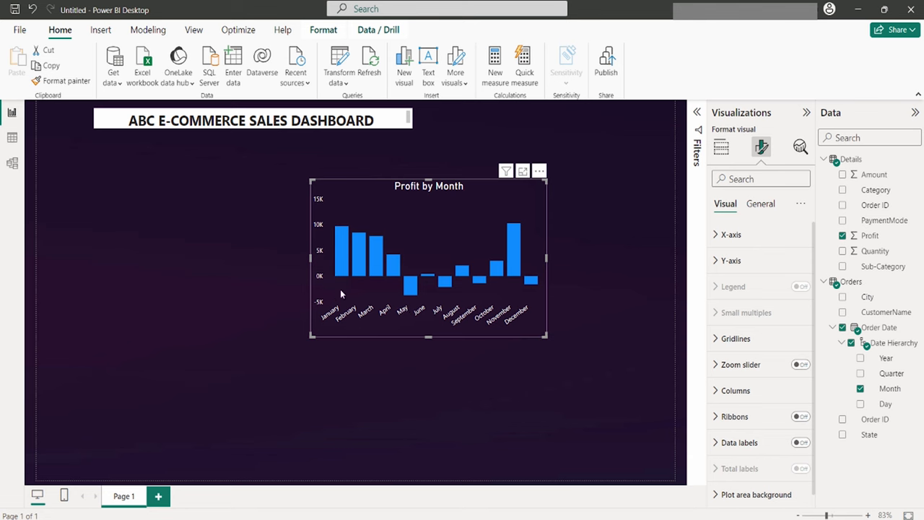
pyautogui.moveTo(341, 312)
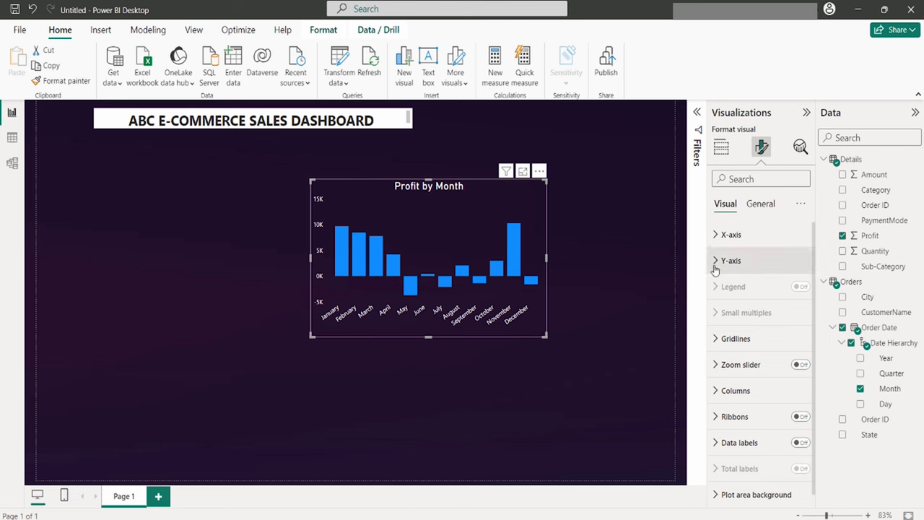
pyautogui.click(731, 234)
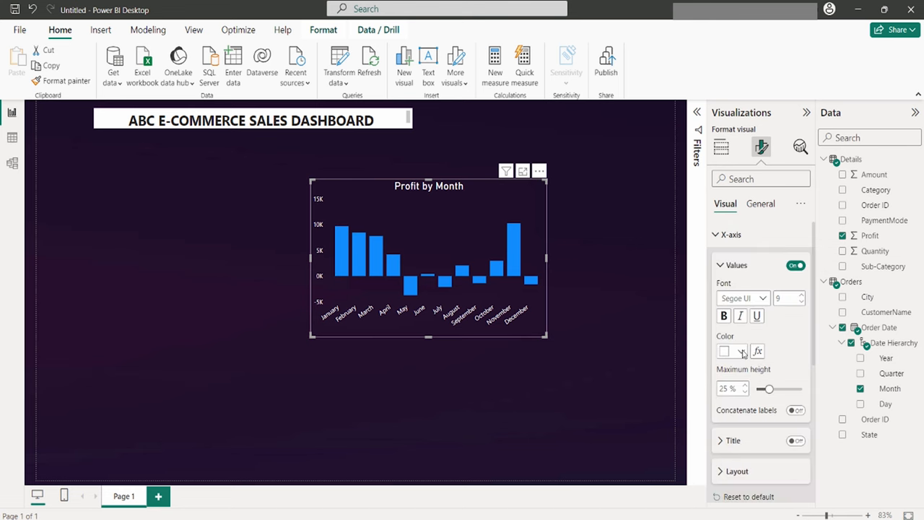
pyautogui.click(725, 351)
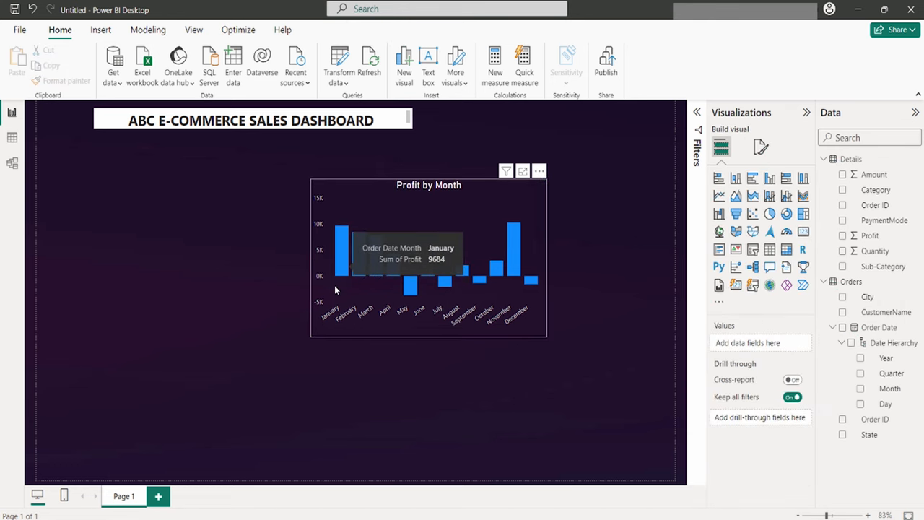
pyautogui.moveTo(318, 298)
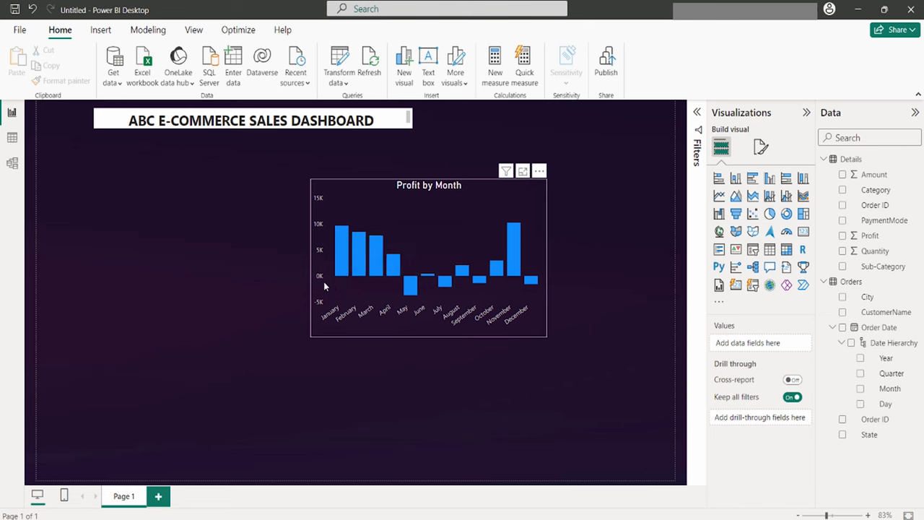
pyautogui.moveTo(354, 286)
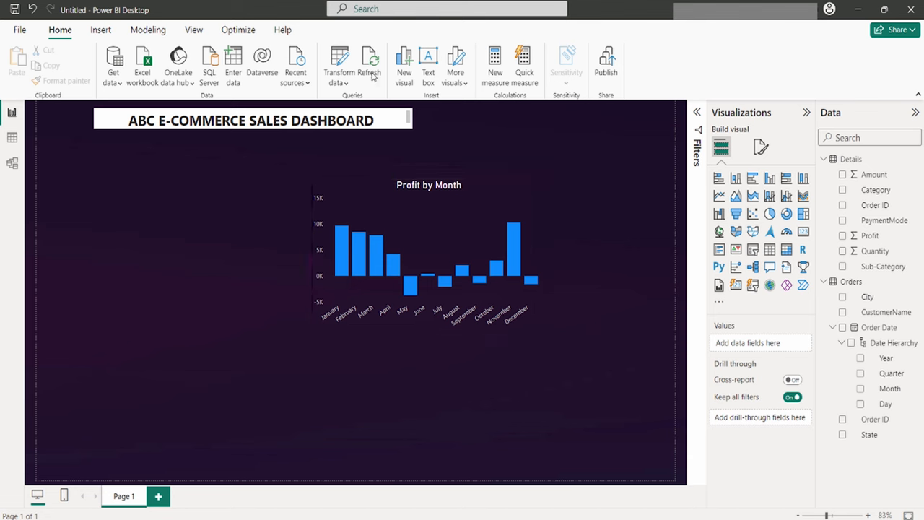
pyautogui.click(429, 257)
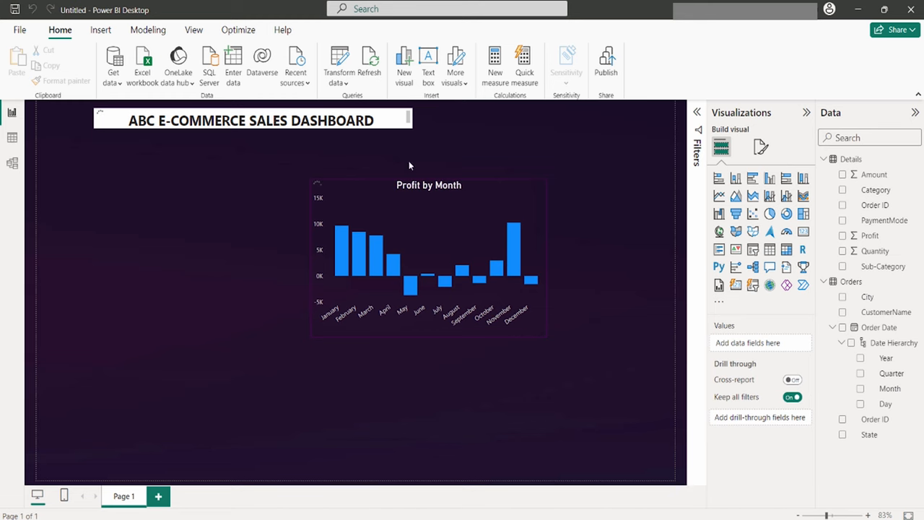
pyautogui.moveTo(428, 289)
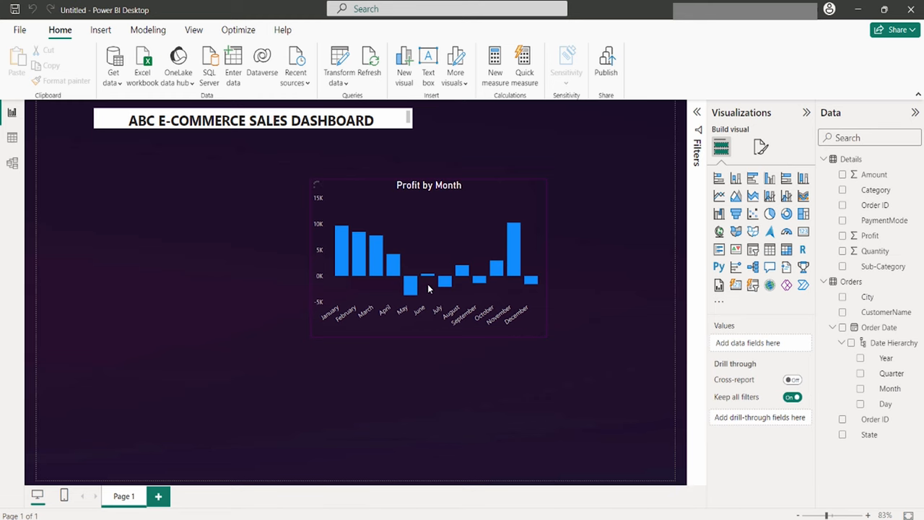
pyautogui.moveTo(532, 315)
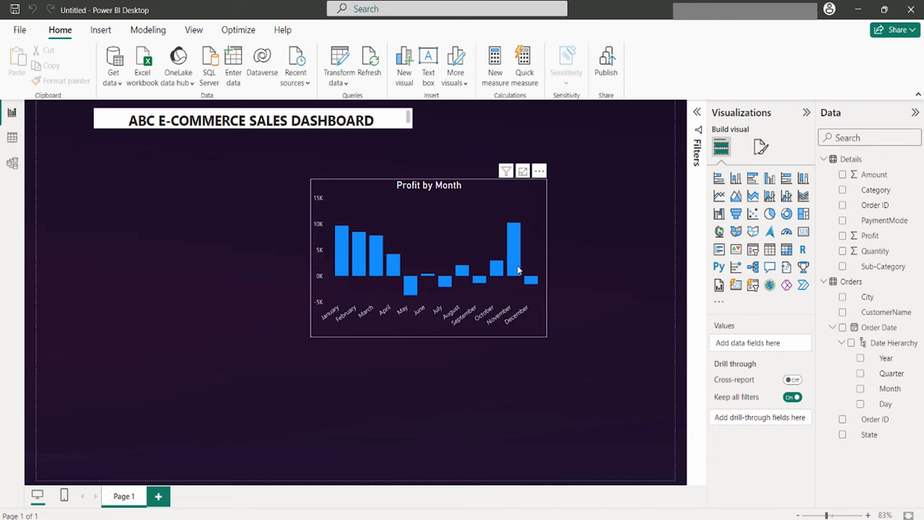
pyautogui.moveTo(488, 286)
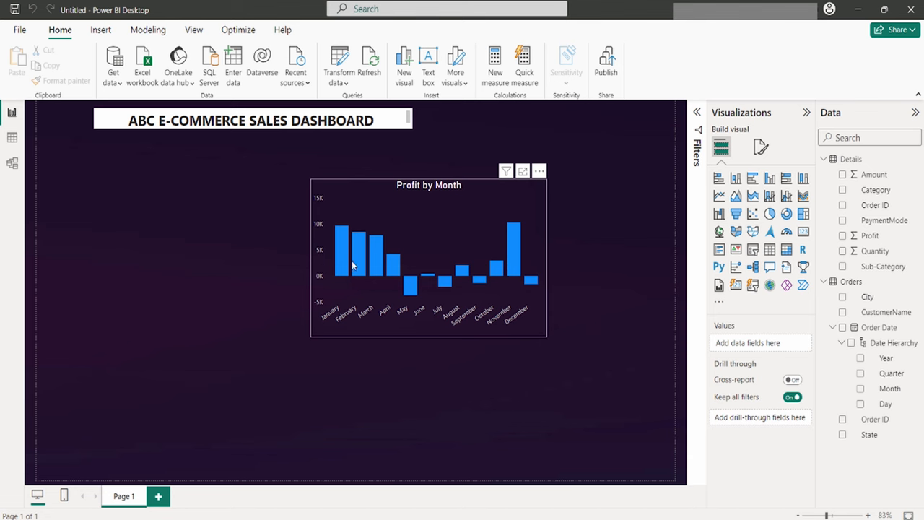
pyautogui.moveTo(383, 265)
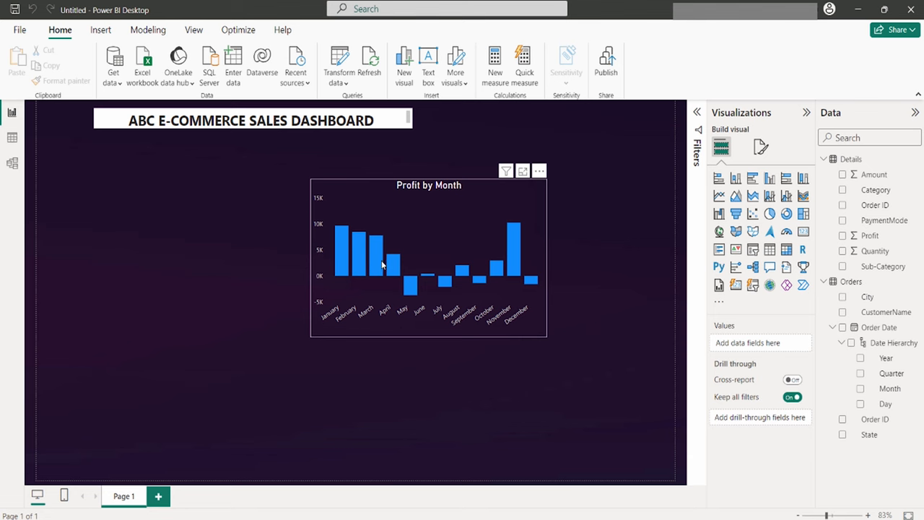
pyautogui.moveTo(410, 267)
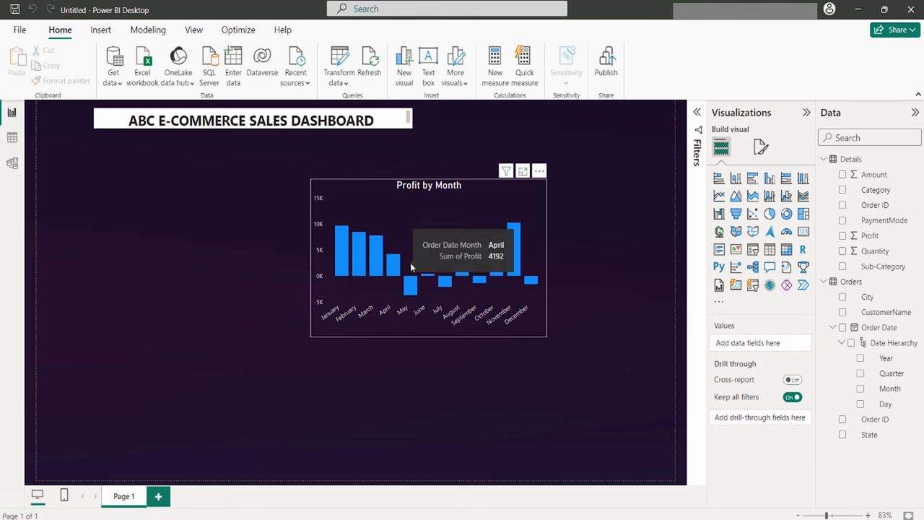
# Change the Profit by Month column colour from blue to an orange swatch.
pyautogui.click(428, 257)
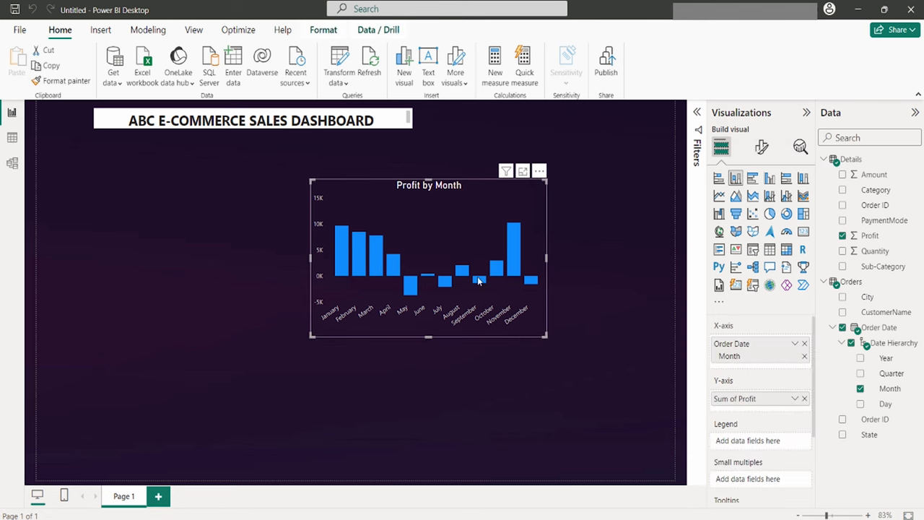
pyautogui.click(763, 148)
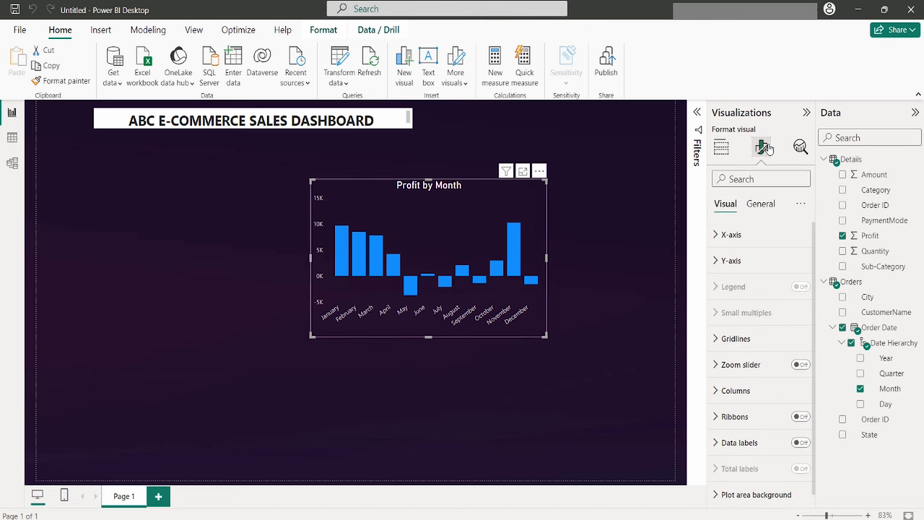
pyautogui.click(763, 148)
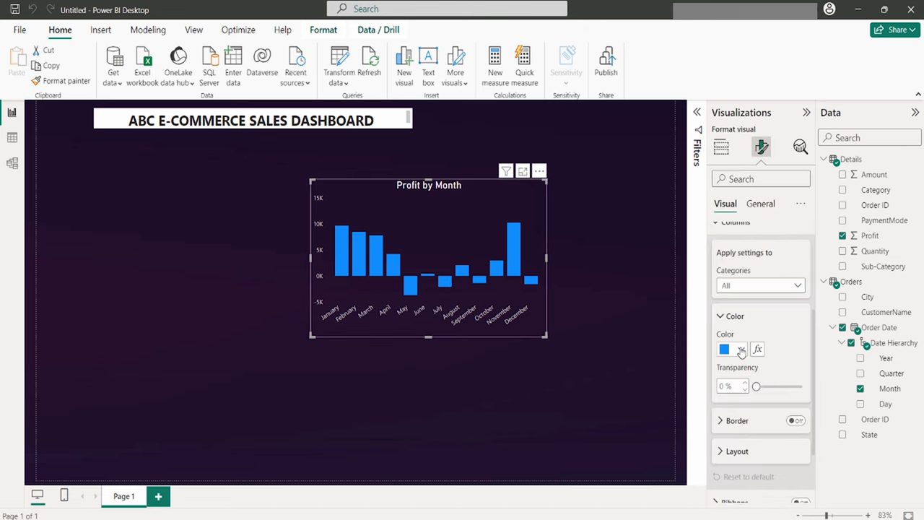
pyautogui.click(741, 348)
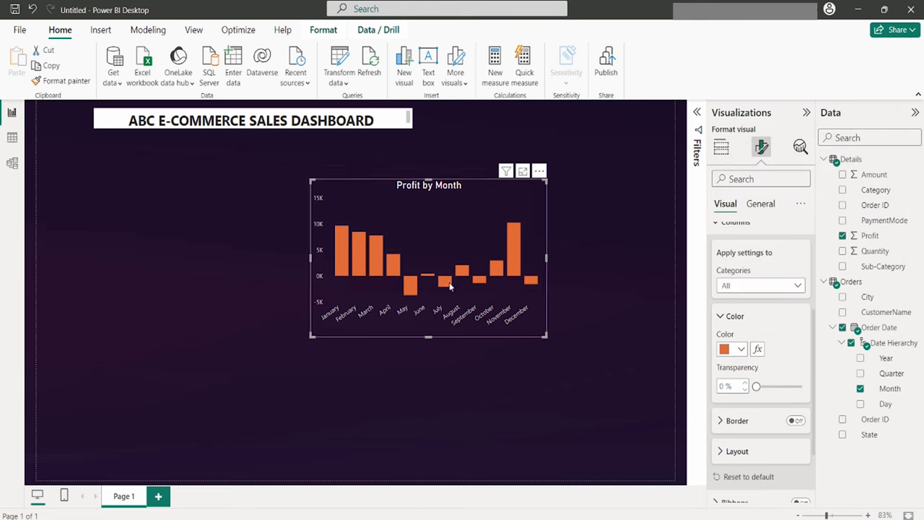
pyautogui.moveTo(422, 251)
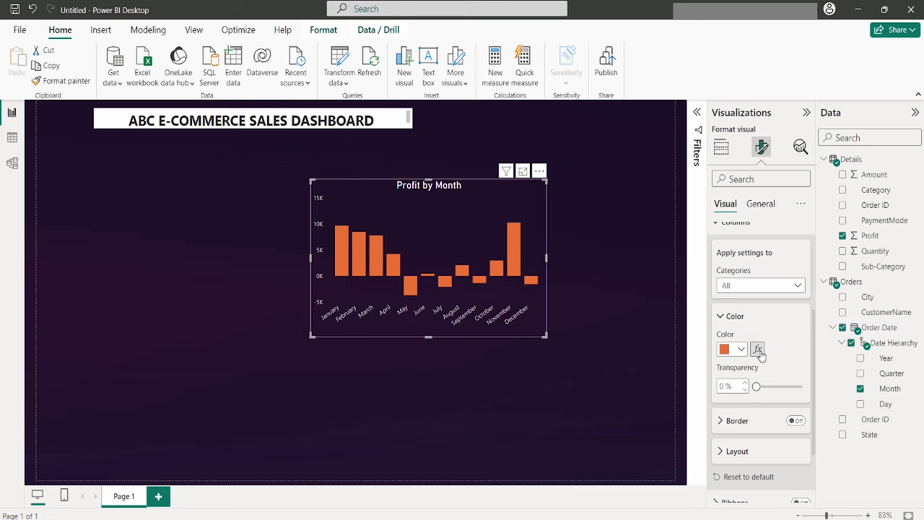
# Apply a gradient colour rule on Sum of Profit from lowest to highest value.
pyautogui.click(757, 349)
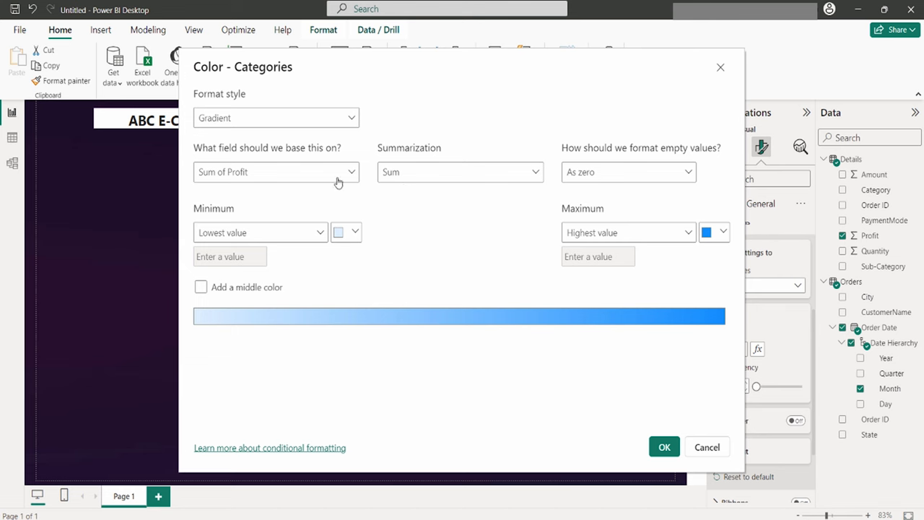
pyautogui.moveTo(323, 221)
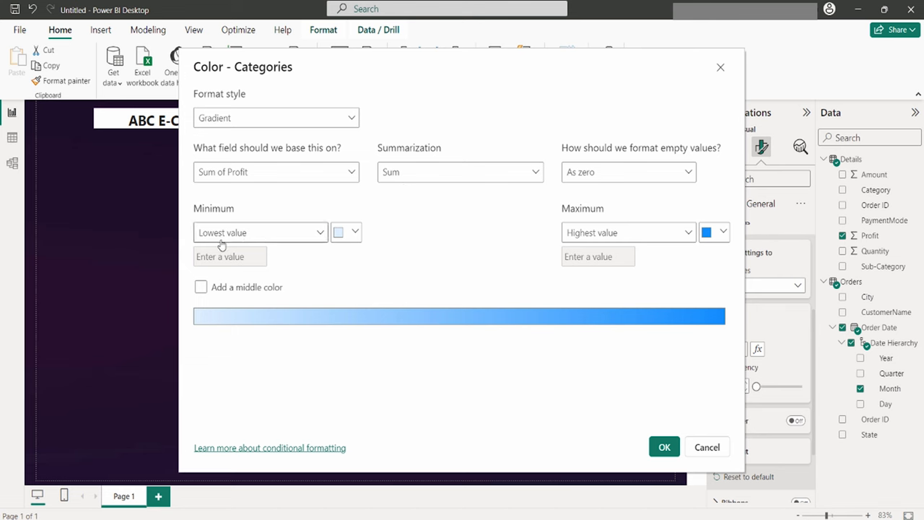
pyautogui.click(344, 231)
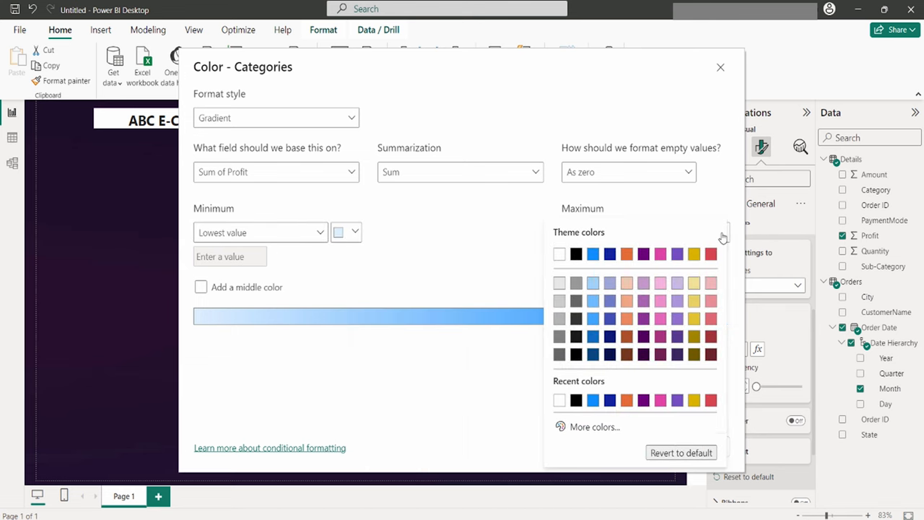
pyautogui.click(592, 254)
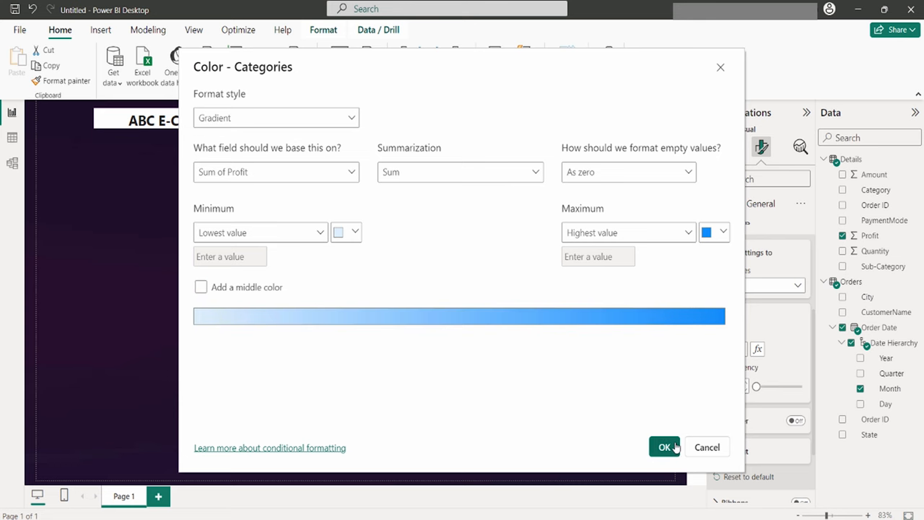
pyautogui.click(665, 447)
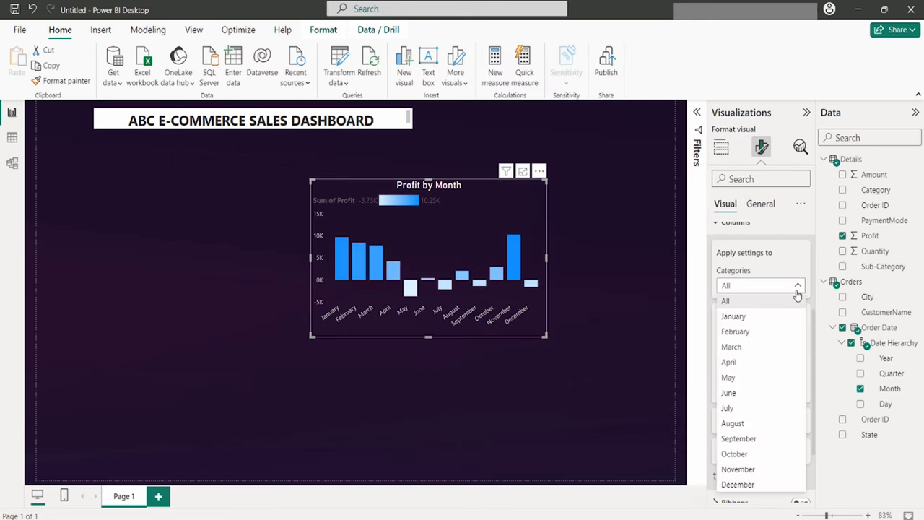
# Assign individual colours to selected months, e.g. January purple and December red.
pyautogui.click(734, 315)
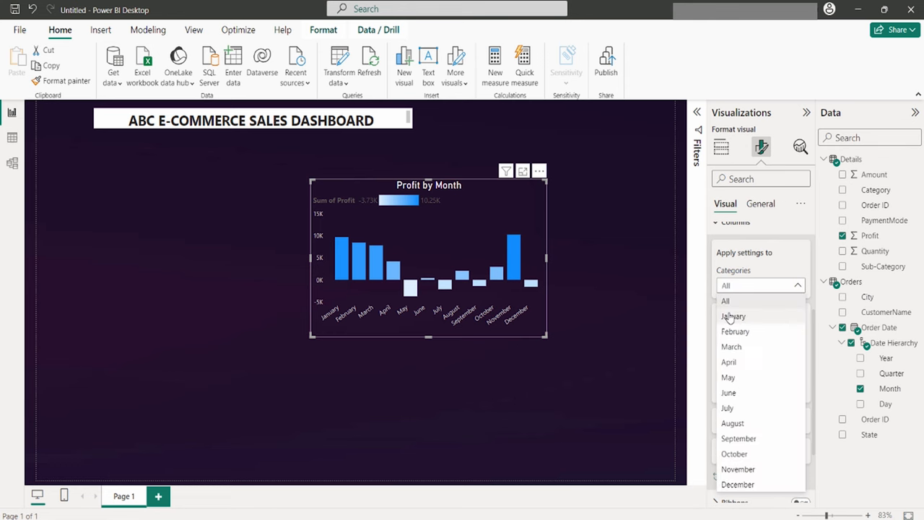
pyautogui.click(736, 483)
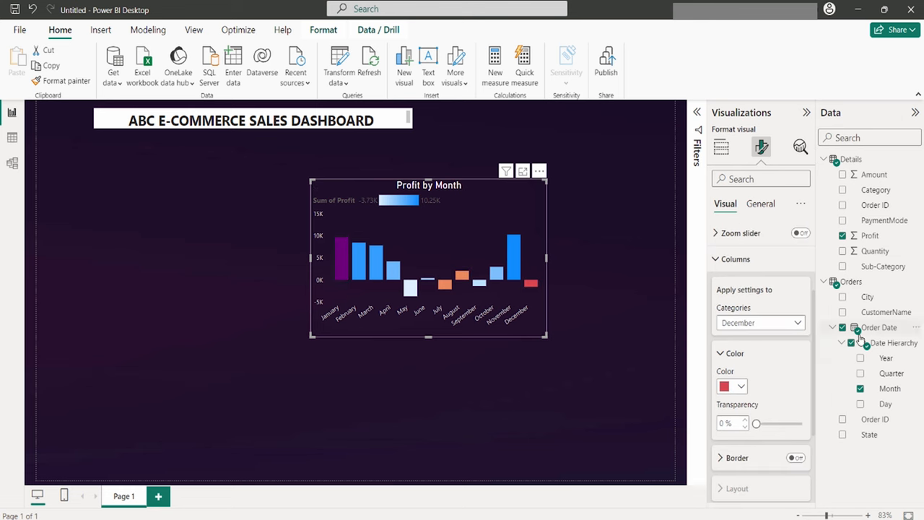
pyautogui.moveTo(517, 351)
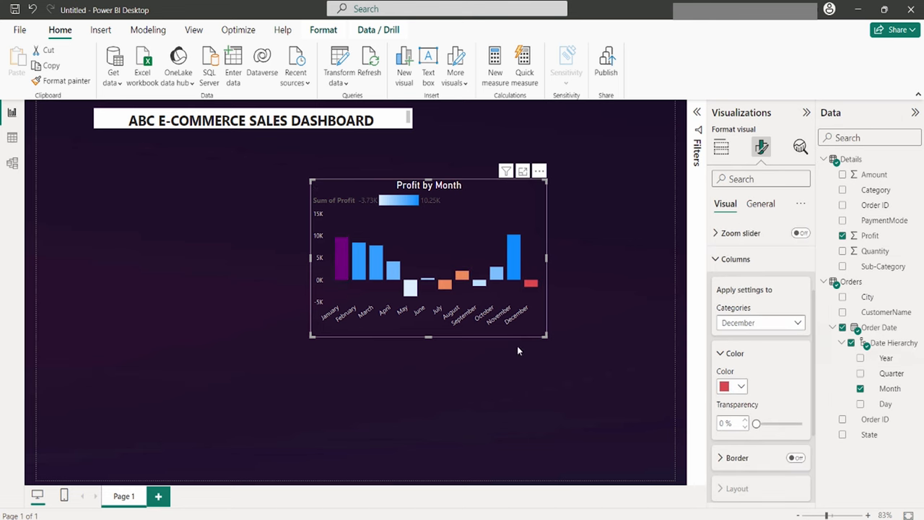
pyautogui.moveTo(519, 355)
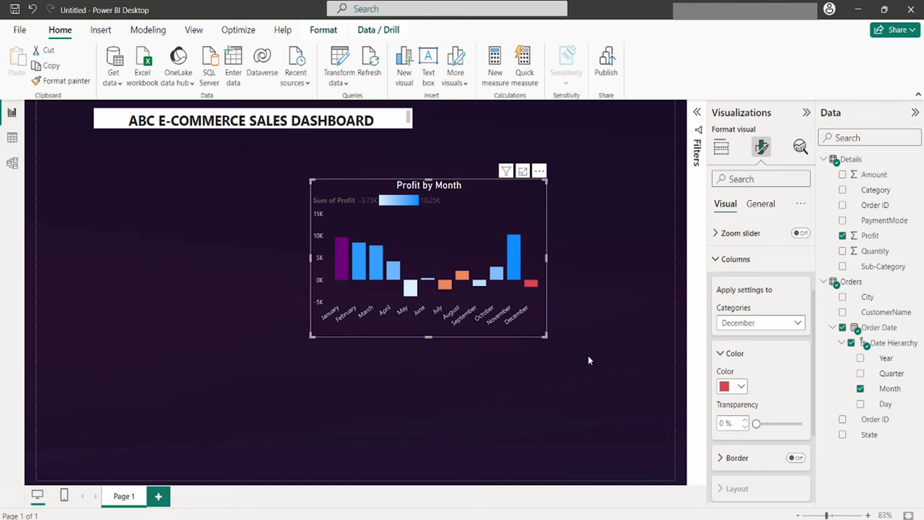
pyautogui.click(797, 323)
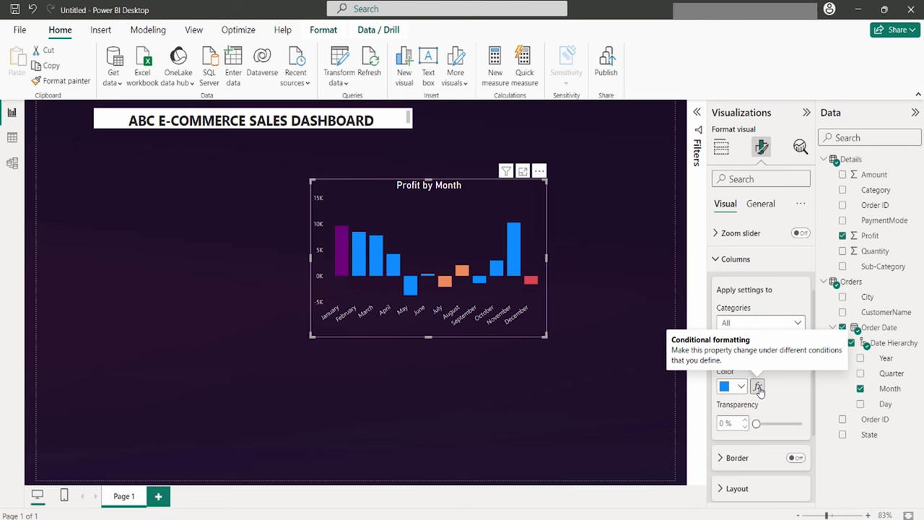
# Apply Rules colouring on Sum of Profit: positive months blue, negative months red.
pyautogui.click(759, 387)
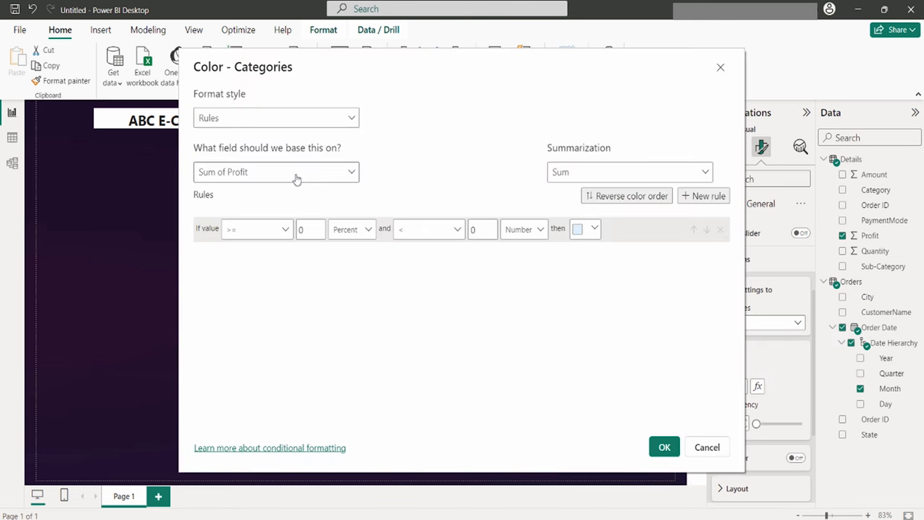
pyautogui.moveTo(332, 182)
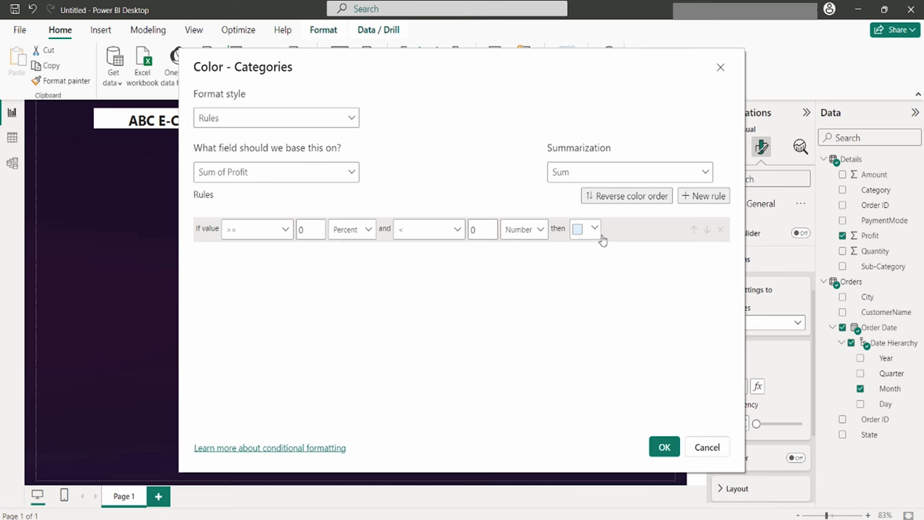
pyautogui.click(585, 228)
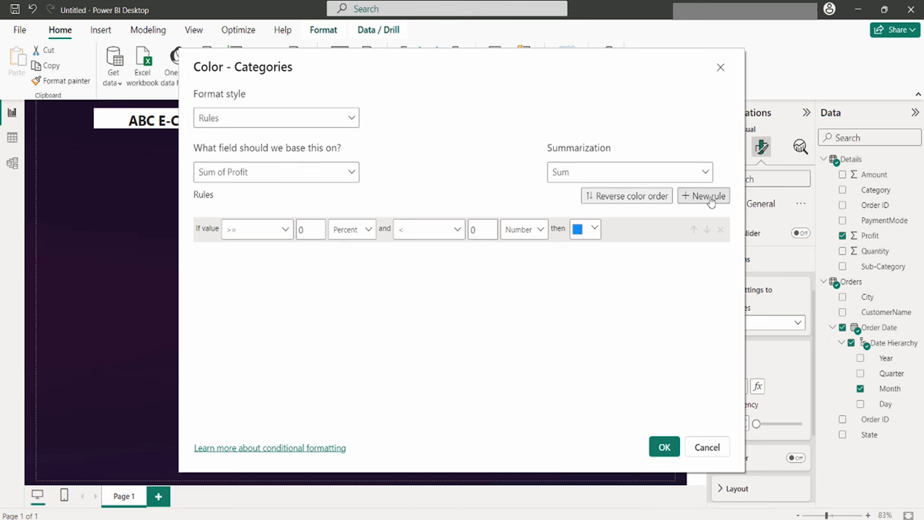
pyautogui.click(703, 197)
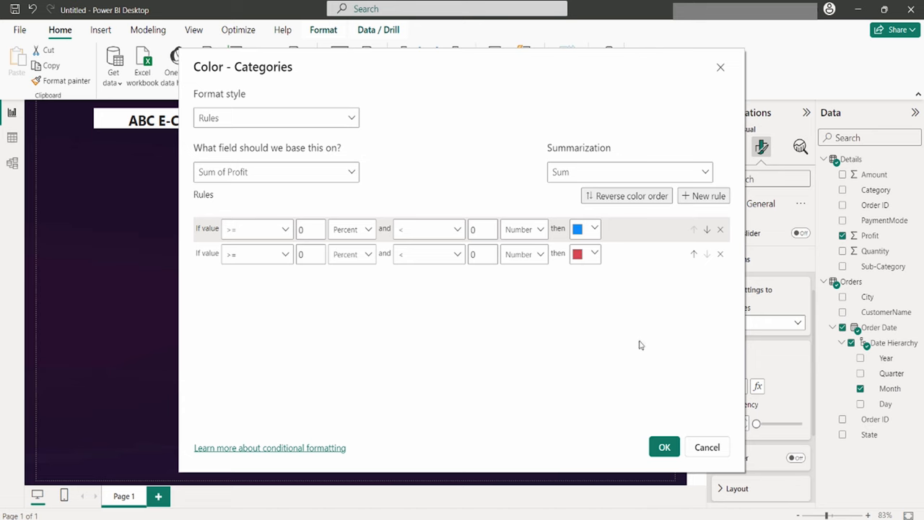
pyautogui.click(664, 446)
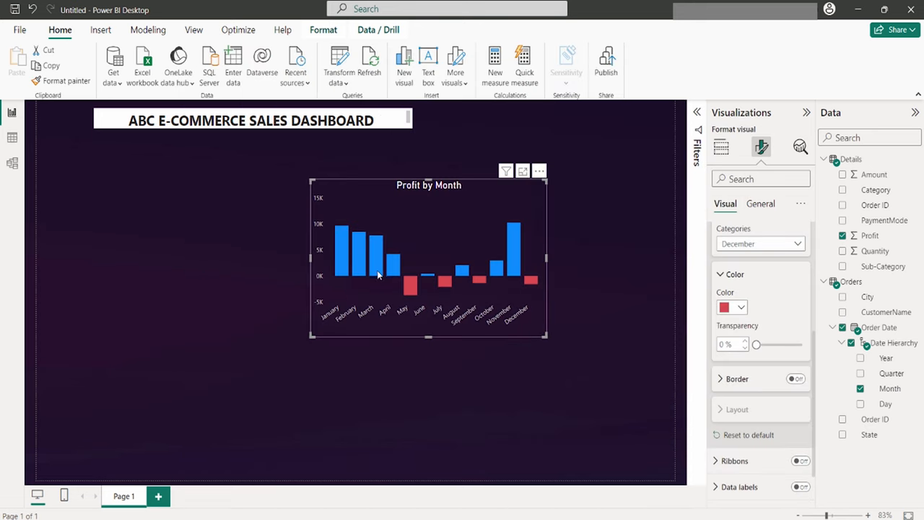
pyautogui.moveTo(422, 263)
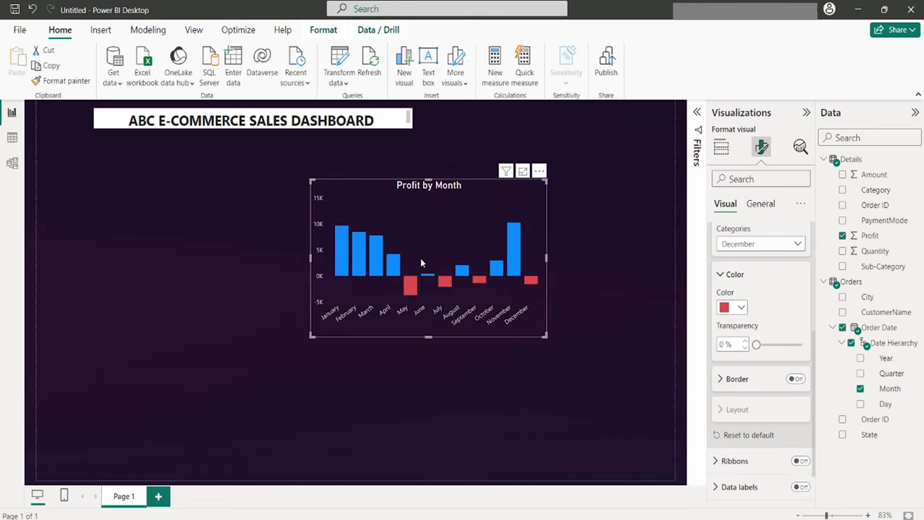
pyautogui.moveTo(427, 257); pyautogui.dragTo(556, 246)
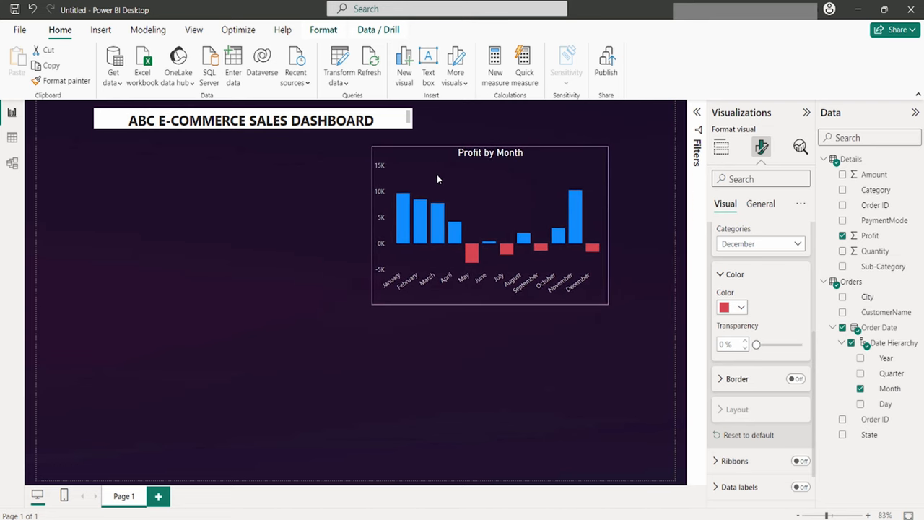
# Drag the Profit by Month chart to the page's upper right and deselect it.
pyautogui.moveTo(491, 153); pyautogui.dragTo(442, 185)
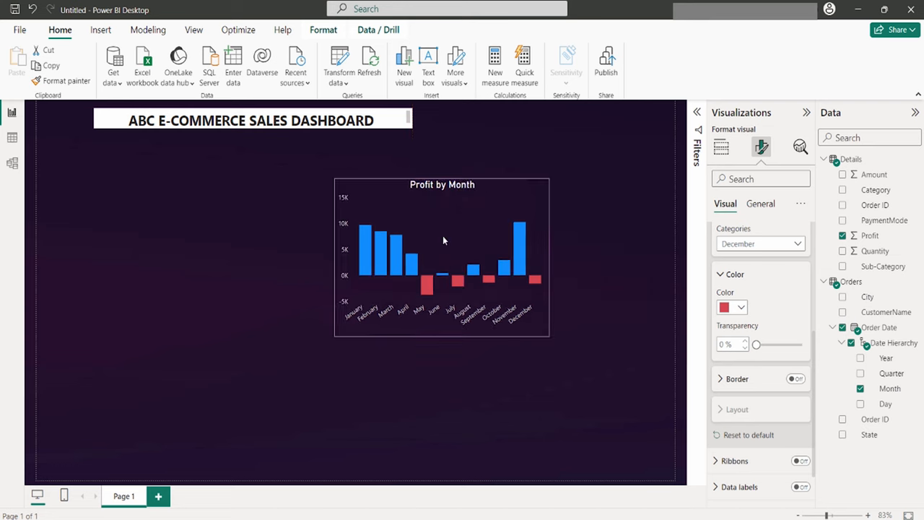
pyautogui.moveTo(442, 257); pyautogui.dragTo(543, 222)
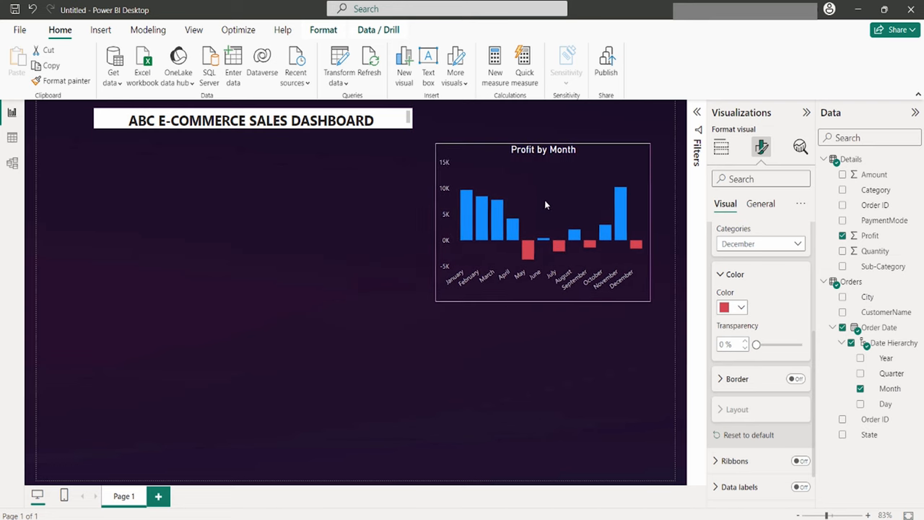
pyautogui.click(543, 216)
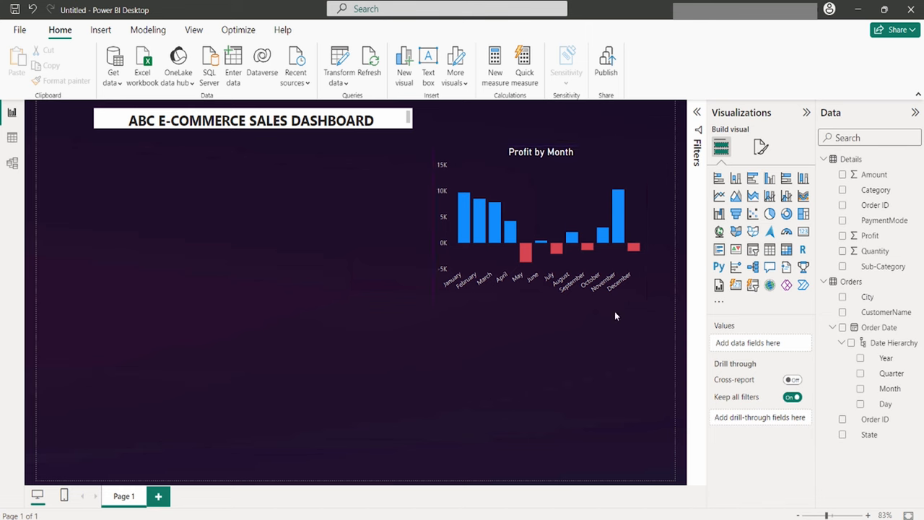
pyautogui.moveTo(451, 332)
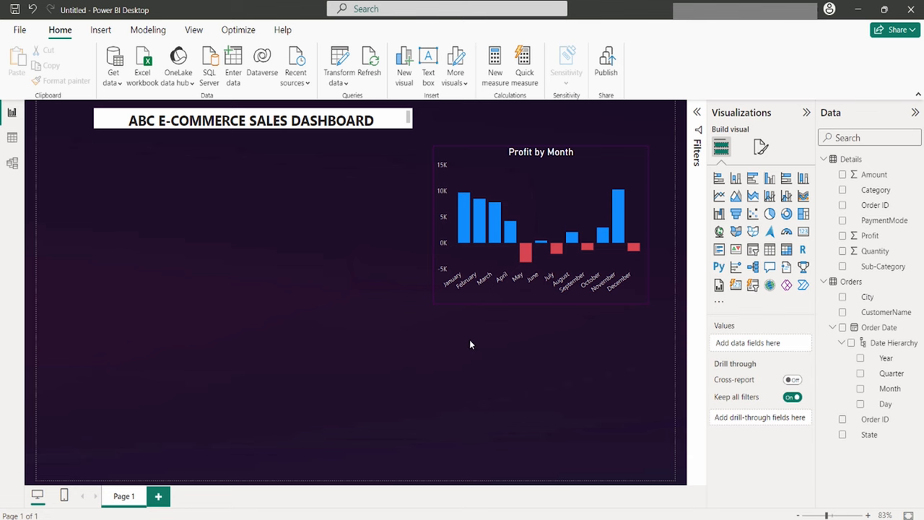
# Round the Profit by Month chart's visual border corners to 15 px.
pyautogui.click(540, 223)
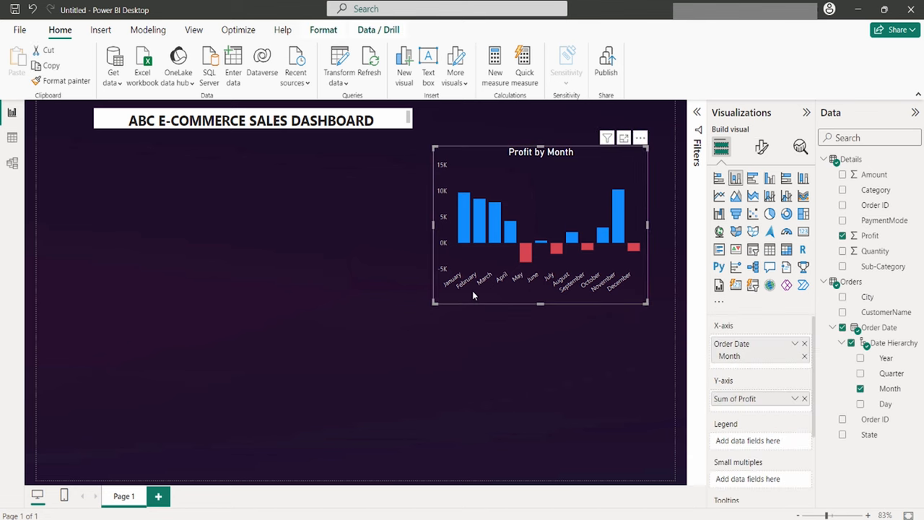
pyautogui.click(763, 148)
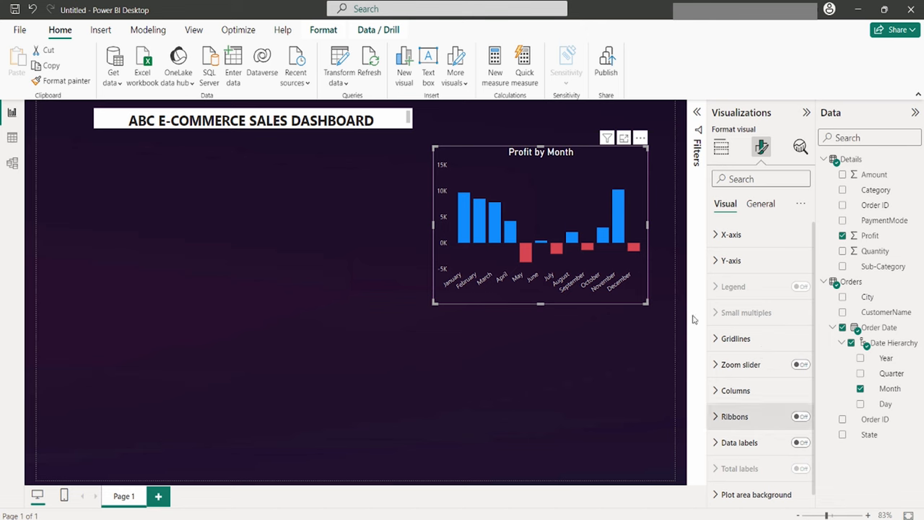
pyautogui.click(760, 202)
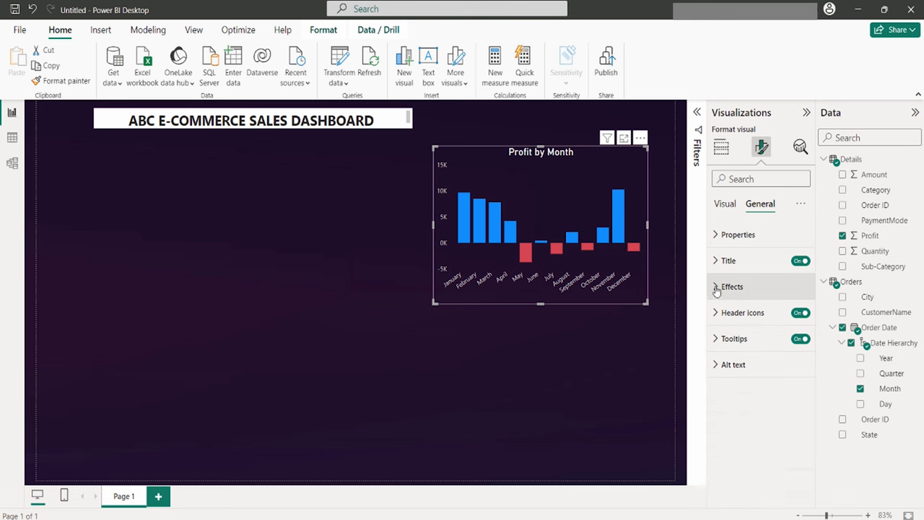
pyautogui.click(716, 286)
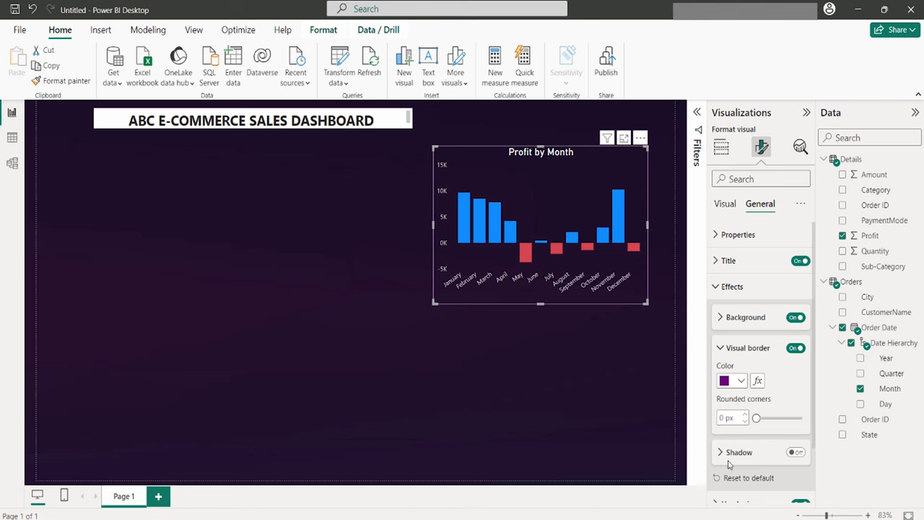
pyautogui.moveTo(760, 426)
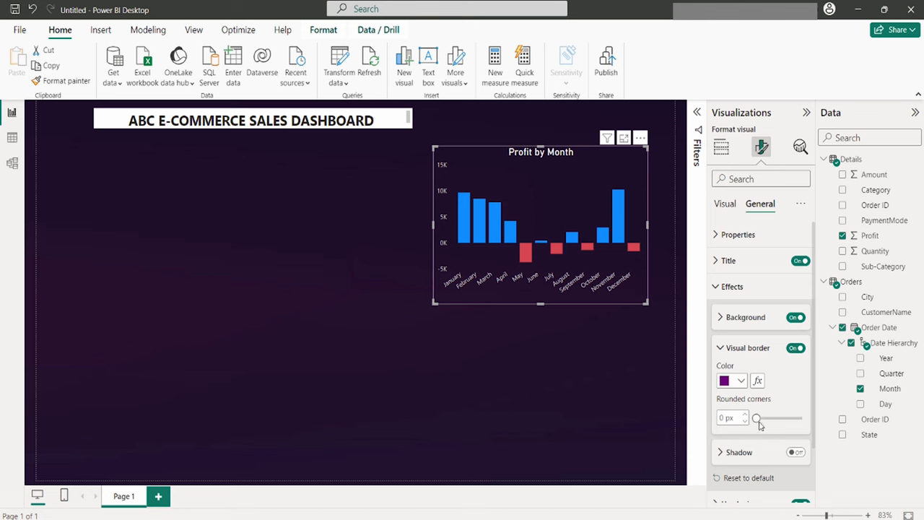
pyautogui.moveTo(757, 422)
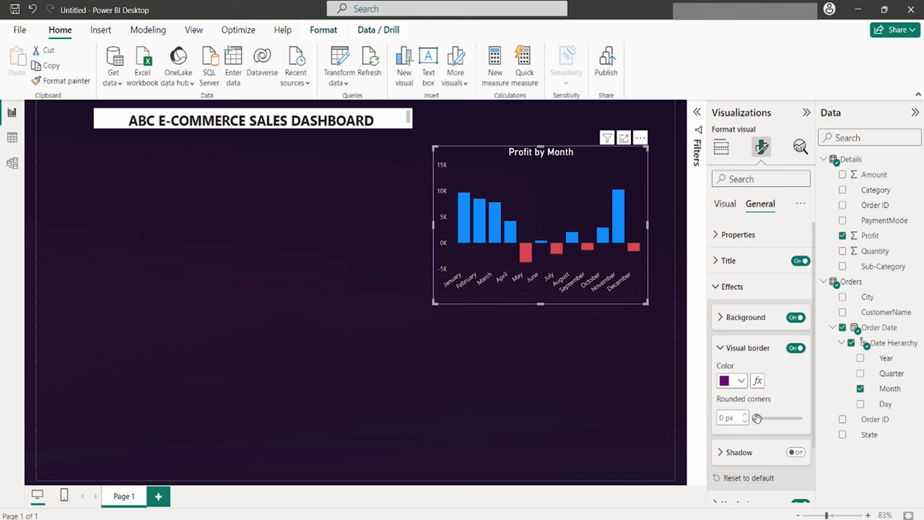
pyautogui.moveTo(757, 419); pyautogui.dragTo(768, 419)
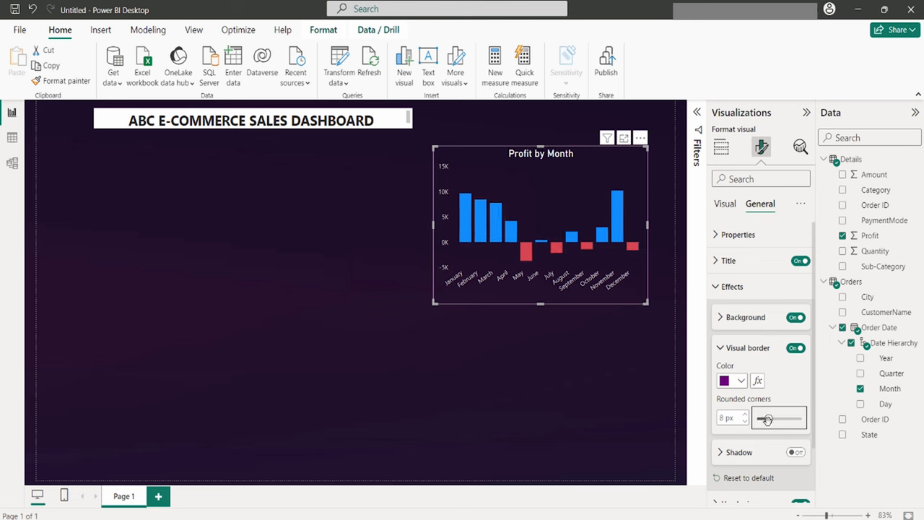
pyautogui.moveTo(767, 419); pyautogui.dragTo(780, 419)
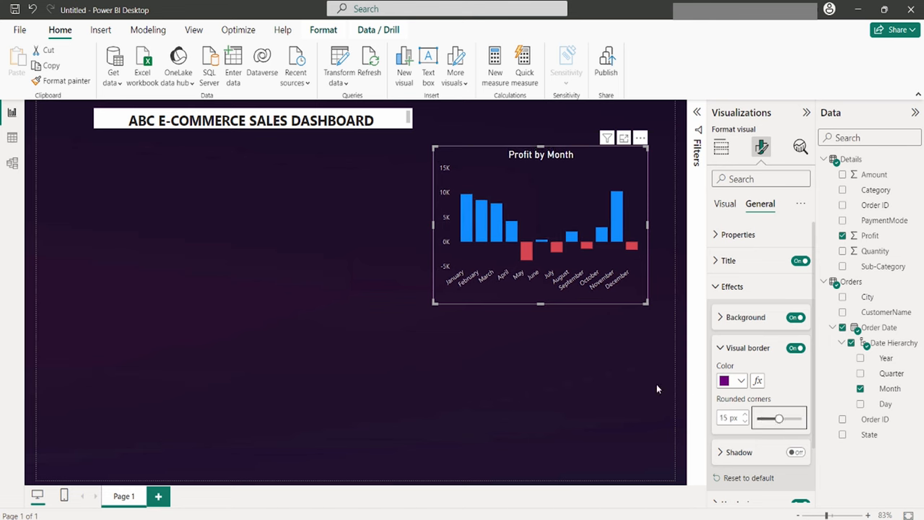
pyautogui.click(722, 148)
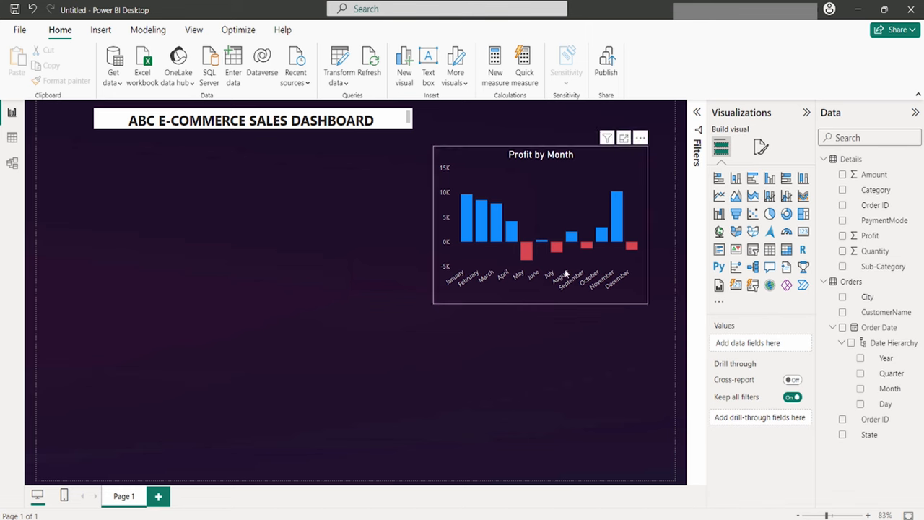
pyautogui.click(466, 408)
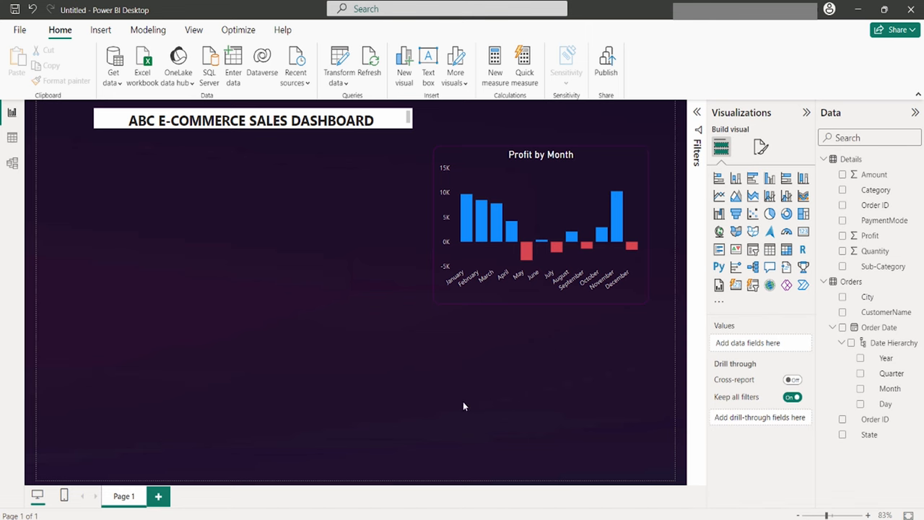
pyautogui.click(540, 217)
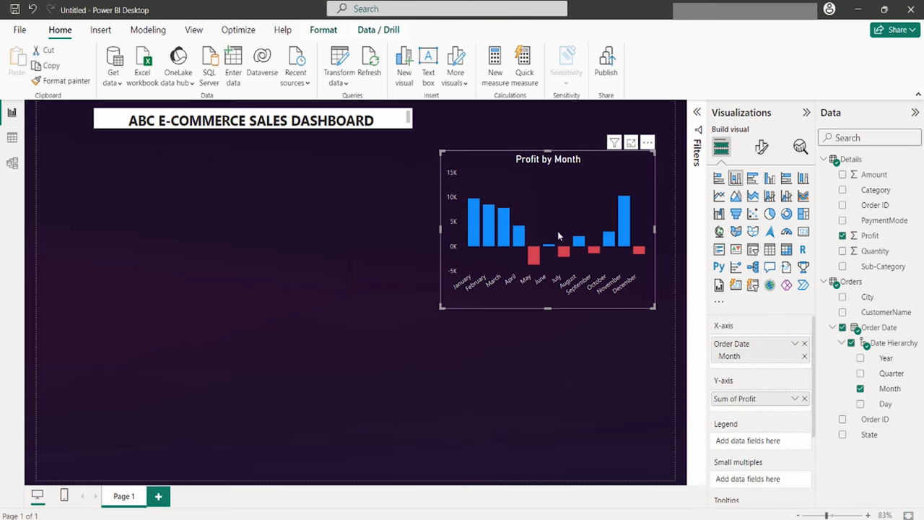
pyautogui.moveTo(521, 267)
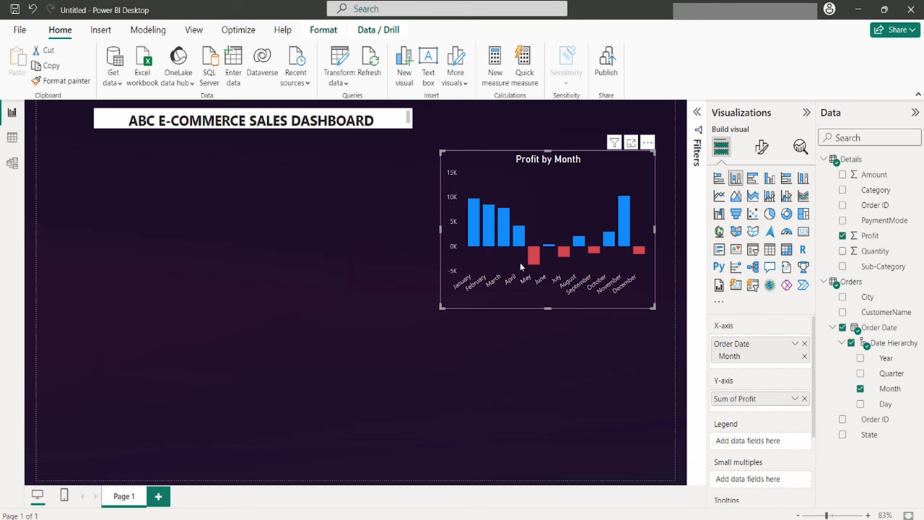
pyautogui.moveTo(491, 167)
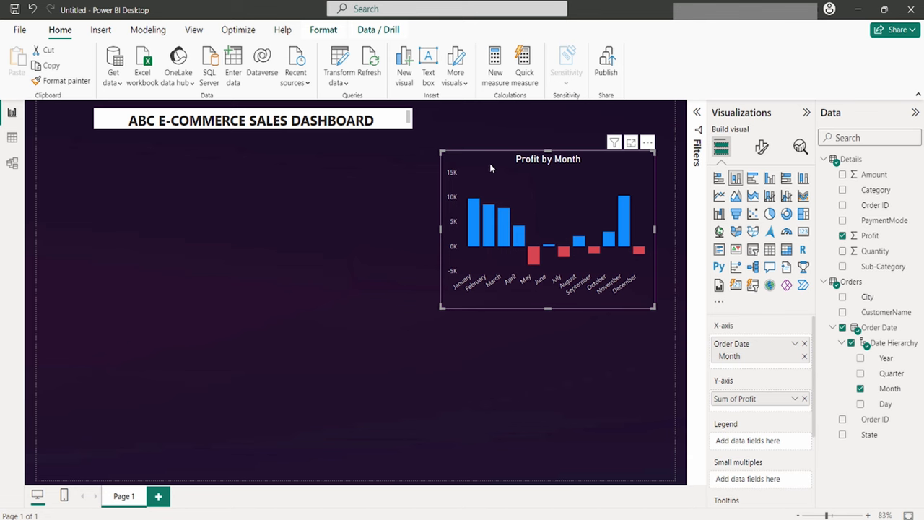
pyautogui.moveTo(455, 197)
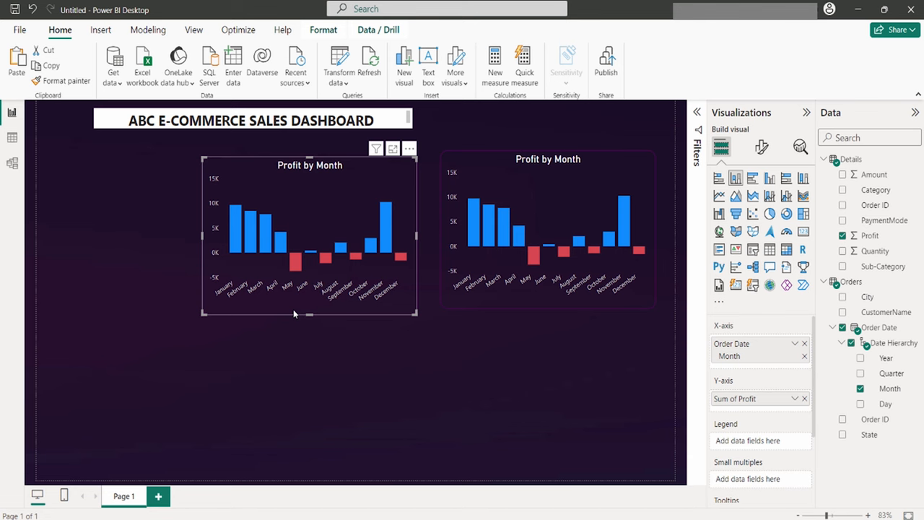
pyautogui.moveTo(292, 277)
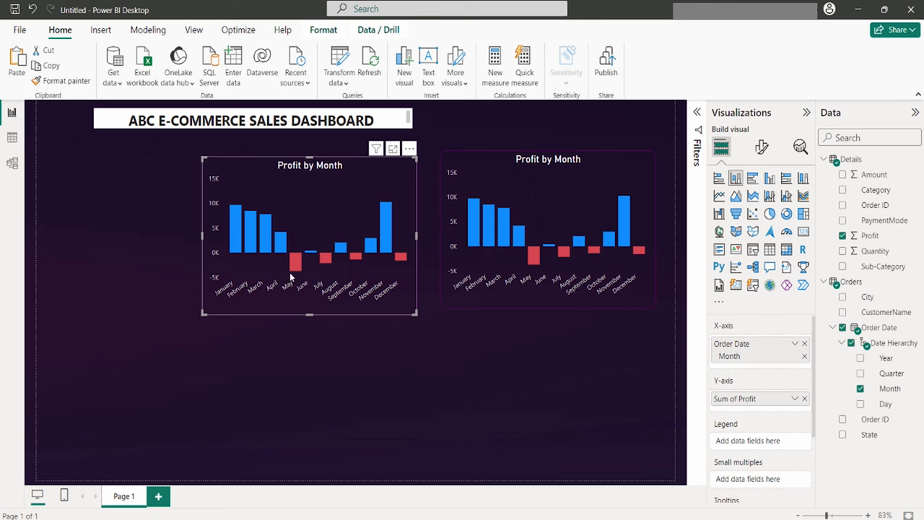
pyautogui.moveTo(278, 251)
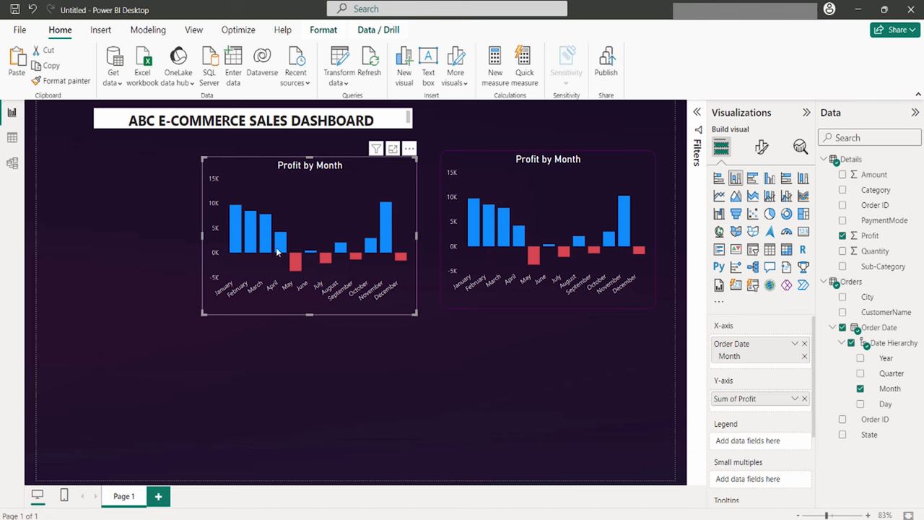
pyautogui.moveTo(295, 255)
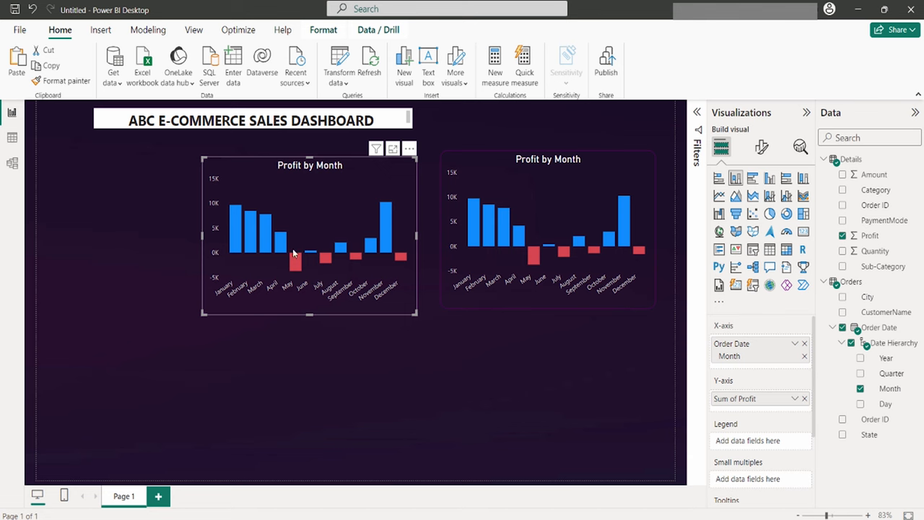
pyautogui.moveTo(806, 399)
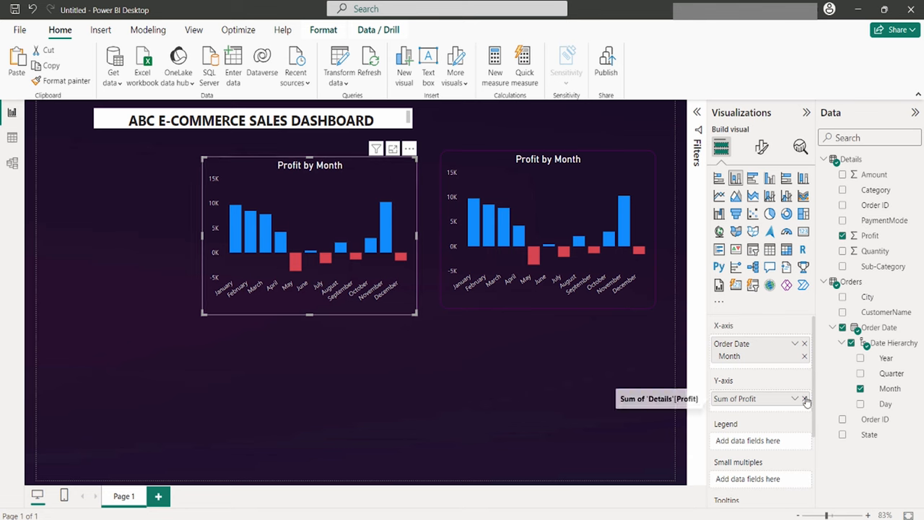
pyautogui.click(806, 399)
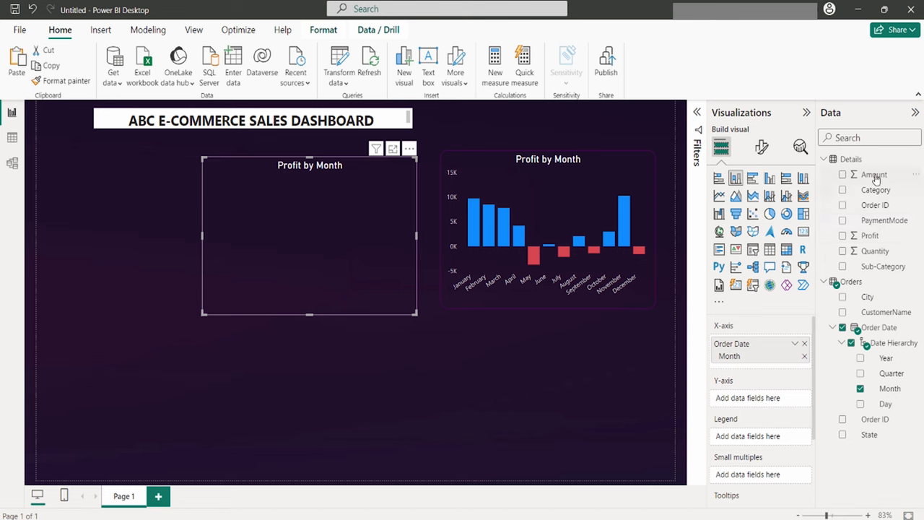
pyautogui.click(842, 173)
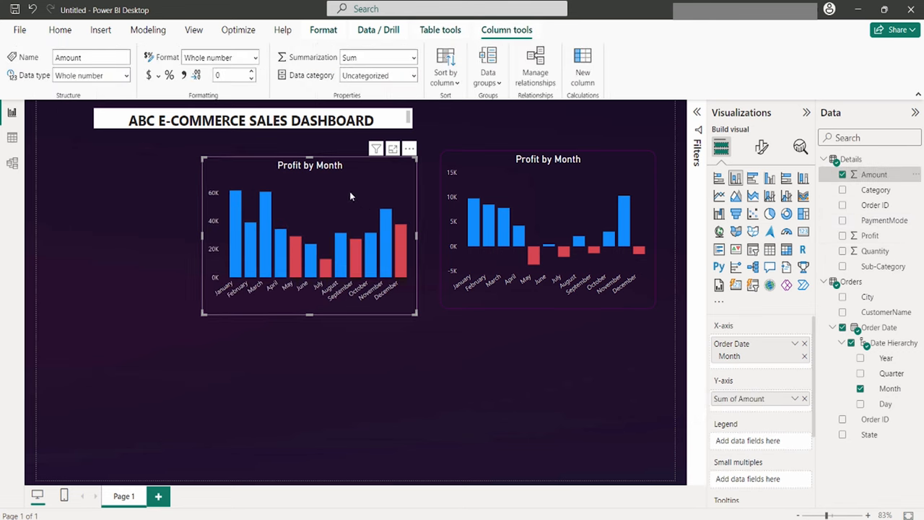
pyautogui.moveTo(341, 223)
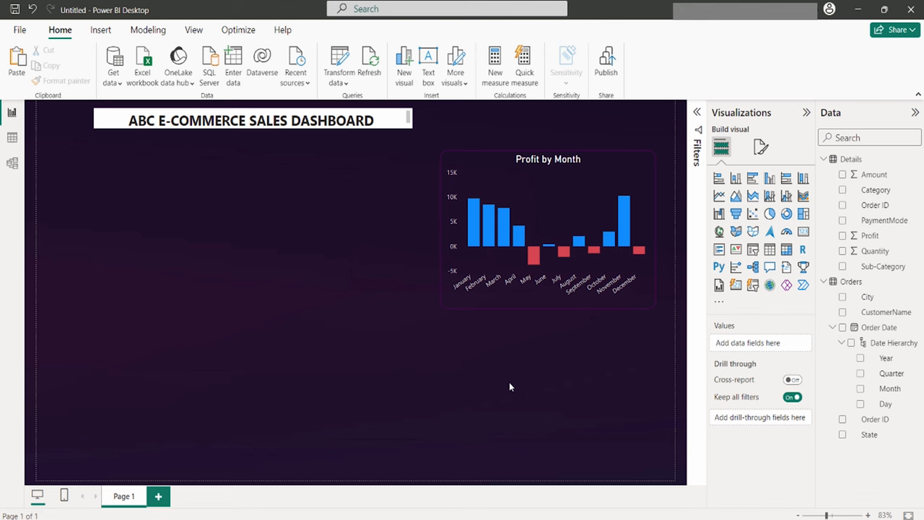
pyautogui.moveTo(513, 399)
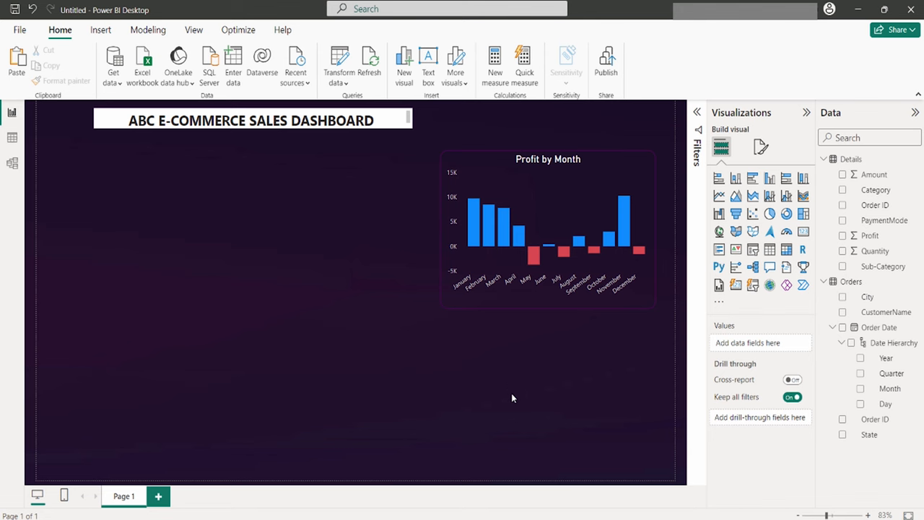
pyautogui.moveTo(514, 408)
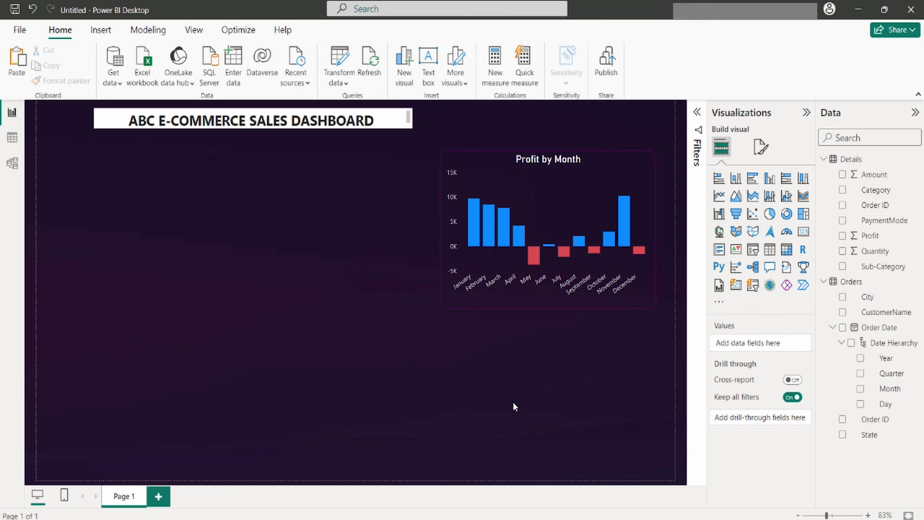
pyautogui.moveTo(517, 394)
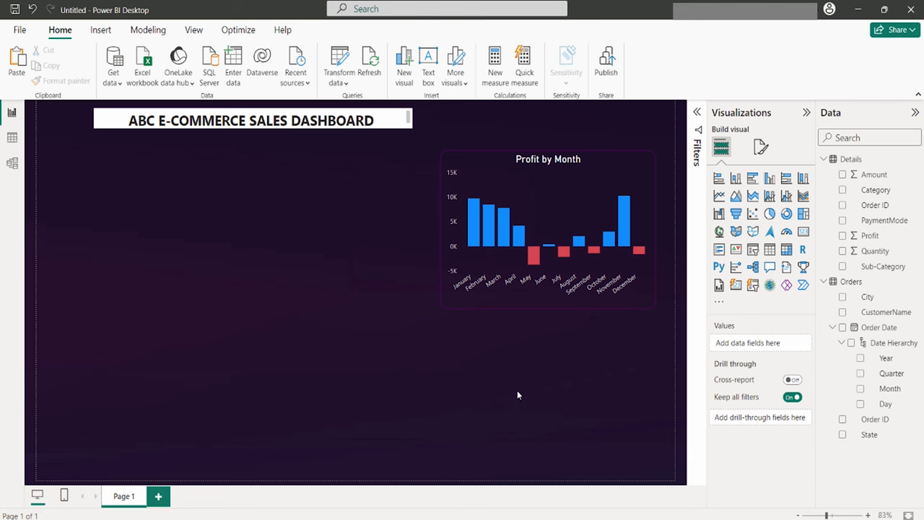
pyautogui.moveTo(719, 179)
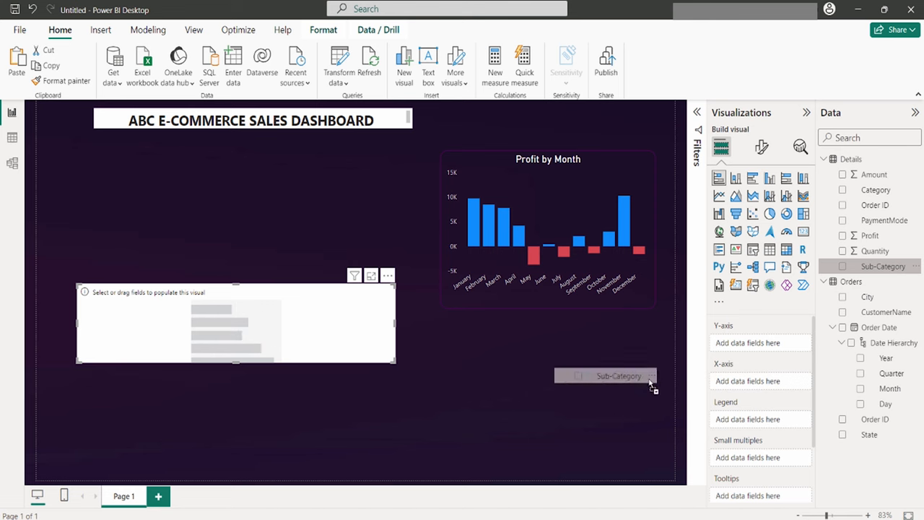
# Build the Sum of Profit by Sub-Category bar chart with Sub-Category on the axis.
pyautogui.moveTo(618, 375); pyautogui.dragTo(754, 344)
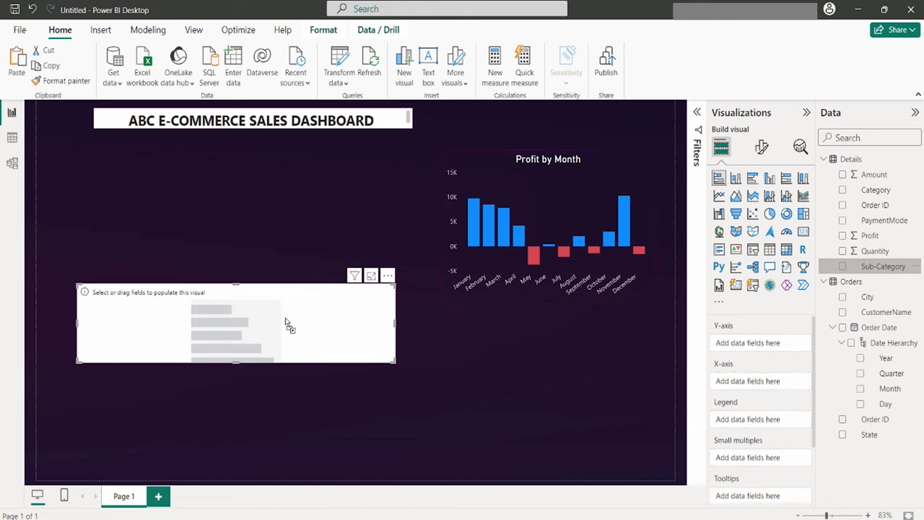
pyautogui.click(844, 265)
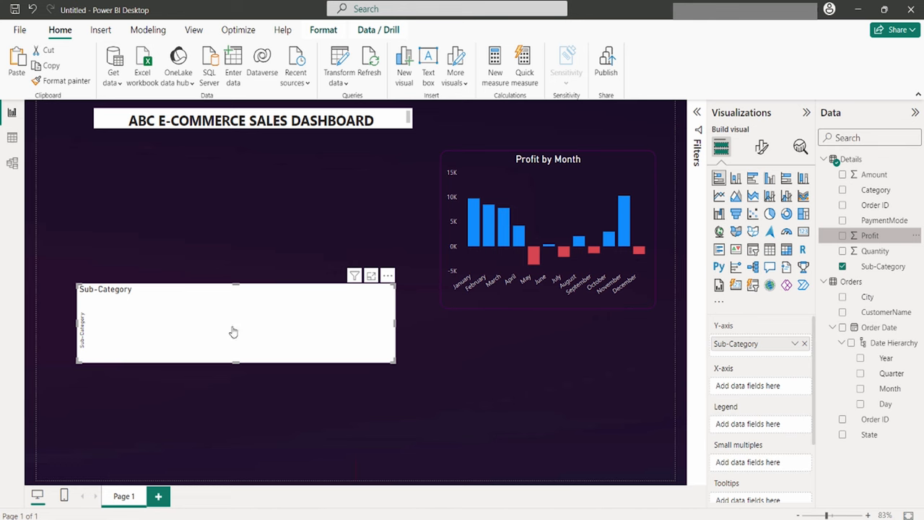
pyautogui.click(843, 235)
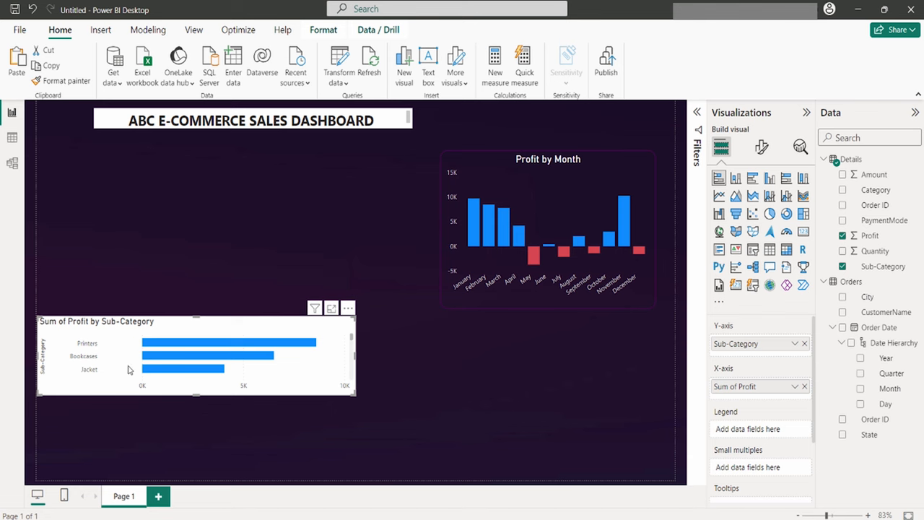
pyautogui.moveTo(233, 367)
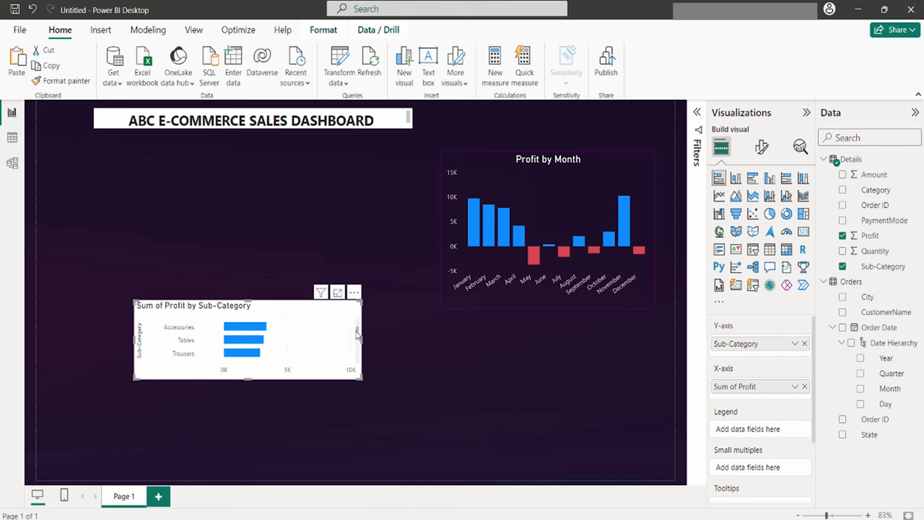
# Set a Top N filter of 5 by Sum of Profit on the Sub-Category chart.
pyautogui.scroll(-3)
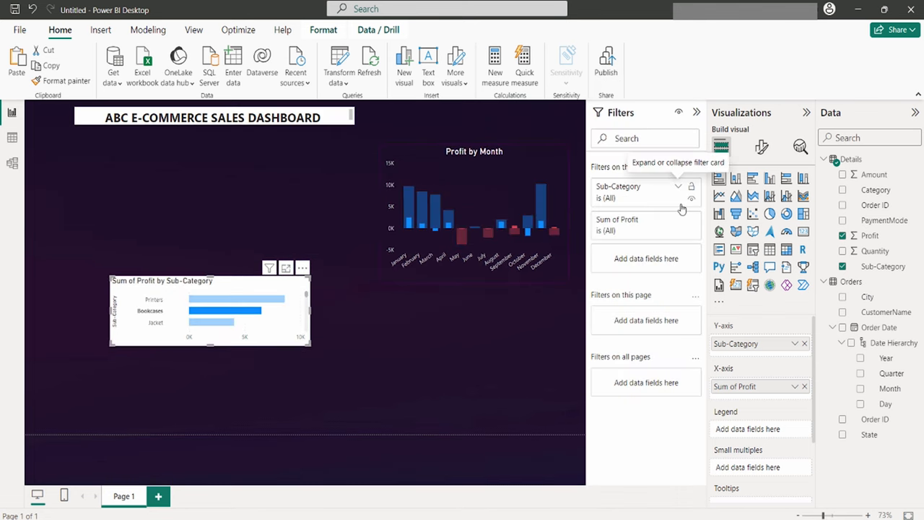
pyautogui.click(679, 186)
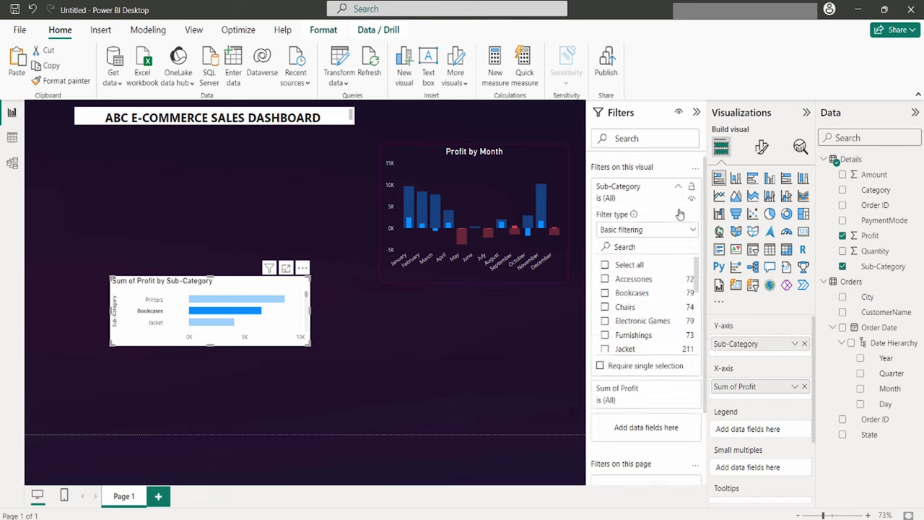
pyautogui.click(647, 228)
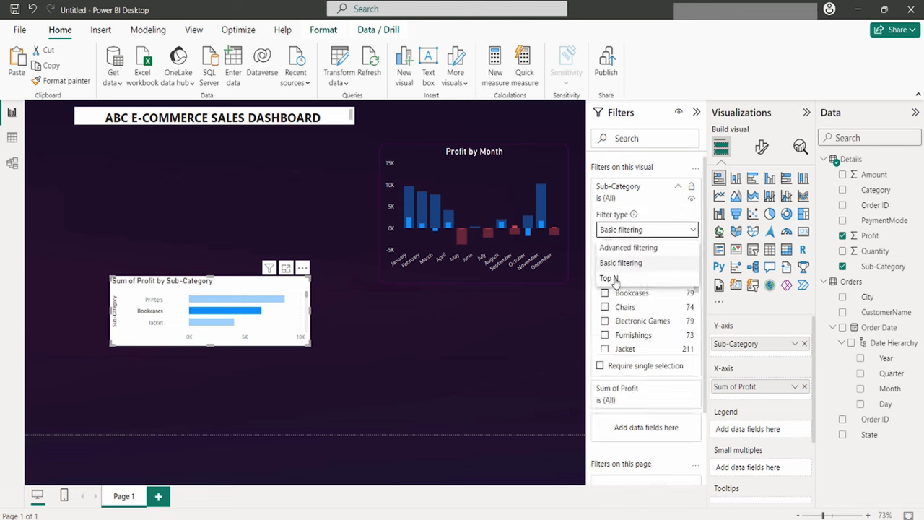
pyautogui.click(610, 278)
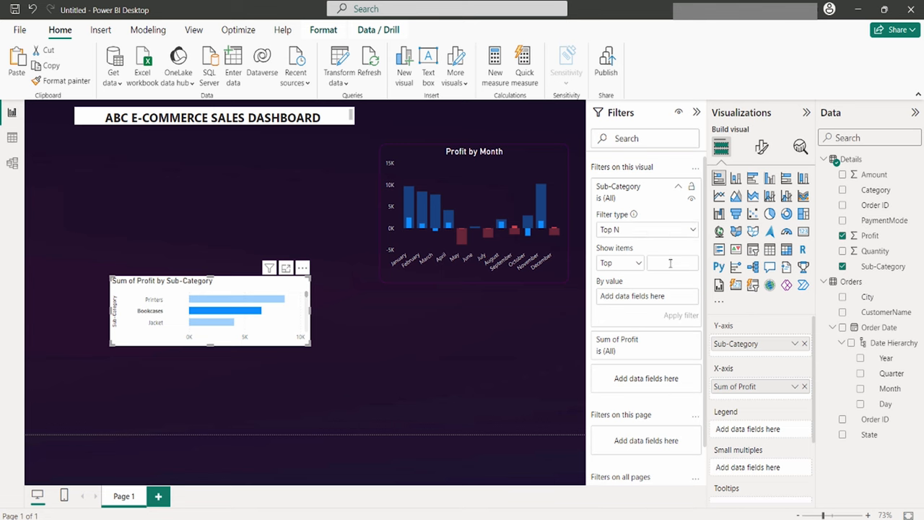
pyautogui.write('5')
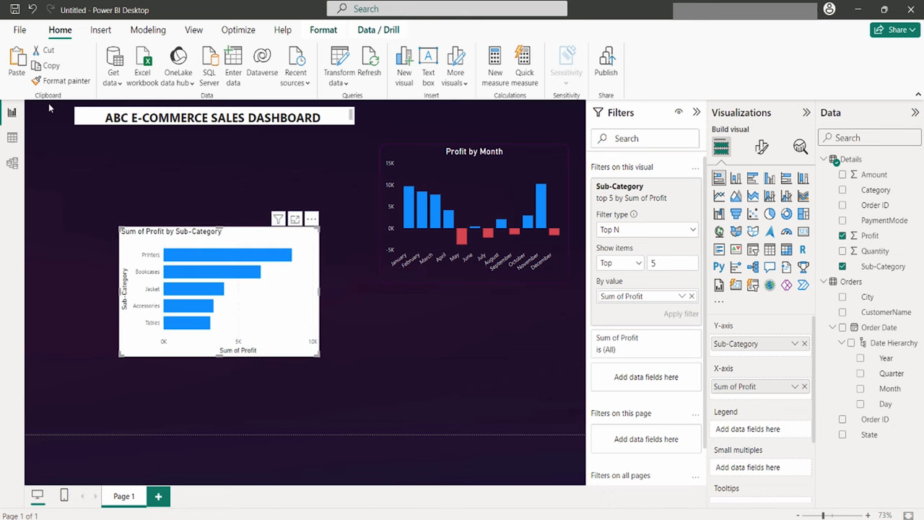
pyautogui.moveTo(66, 80)
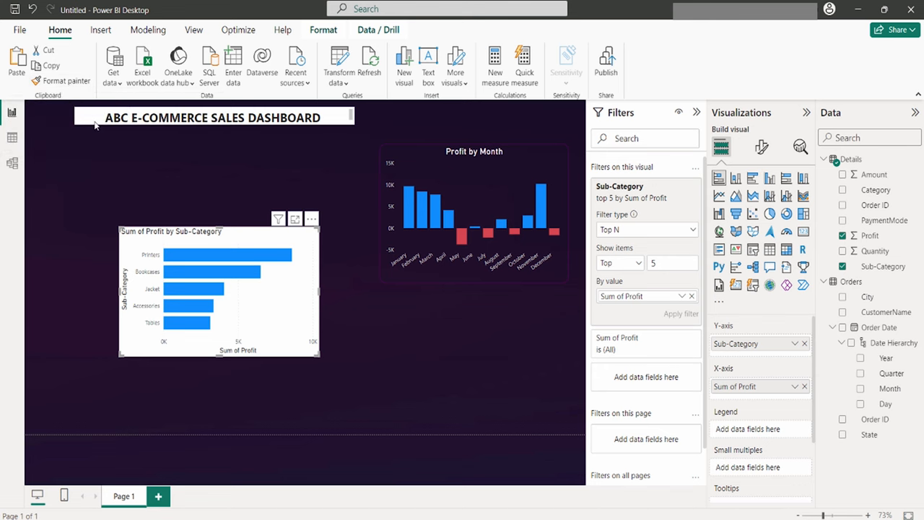
pyautogui.moveTo(136, 196)
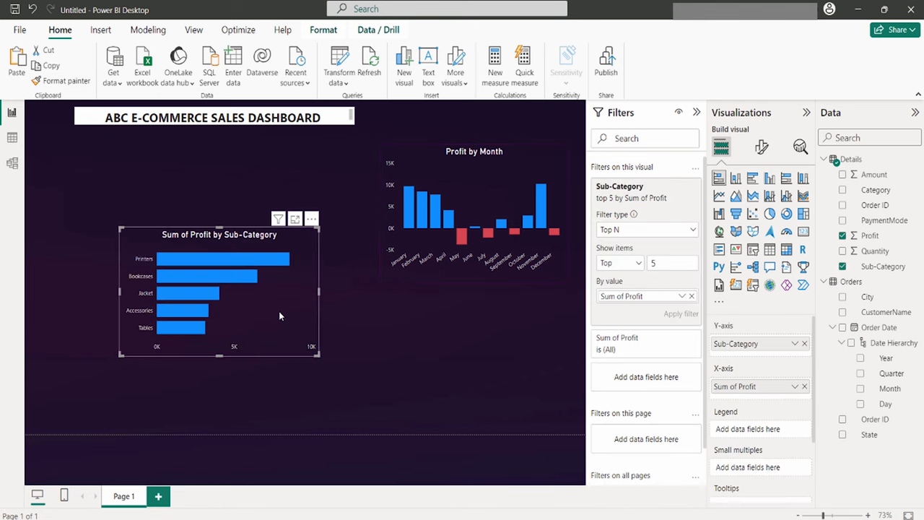
pyautogui.moveTo(275, 324)
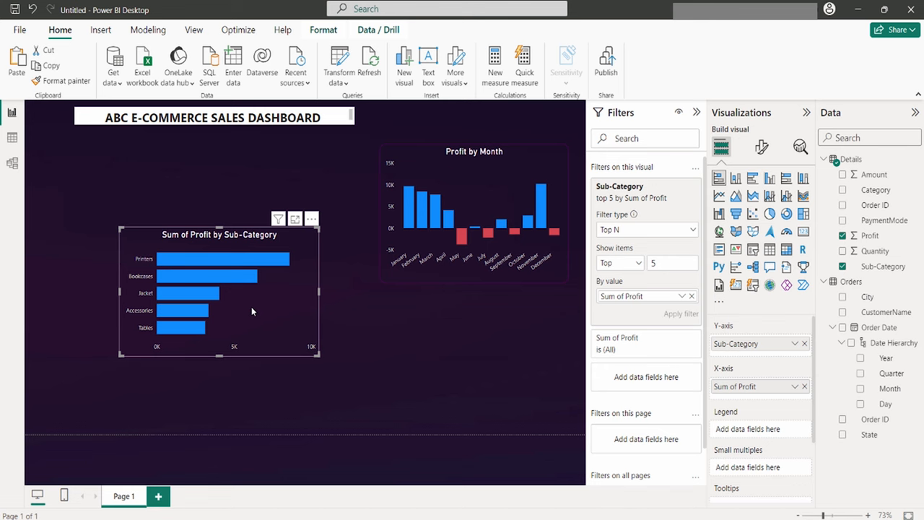
pyautogui.moveTo(173, 266)
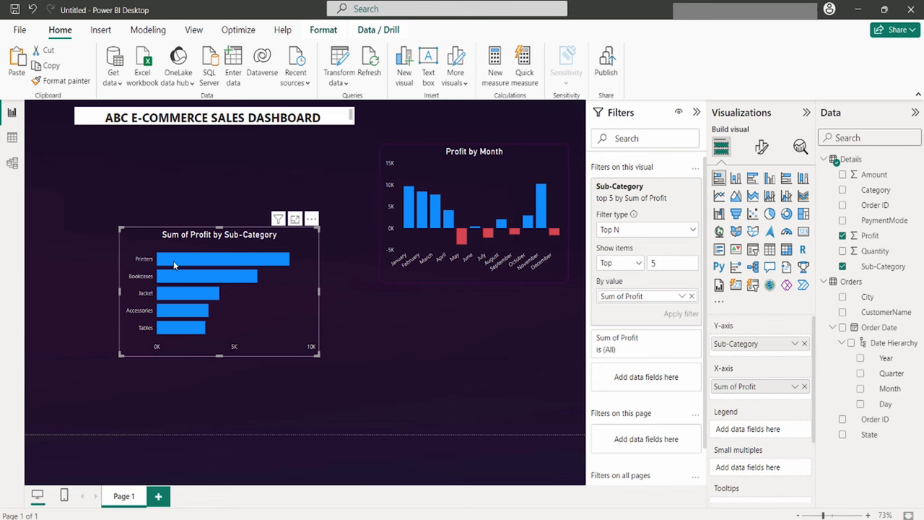
# Colour the five Sub-Category bars individually from the palette: blue, green, orange, yellow and red.
pyautogui.click(762, 147)
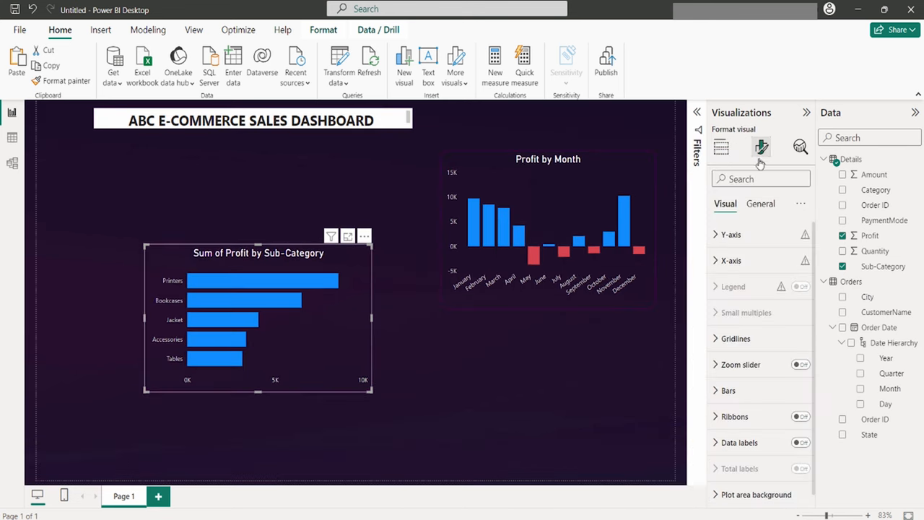
pyautogui.click(728, 390)
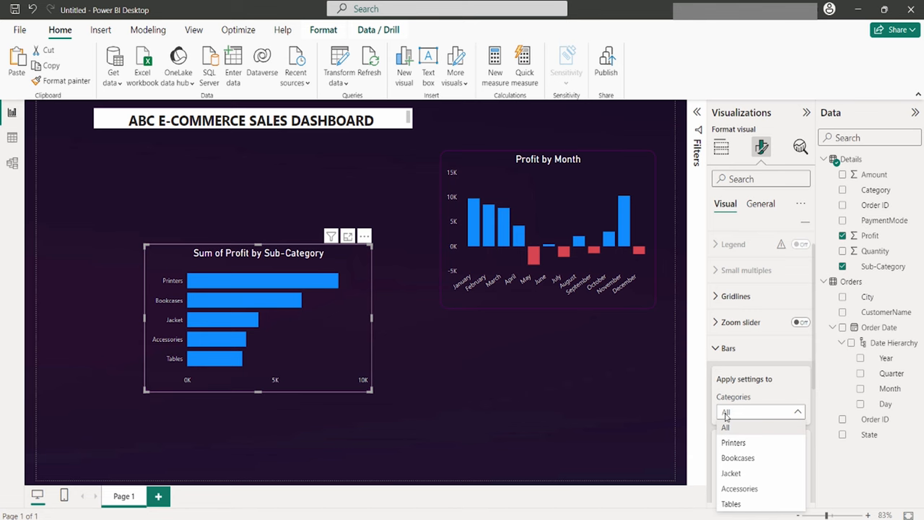
pyautogui.moveTo(738, 457)
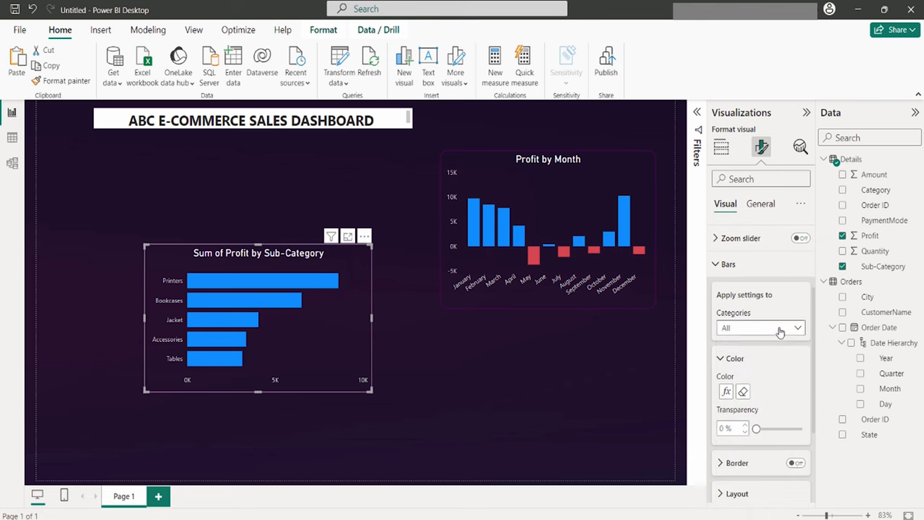
pyautogui.click(726, 390)
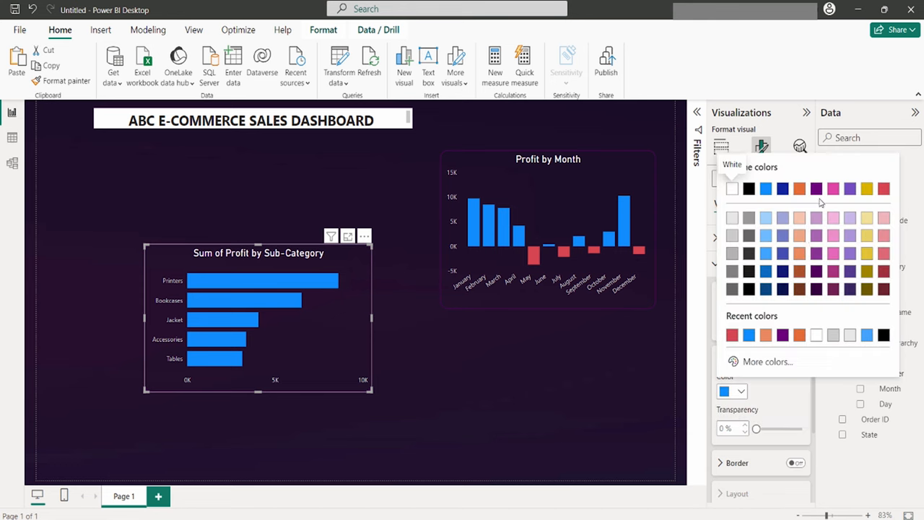
pyautogui.click(769, 361)
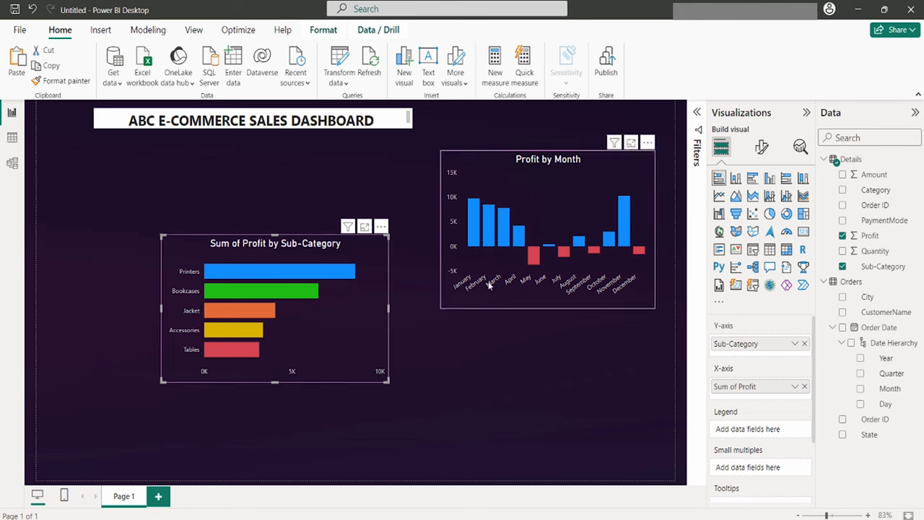
pyautogui.click(763, 148)
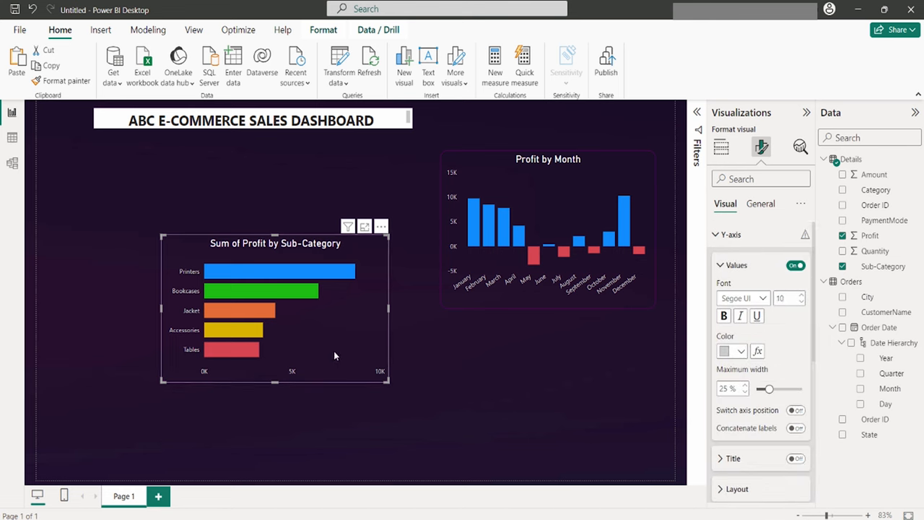
# Drag the Sum of Profit by Sub-Category chart beneath the Profit by Month chart.
pyautogui.moveTo(274, 311); pyautogui.dragTo(504, 405)
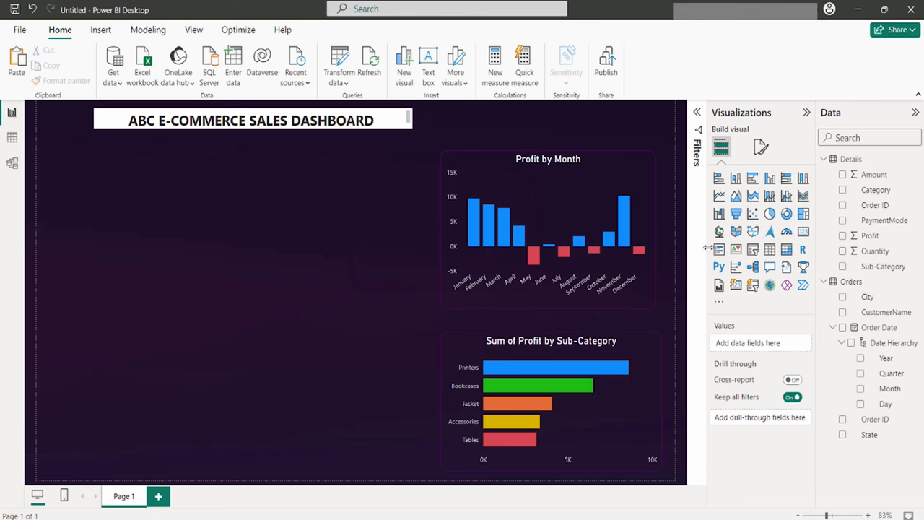
pyautogui.moveTo(770, 214)
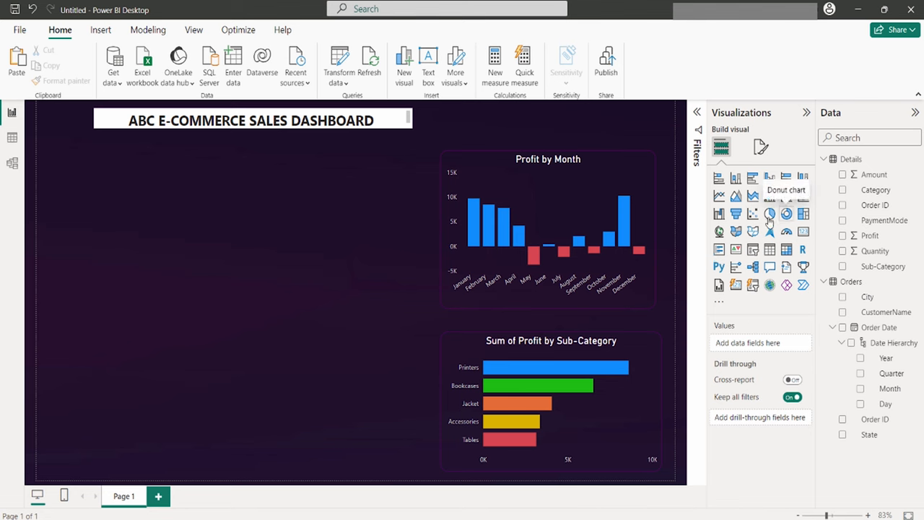
pyautogui.moveTo(769, 213)
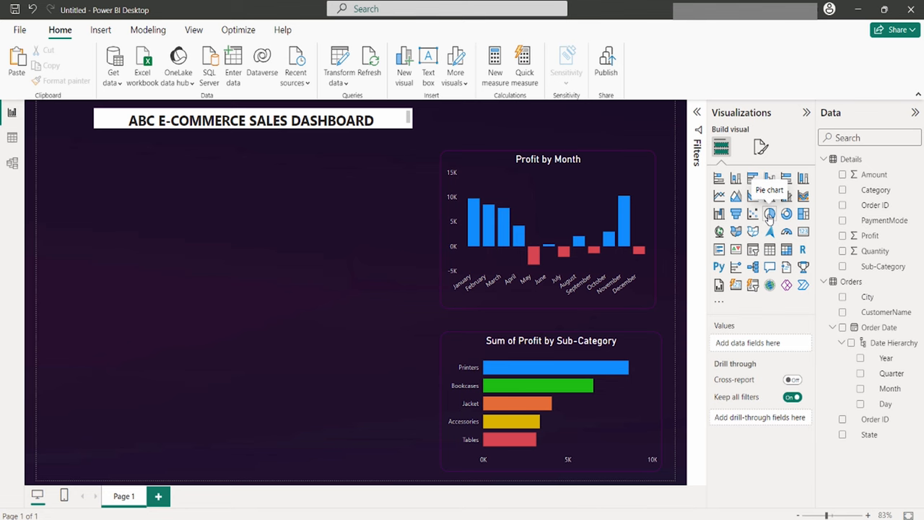
pyautogui.moveTo(786, 214)
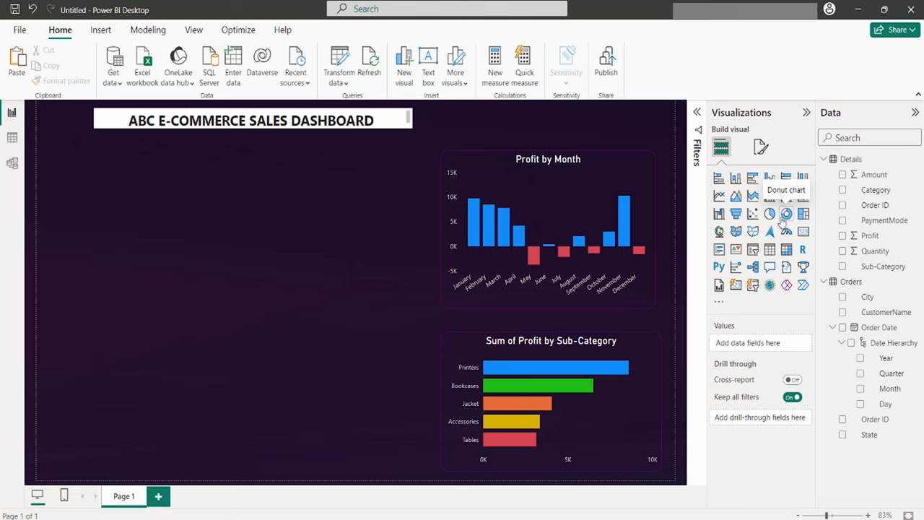
# Add a donut chart with Category as legend and Quantity as values.
pyautogui.click(786, 213)
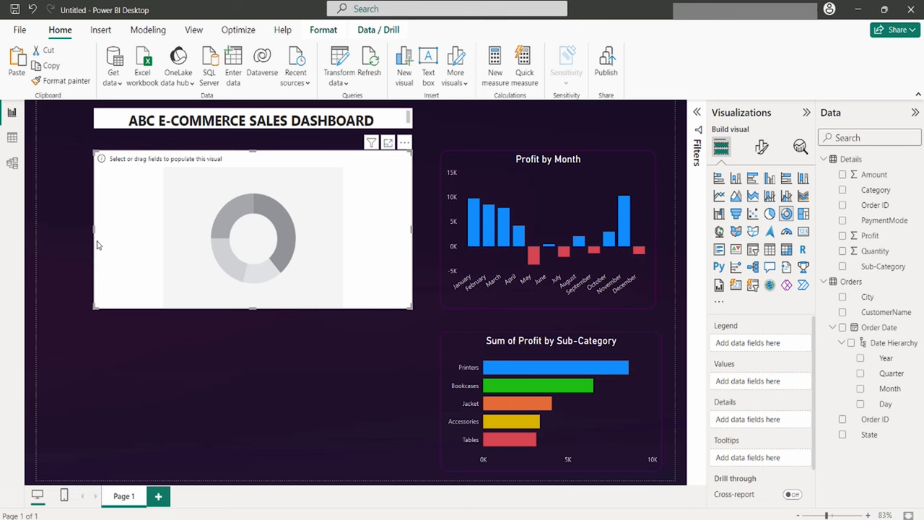
pyautogui.moveTo(382, 159)
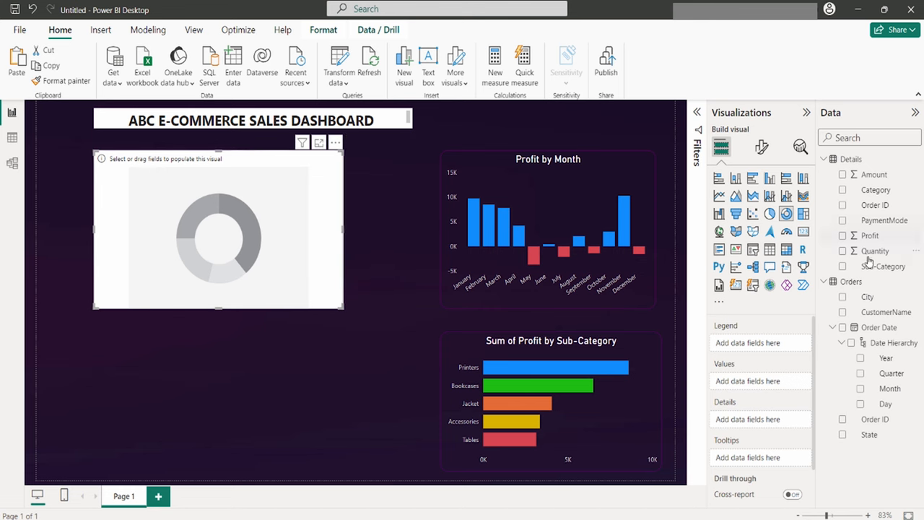
pyautogui.moveTo(737, 197)
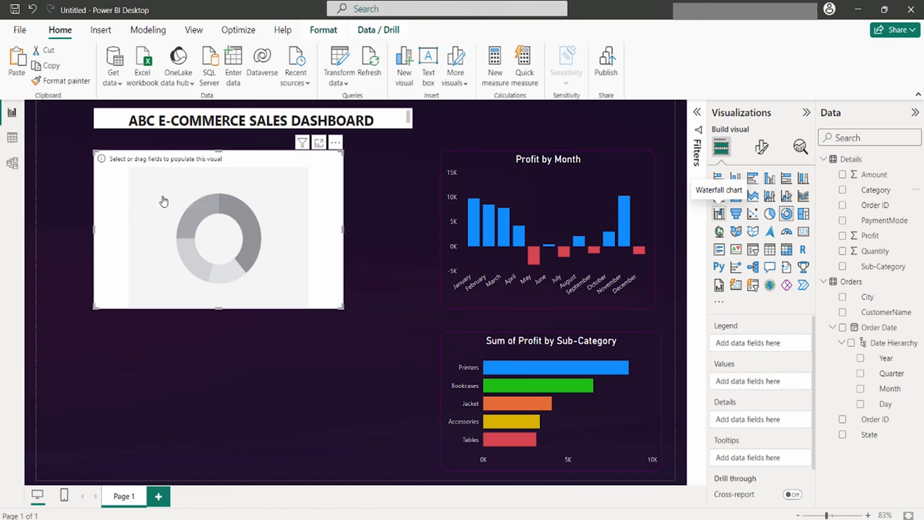
pyautogui.click(843, 189)
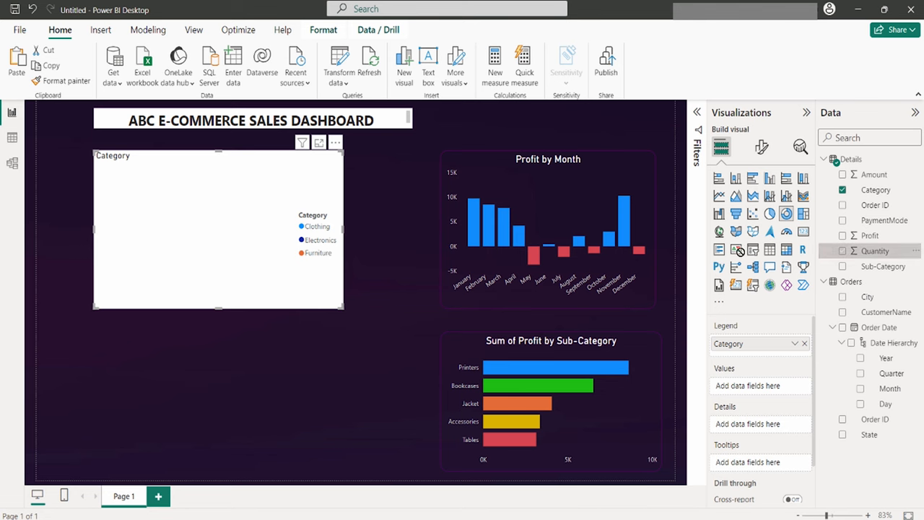
pyautogui.click(843, 252)
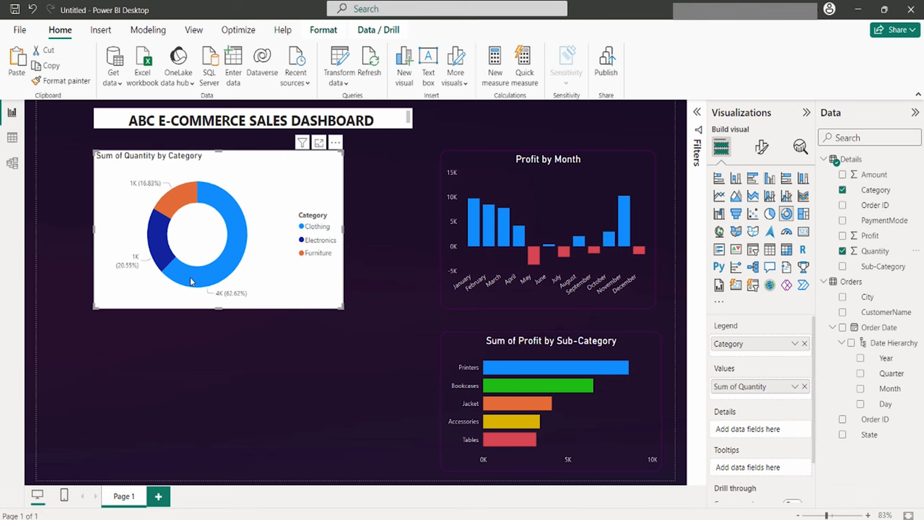
pyautogui.moveTo(251, 200)
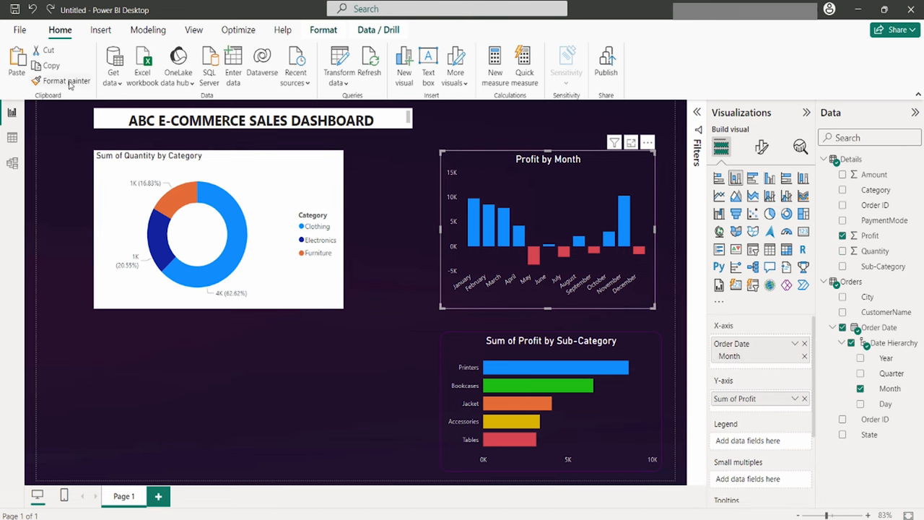
# Copy the Profit by Month chart's formatting onto the donut and make its Electronics slice green.
pyautogui.click(66, 81)
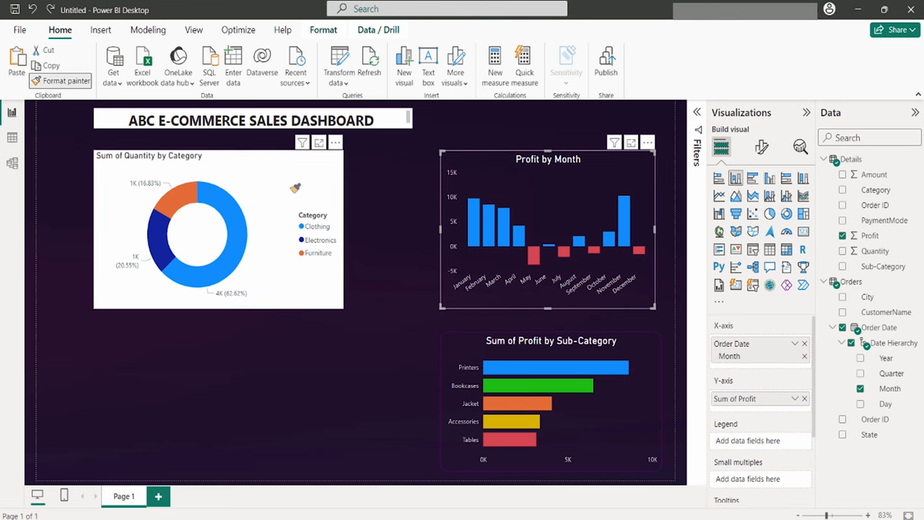
pyautogui.click(199, 234)
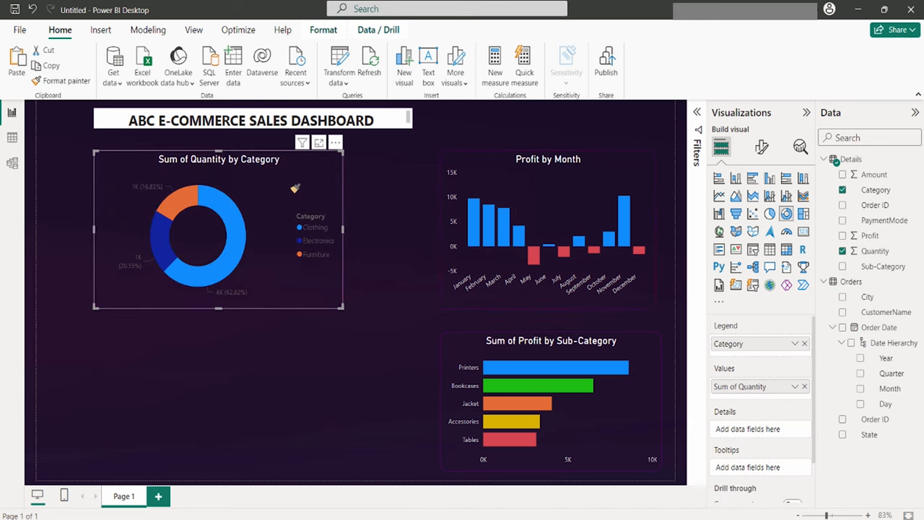
pyautogui.moveTo(277, 186)
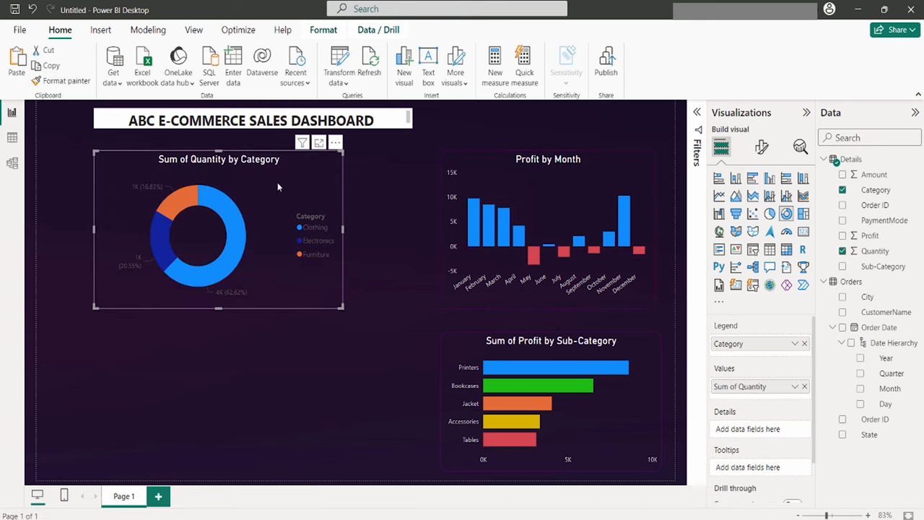
pyautogui.moveTo(257, 211)
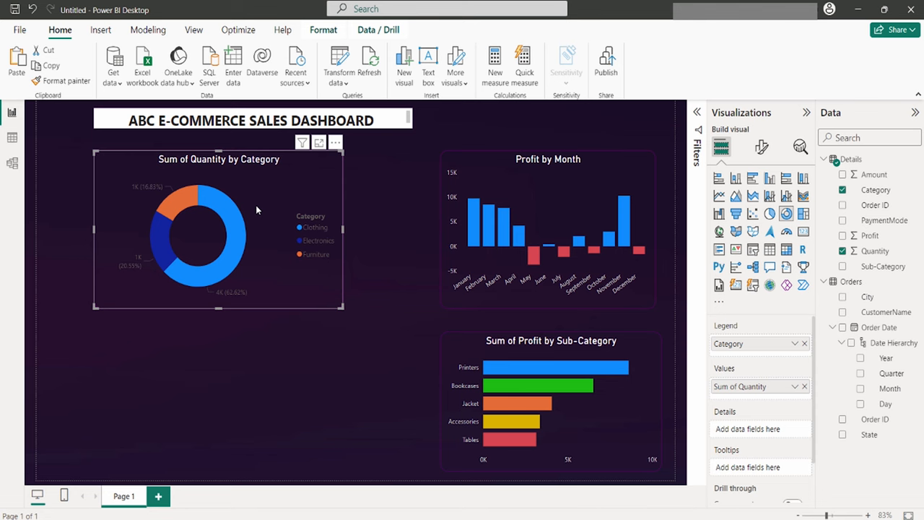
pyautogui.click(761, 148)
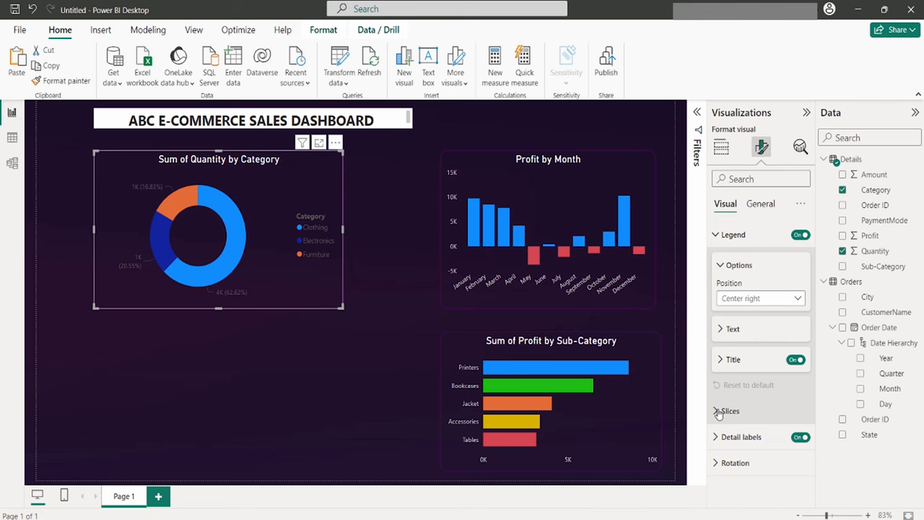
pyautogui.click(728, 410)
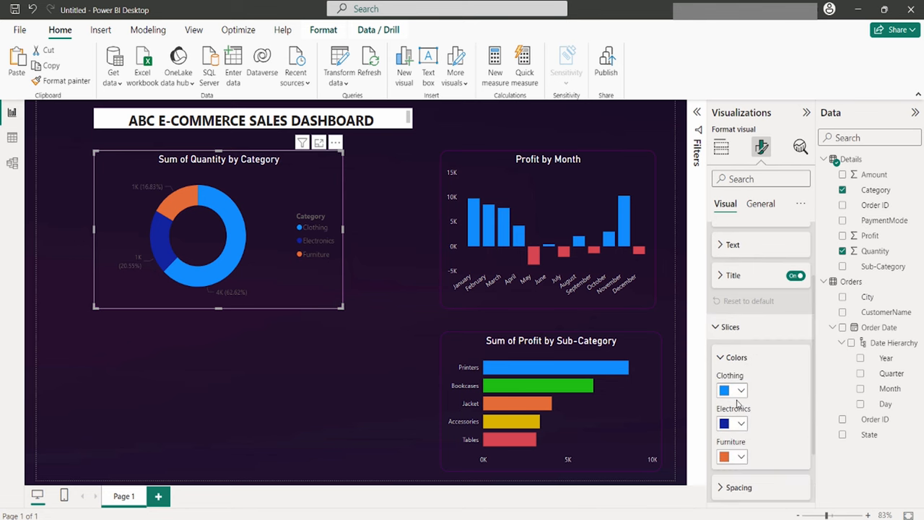
pyautogui.moveTo(738, 404)
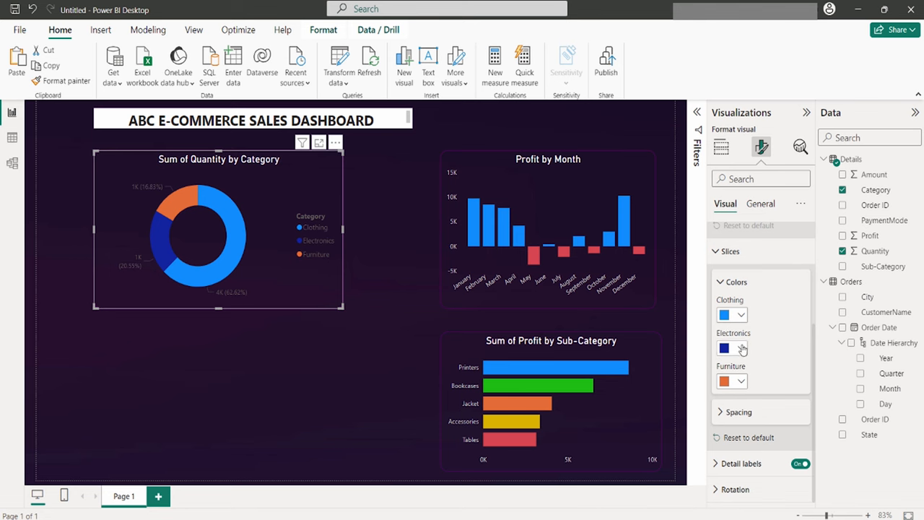
pyautogui.click(725, 347)
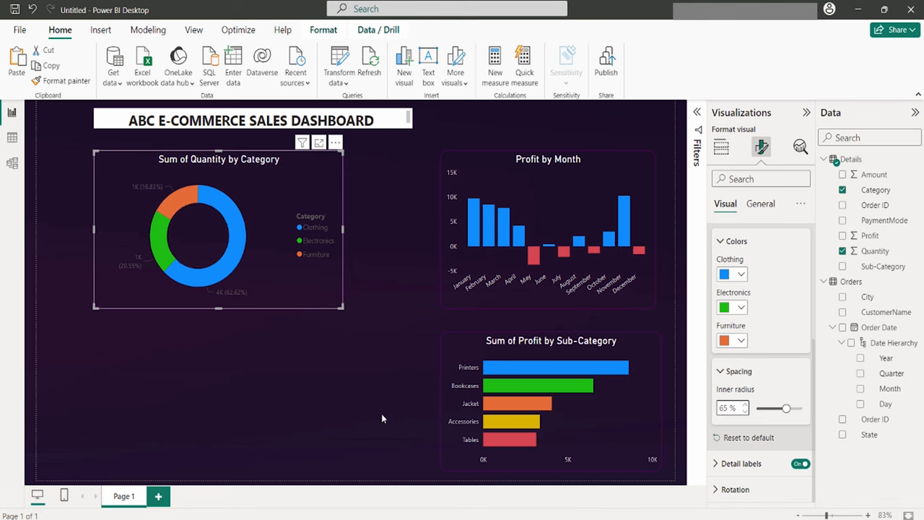
pyautogui.click(722, 147)
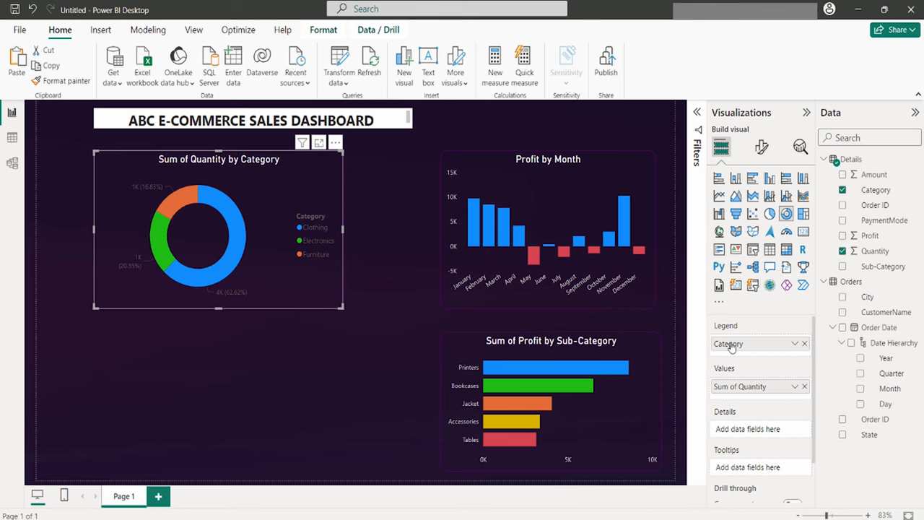
pyautogui.moveTo(785, 437)
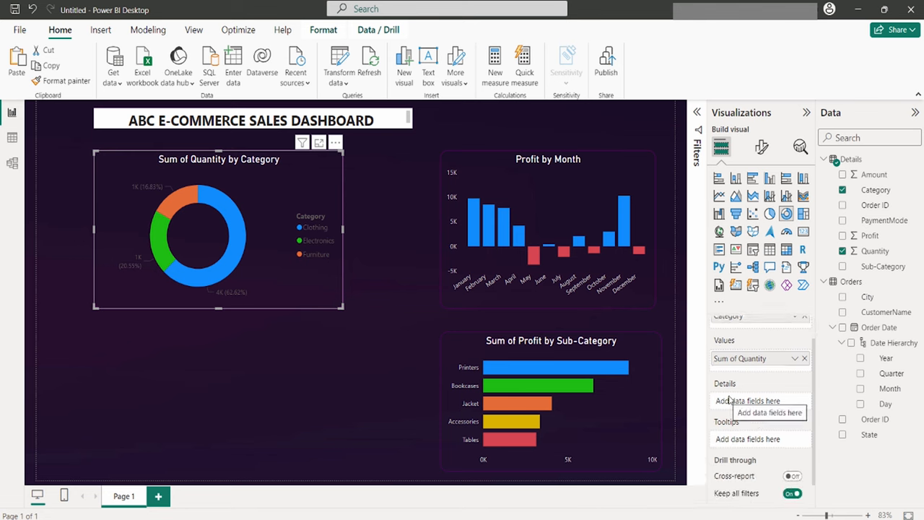
# Set donut detail labels to 'Category, percent of total' with 0 percentage decimal places.
pyautogui.click(761, 147)
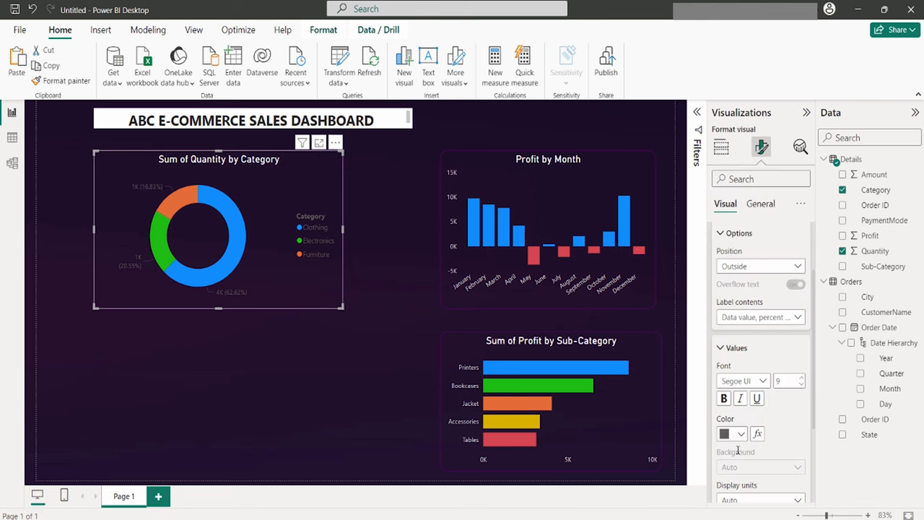
pyautogui.click(740, 434)
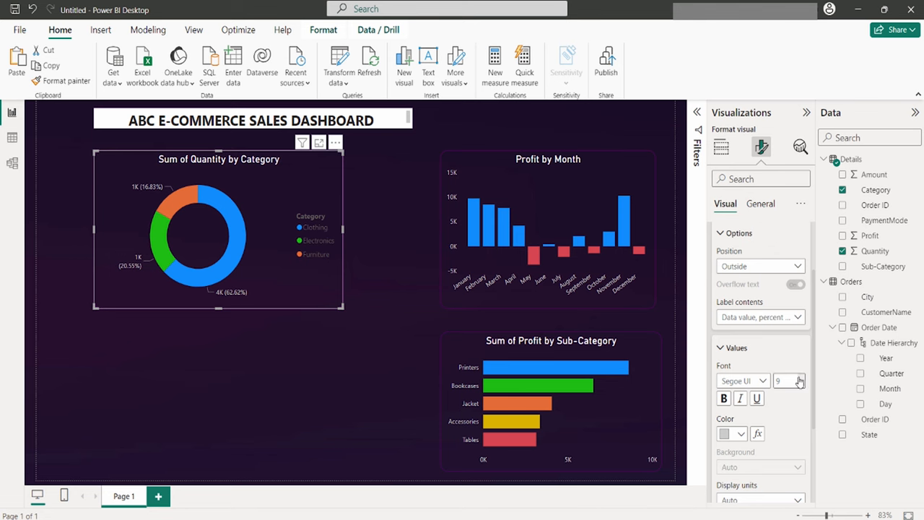
pyautogui.click(800, 379)
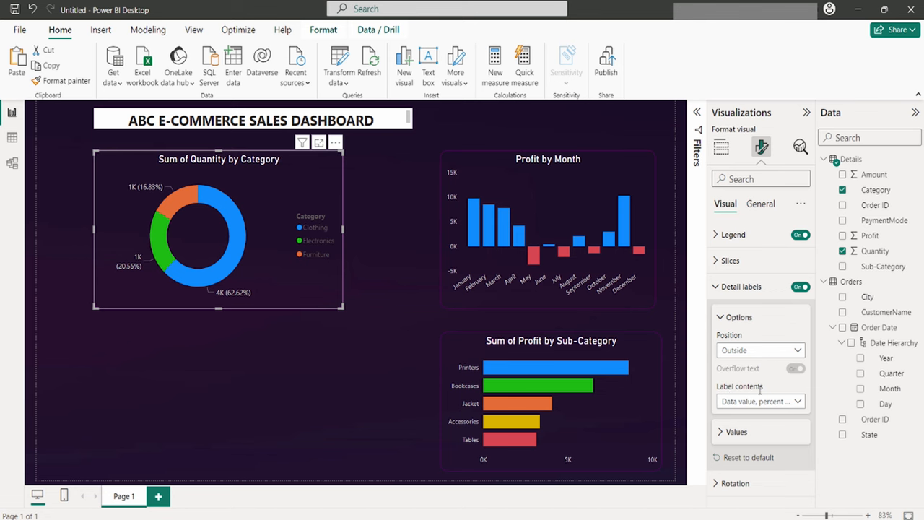
pyautogui.click(760, 401)
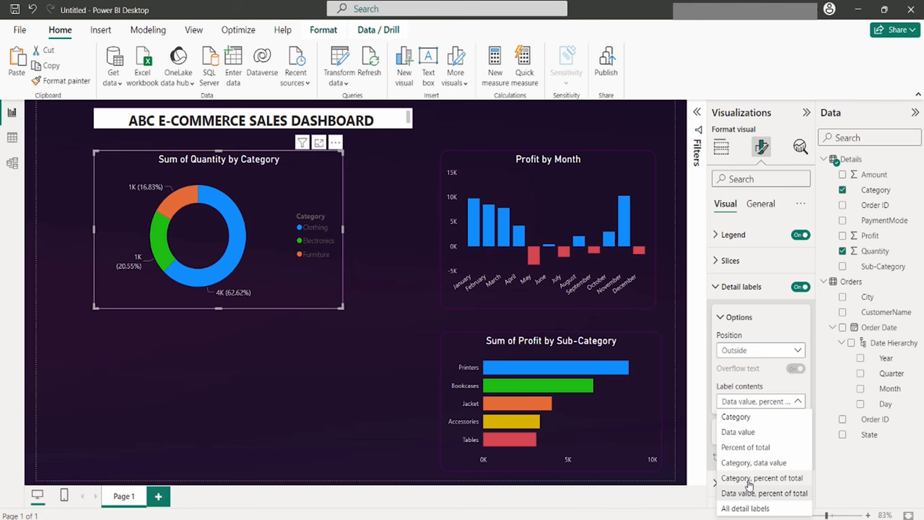
pyautogui.click(763, 477)
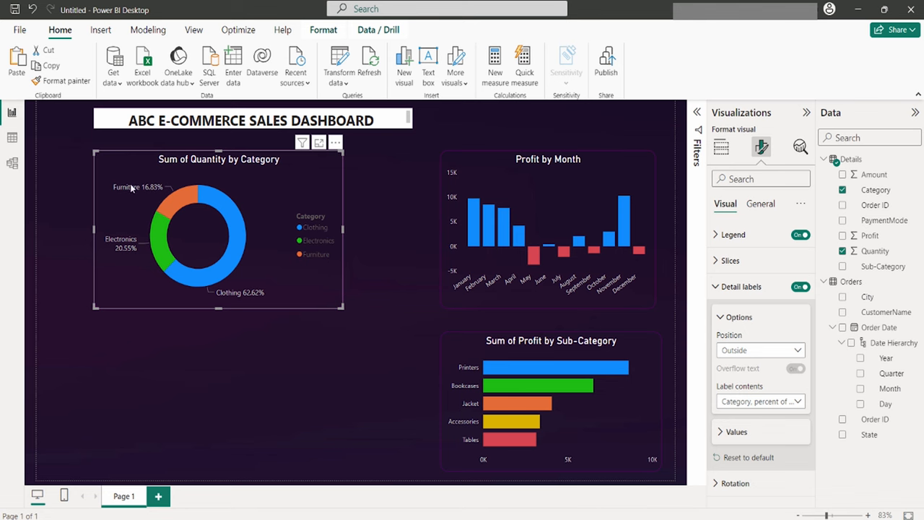
pyautogui.moveTo(156, 191)
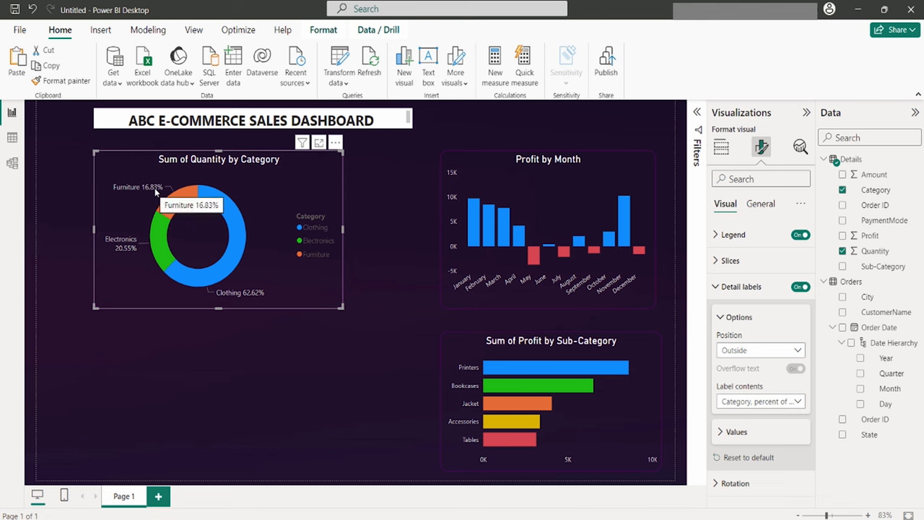
pyautogui.moveTo(162, 248)
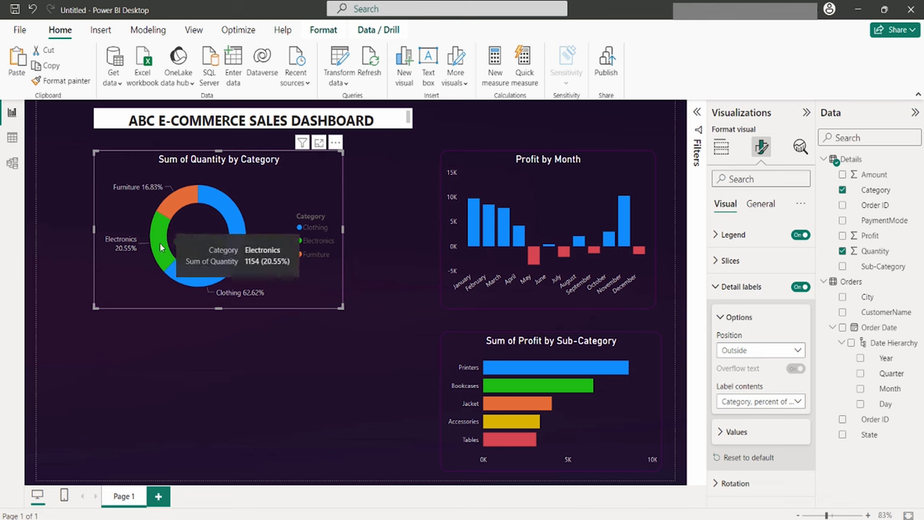
pyautogui.moveTo(252, 280)
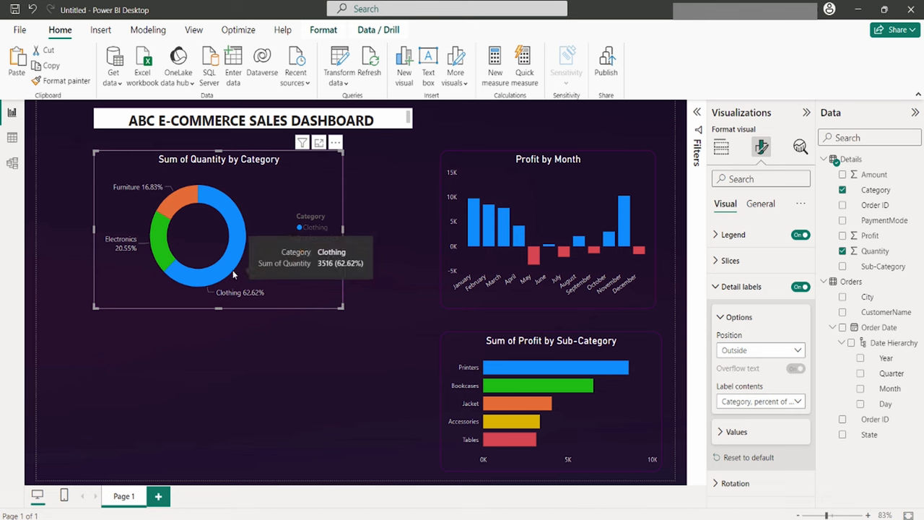
pyautogui.moveTo(171, 224)
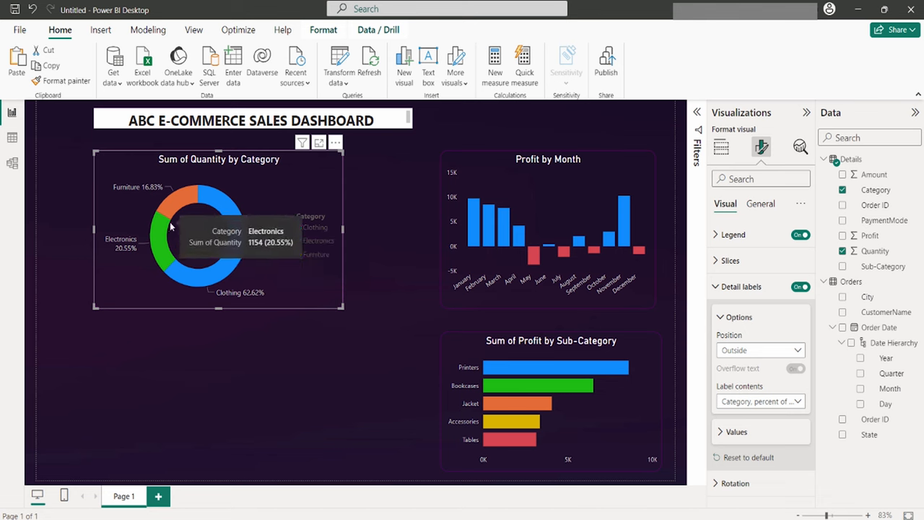
pyautogui.moveTo(151, 254)
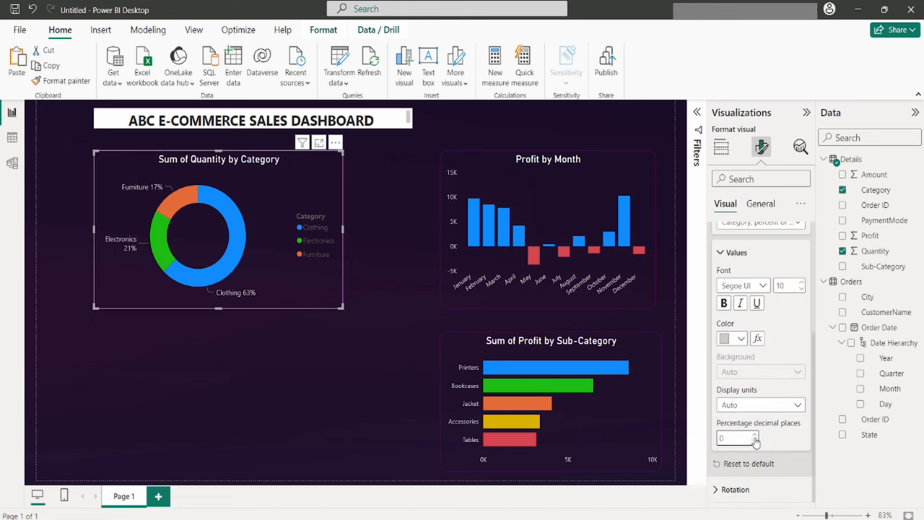
pyautogui.click(733, 439)
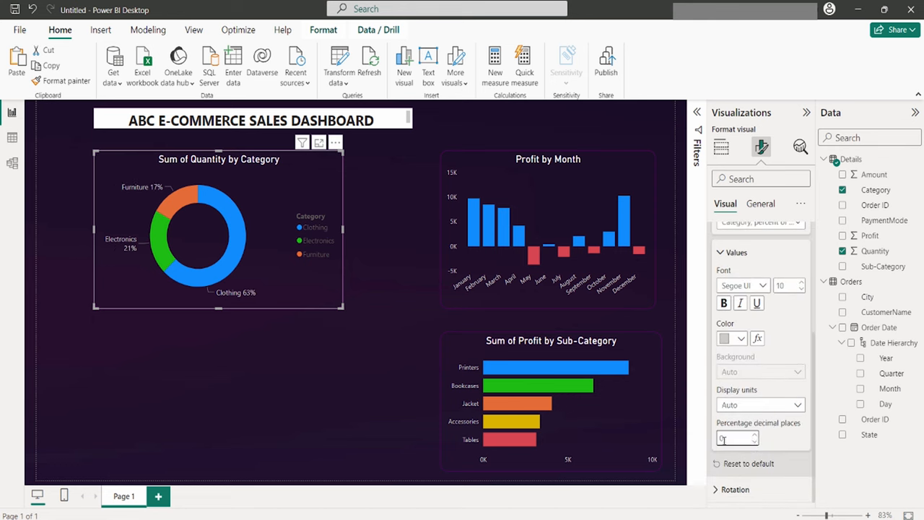
pyautogui.click(722, 147)
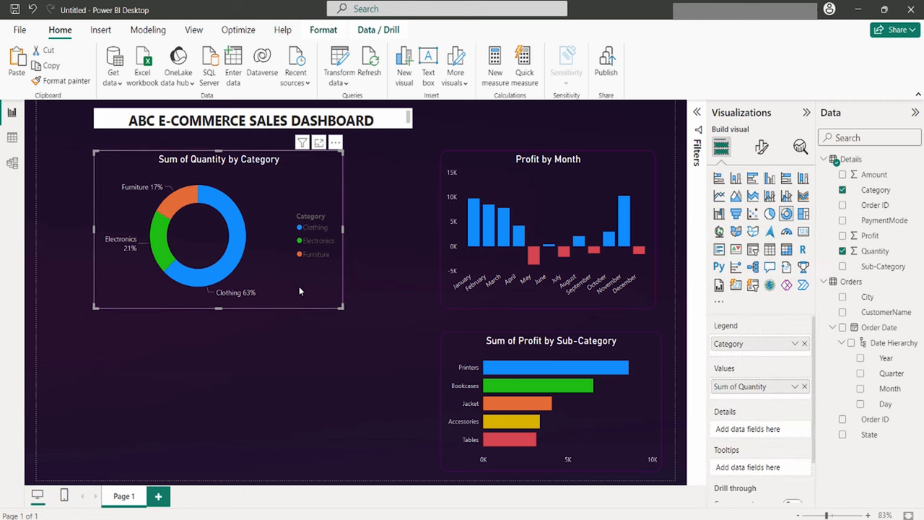
pyautogui.moveTo(659, 176)
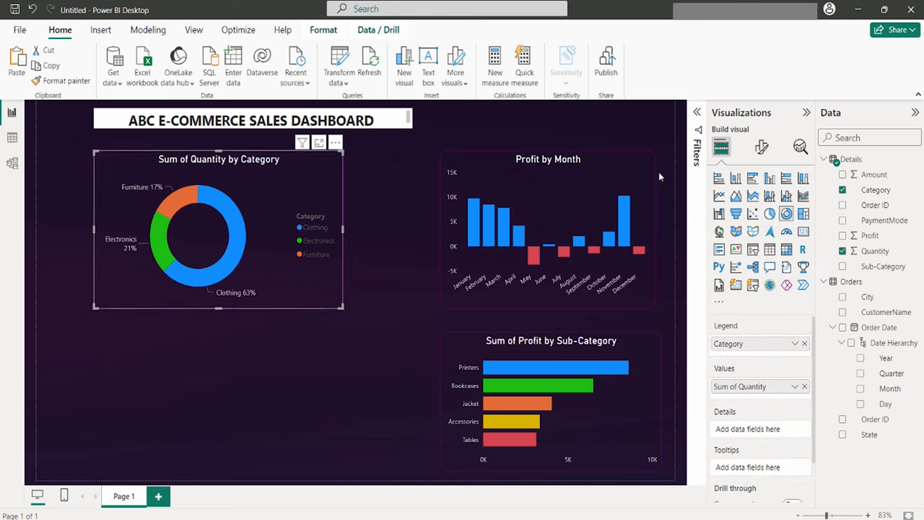
pyautogui.moveTo(762, 147)
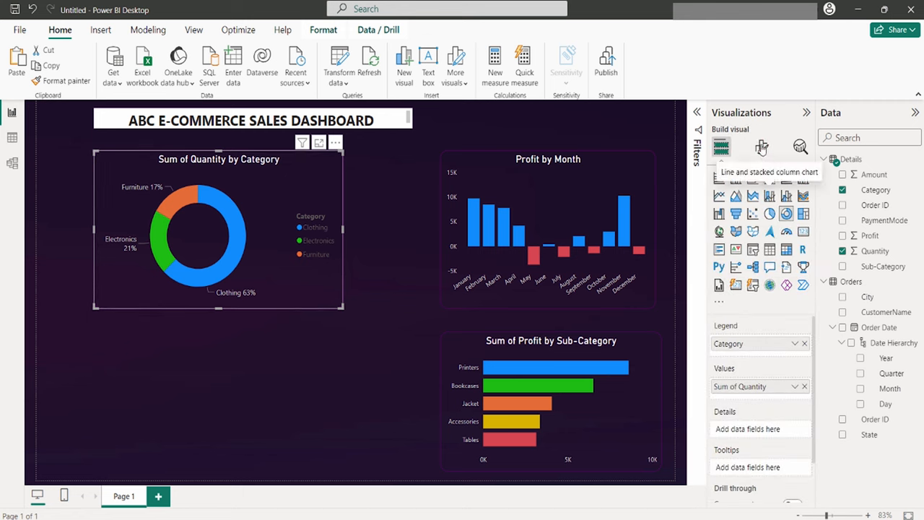
# Turn off the donut chart's legend.
pyautogui.click(761, 147)
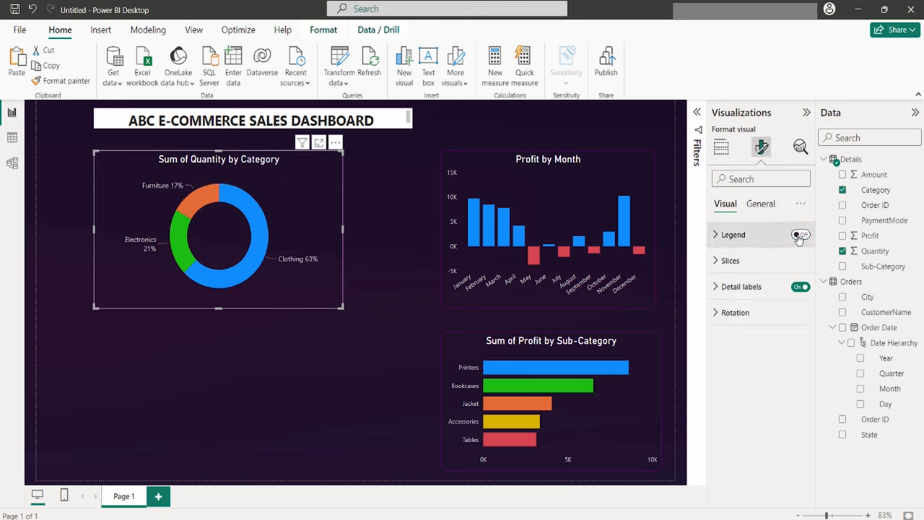
pyautogui.click(723, 148)
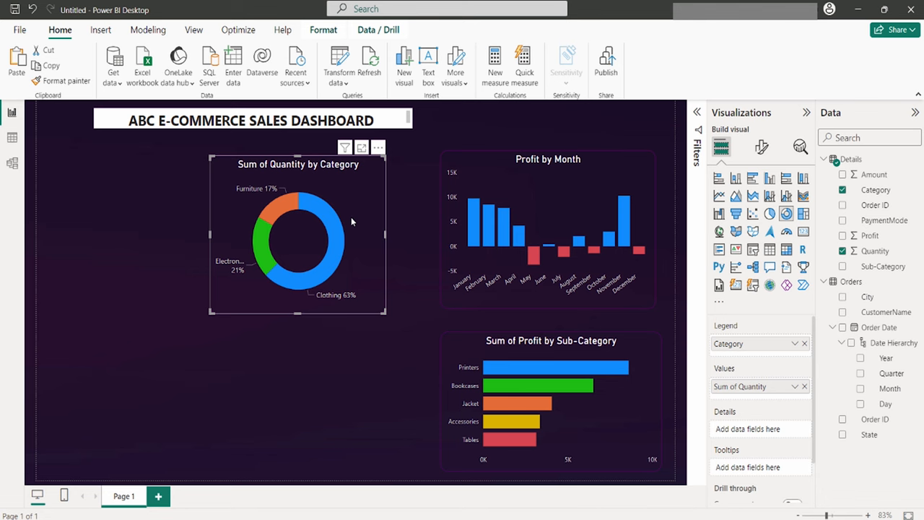
pyautogui.moveTo(354, 228)
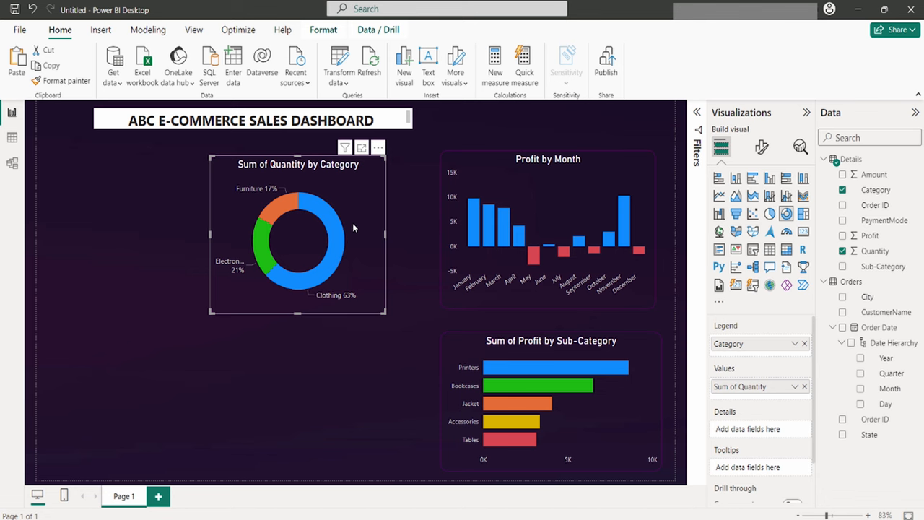
pyautogui.moveTo(358, 280)
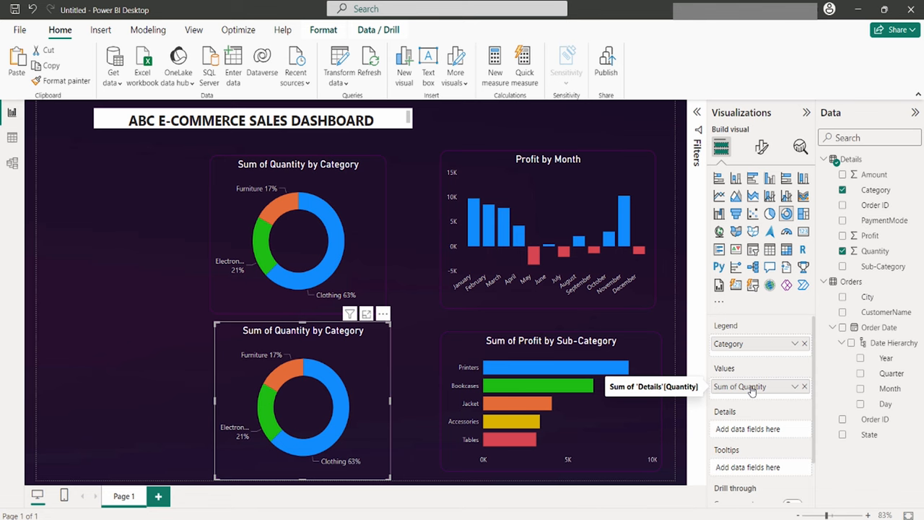
pyautogui.moveTo(806, 349)
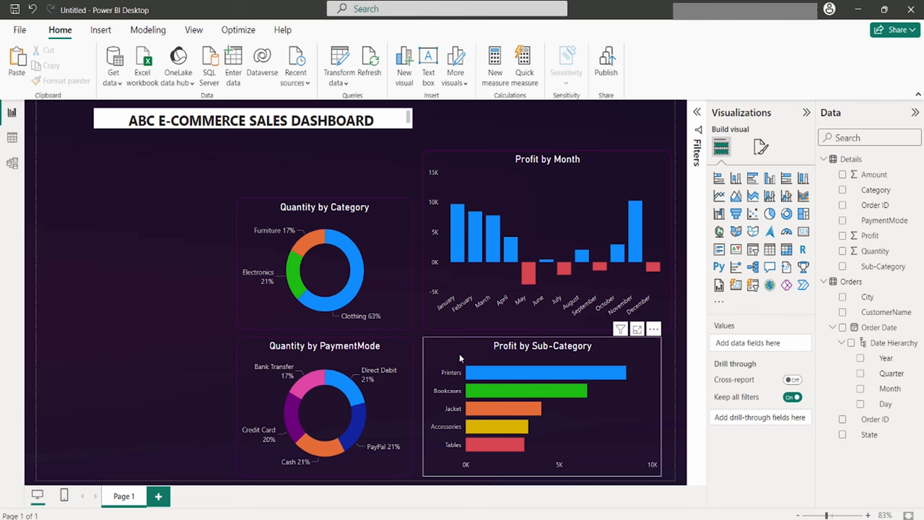
pyautogui.moveTo(450, 368)
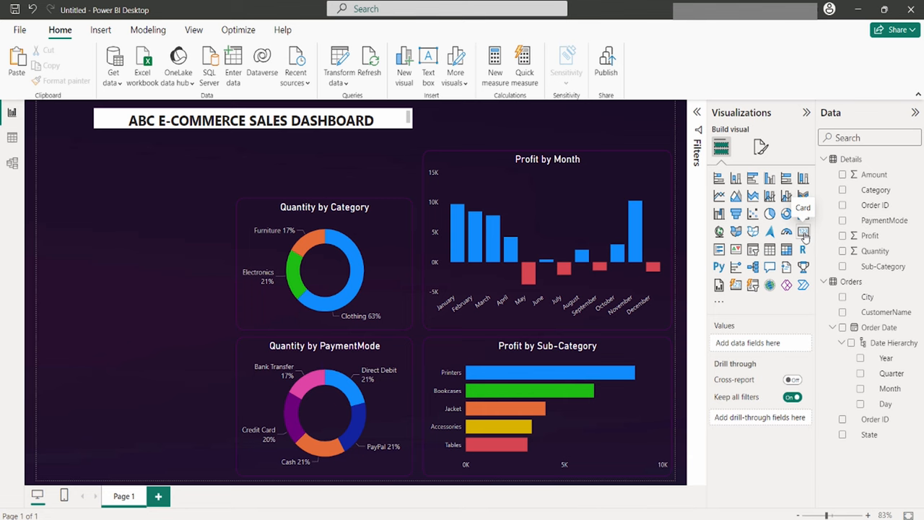
# Add an empty card visual to the page.
pyautogui.click(803, 231)
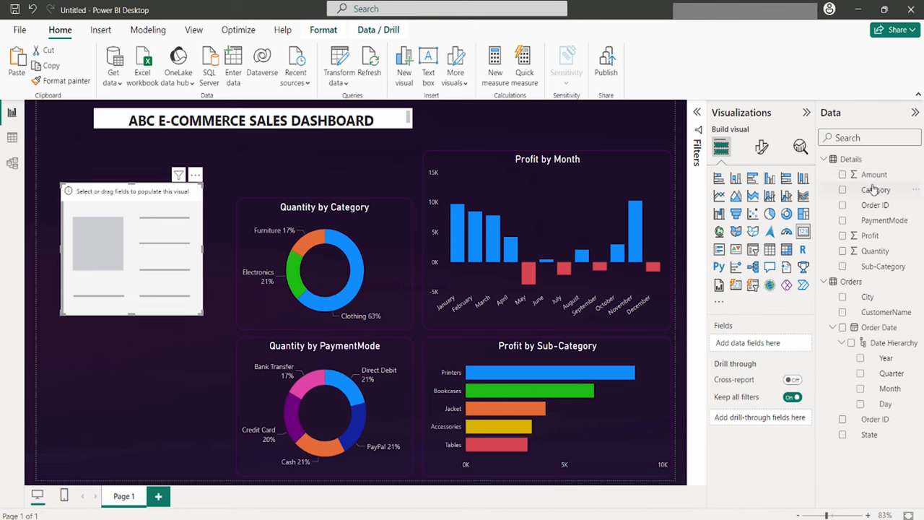
# Fill the card with Sum of Amount and set its callout value font size to 16.
pyautogui.click(844, 173)
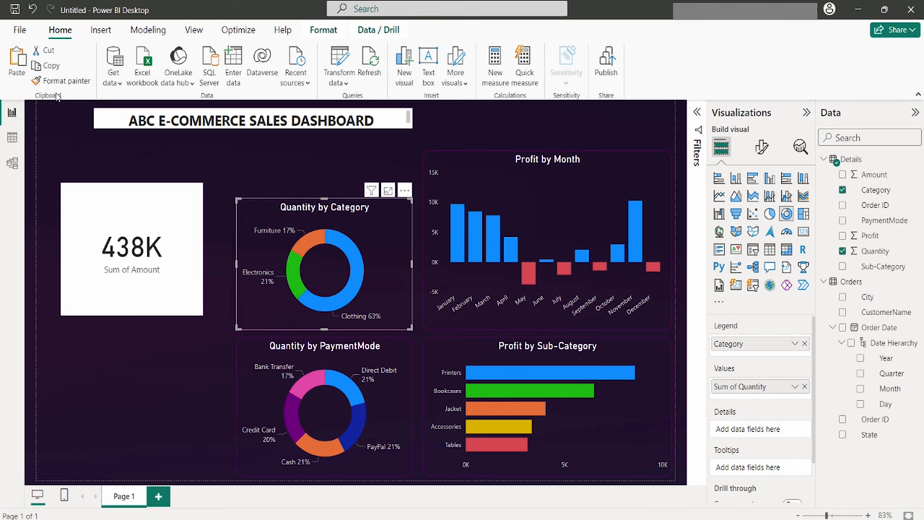
pyautogui.click(132, 248)
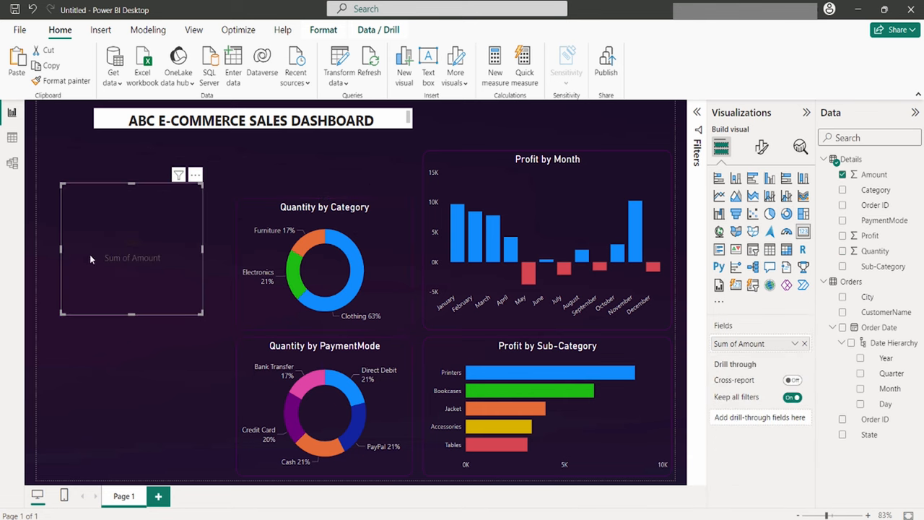
pyautogui.moveTo(113, 310)
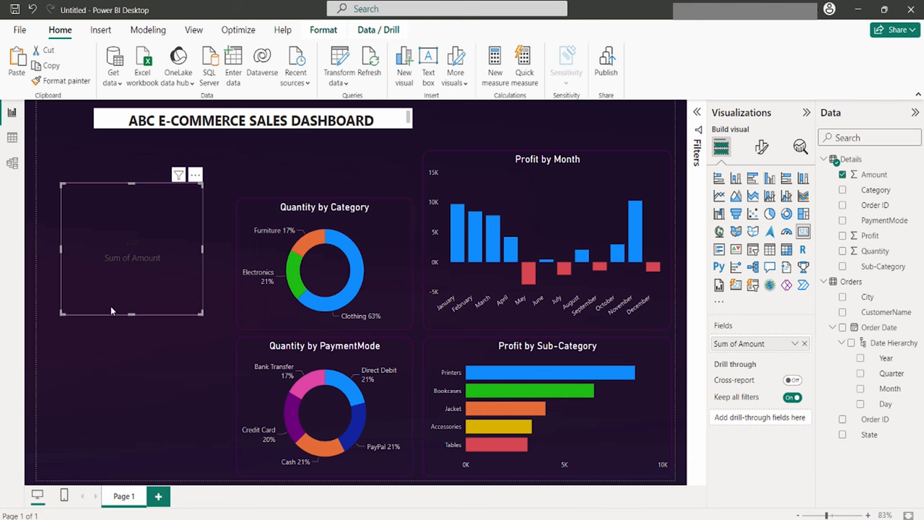
pyautogui.moveTo(122, 254)
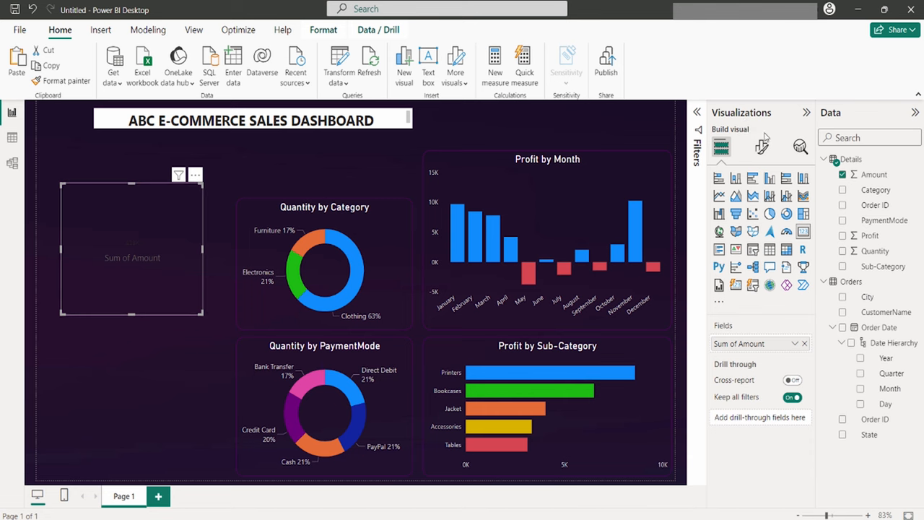
pyautogui.click(761, 148)
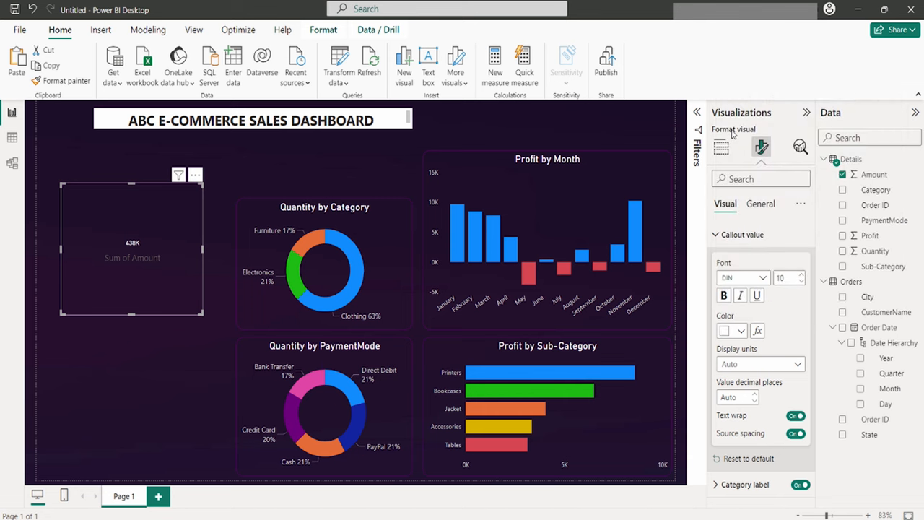
pyautogui.click(800, 274)
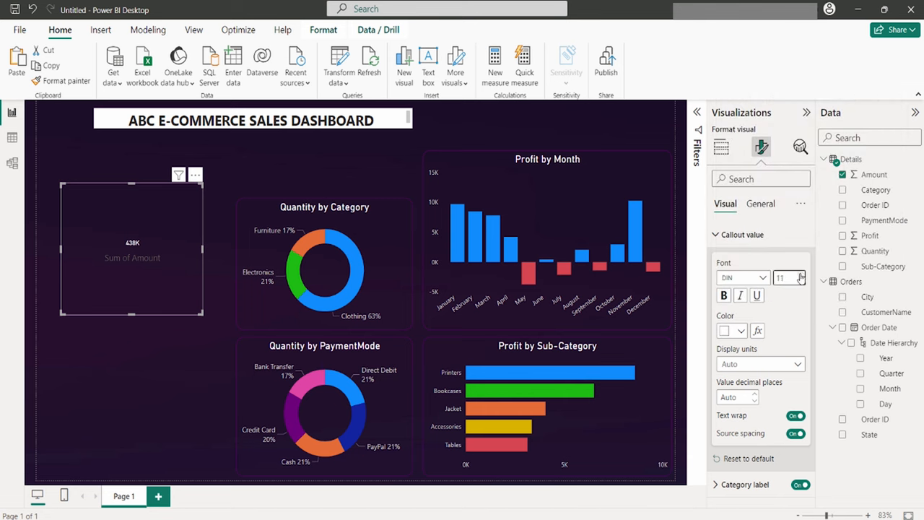
pyautogui.write('16')
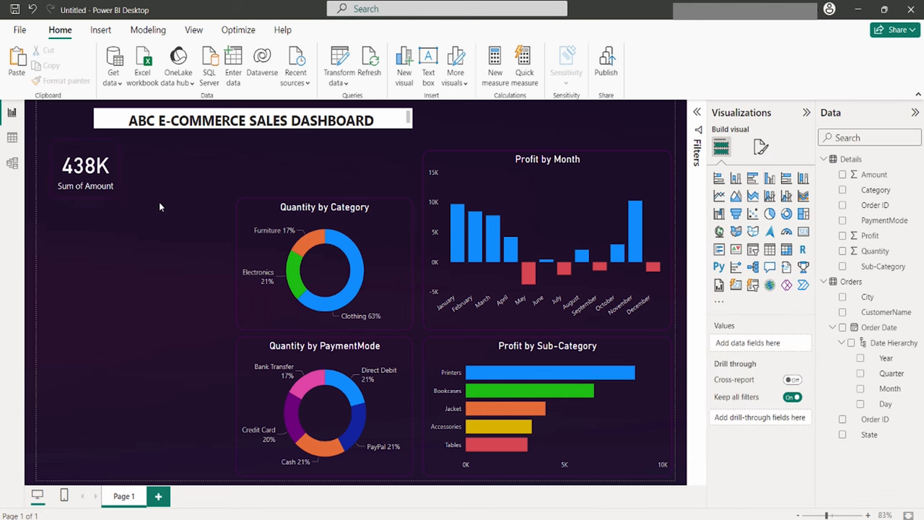
pyautogui.moveTo(159, 199)
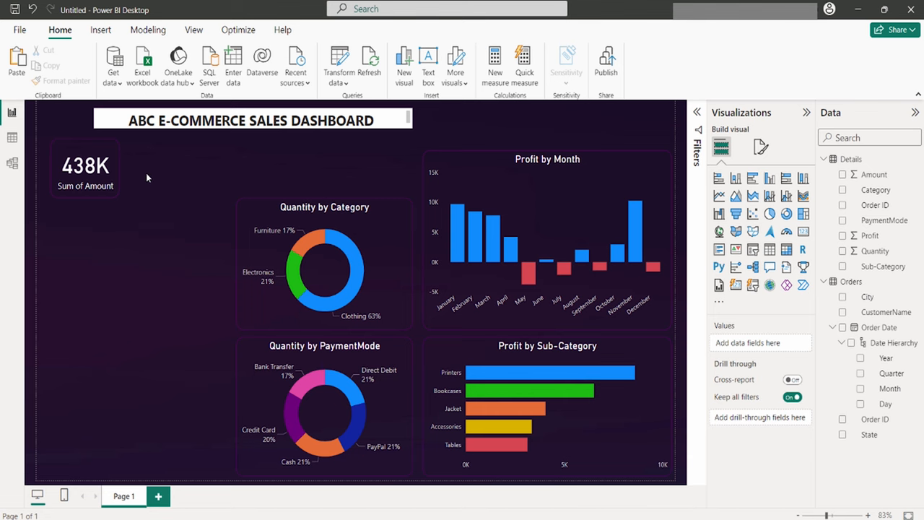
# Duplicate the Amount card and switch the copies to total Profit and total Quantity.
pyautogui.click(85, 166)
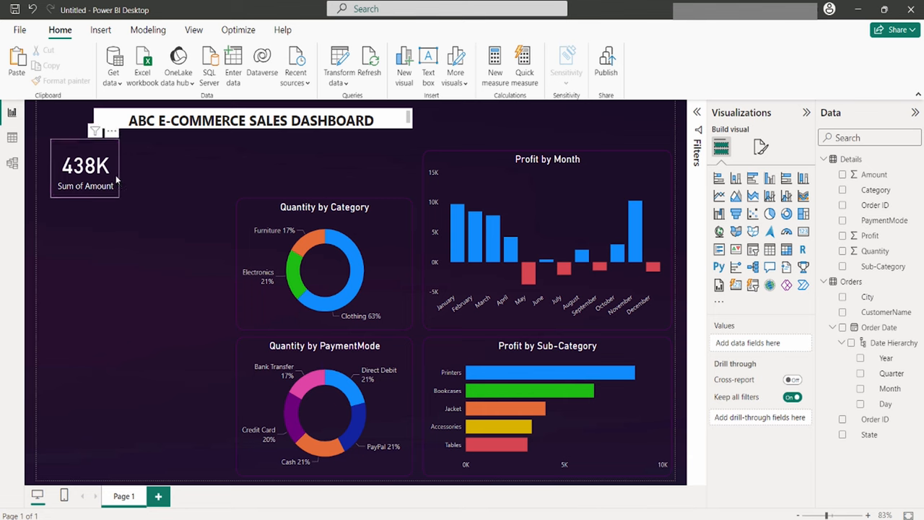
pyautogui.click(84, 167)
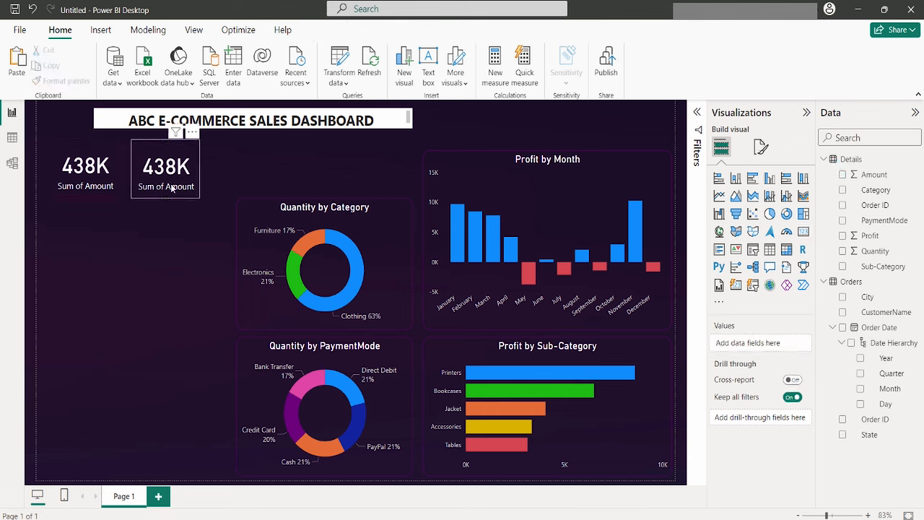
pyautogui.click(164, 170)
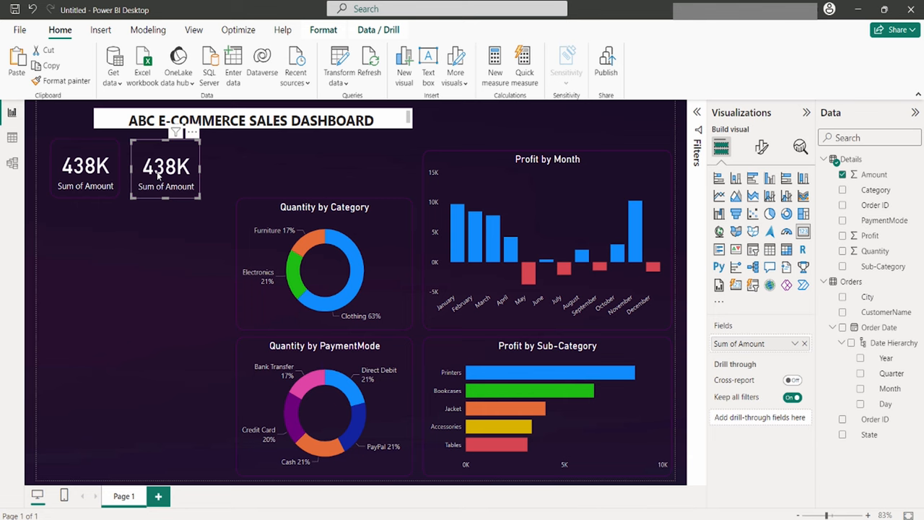
pyautogui.moveTo(281, 228)
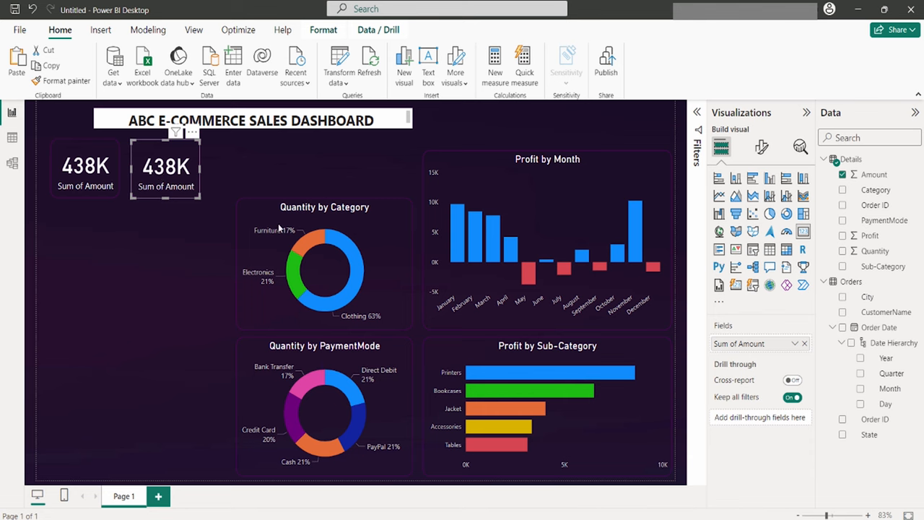
pyautogui.moveTo(808, 348)
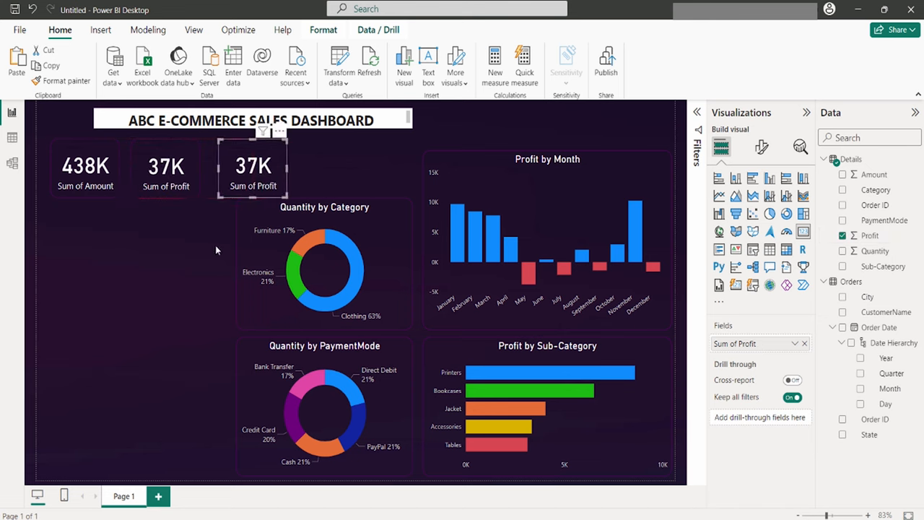
pyautogui.click(843, 251)
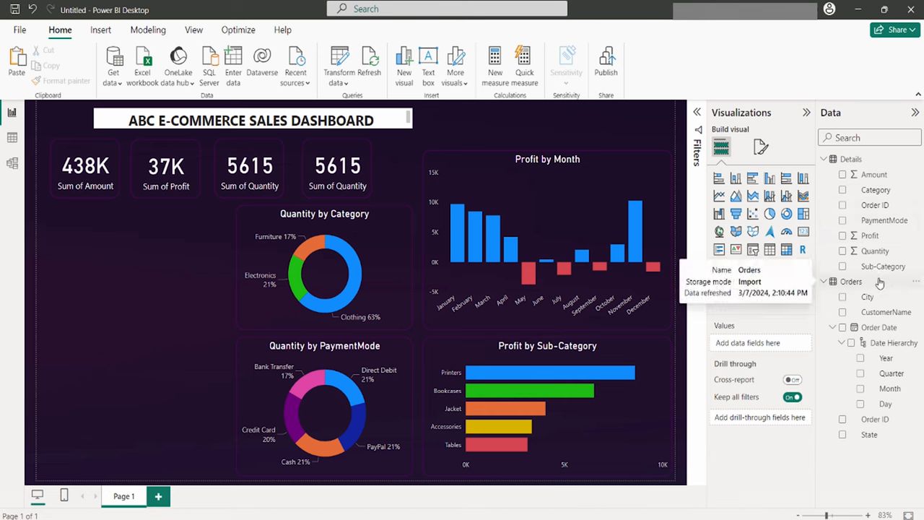
pyautogui.moveTo(12, 139)
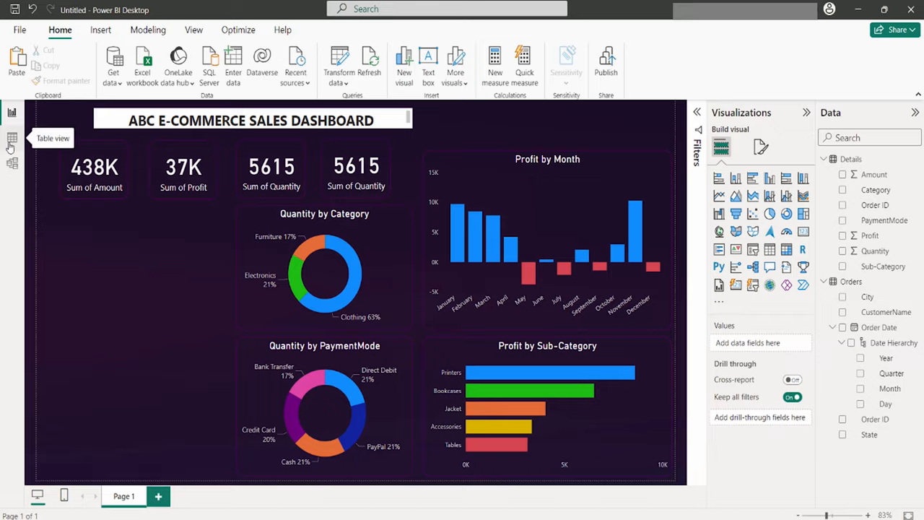
# Create a decimal column Ave Order = Details[Amount]/Details[Quantity] in the Details table.
pyautogui.click(11, 137)
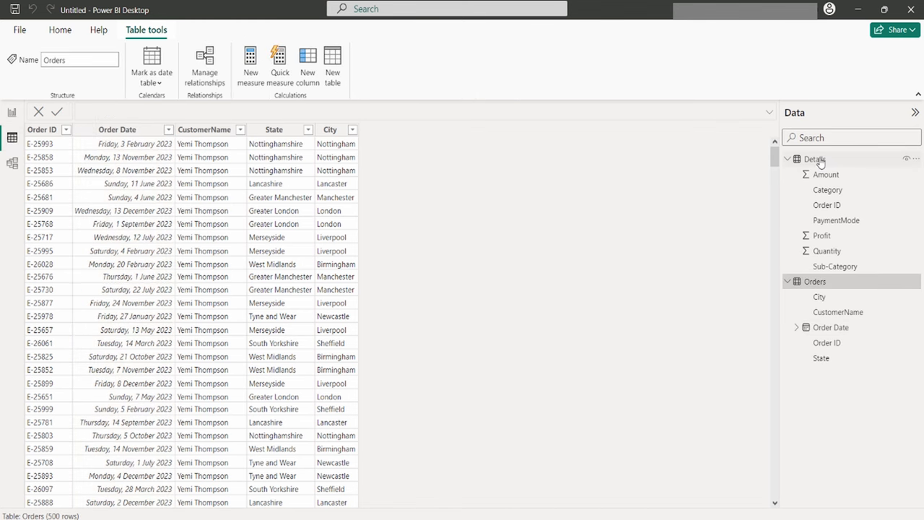
pyautogui.click(815, 159)
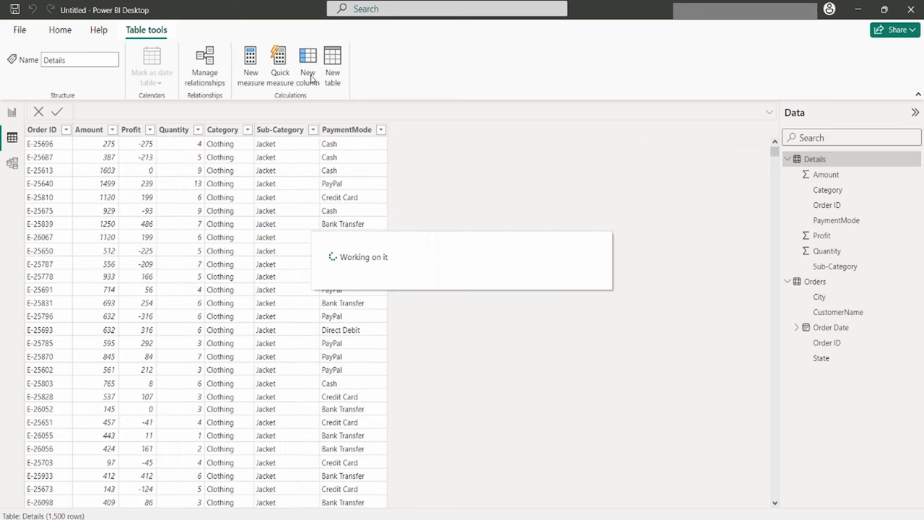
pyautogui.click(332, 65)
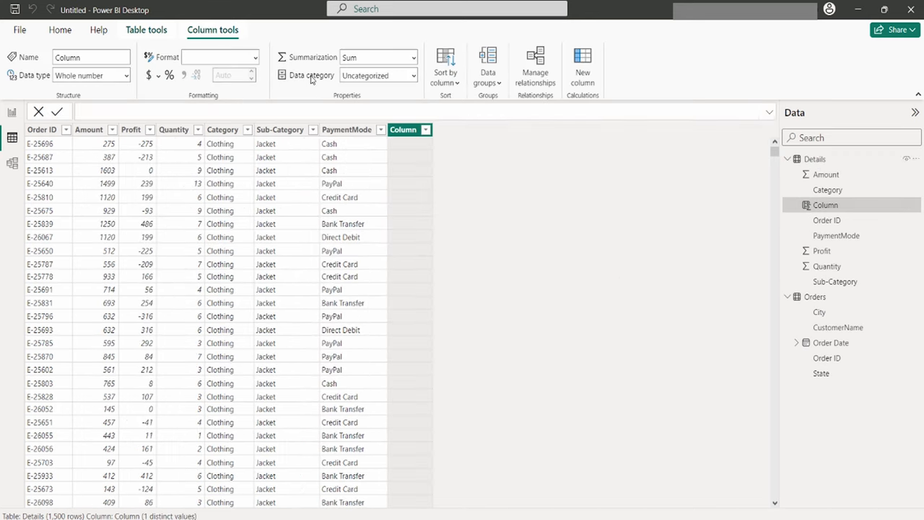
pyautogui.click(217, 110)
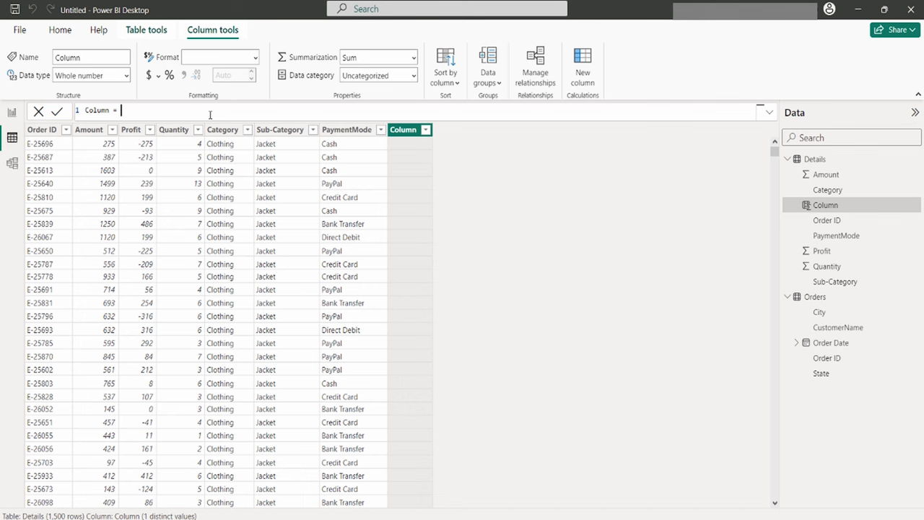
pyautogui.write('Details[Amount]')
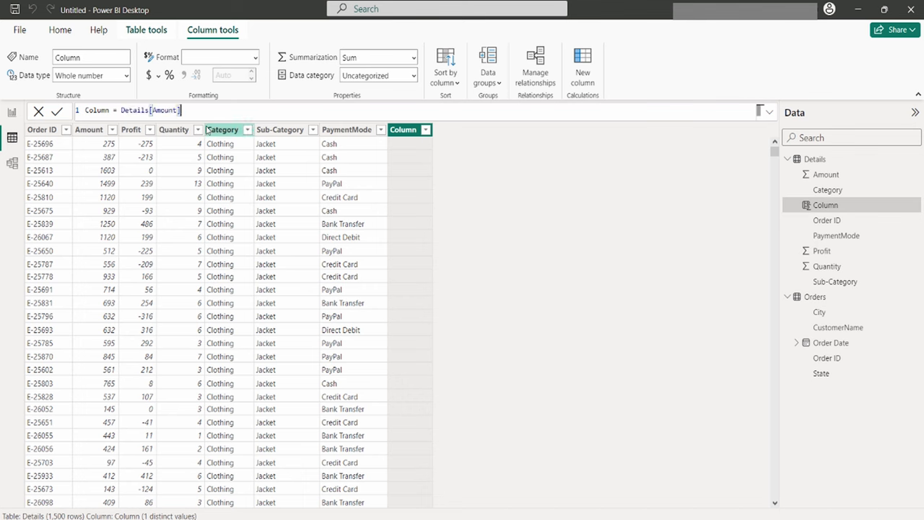
pyautogui.write('/')
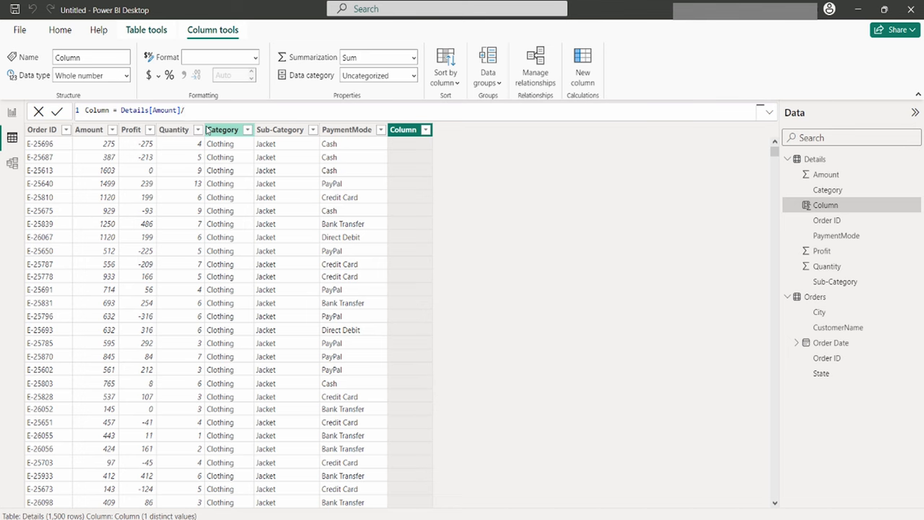
pyautogui.write('quar')
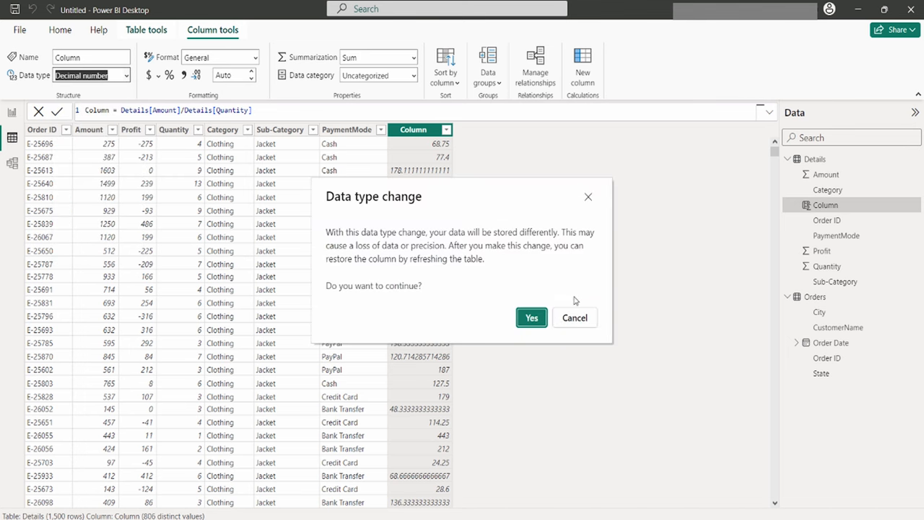
pyautogui.click(531, 318)
pyautogui.write('Ave')
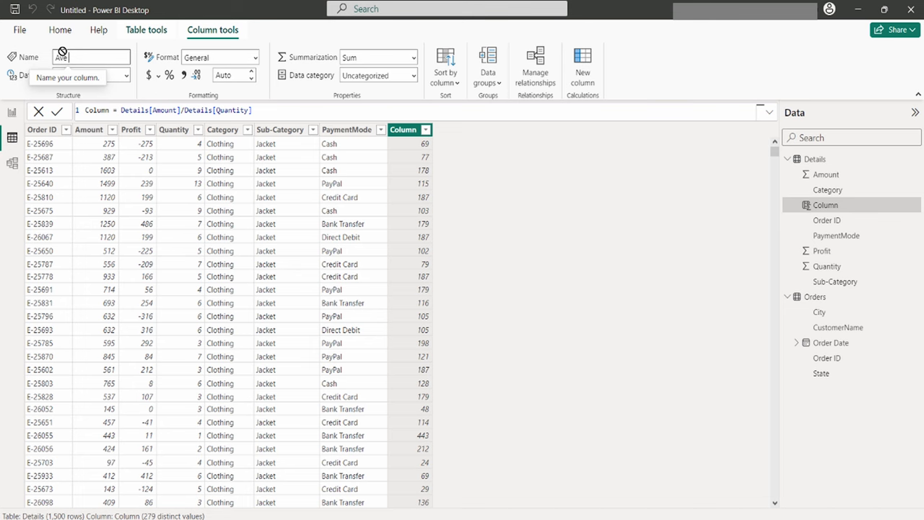
pyautogui.write('Order')
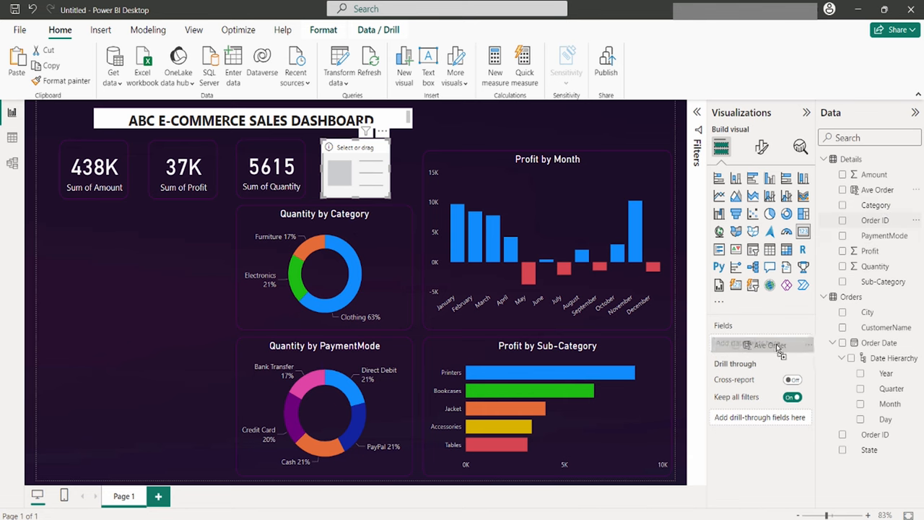
# Show Sum of Ave Order on the fourth card and adjust its callout display units.
pyautogui.click(844, 189)
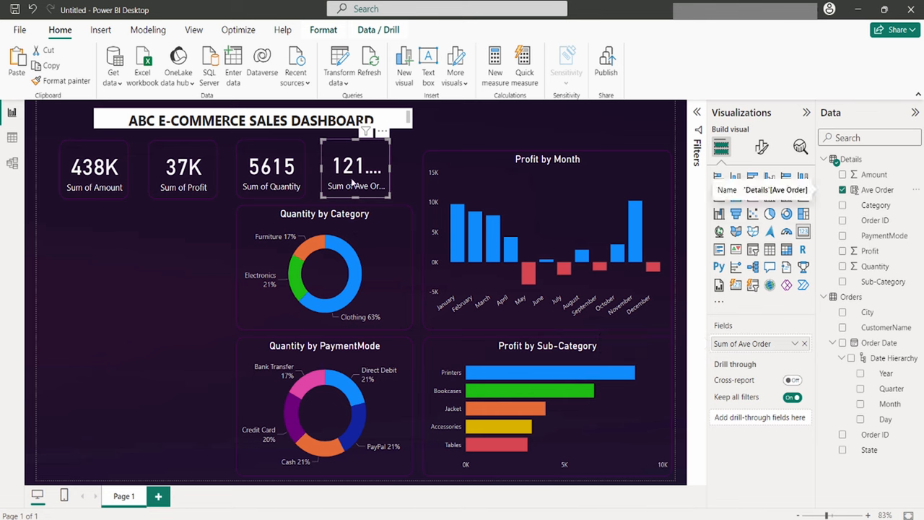
pyautogui.moveTo(354, 180)
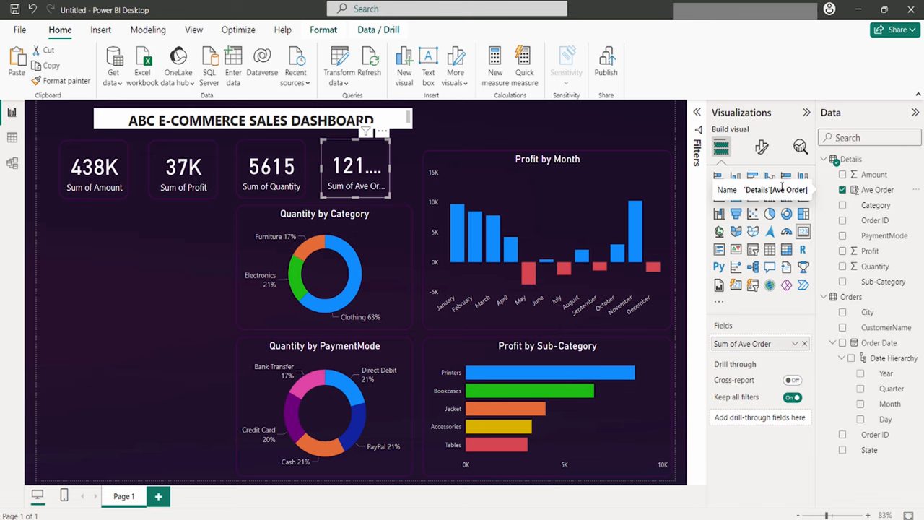
pyautogui.click(761, 148)
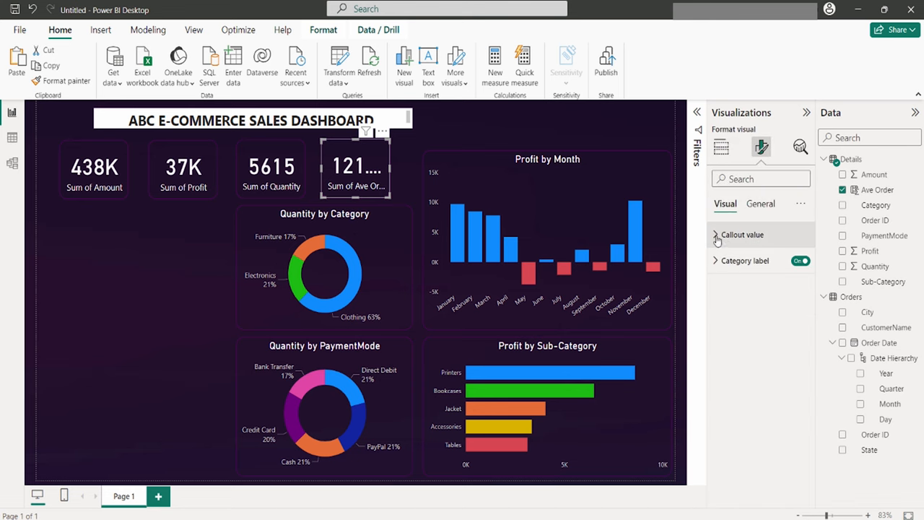
pyautogui.click(716, 234)
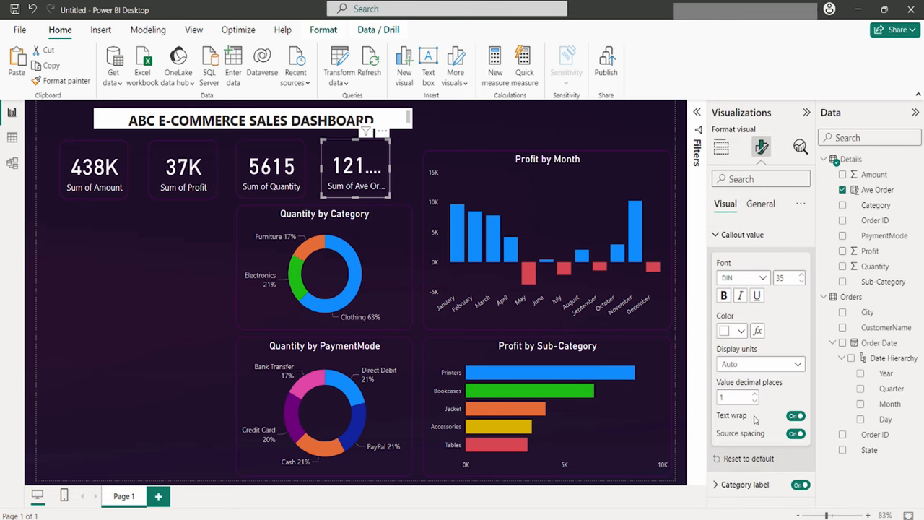
pyautogui.click(757, 399)
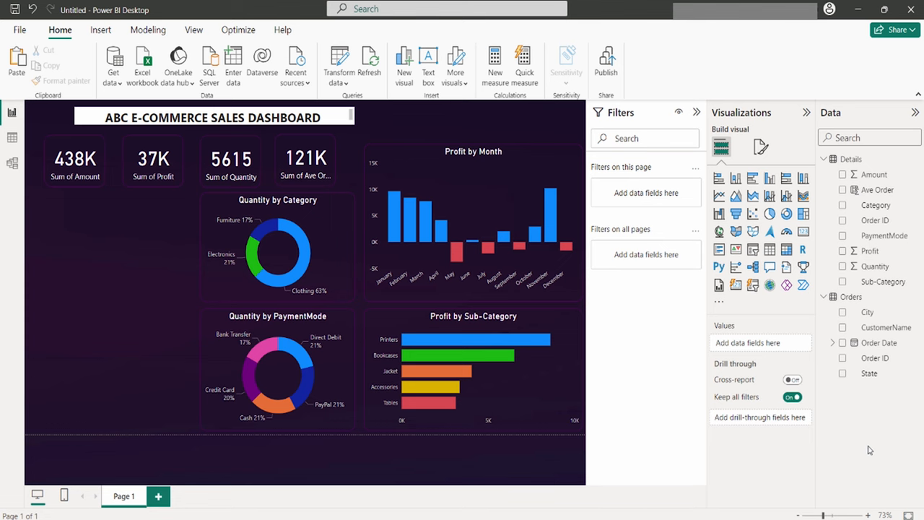
pyautogui.moveTo(870, 454)
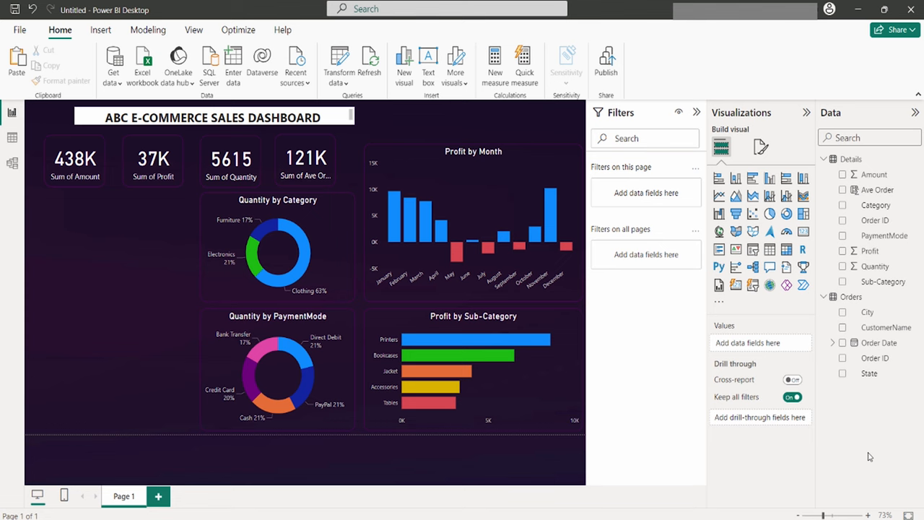
pyautogui.moveTo(872, 457)
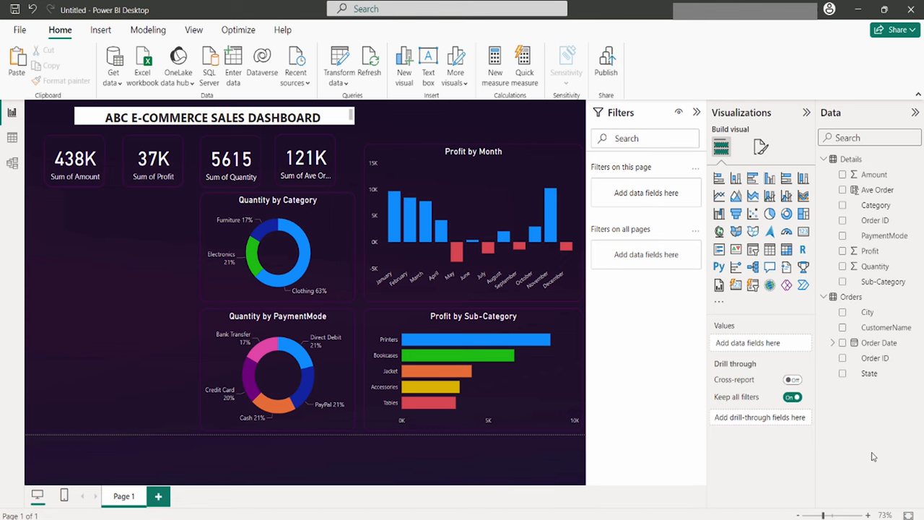
pyautogui.moveTo(527, 98)
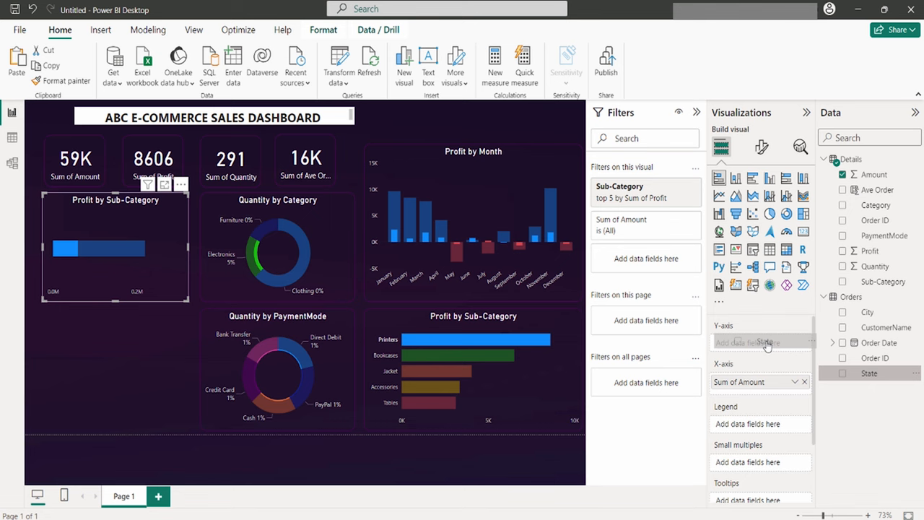
# Switch the pasted bar chart to plot Sum of Amount by State.
pyautogui.click(843, 373)
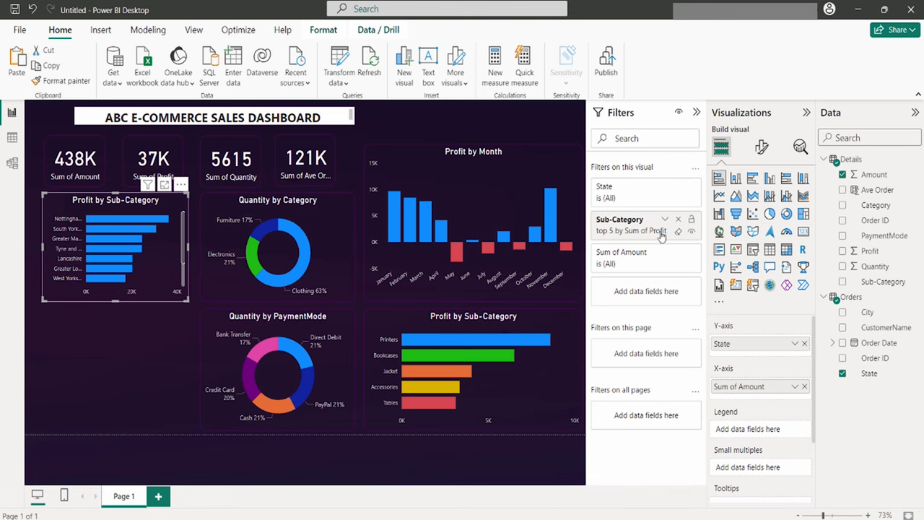
pyautogui.moveTo(676, 220)
pyautogui.write('4')
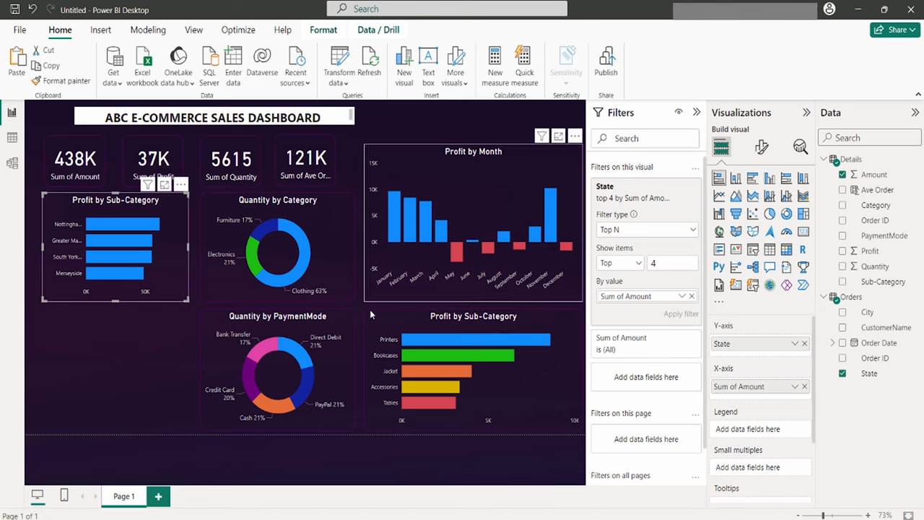
pyautogui.moveTo(52, 232)
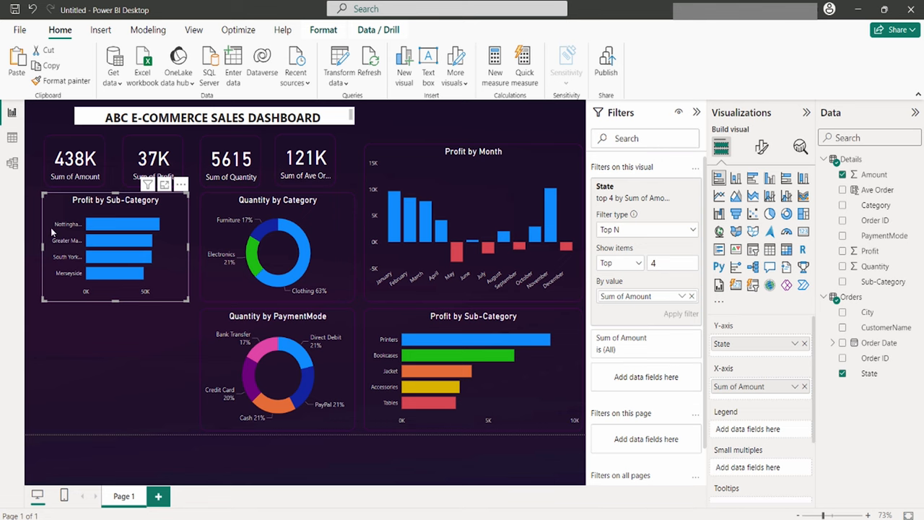
pyautogui.moveTo(719, 214)
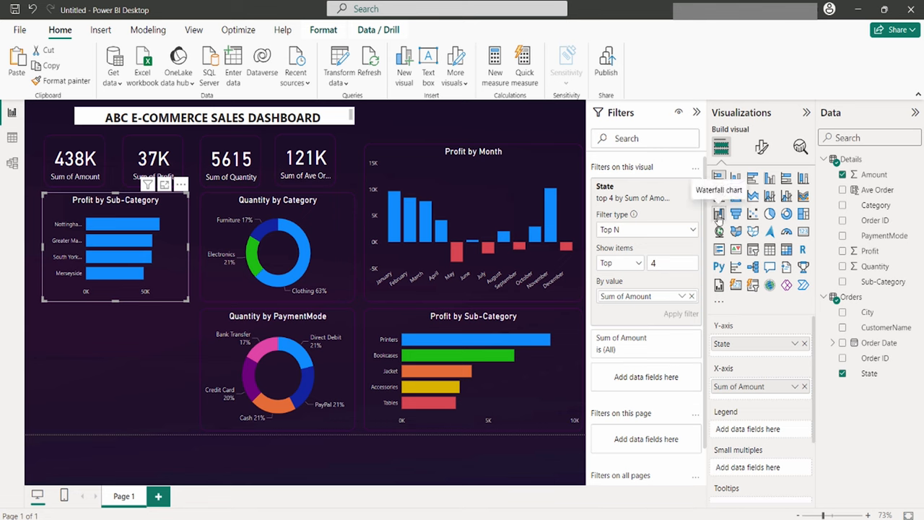
pyautogui.moveTo(734, 327)
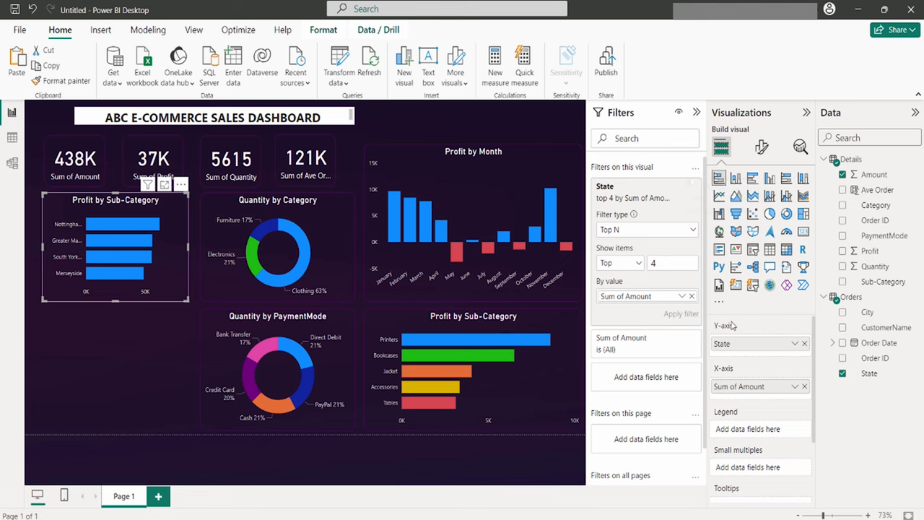
pyautogui.moveTo(729, 312)
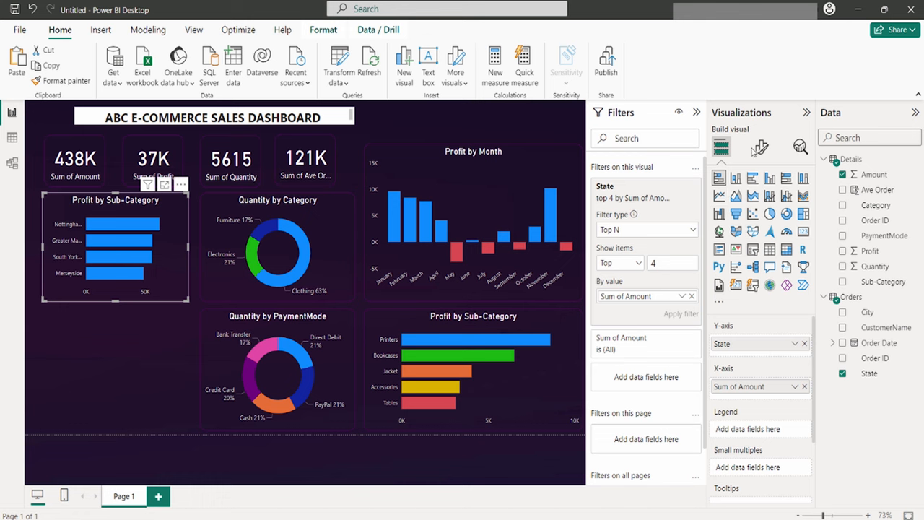
# Raise the Y-axis values maximum width to 30% so full state names show.
pyautogui.click(759, 147)
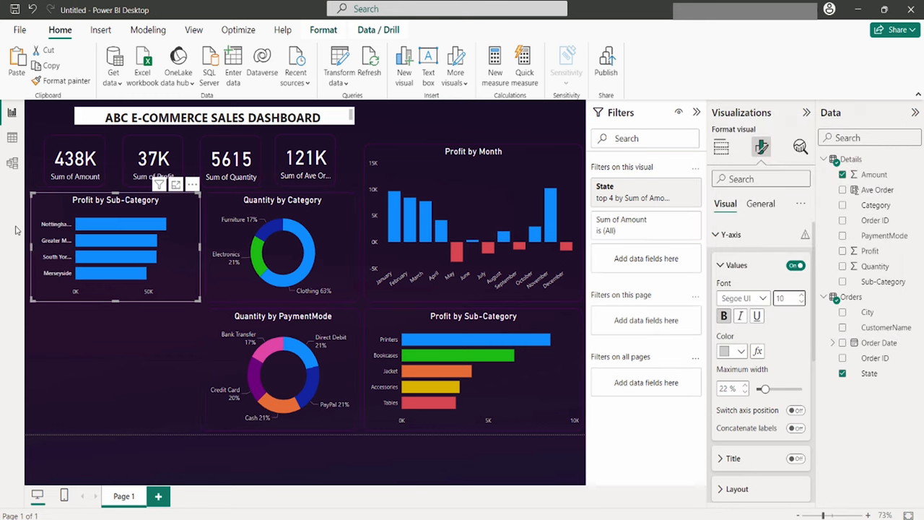
pyautogui.click(473, 368)
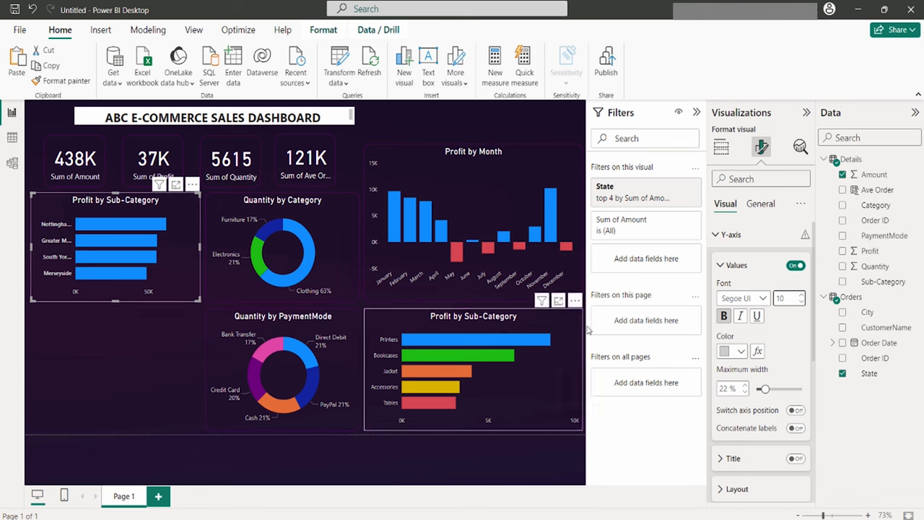
pyautogui.moveTo(763, 388); pyautogui.dragTo(771, 389)
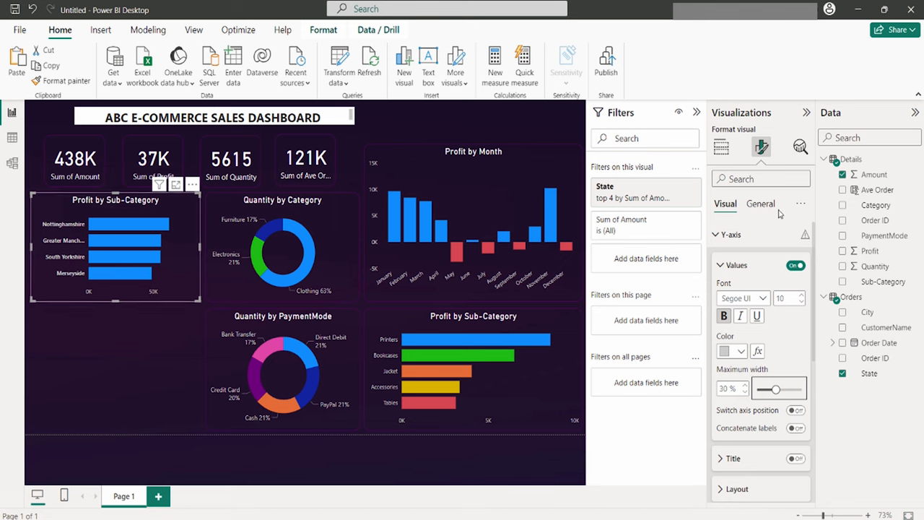
# Retitle the chart 'Amount by State' under General > Title.
pyautogui.click(760, 204)
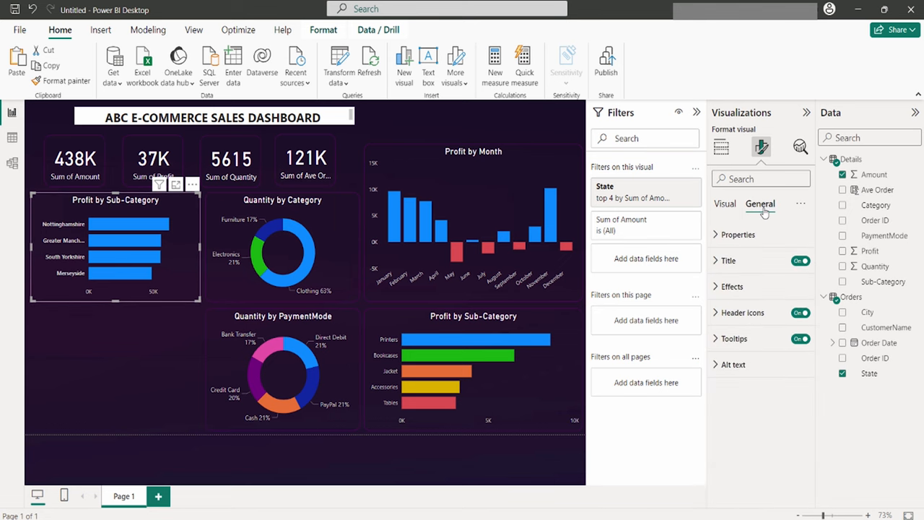
pyautogui.click(728, 260)
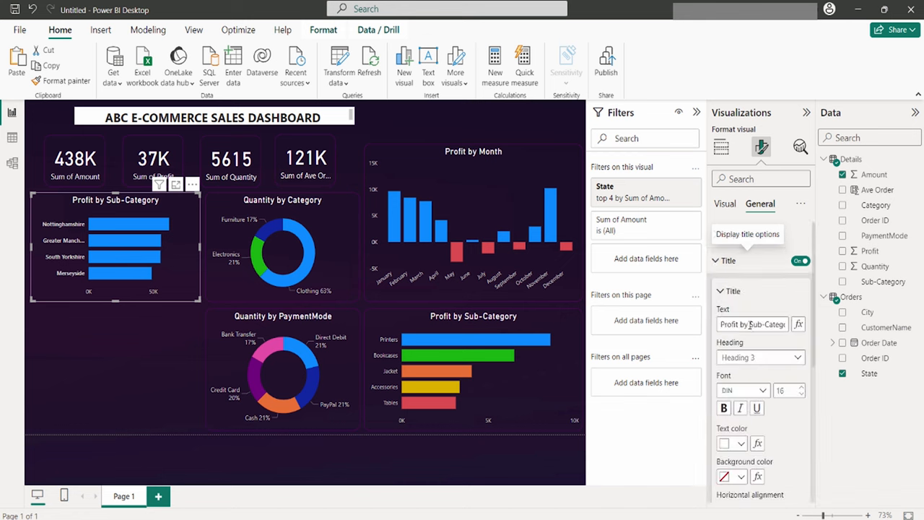
pyautogui.click(734, 234)
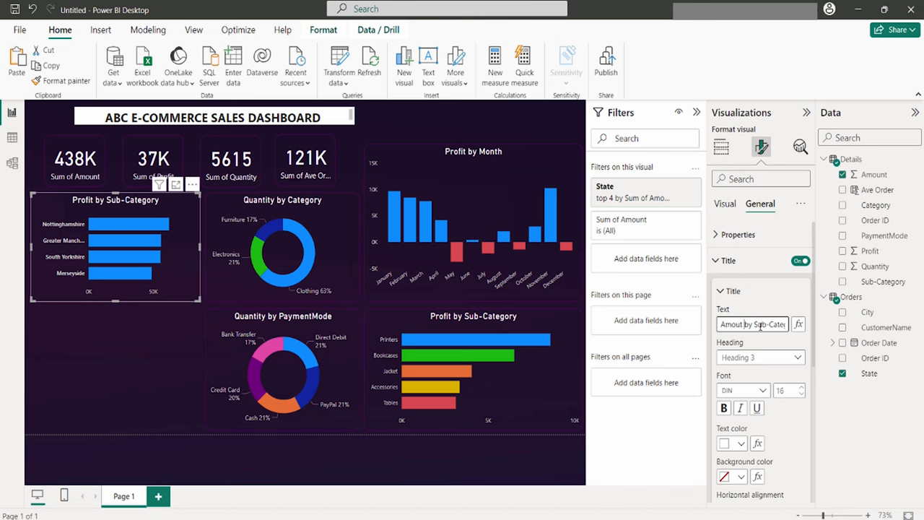
pyautogui.write('Amount by State')
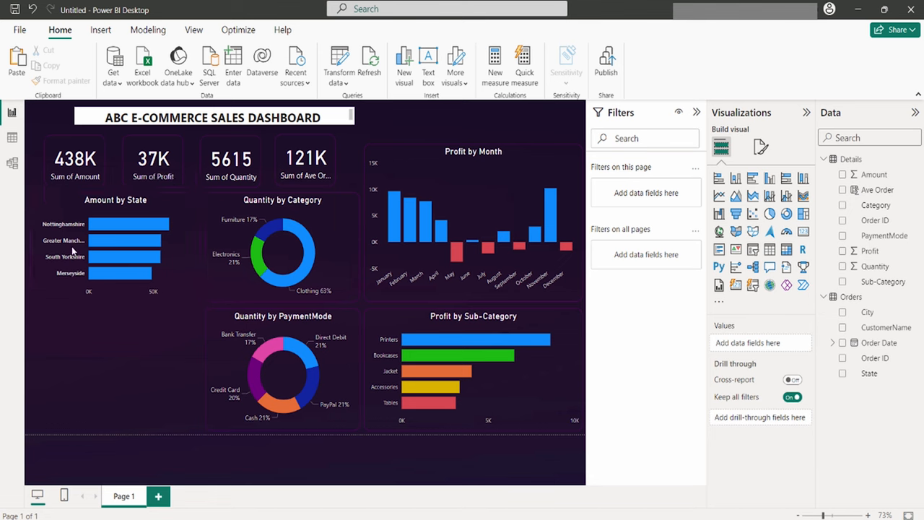
pyautogui.moveTo(778, 349)
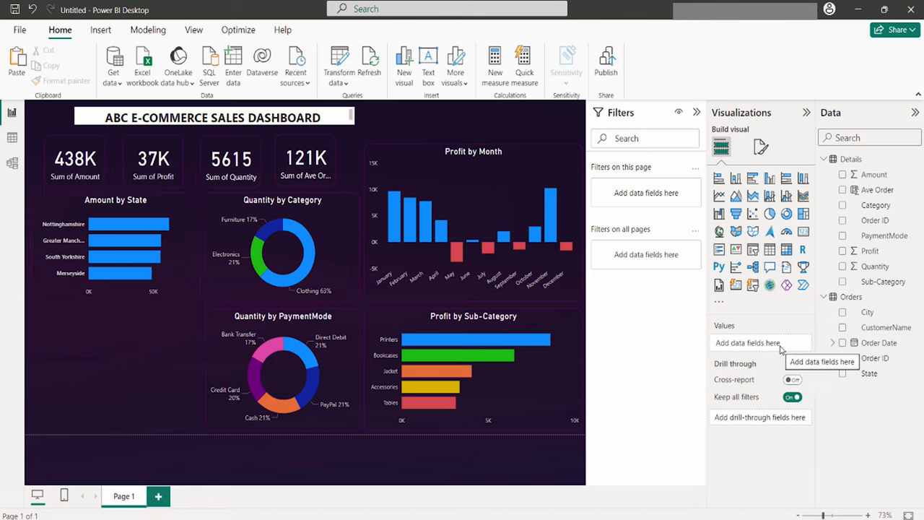
pyautogui.moveTo(780, 354)
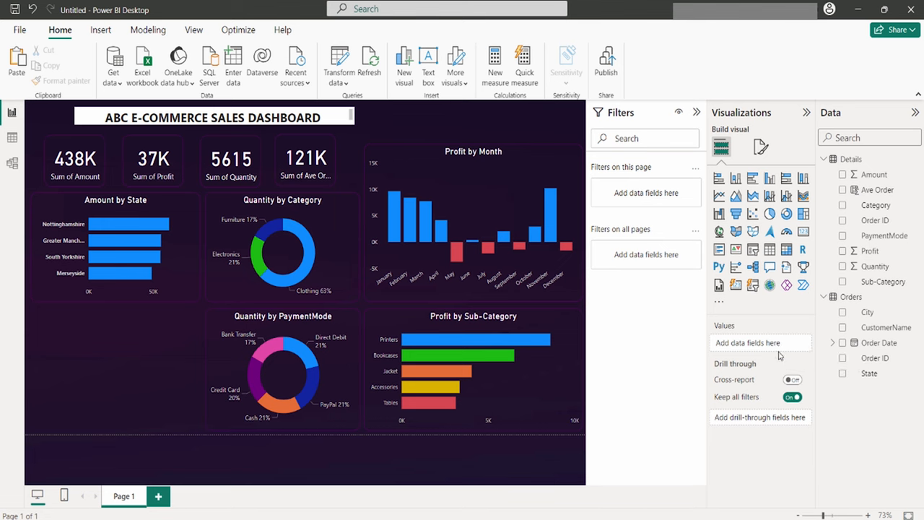
pyautogui.moveTo(737, 178)
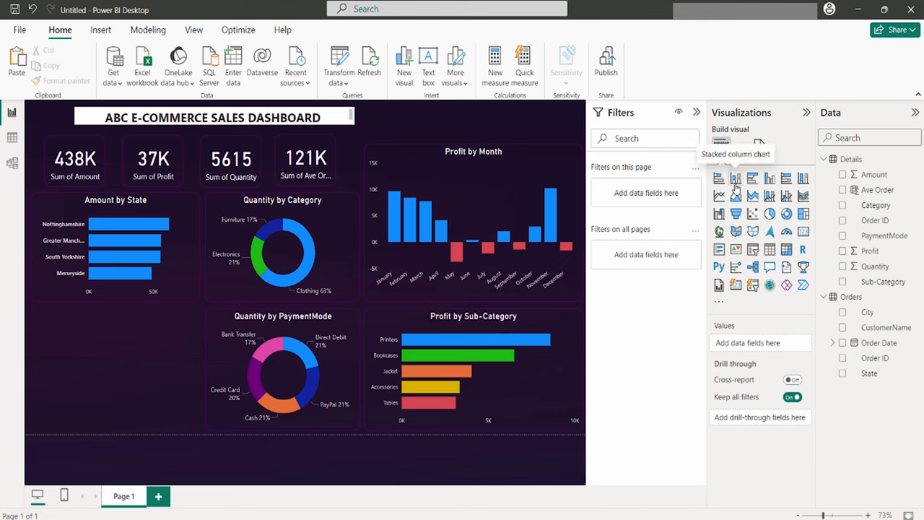
# Insert a stacked column chart of Amount by CustomerName at the bottom left.
pyautogui.click(719, 177)
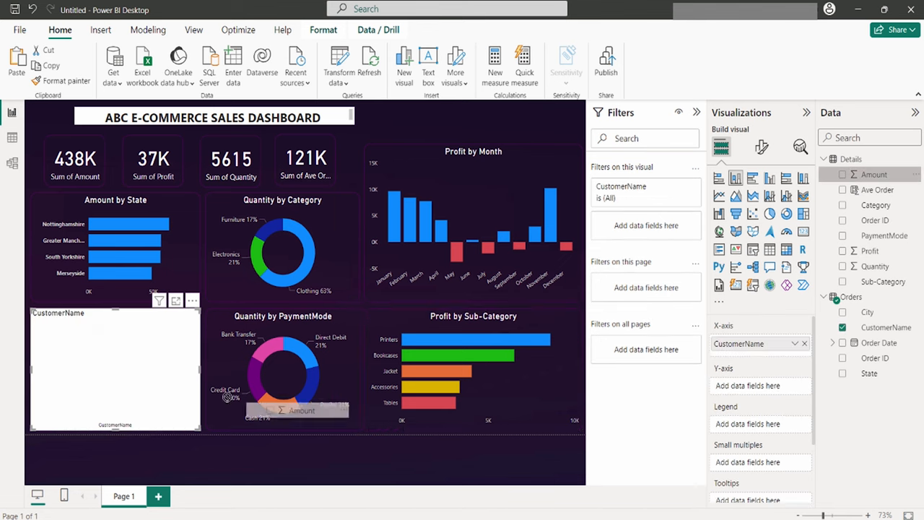
pyautogui.click(842, 173)
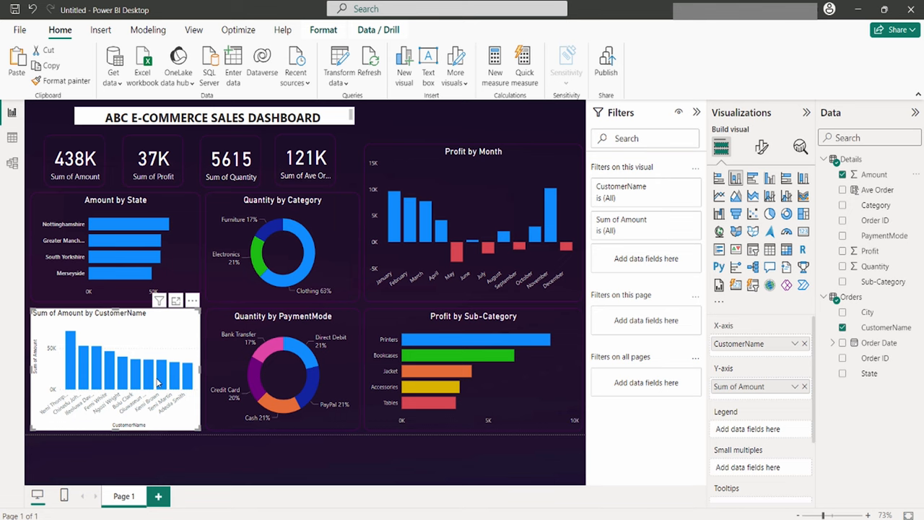
pyautogui.moveTo(176, 341)
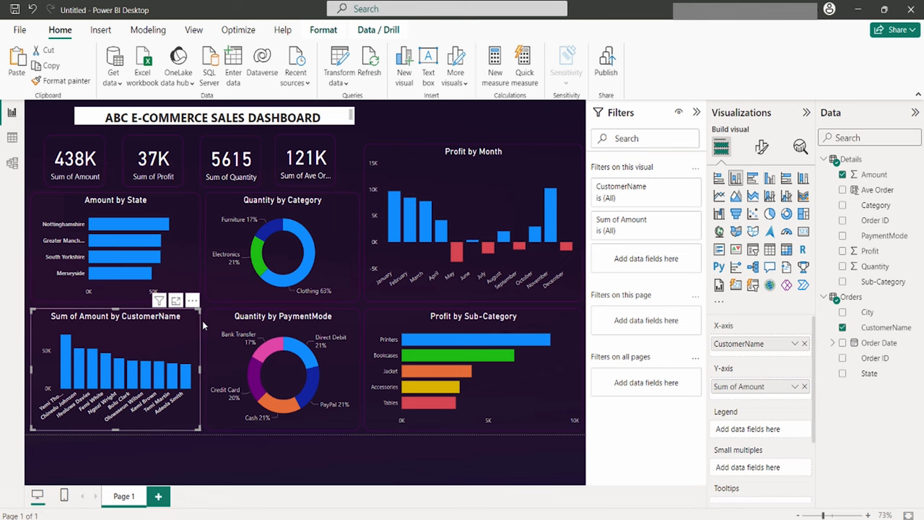
pyautogui.moveTo(692, 224)
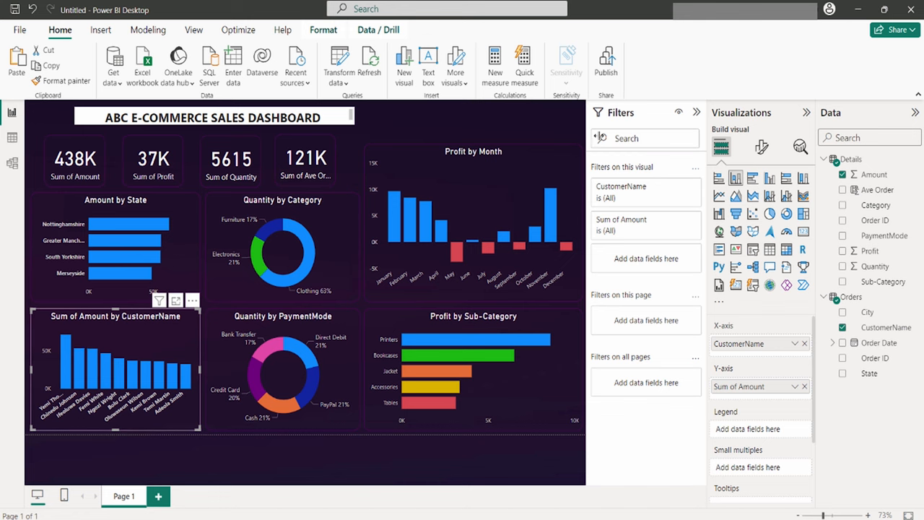
pyautogui.moveTo(625, 166)
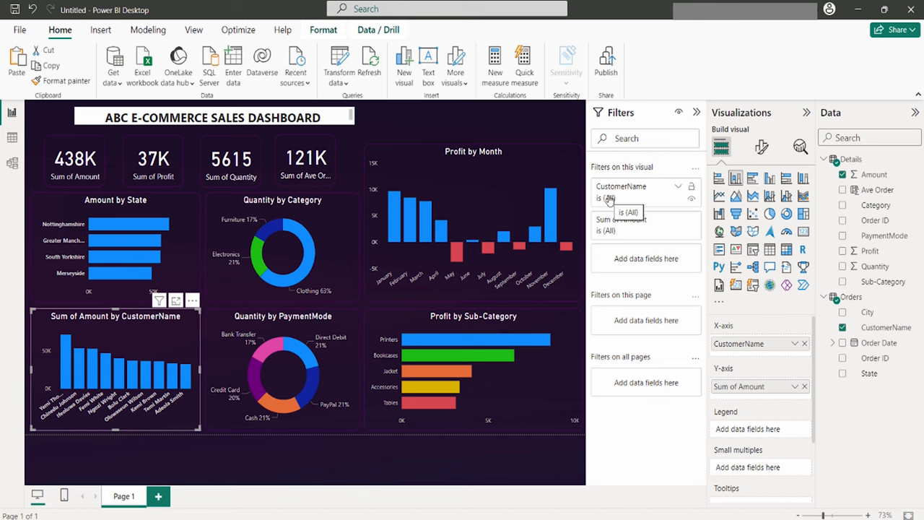
# Limit the chart to the top 4 customers with a Top N filter on CustomerName.
pyautogui.click(678, 189)
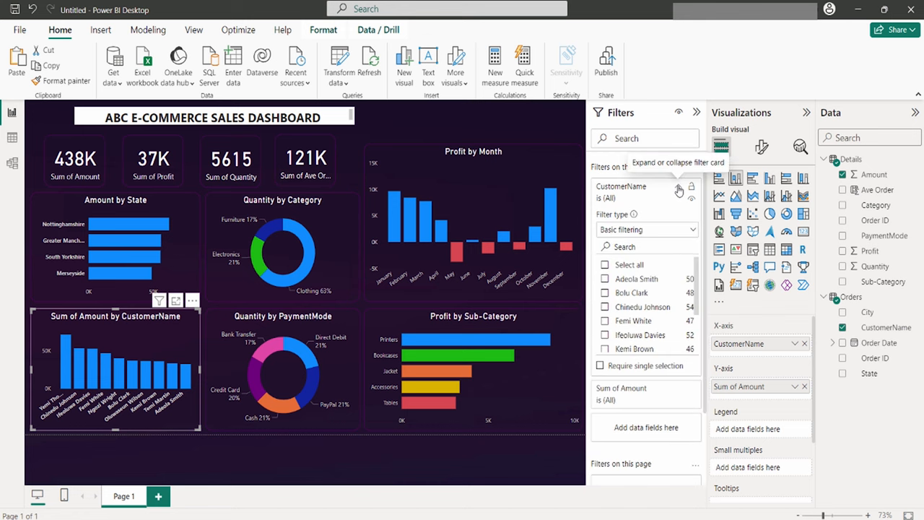
pyautogui.click(647, 228)
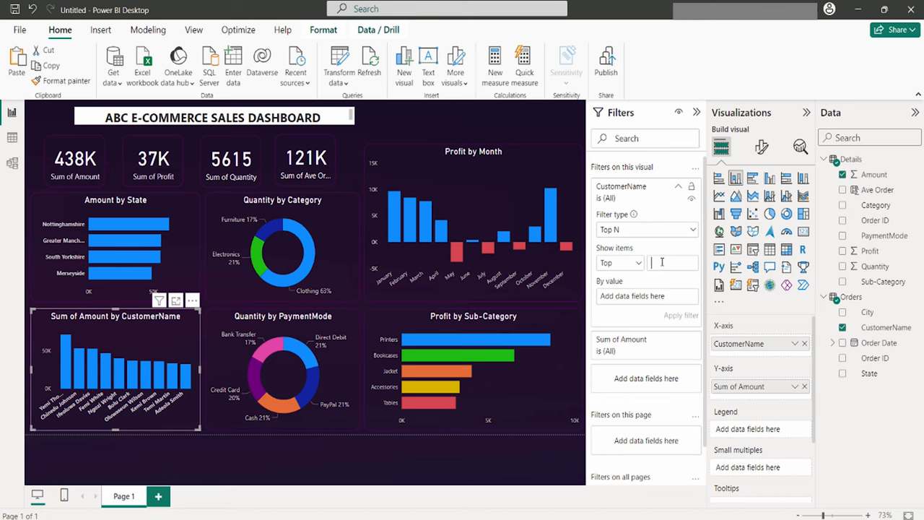
pyautogui.write('4')
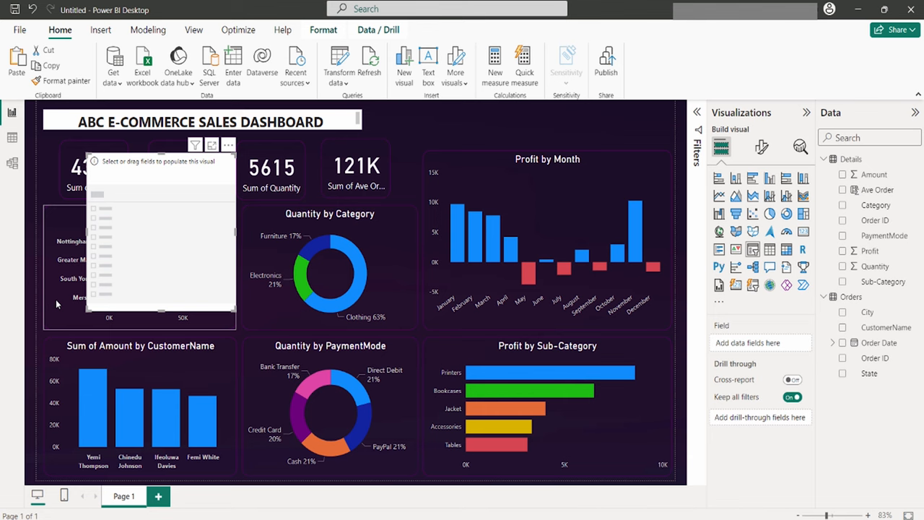
pyautogui.moveTo(58, 312)
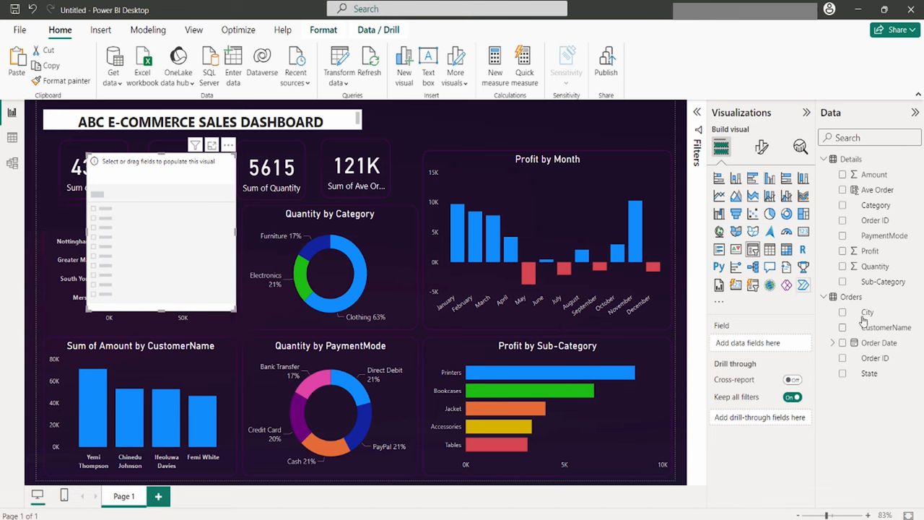
# Add an Order Date Quarter slicer beside the title and style it as tiles.
pyautogui.click(835, 343)
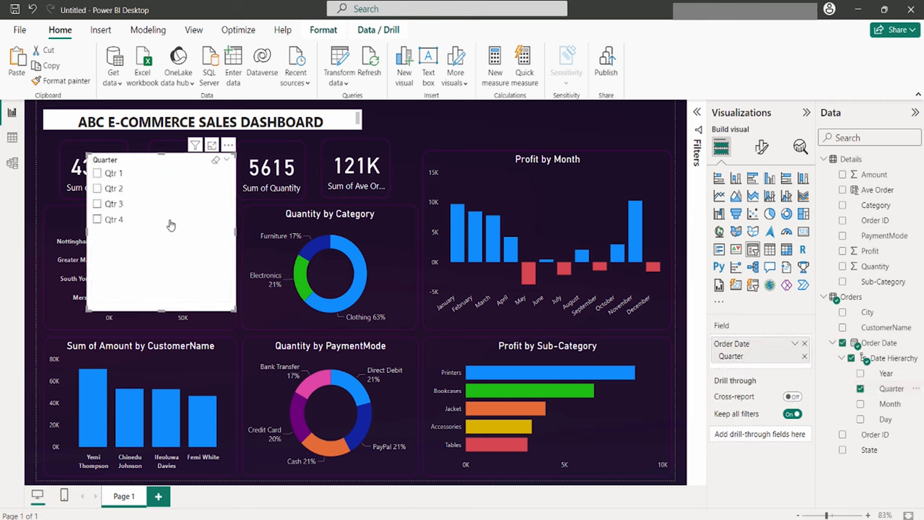
pyautogui.moveTo(107, 188)
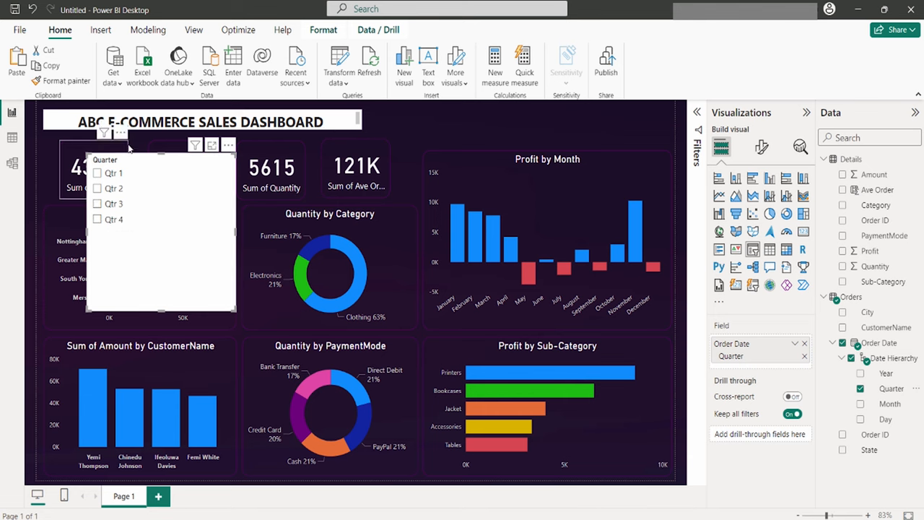
pyautogui.moveTo(159, 260)
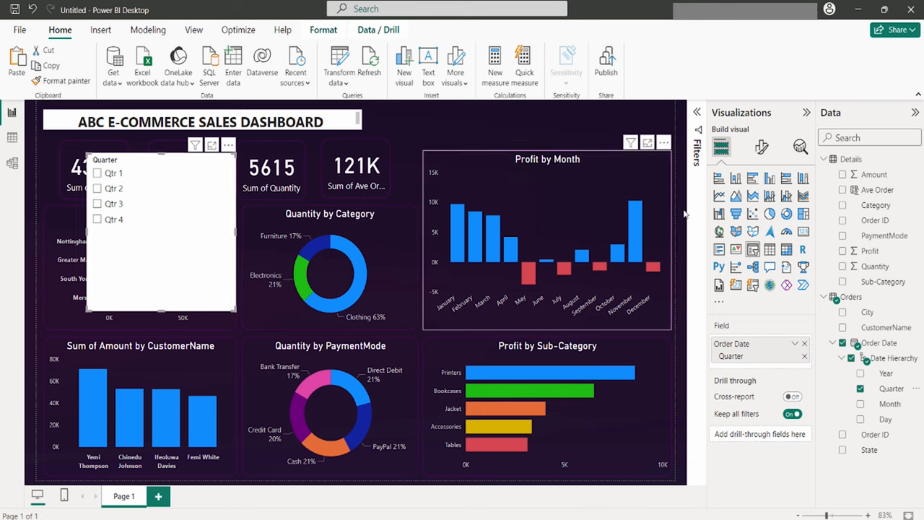
pyautogui.moveTo(786, 196)
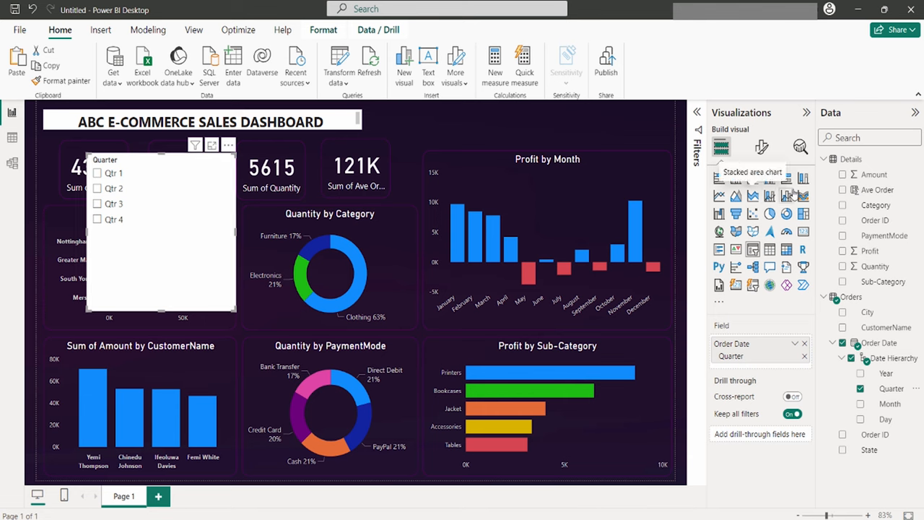
pyautogui.click(762, 147)
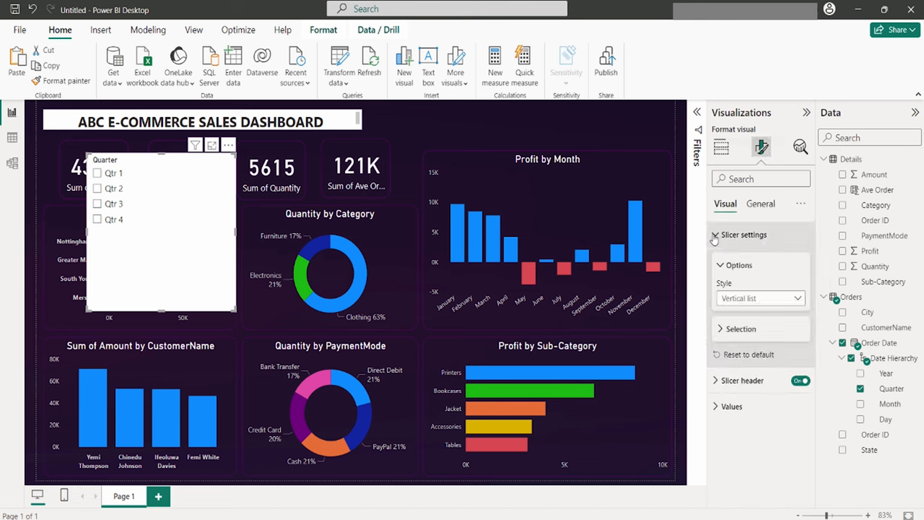
pyautogui.click(760, 298)
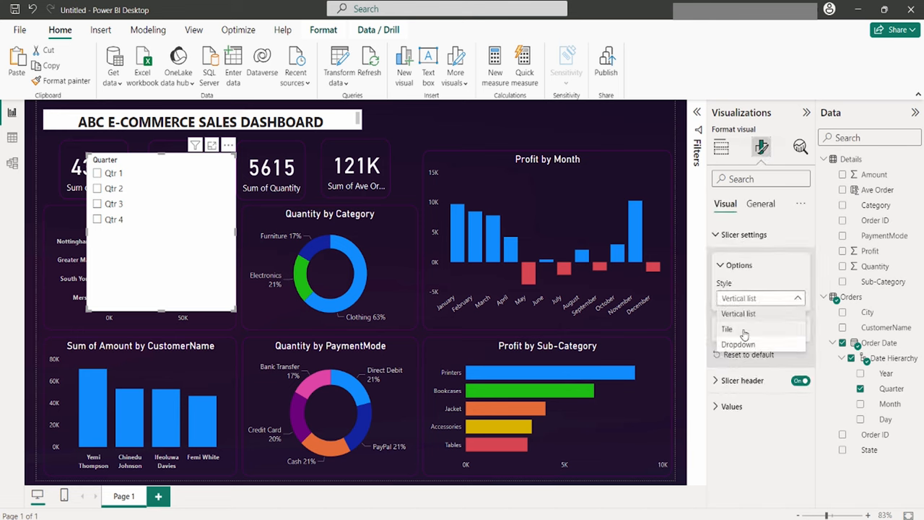
pyautogui.click(728, 329)
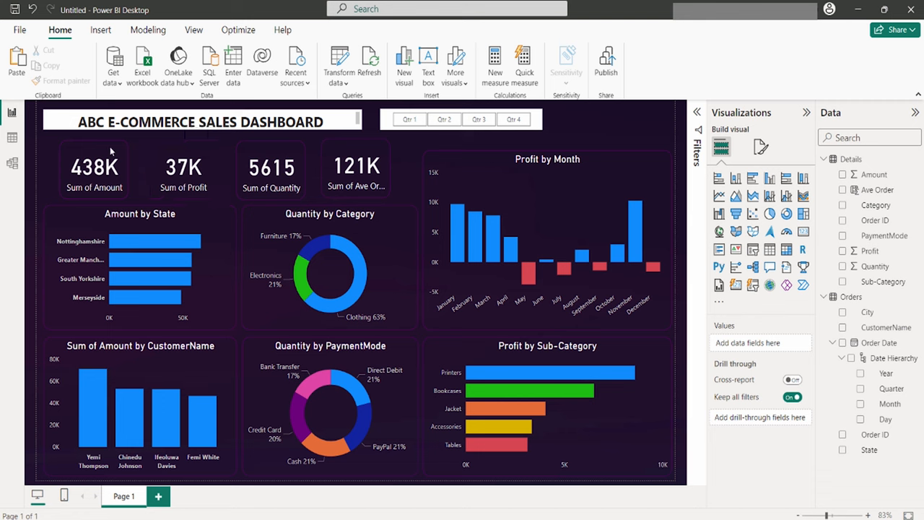
# Widen the quarter slicer and insert a new State slicer at the top right.
pyautogui.click(94, 171)
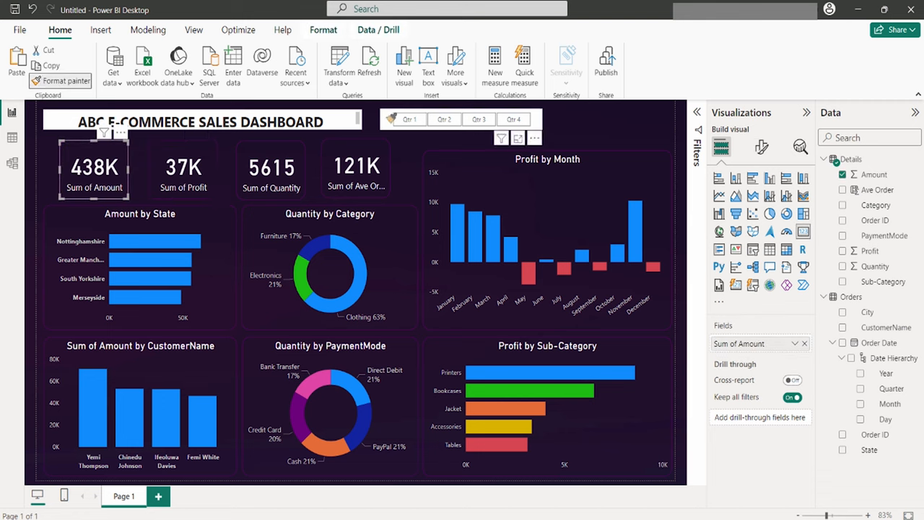
pyautogui.click(861, 389)
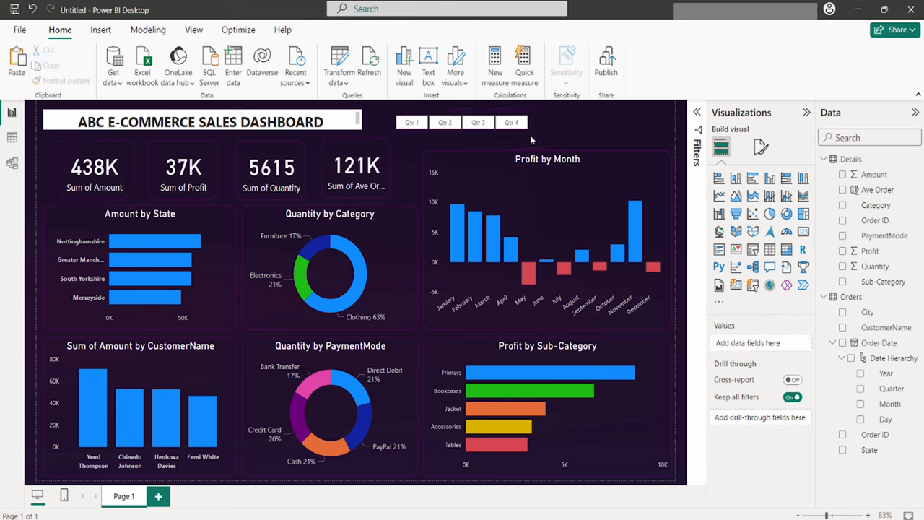
pyautogui.click(463, 122)
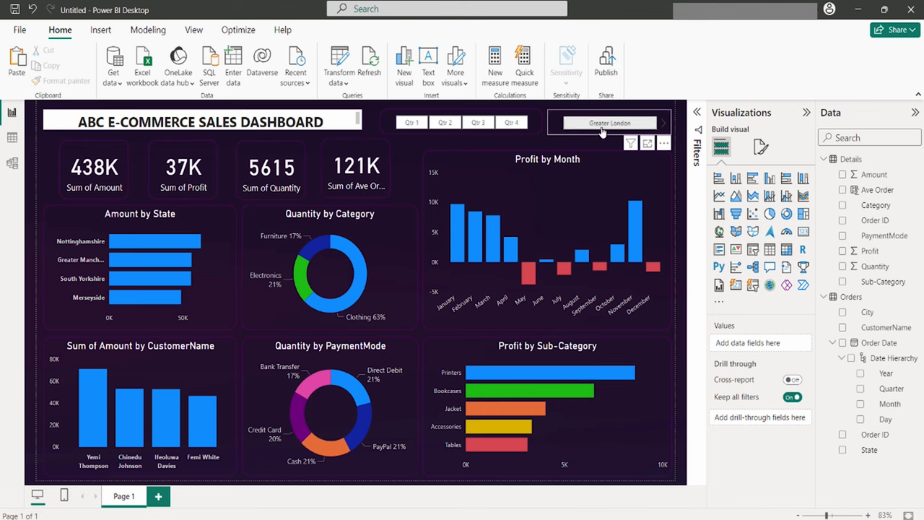
pyautogui.moveTo(599, 133)
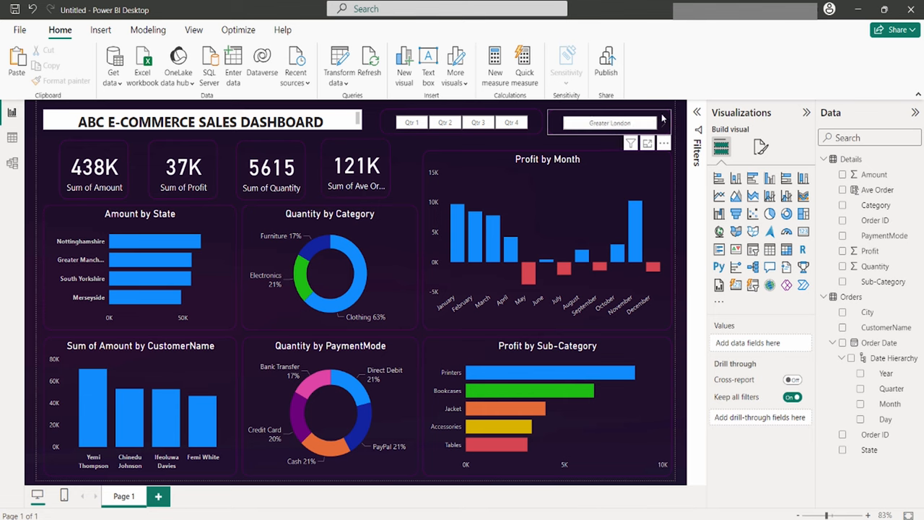
# Adjust the State slicer's formatting, expanding its header settings.
pyautogui.click(609, 121)
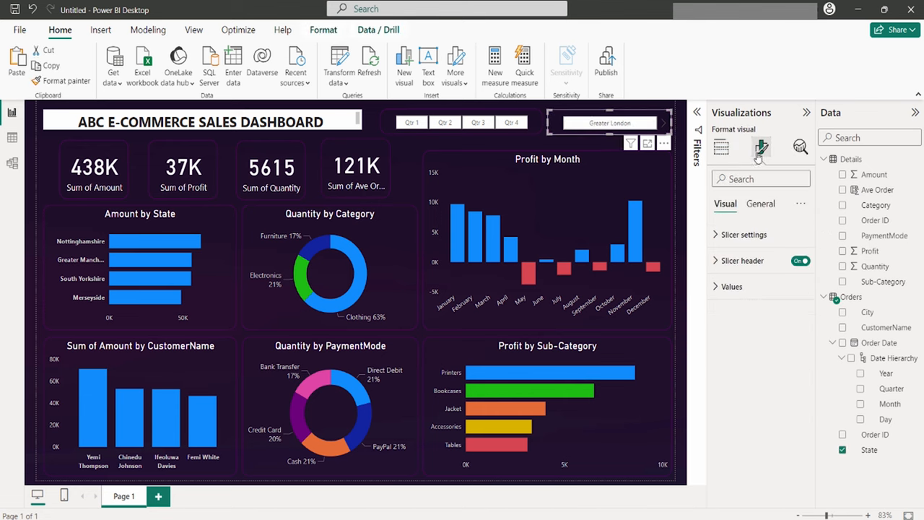
pyautogui.click(744, 234)
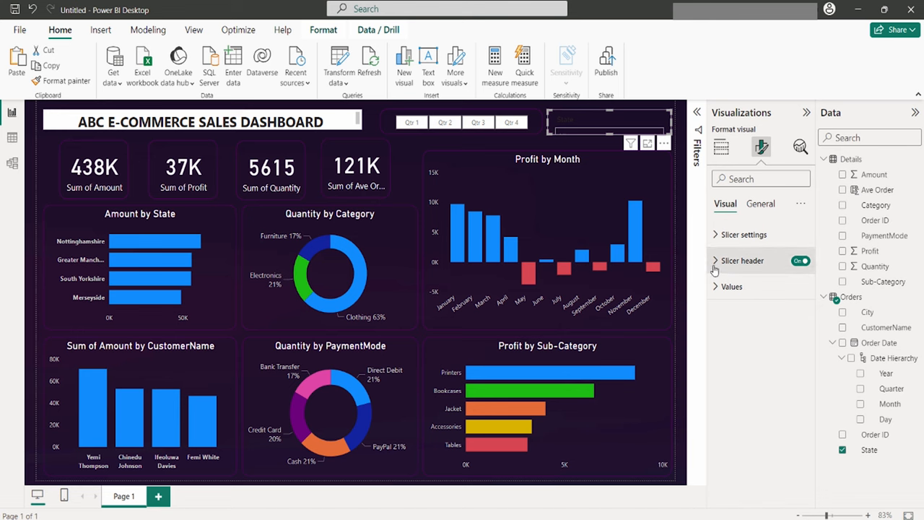
pyautogui.click(801, 260)
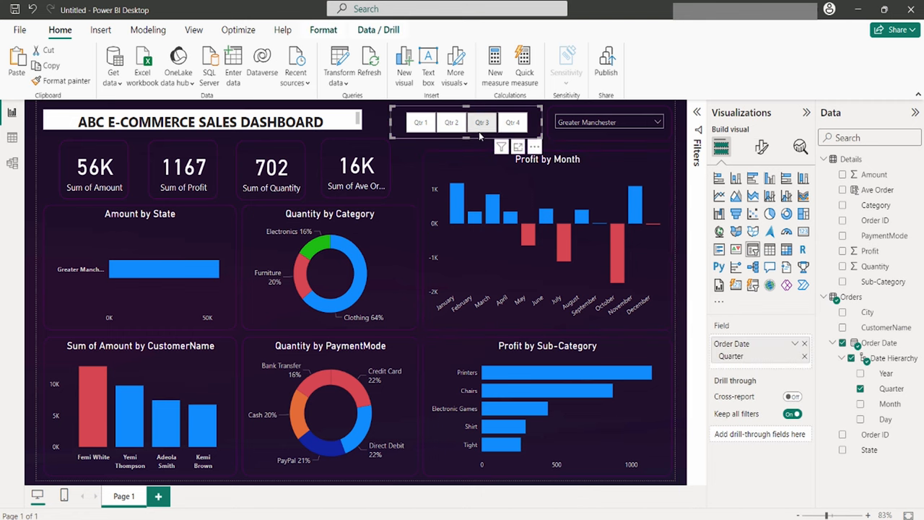
pyautogui.moveTo(483, 121)
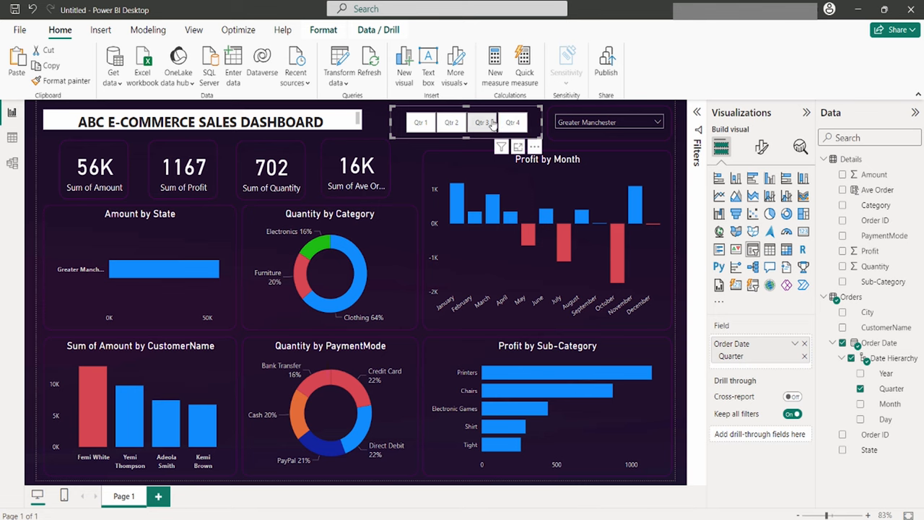
# Filter to Qtr 4 and try states such as Lancashire, Greater London and Kent.
pyautogui.click(420, 122)
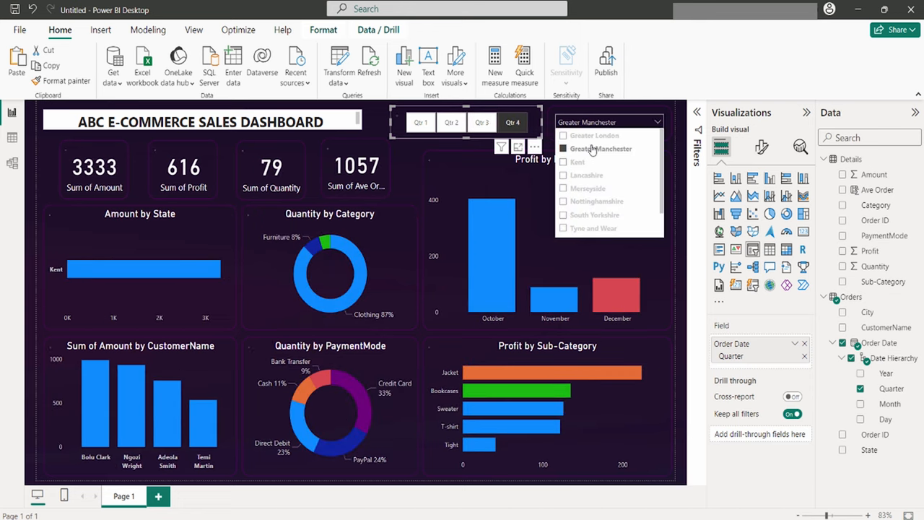
pyautogui.click(587, 175)
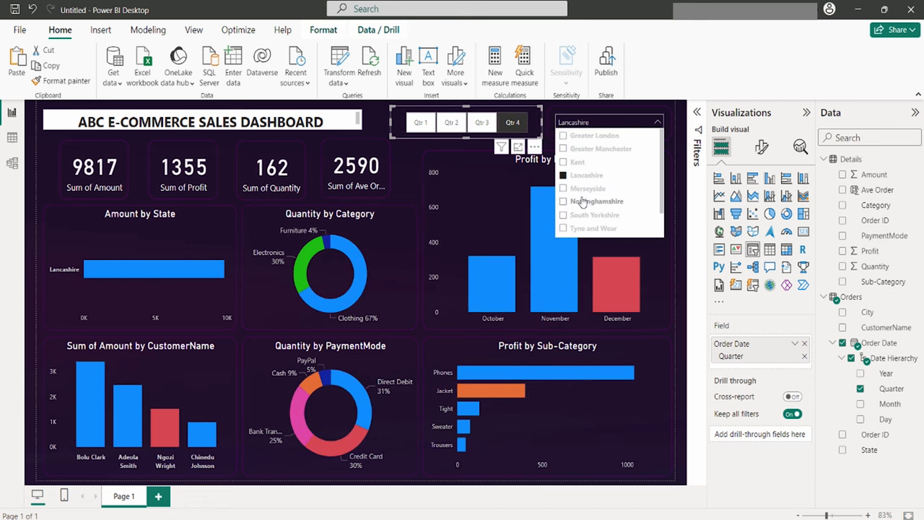
pyautogui.click(578, 162)
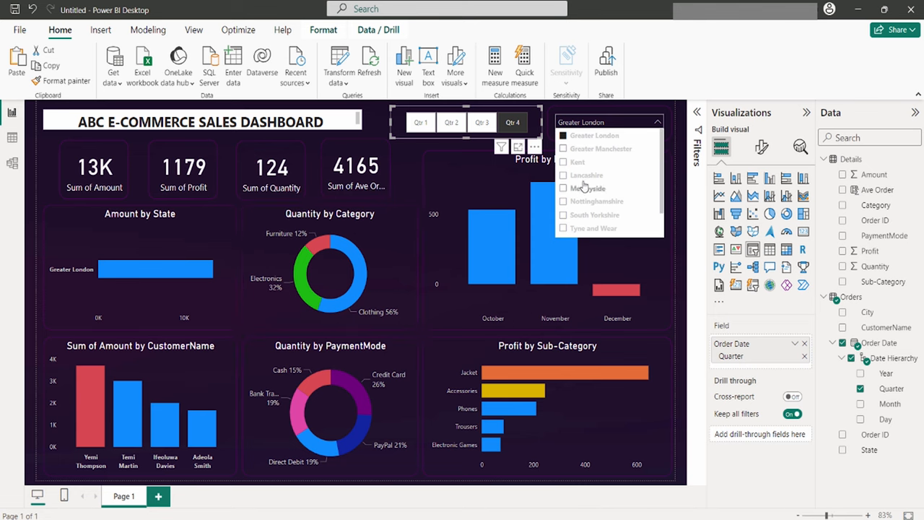
pyautogui.moveTo(578, 162)
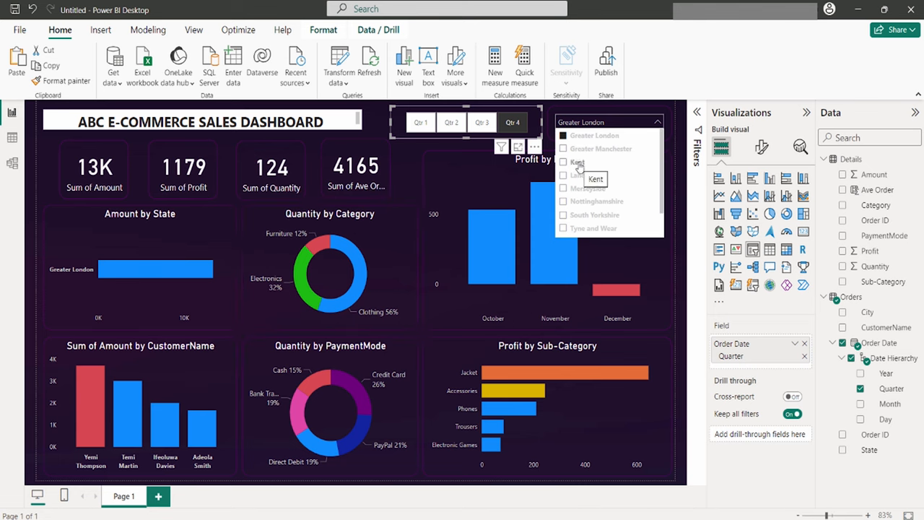
pyautogui.click(578, 162)
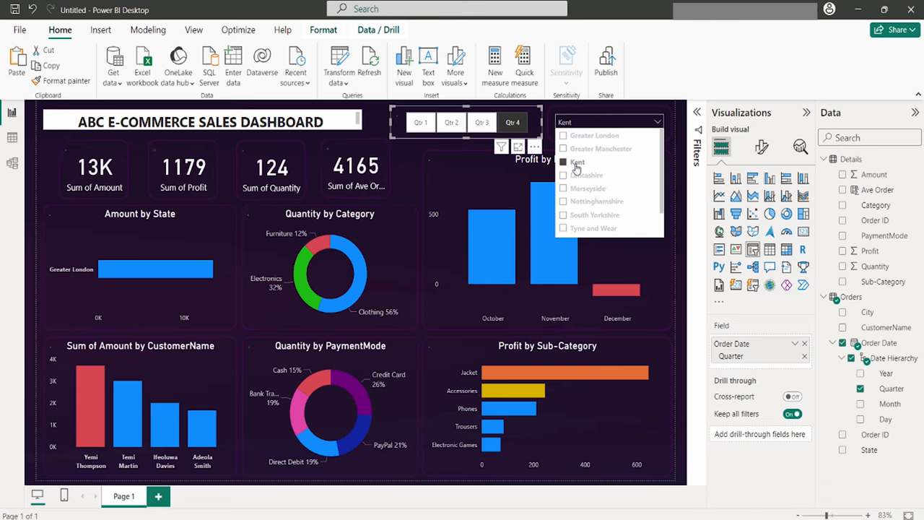
pyautogui.click(578, 162)
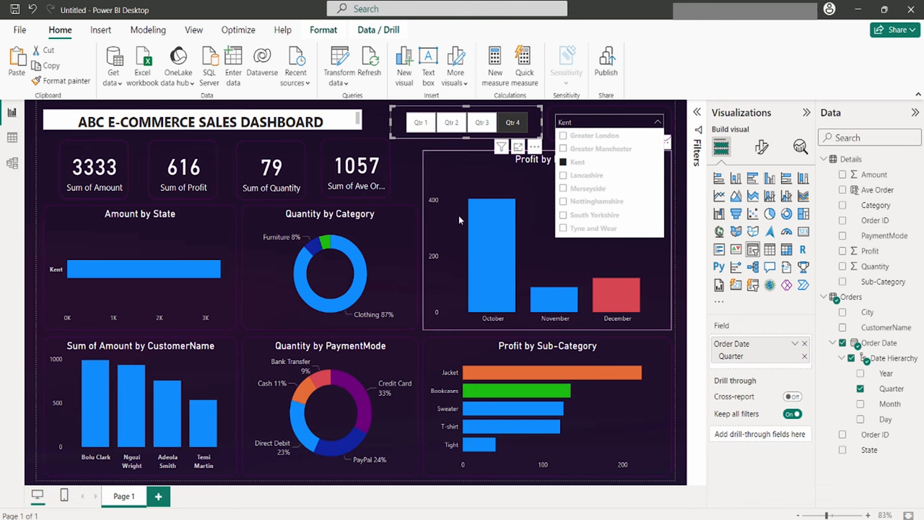
# Cycle through Lancashire, Merseyside, South Yorkshire and Kent, then reset the state slicer to All.
pyautogui.click(587, 174)
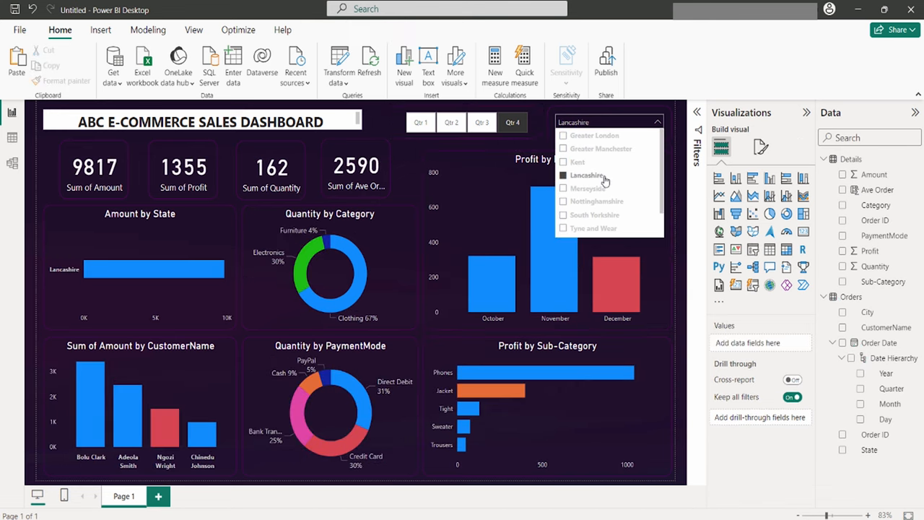
pyautogui.click(563, 188)
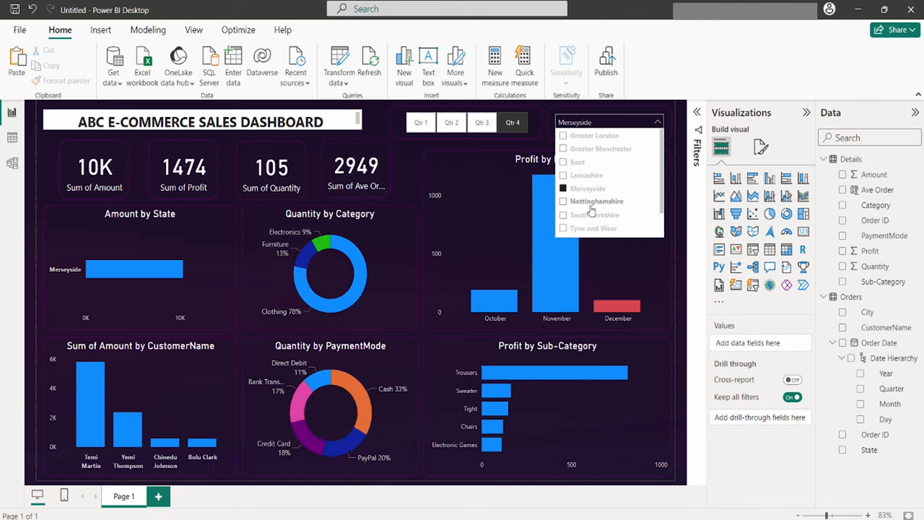
pyautogui.click(593, 214)
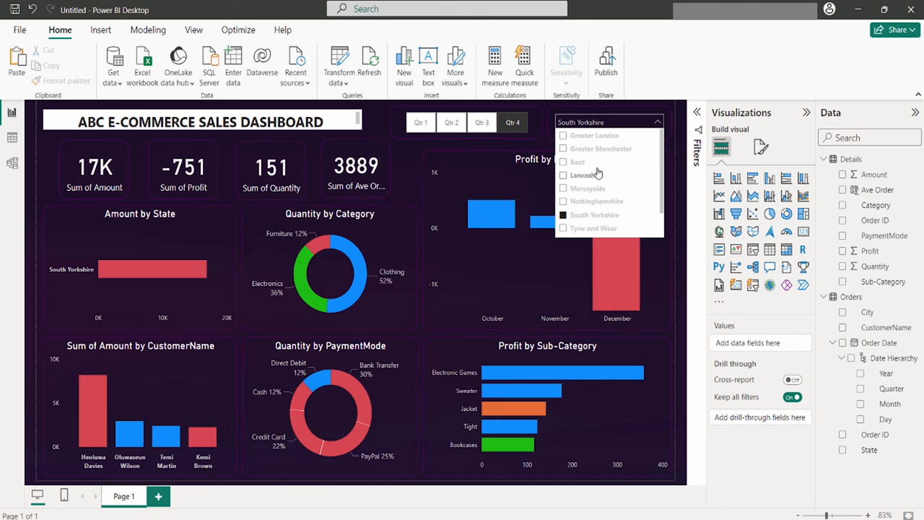
pyautogui.click(577, 162)
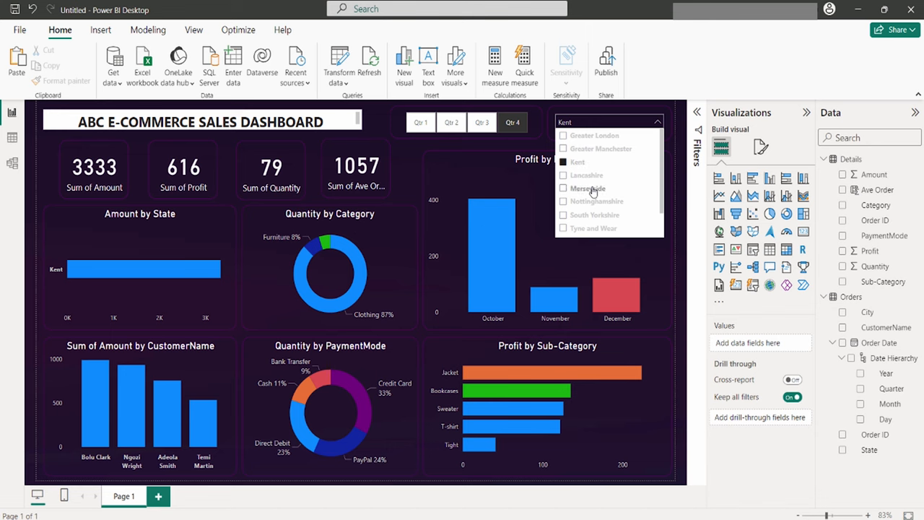
pyautogui.click(596, 201)
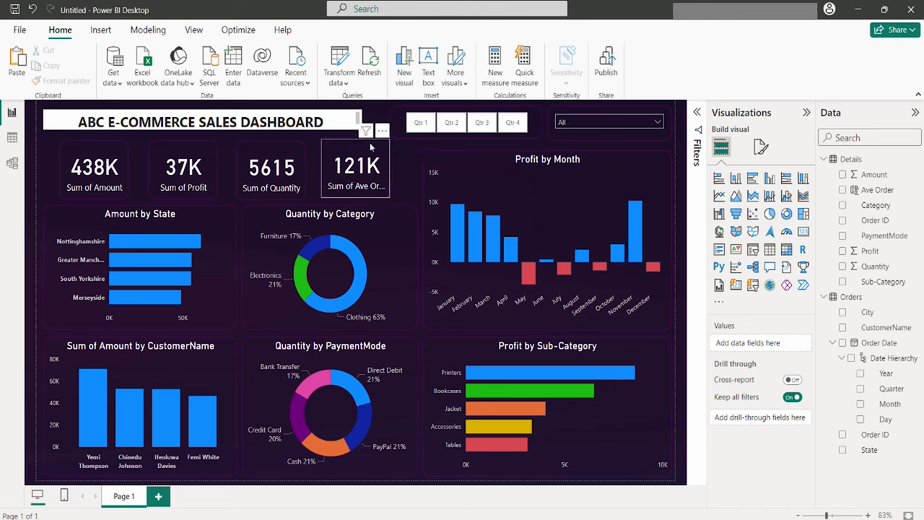
# Start publishing from the Home ribbon, bringing up the save-changes prompt.
pyautogui.click(199, 122)
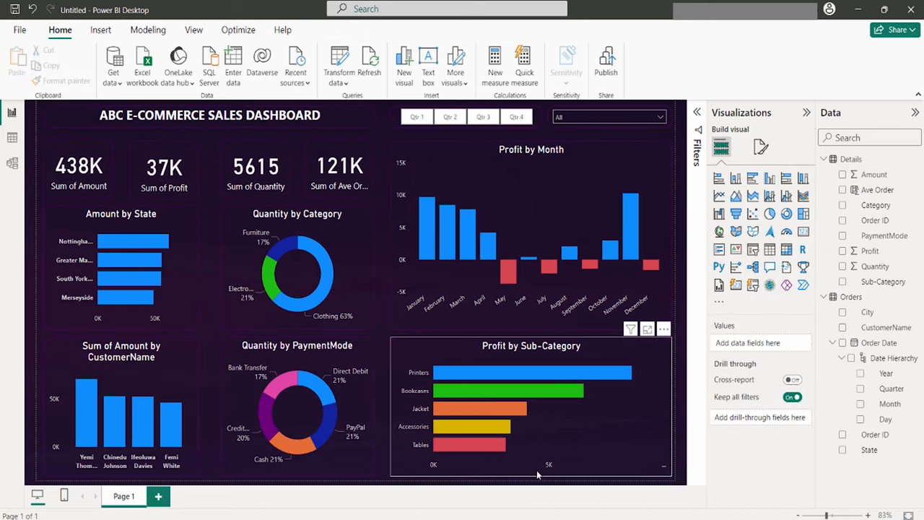
pyautogui.moveTo(519, 402)
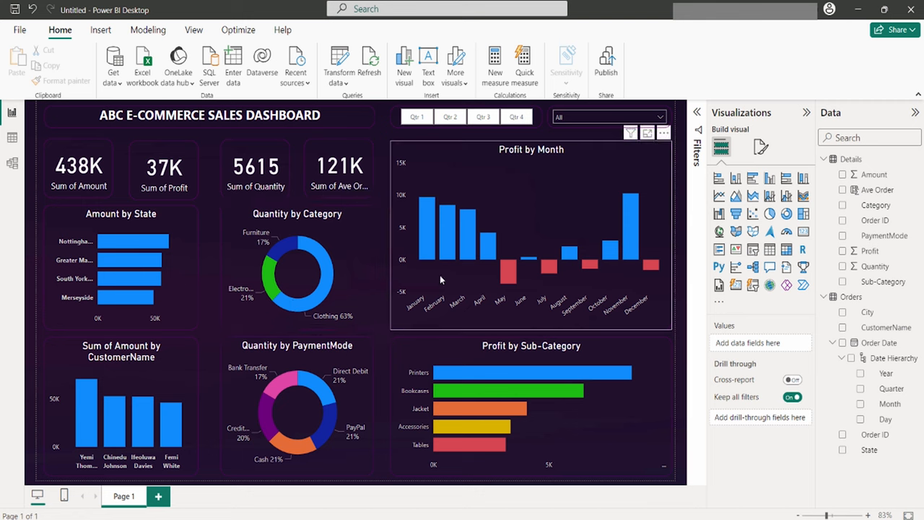
pyautogui.moveTo(620, 286)
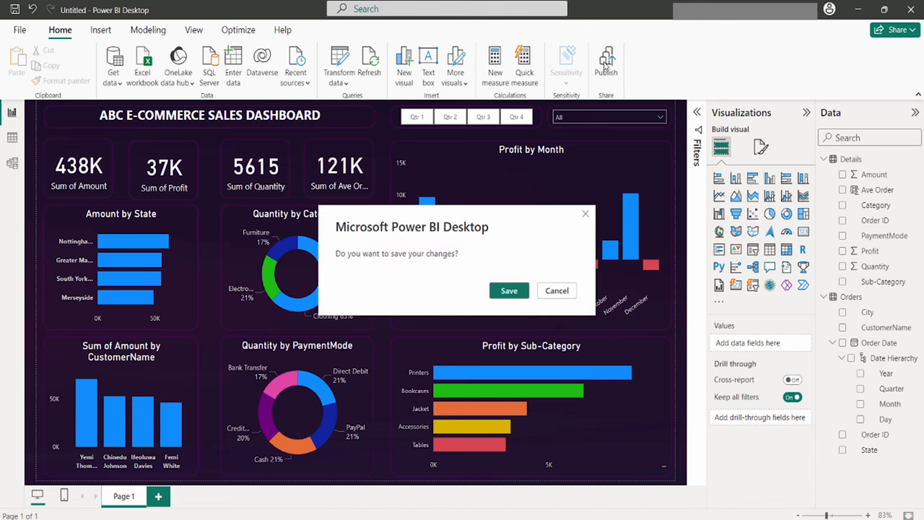
# Save the report as 'Sales Dashboard'.
pyautogui.click(558, 290)
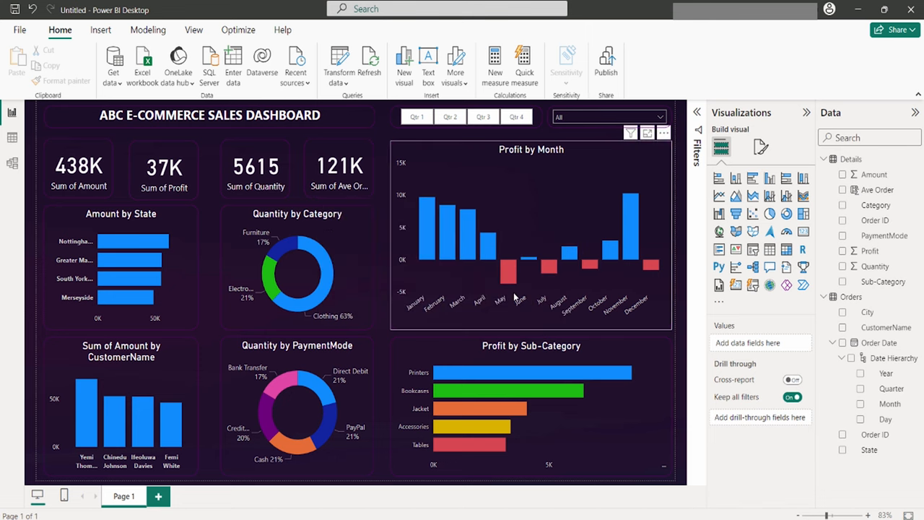
pyautogui.press('ctrl+s')
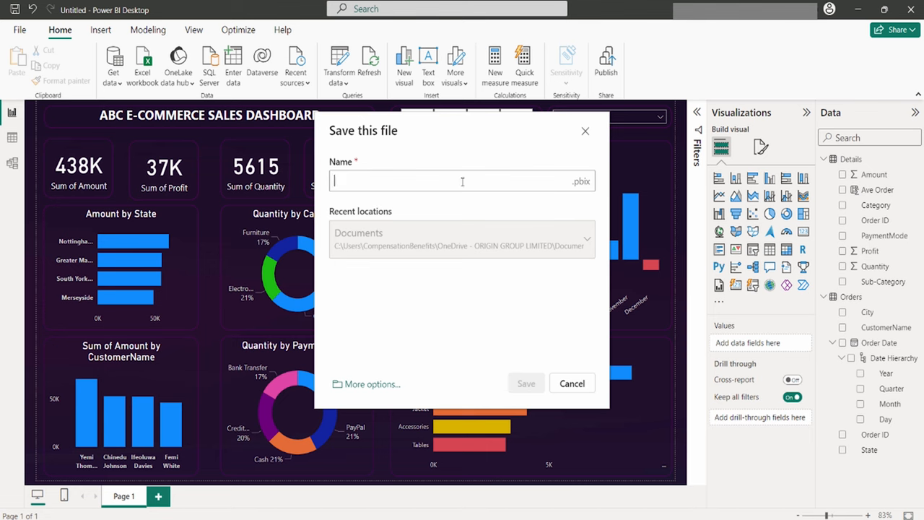
pyautogui.write('S')
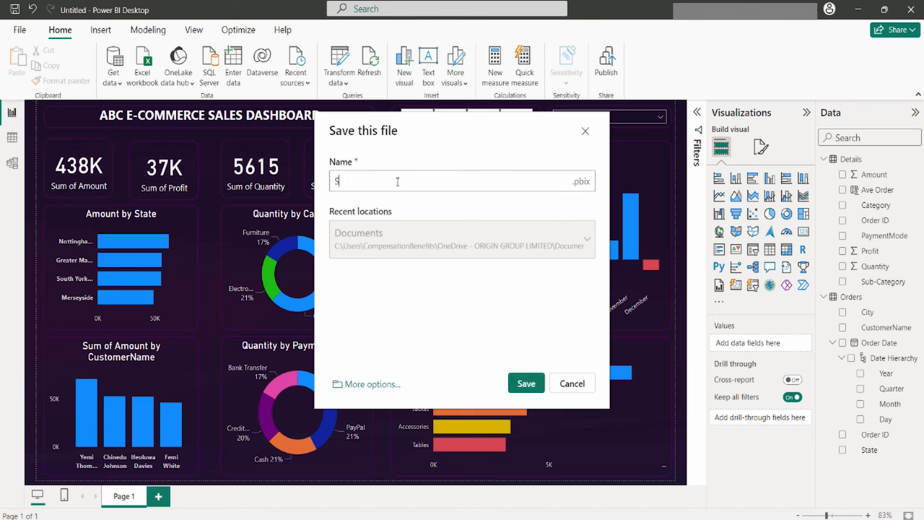
pyautogui.write('ales Dashboard')
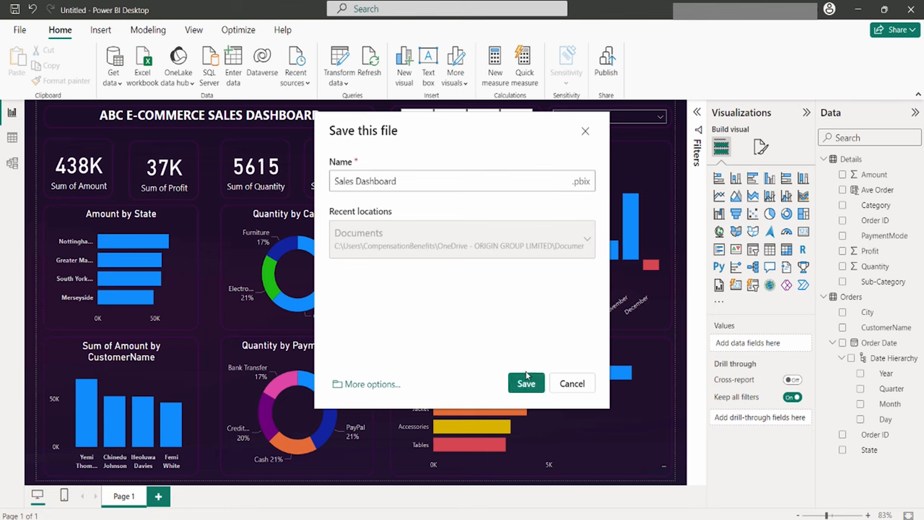
pyautogui.click(525, 385)
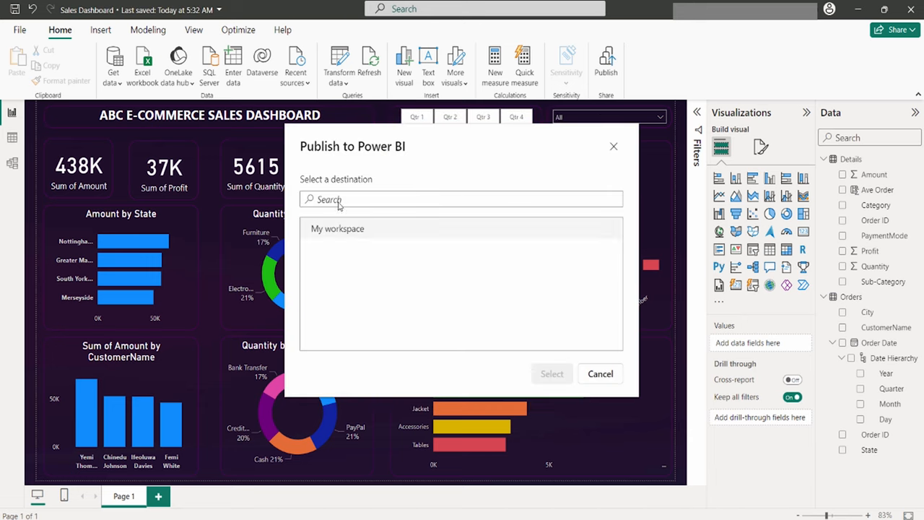
# Publish the report to My workspace.
pyautogui.click(338, 228)
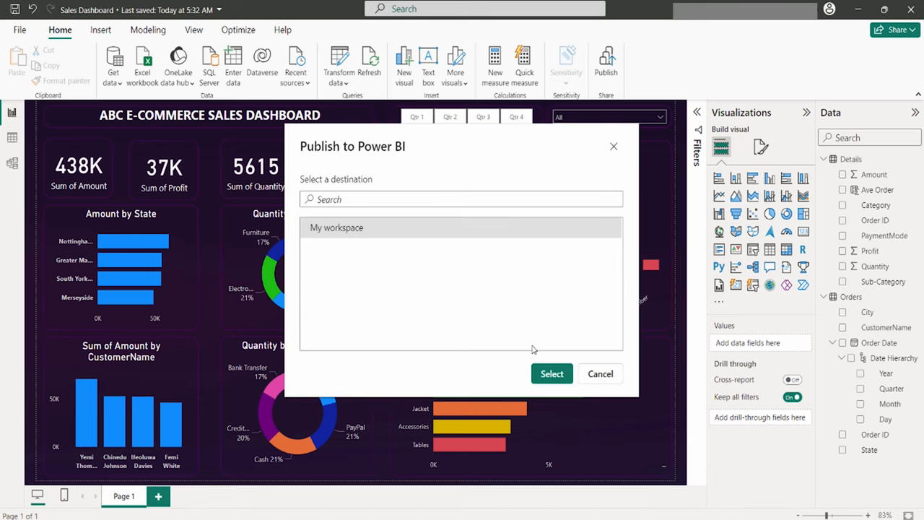
pyautogui.click(552, 373)
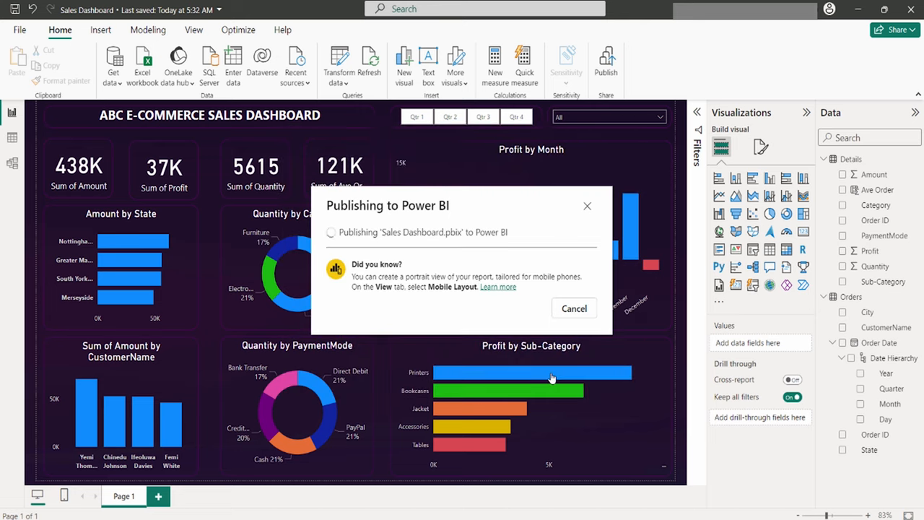
pyautogui.moveTo(436, 256)
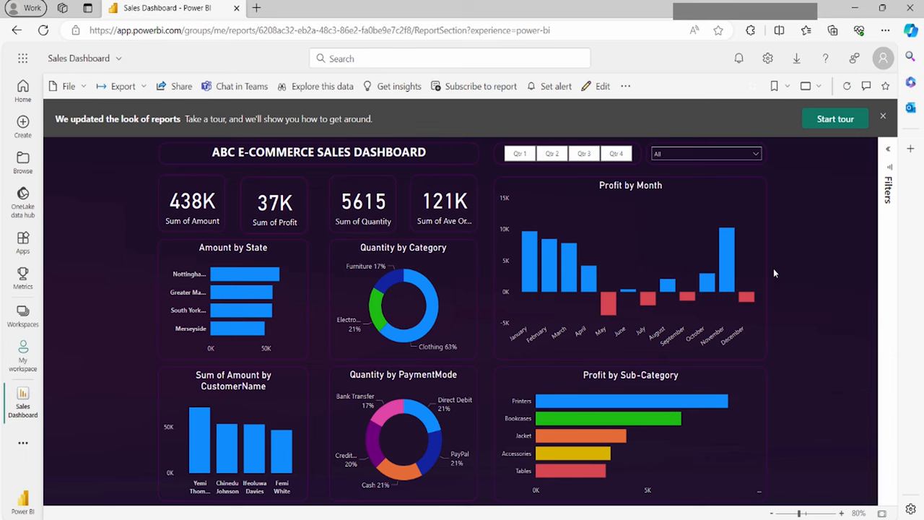
pyautogui.moveTo(859, 296)
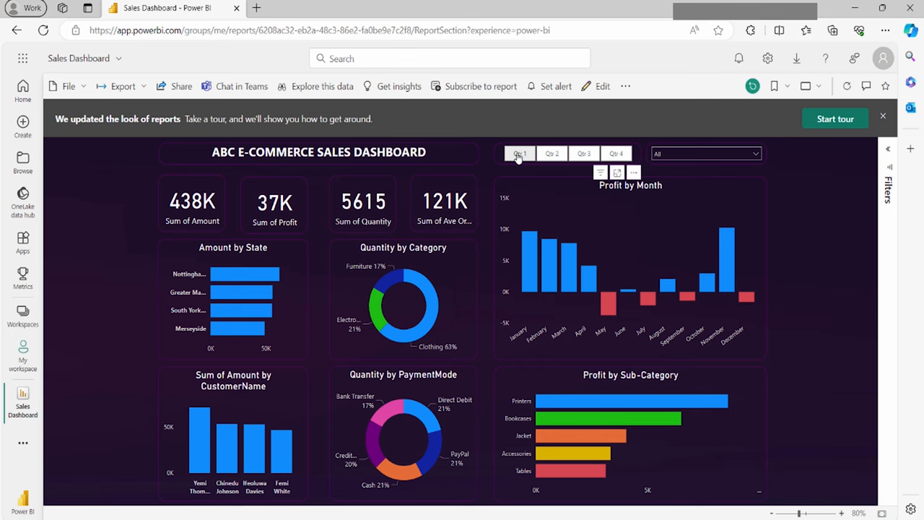
# Filter the published report in Power BI Service to Qtr 1.
pyautogui.click(552, 153)
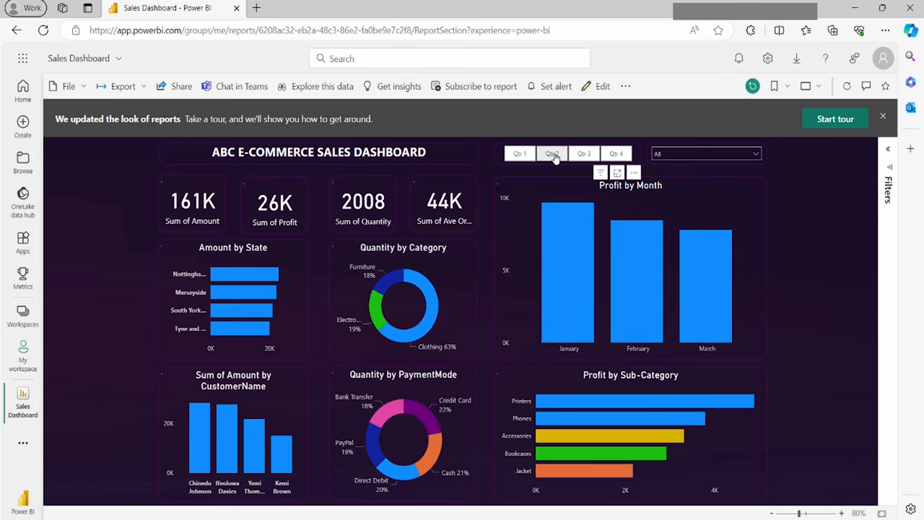